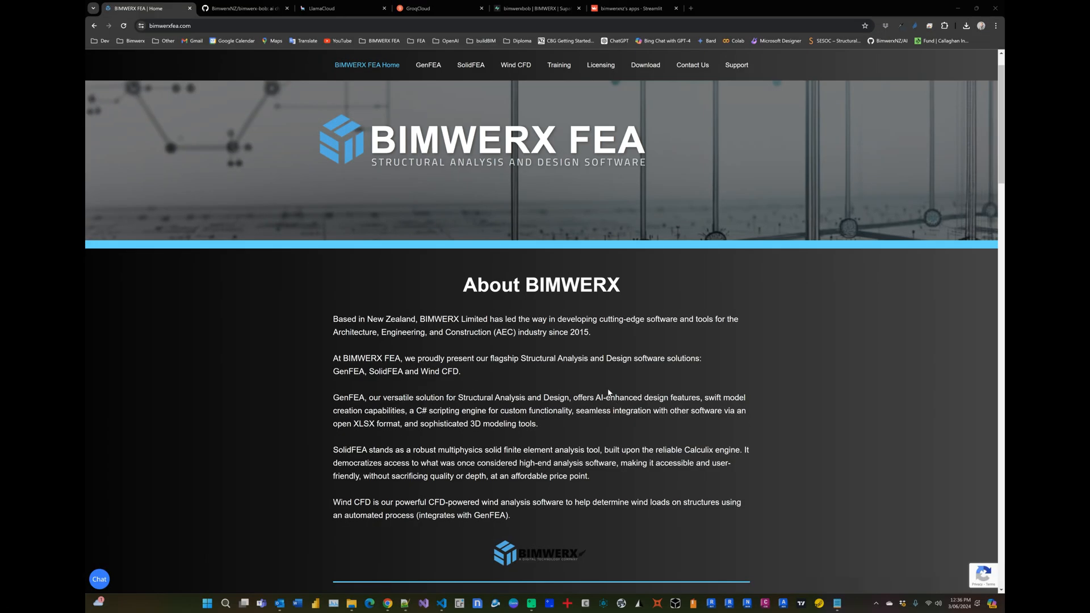
Open the BIMWERX Bob virtual assistant chat panel, then view the LlamaCloud API keys page.
left_click(99, 579)
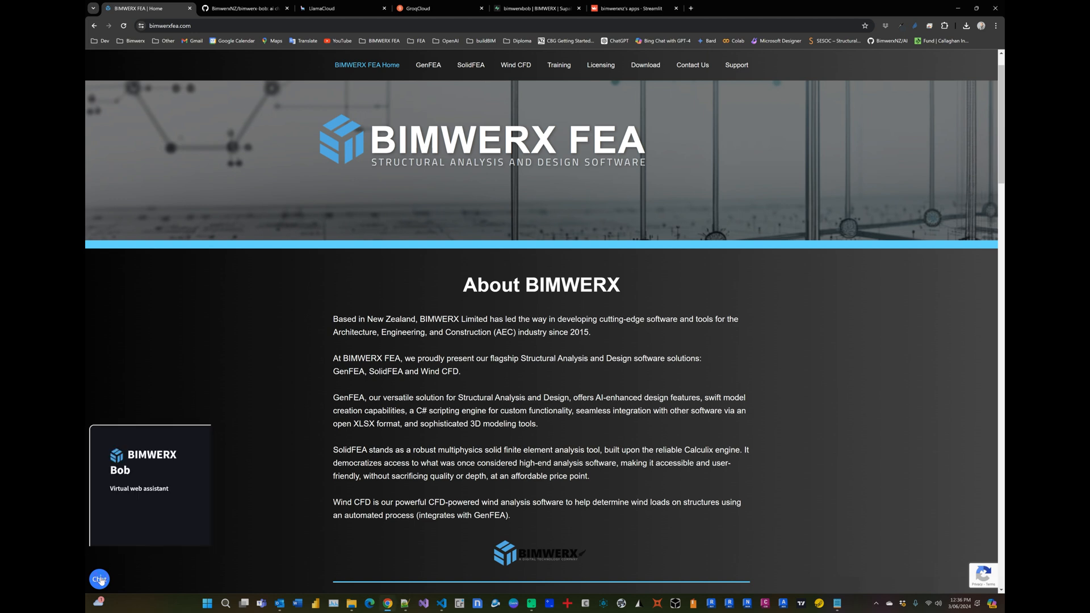
left_click(99, 579)
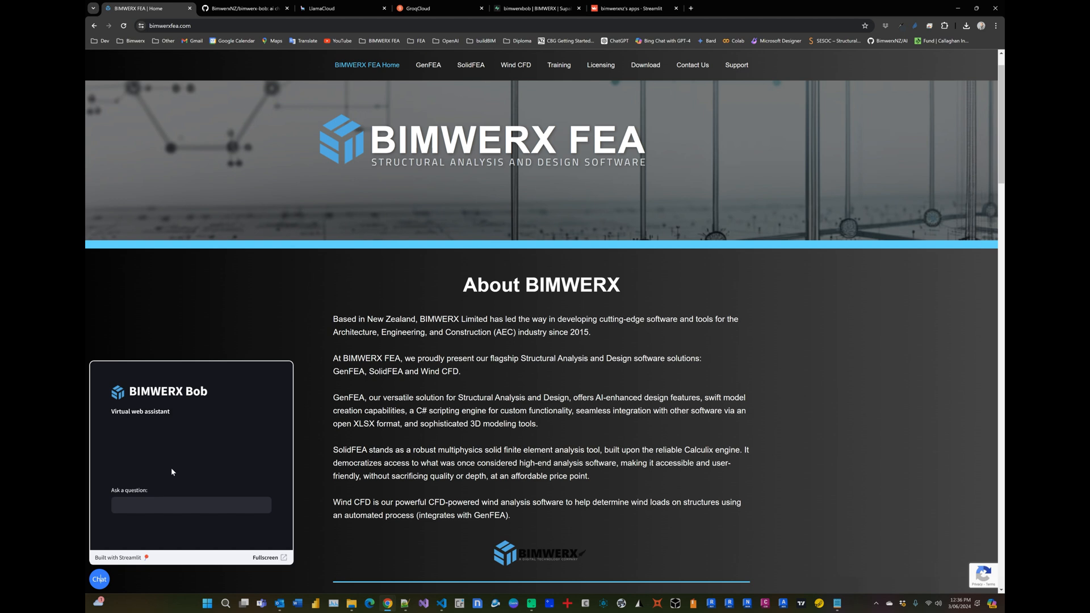
mouse_move(177, 470)
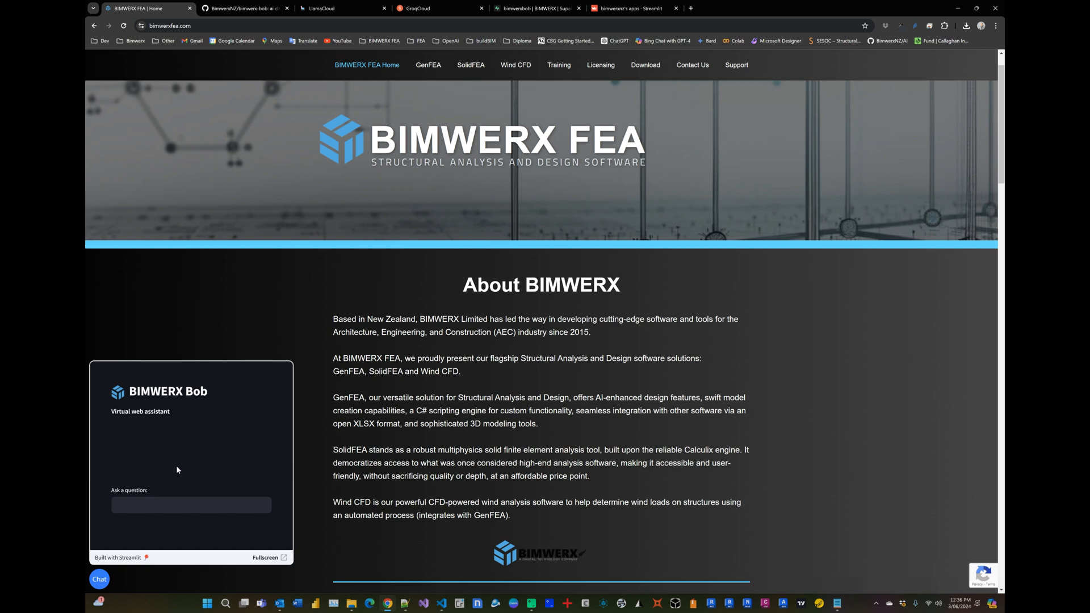
mouse_move(183, 454)
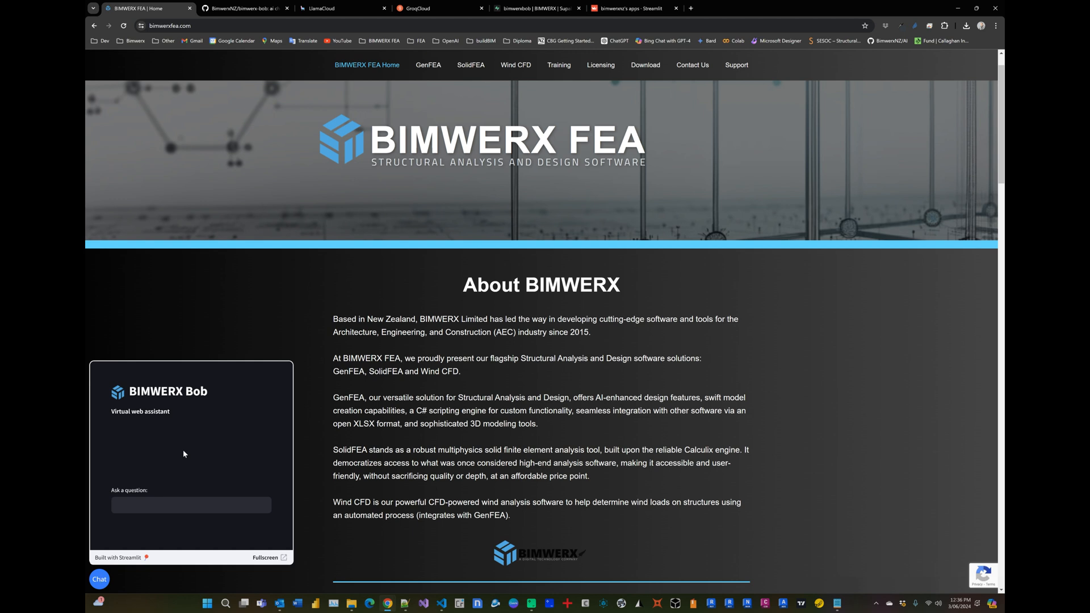
mouse_move(292, 180)
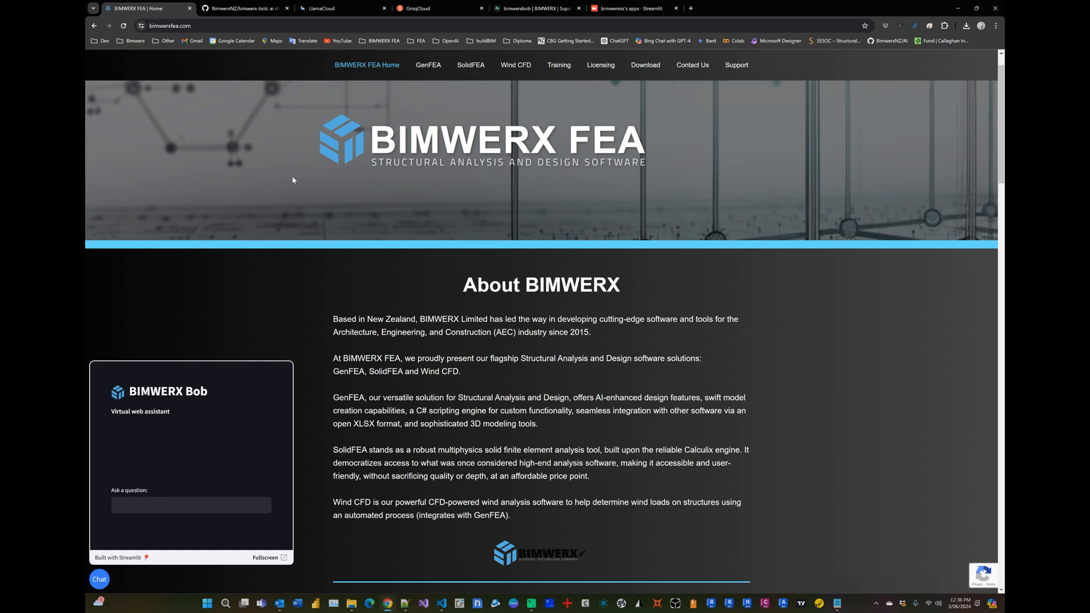
left_click(342, 9)
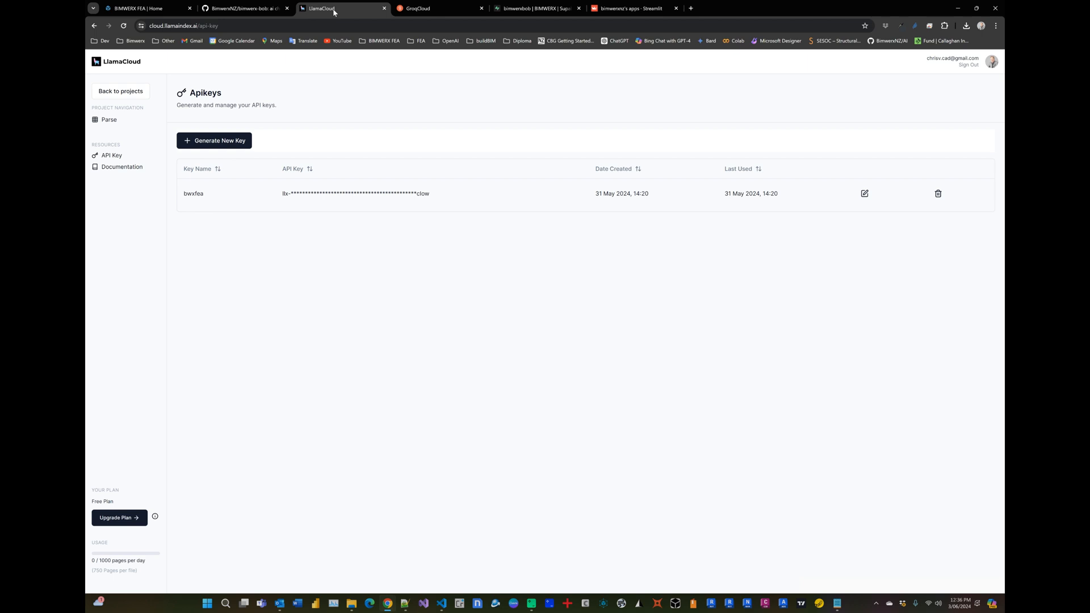
left_click(415, 7)
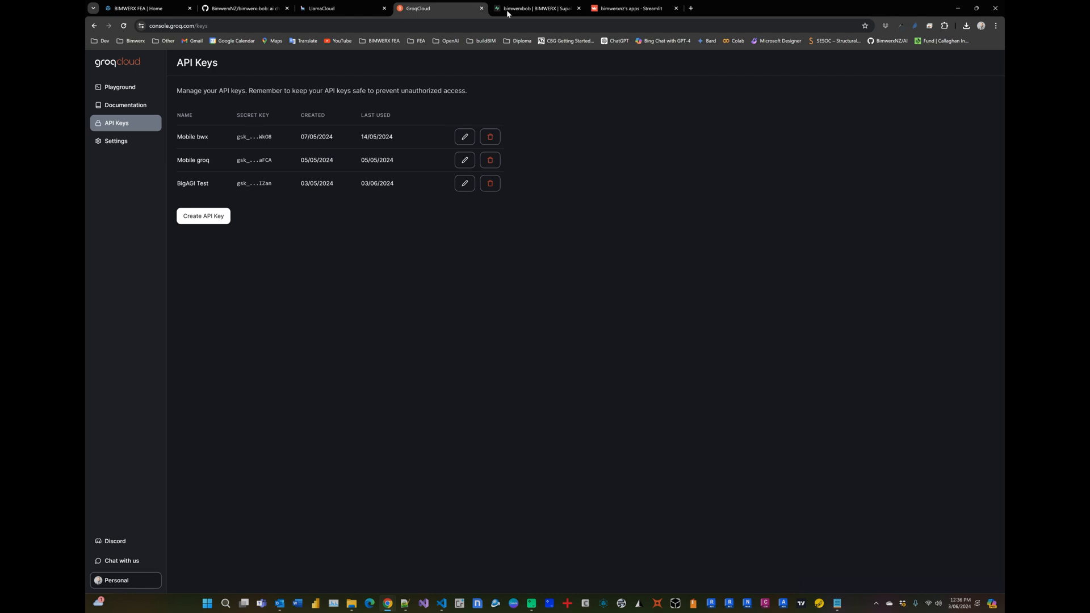
left_click(535, 7)
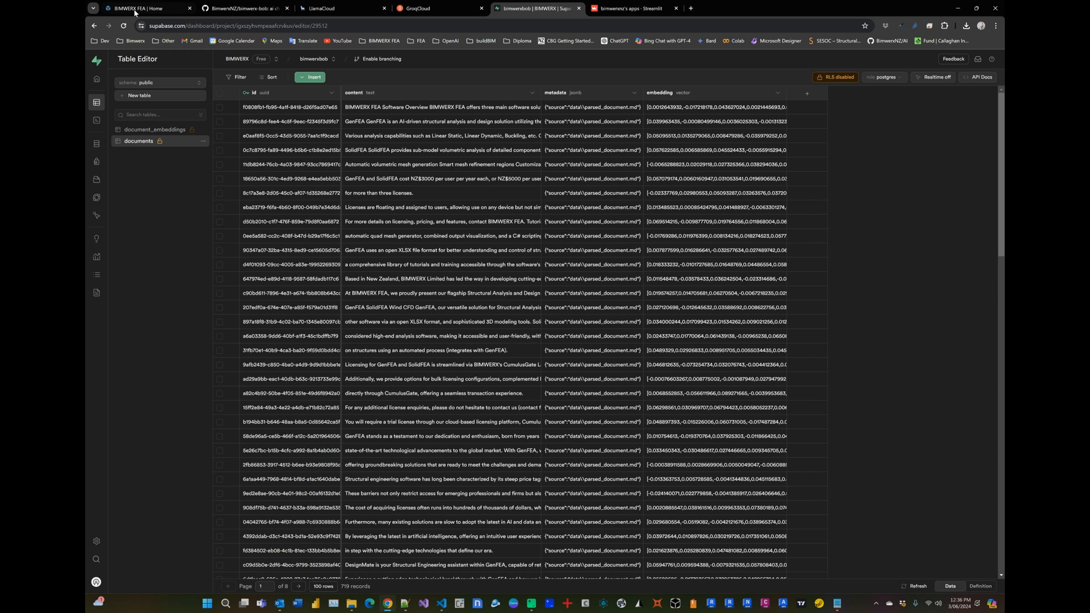
left_click(146, 9)
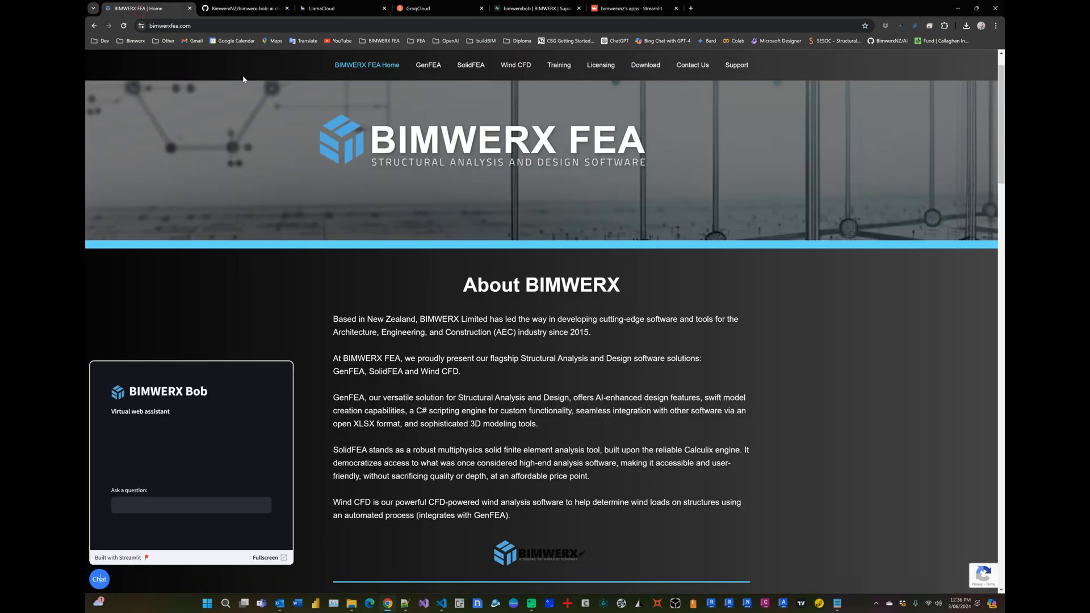
mouse_move(367, 233)
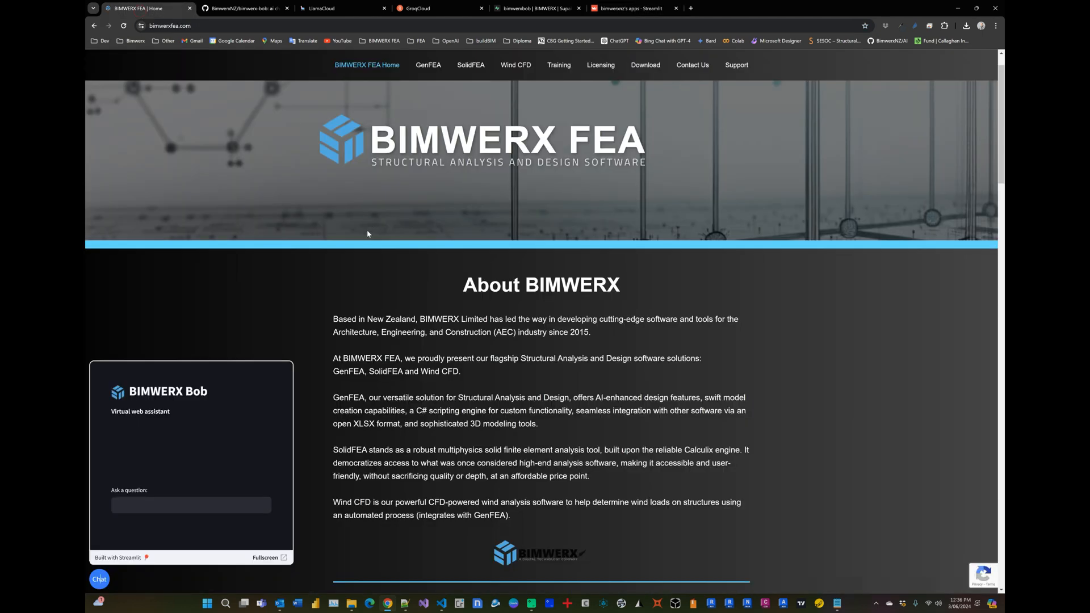
Ask Bob 'How much does GenFEA cost?' and briefly expand, then collapse, the chat history.
left_click(191, 505)
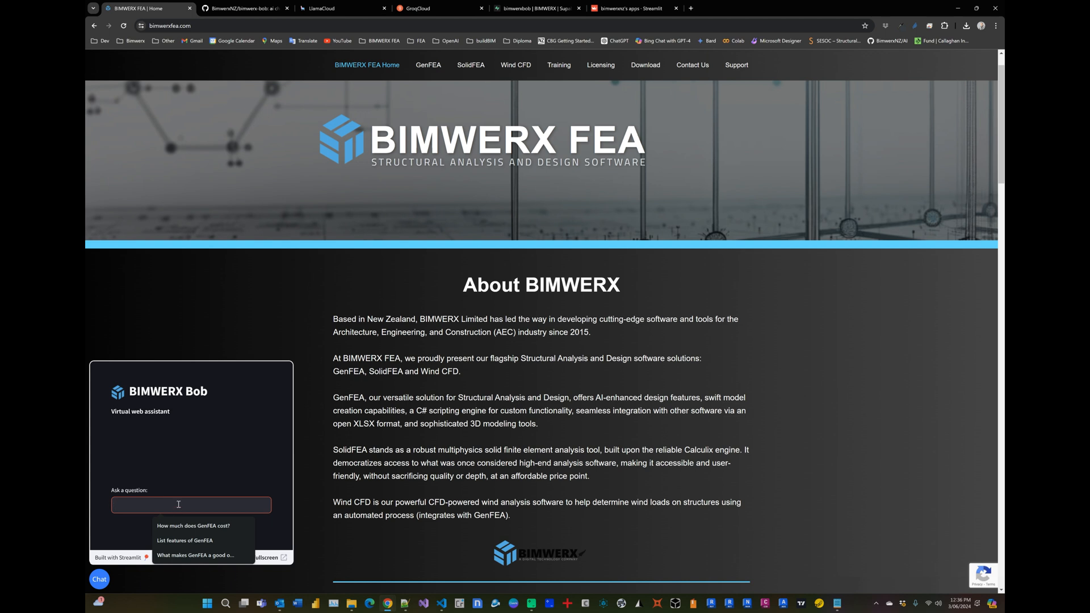
left_click(193, 526)
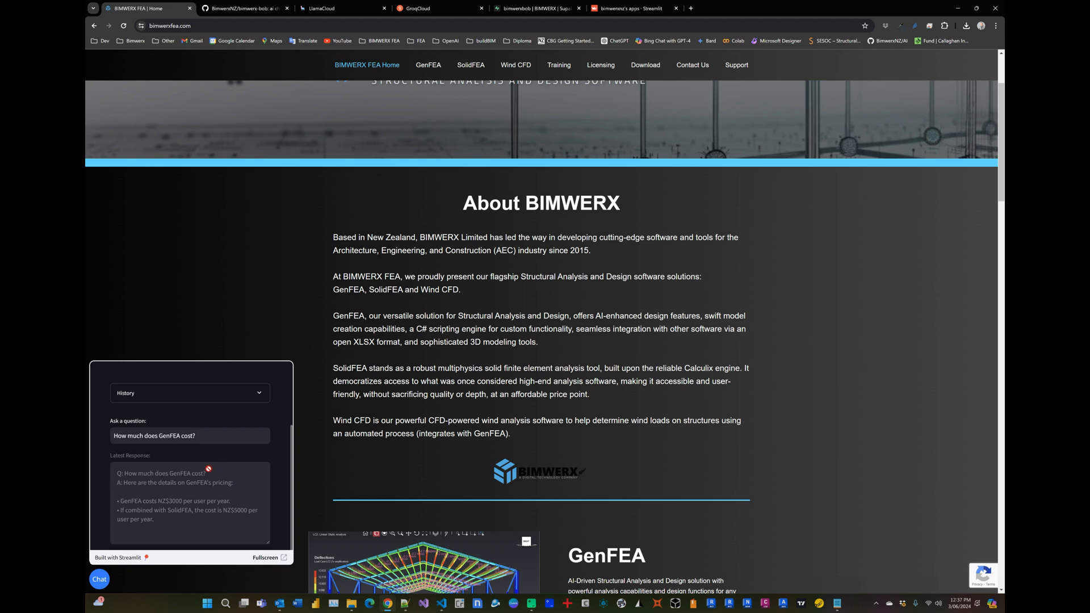
mouse_move(491, 111)
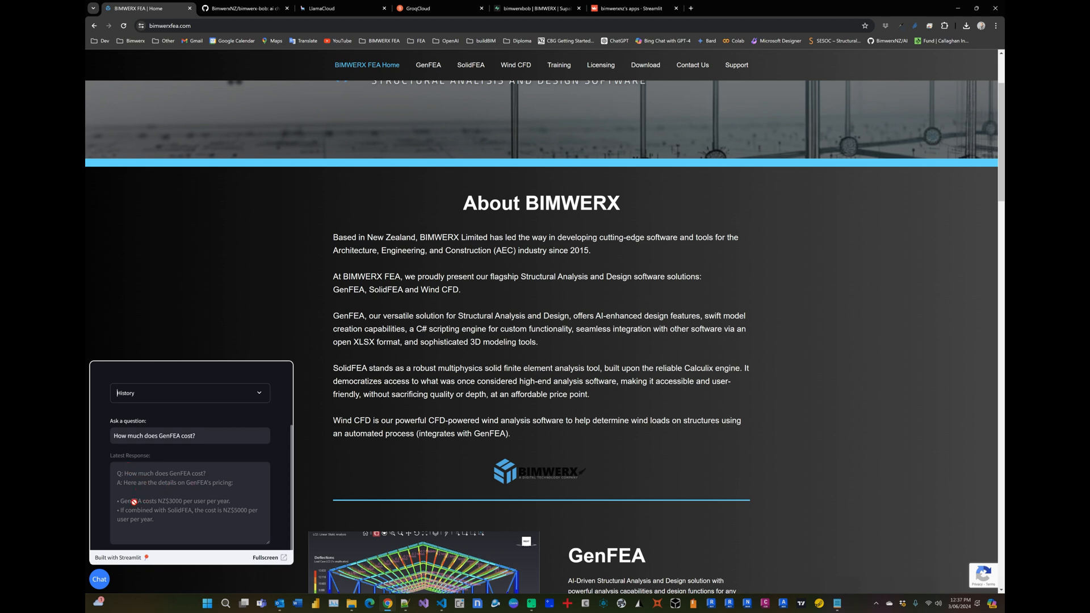
mouse_move(161, 529)
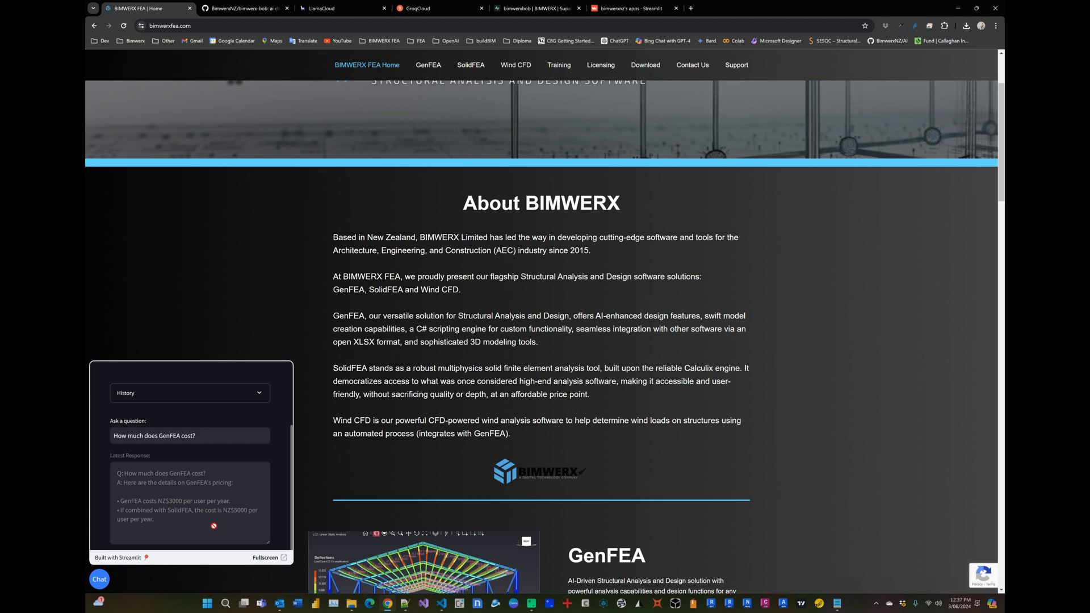
left_click(260, 393)
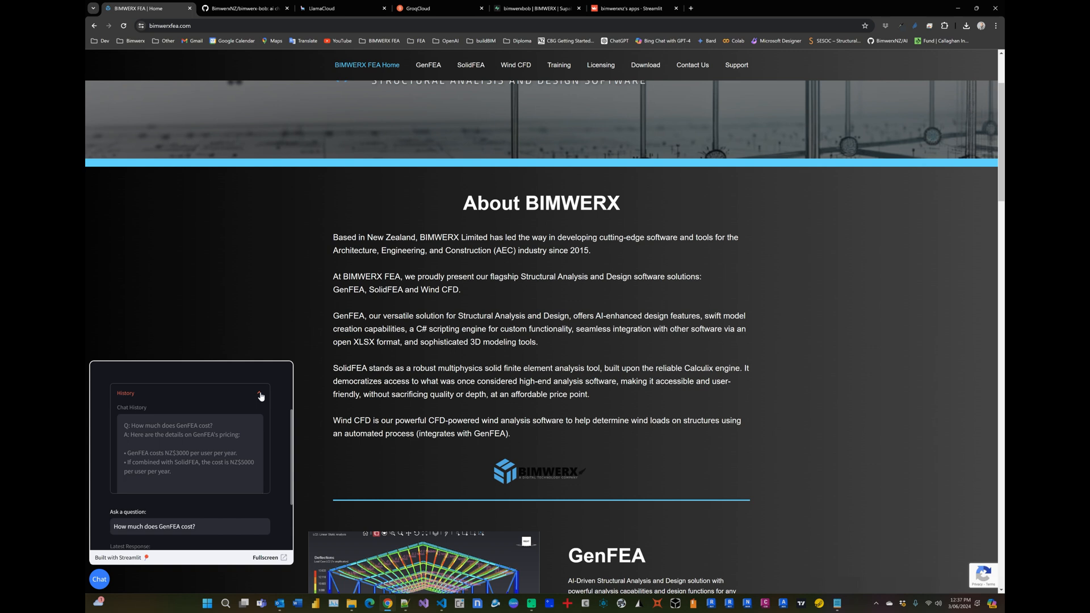
left_click(260, 394)
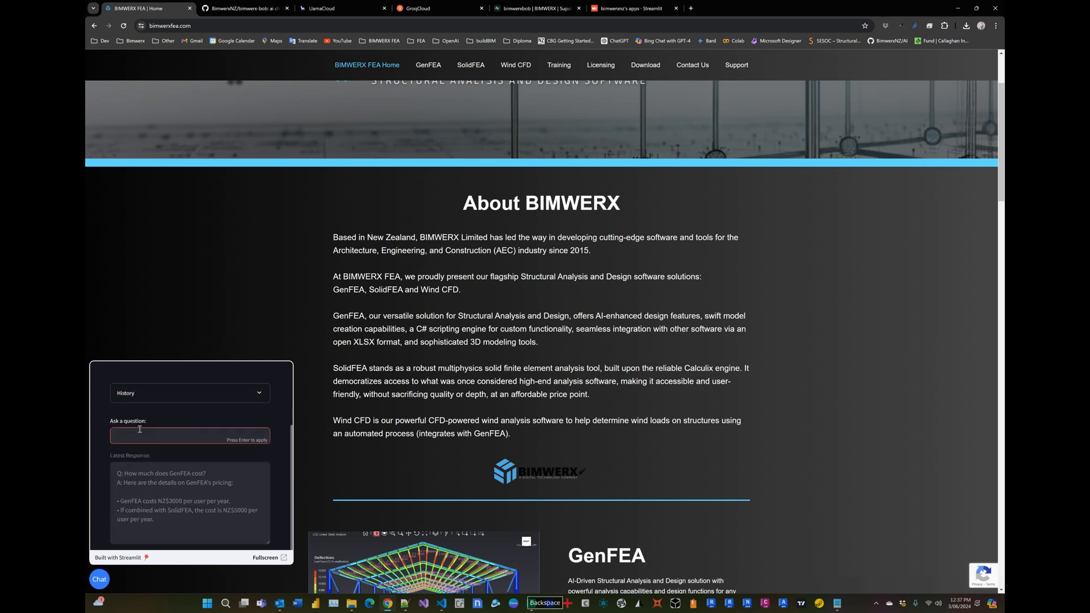
Ask Bob to 'List the features of GenFEA' and check both questions in History.
type("List the features of GenFEA")
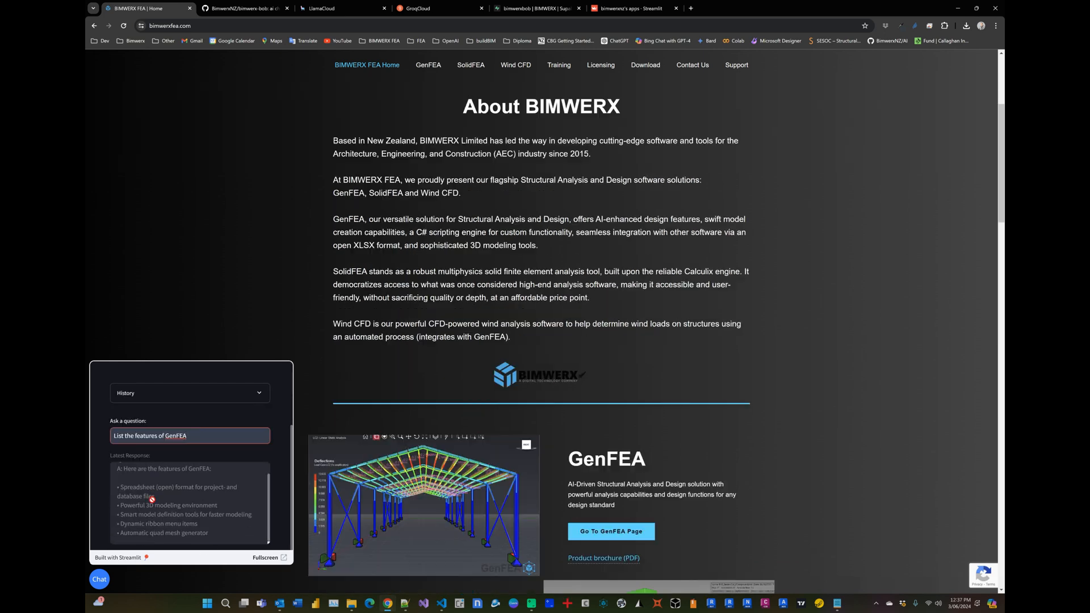
left_click(258, 393)
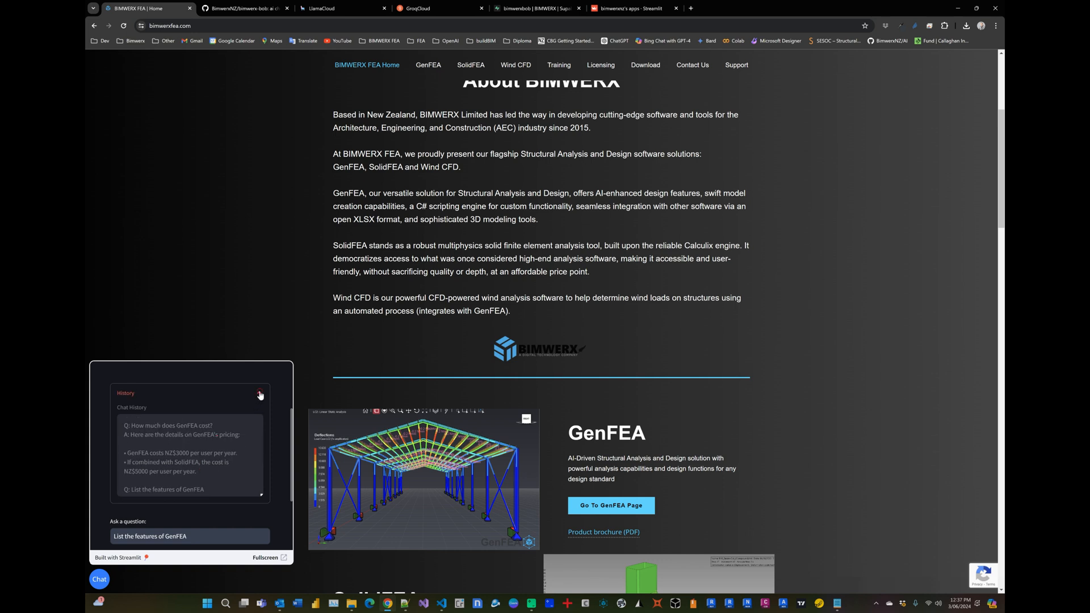
left_click(261, 395)
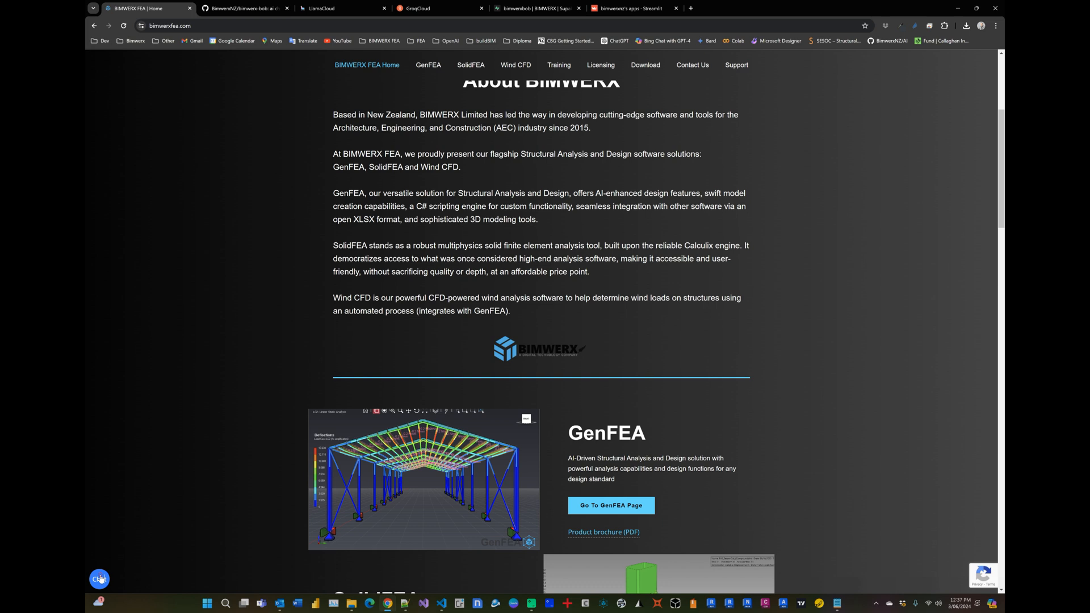
Toggle the chat panel, visit the GenFEA product page, then view the bimwerx-bob repository.
left_click(99, 578)
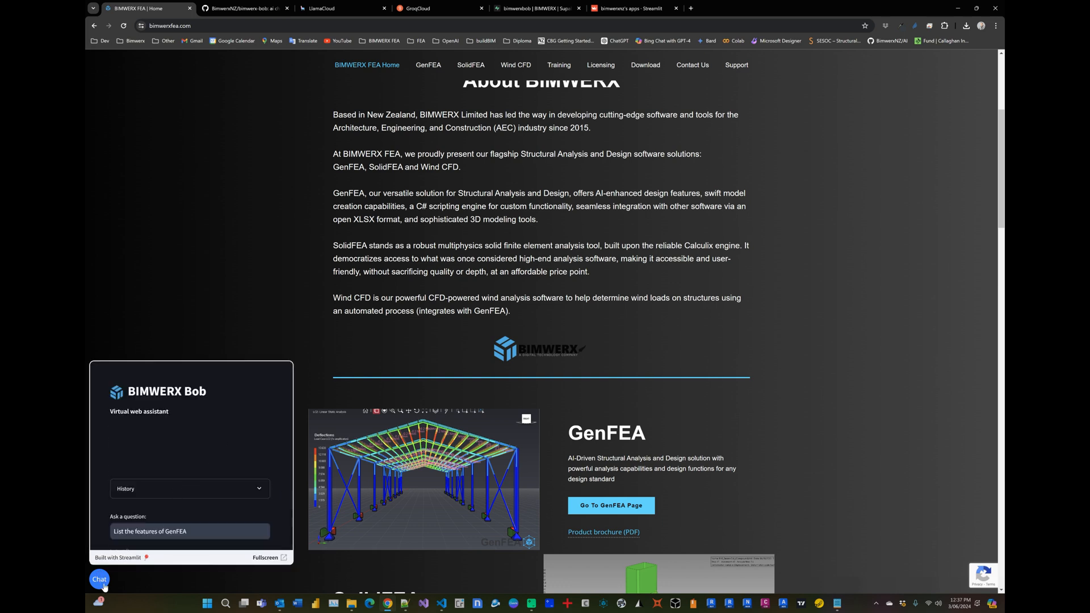
left_click(100, 579)
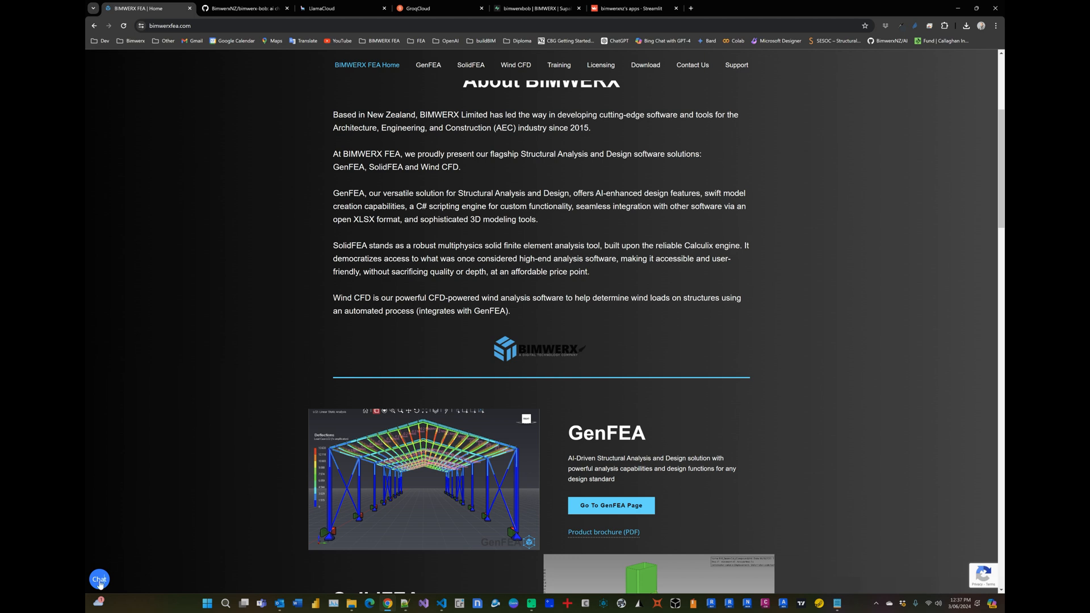
mouse_move(493, 262)
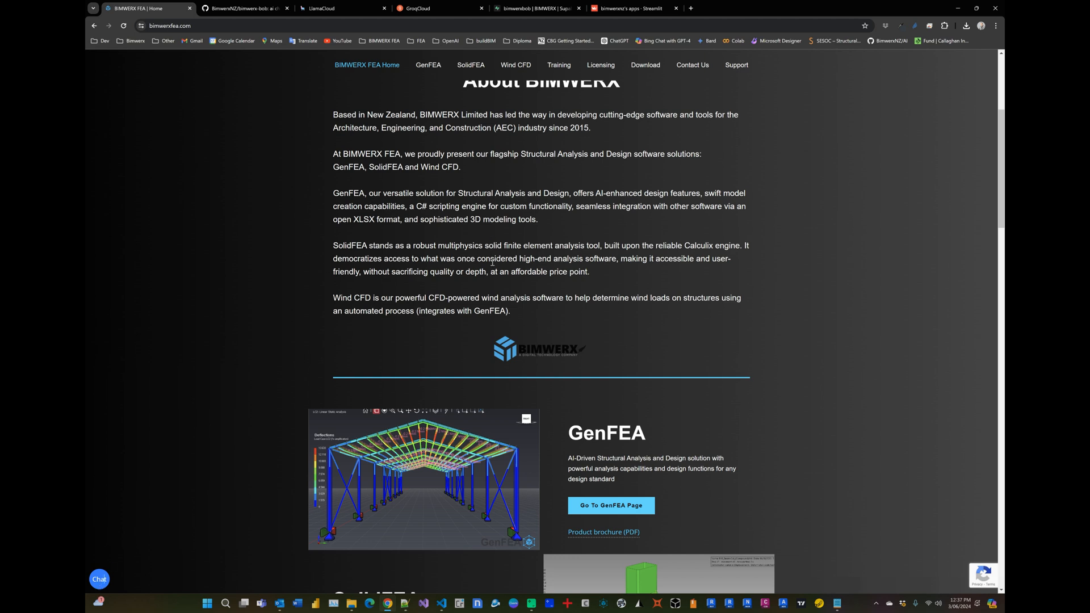
mouse_move(471, 65)
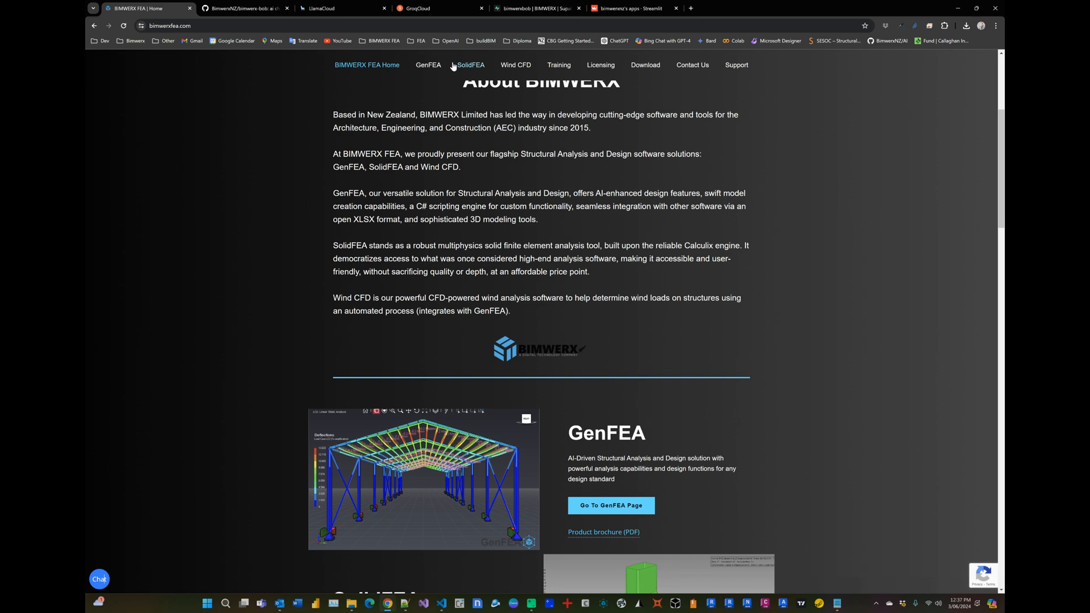
left_click(428, 65)
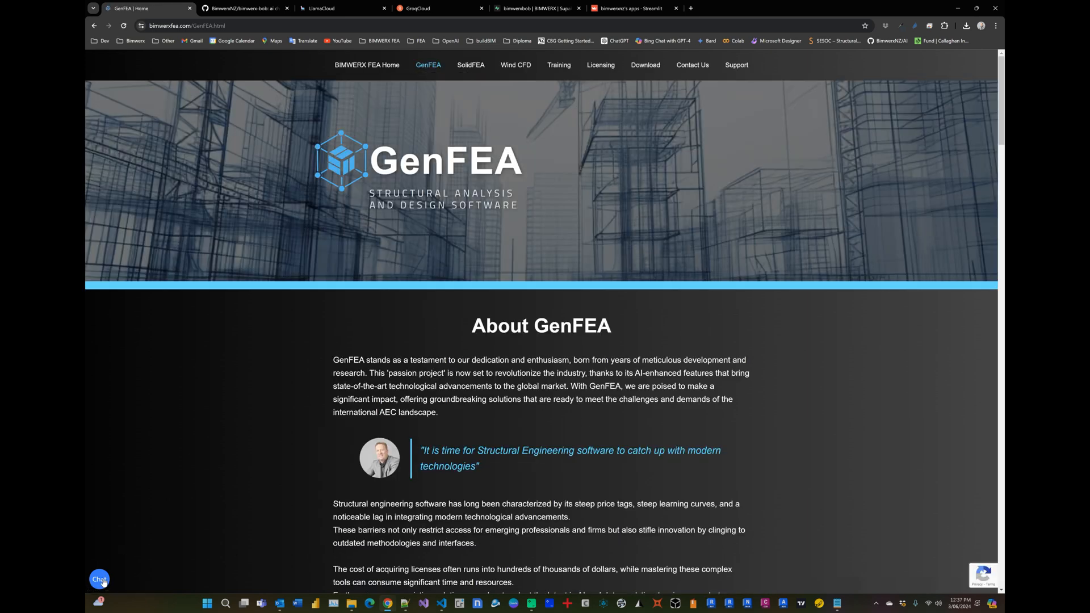
left_click(99, 580)
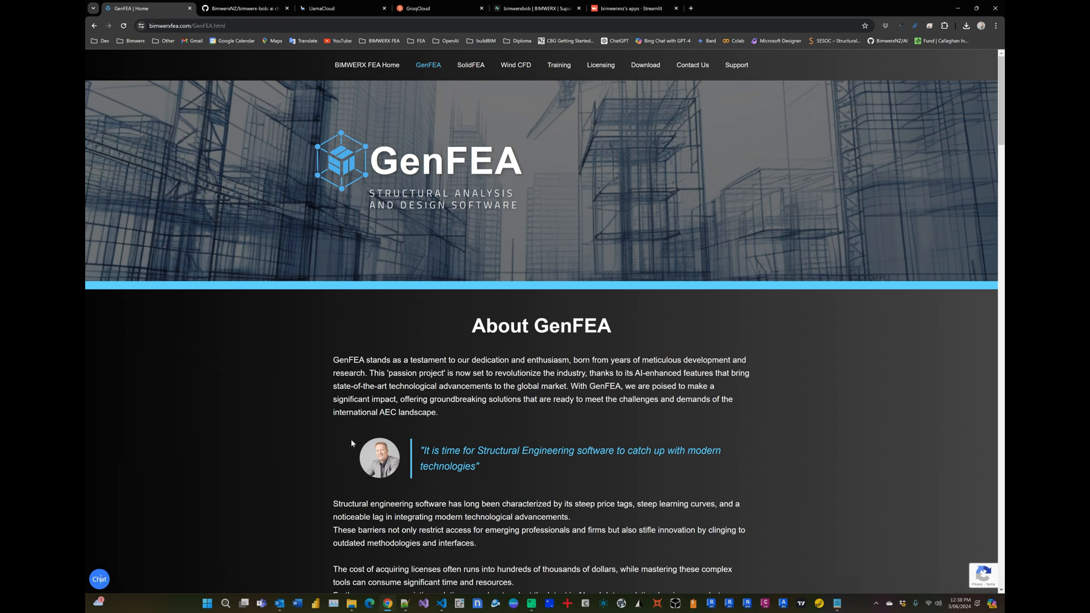
mouse_move(311, 347)
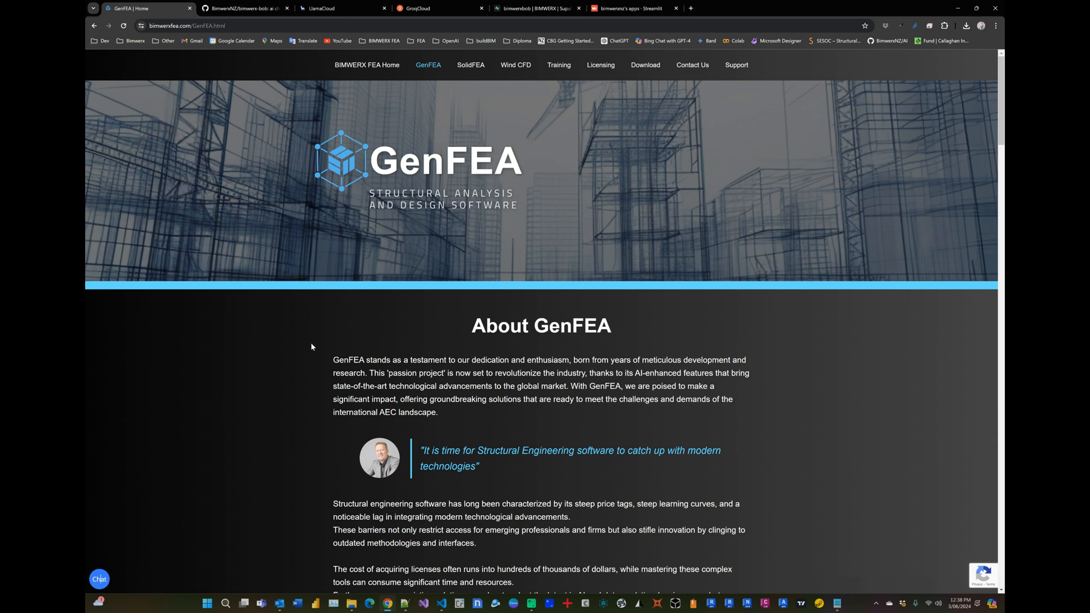
left_click(243, 9)
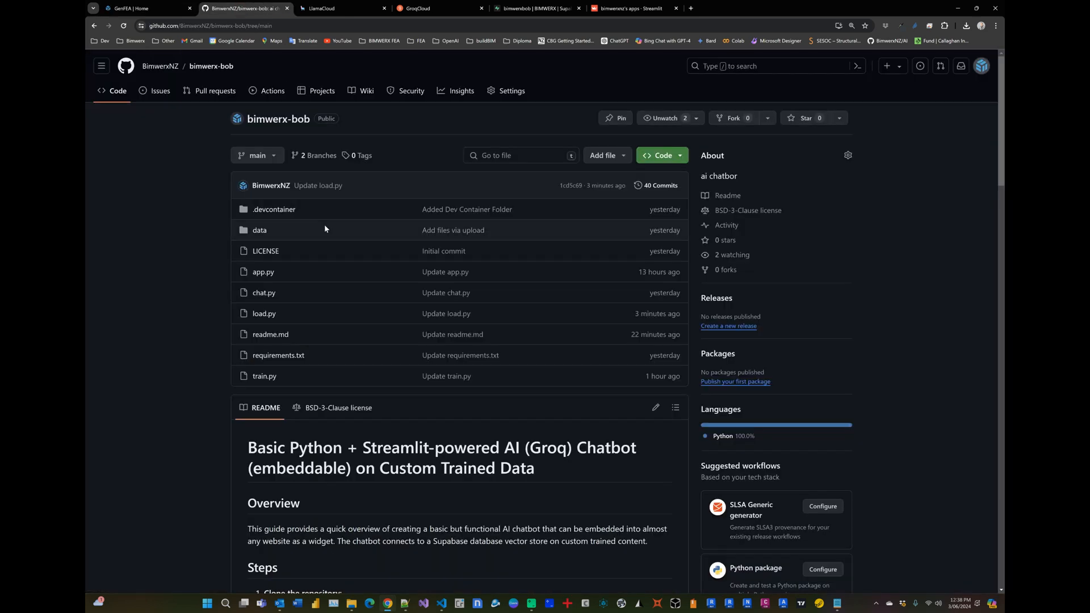
mouse_move(198, 265)
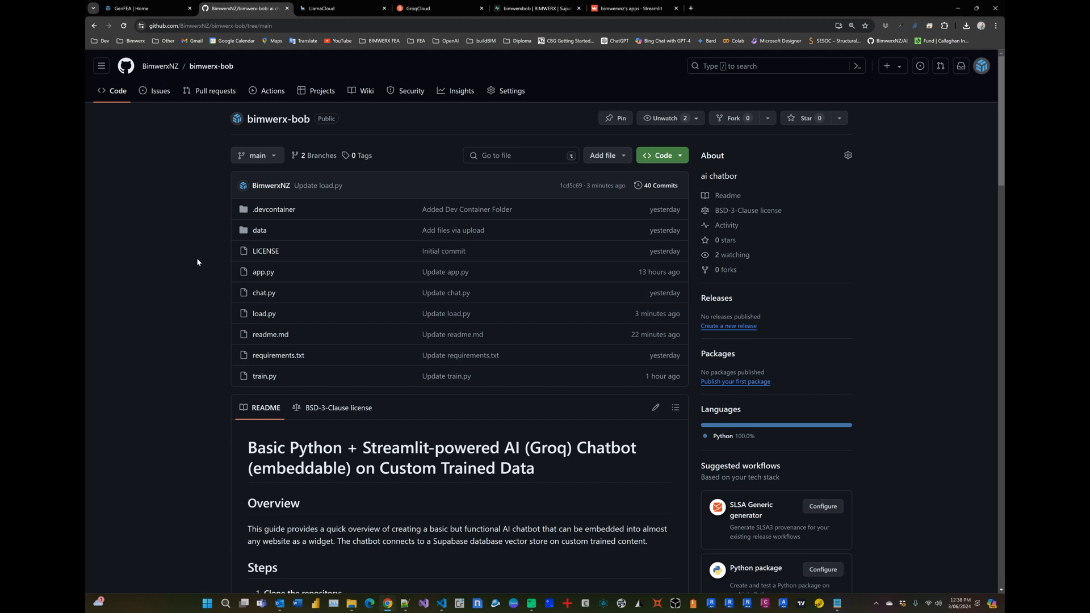
Scroll through the bimwerx-bob README's Overview and numbered setup steps.
scroll("down", 3)
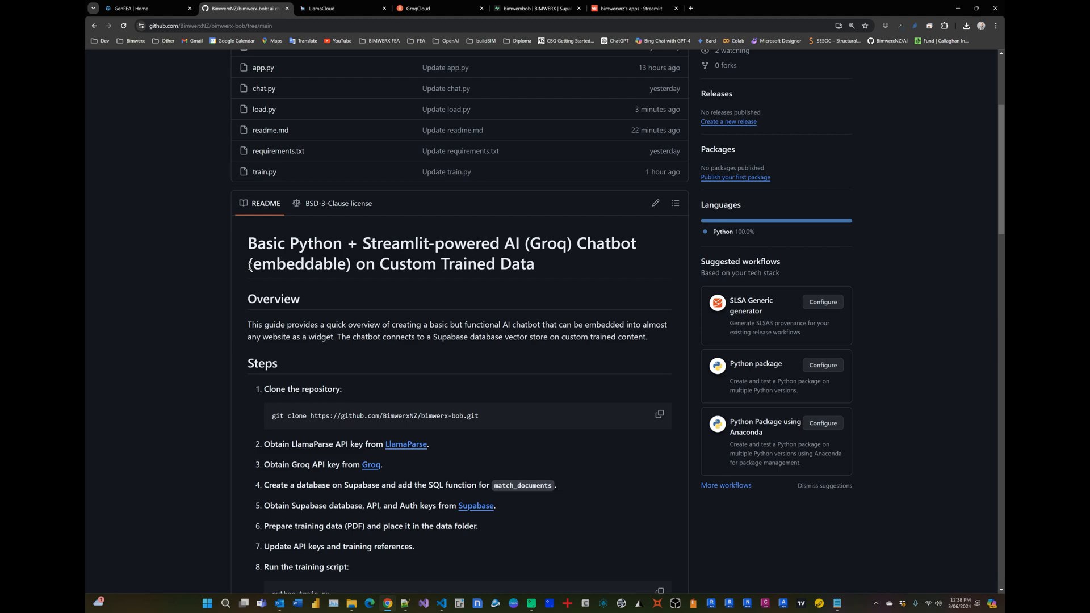
scroll("down", 3)
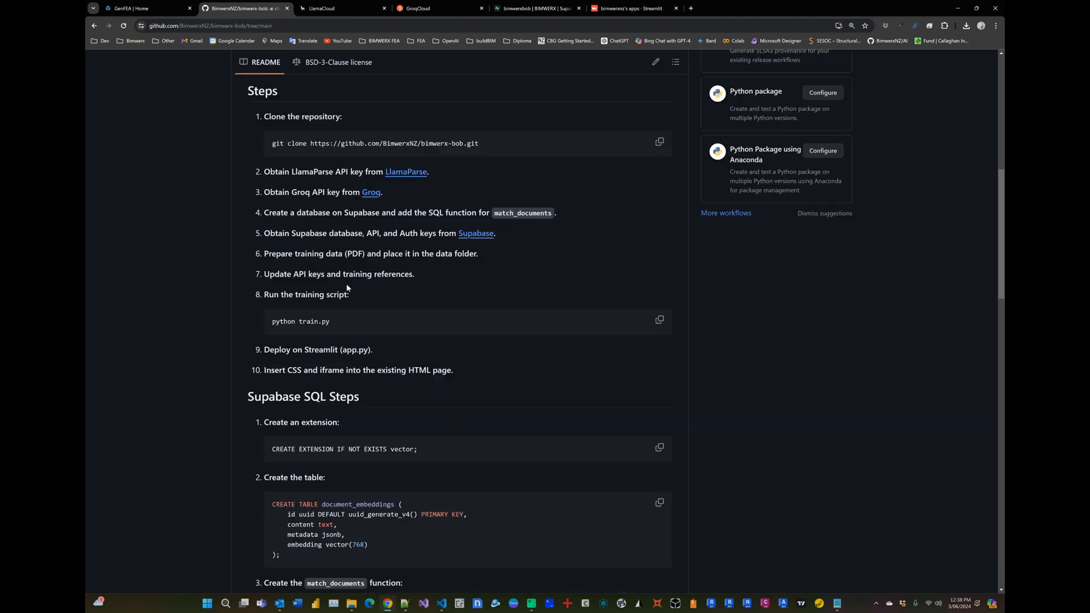
scroll("down", 3)
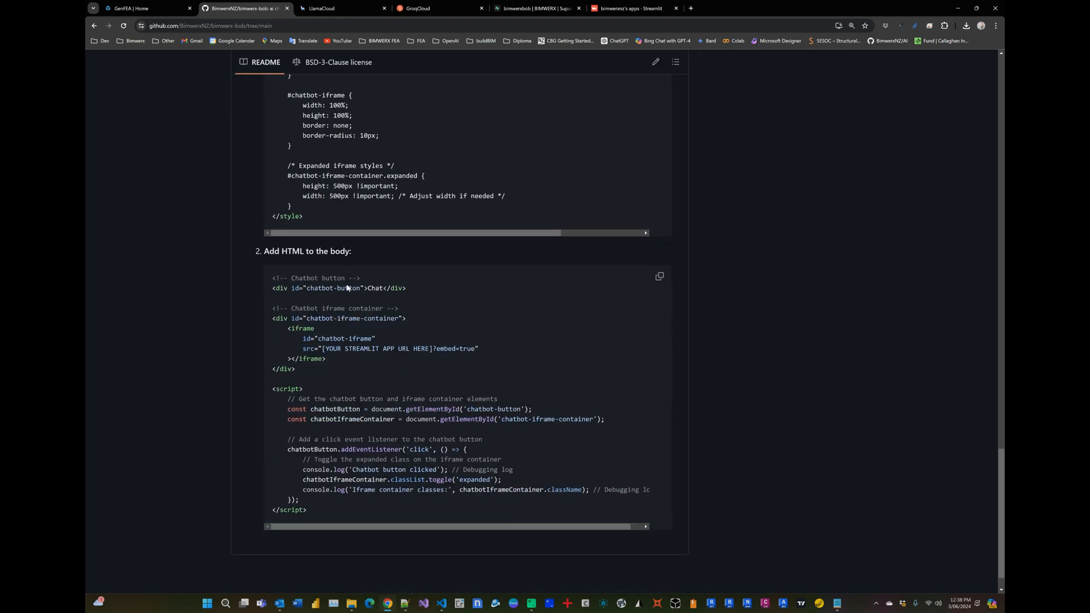
scroll("up", 3)
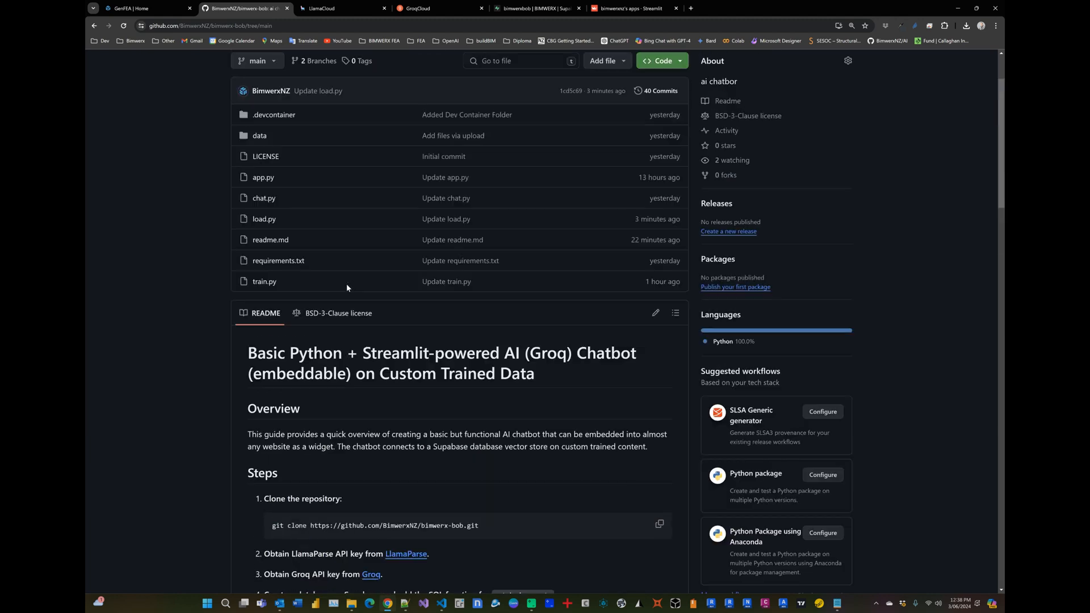
scroll("up", 3)
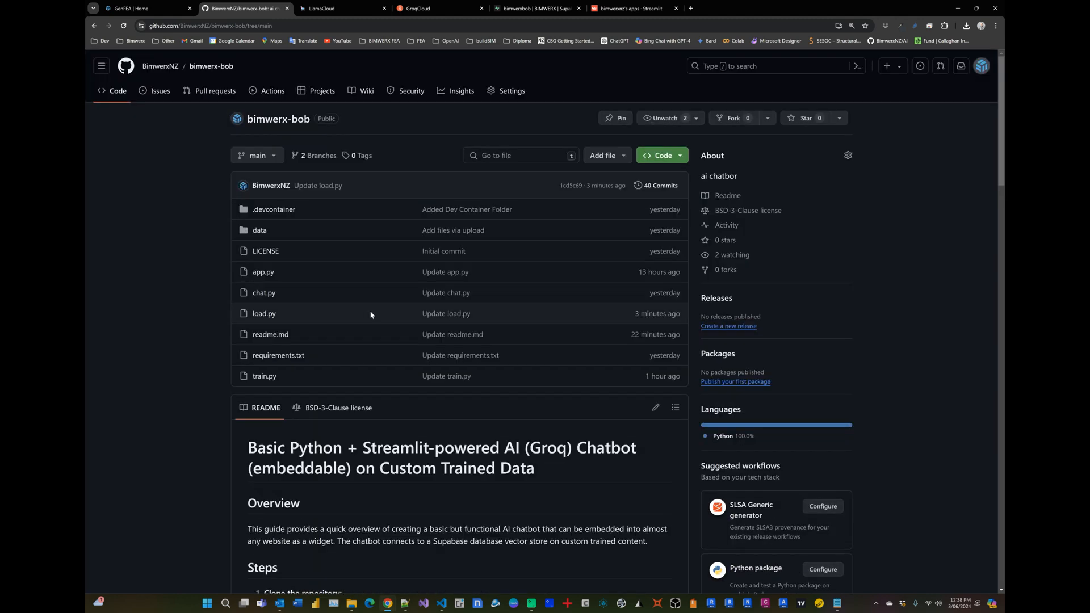
scroll("down", 3)
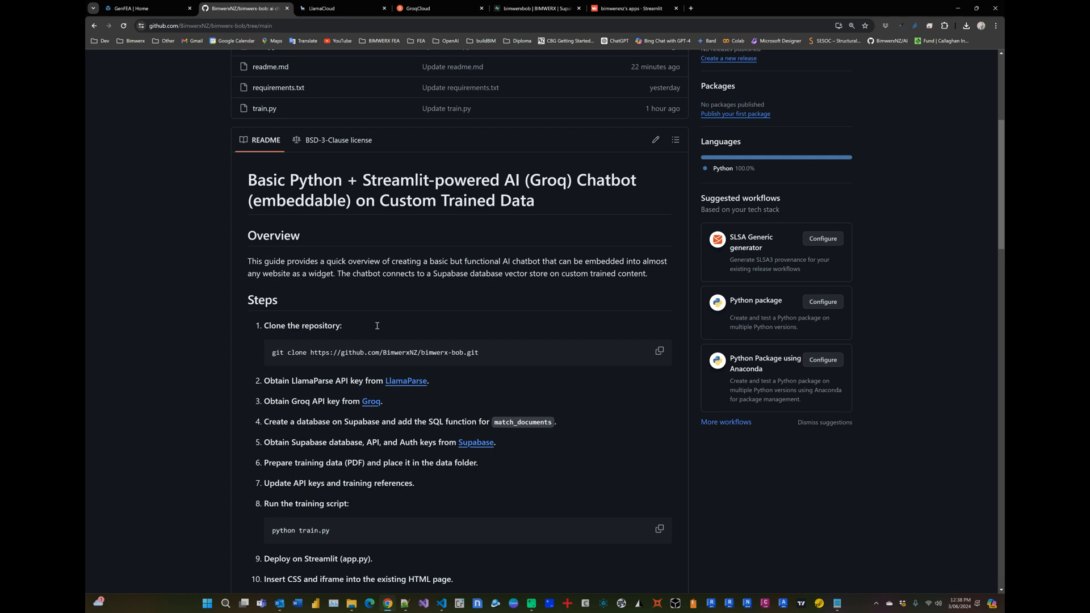
scroll("down", 3)
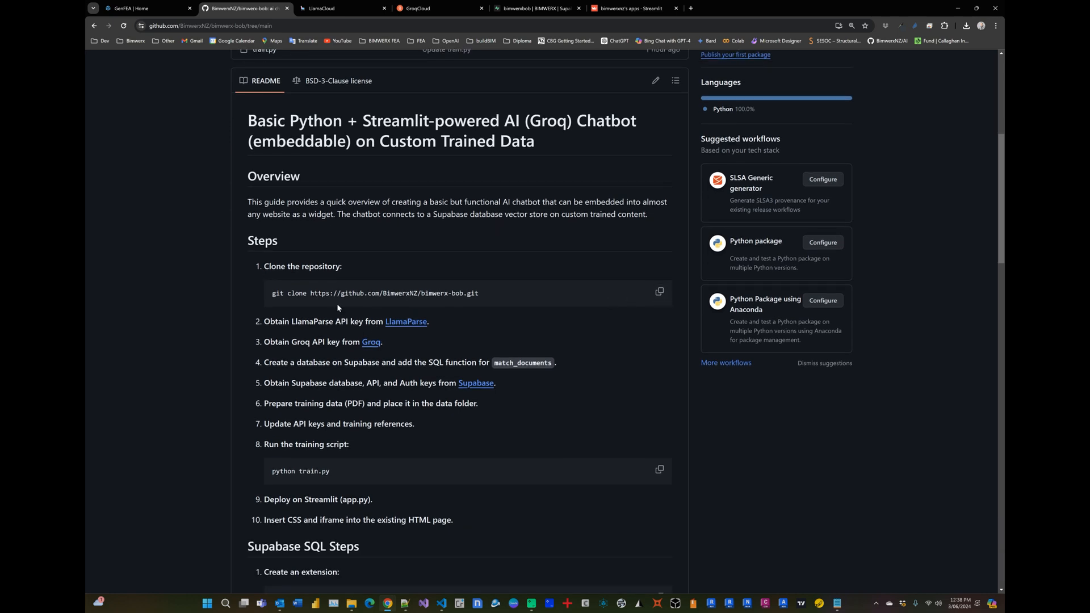
scroll("up", 3)
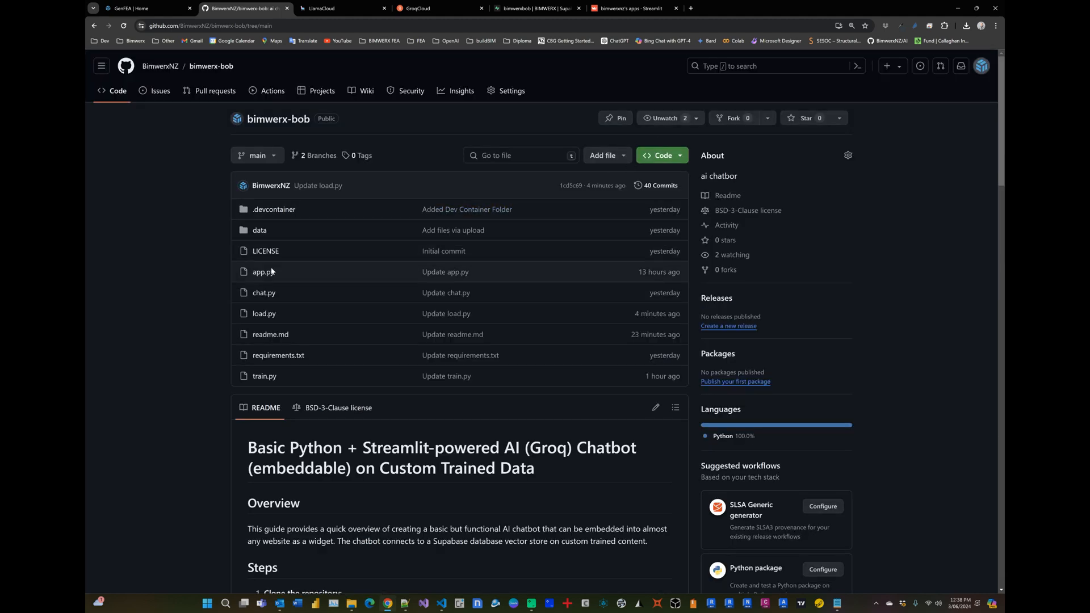
scroll("down", 3)
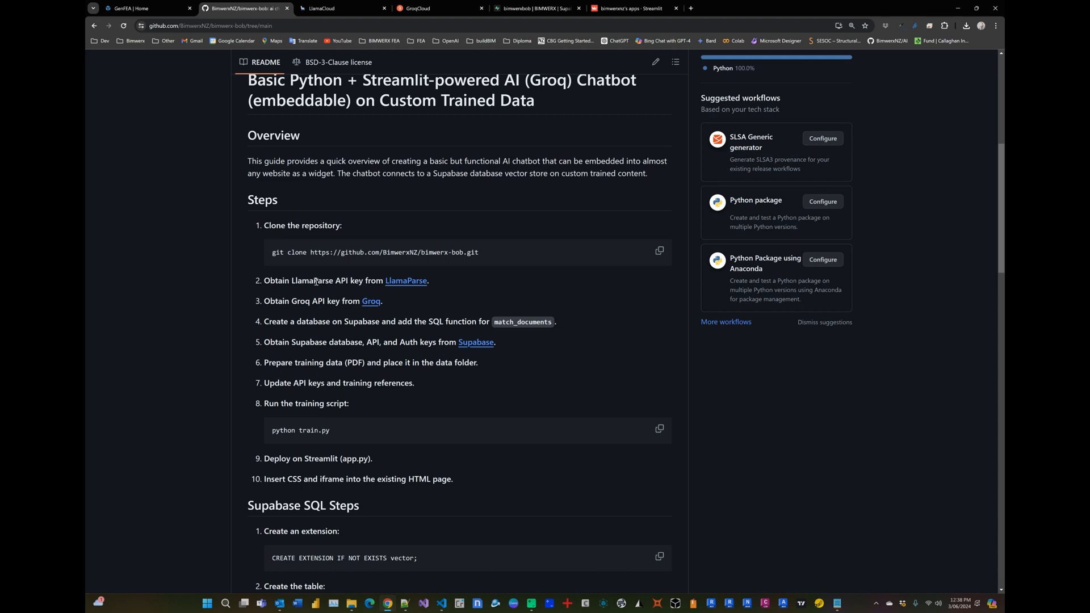
mouse_move(409, 285)
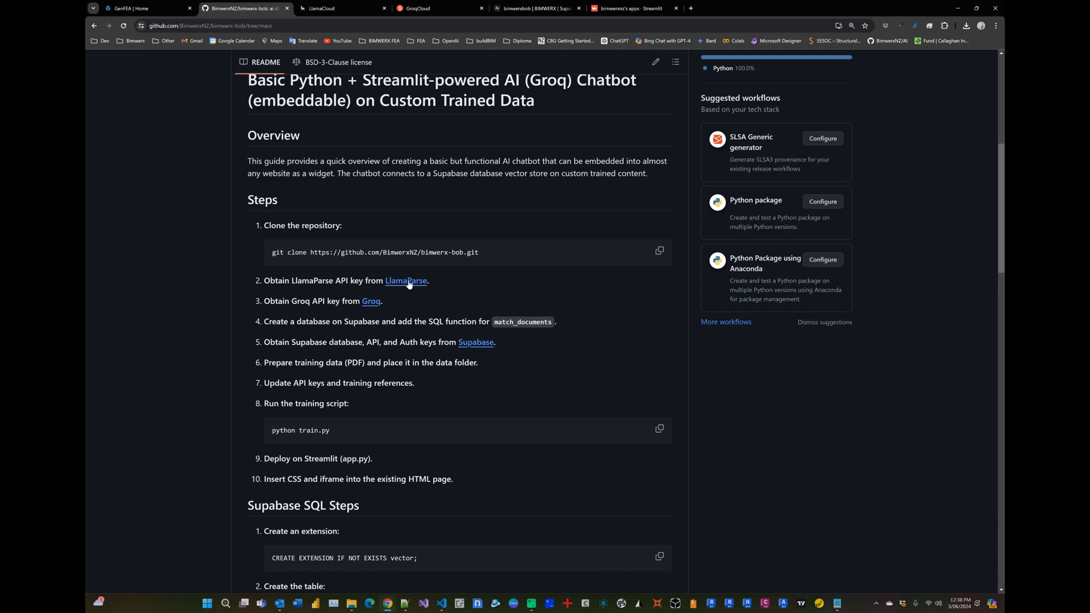
left_click(341, 8)
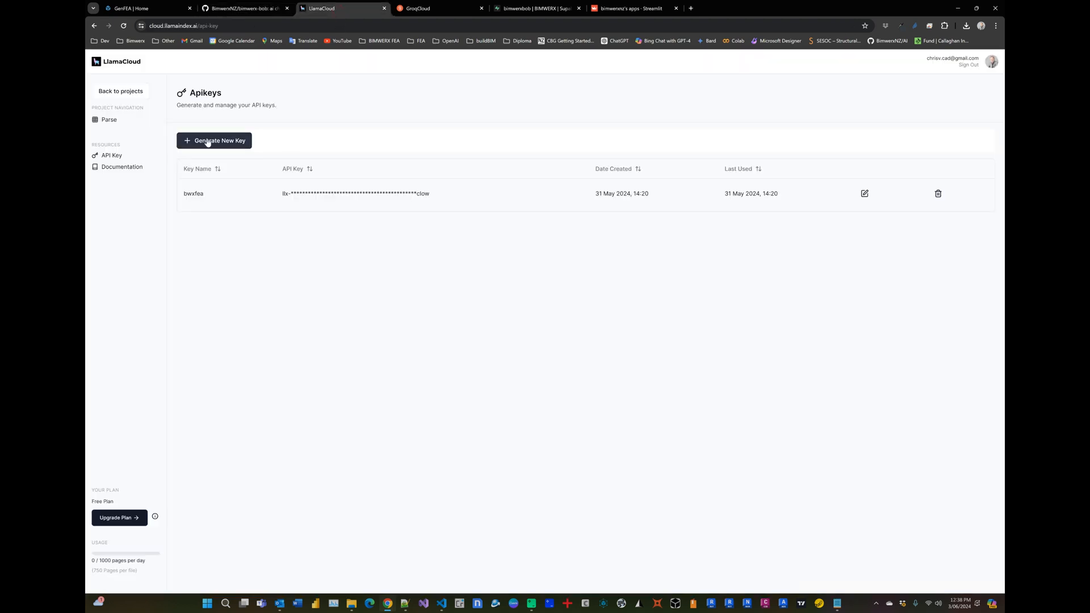
left_click(243, 8)
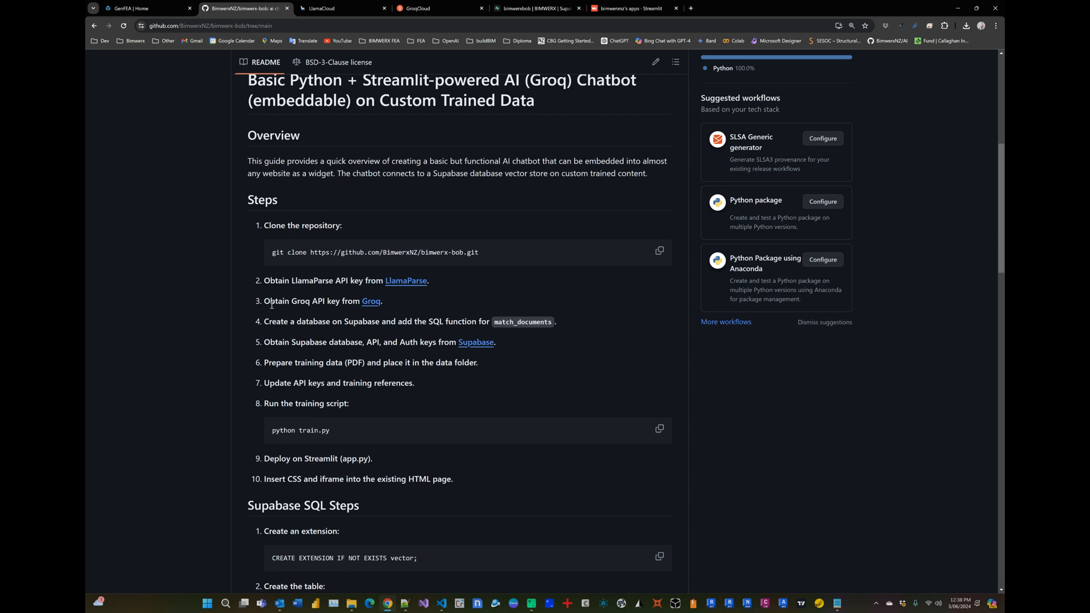
left_click(438, 8)
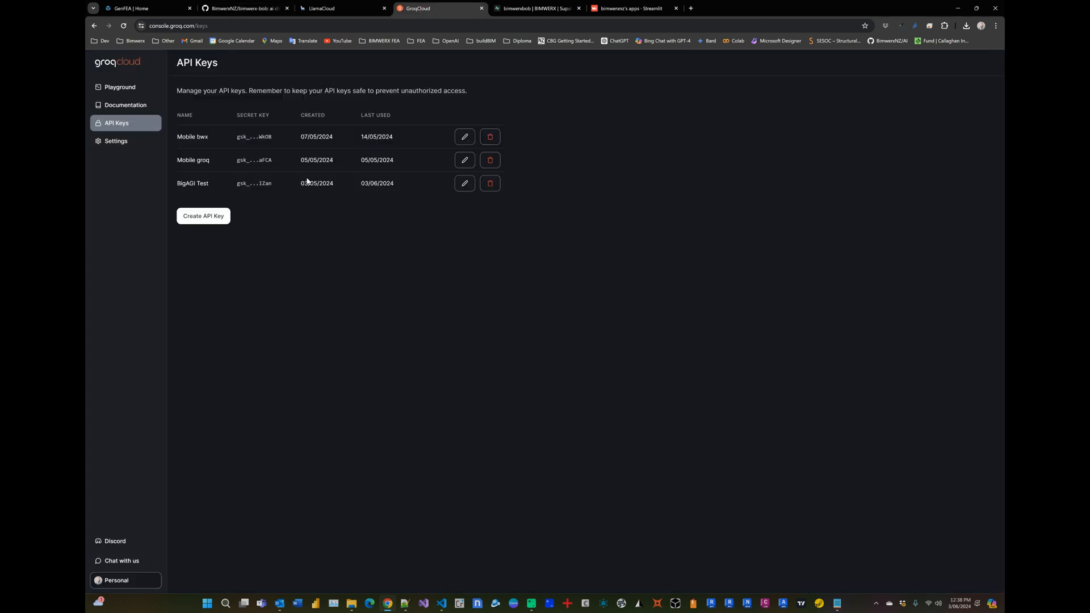
mouse_move(289, 200)
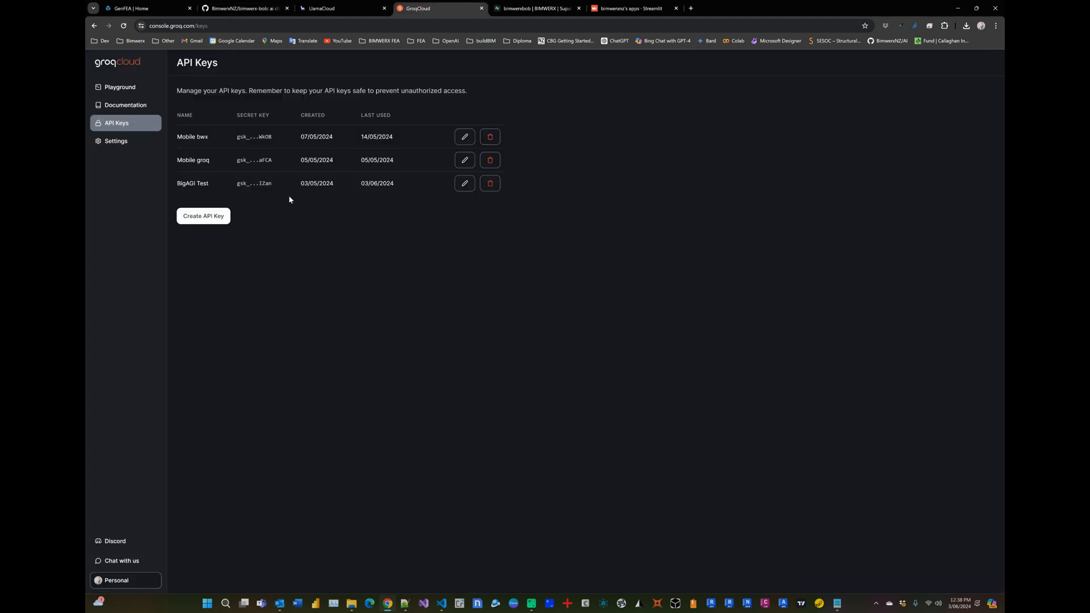
left_click(244, 7)
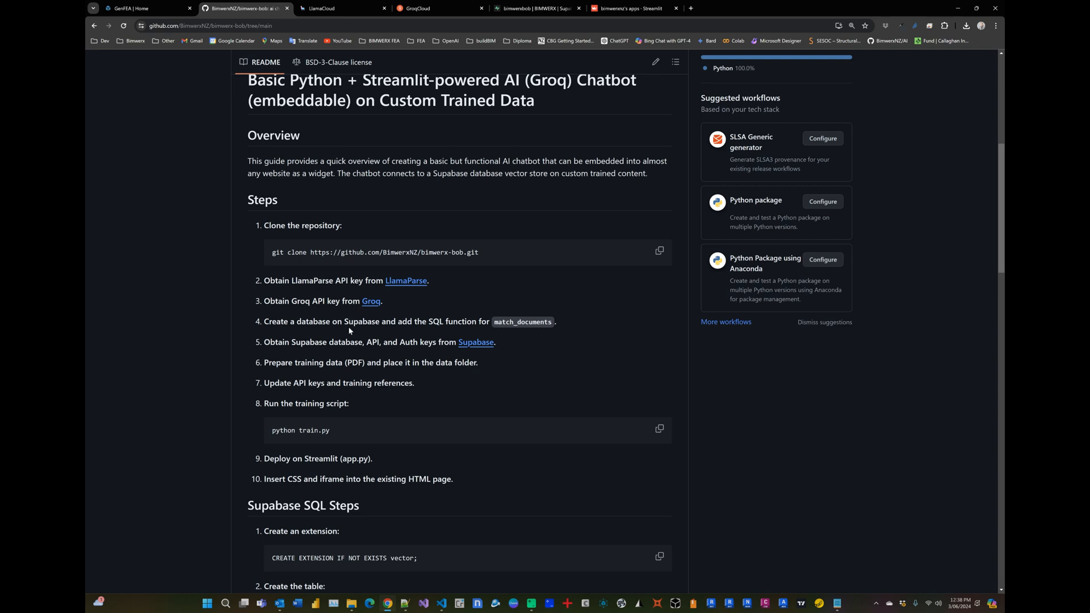
mouse_move(276, 323)
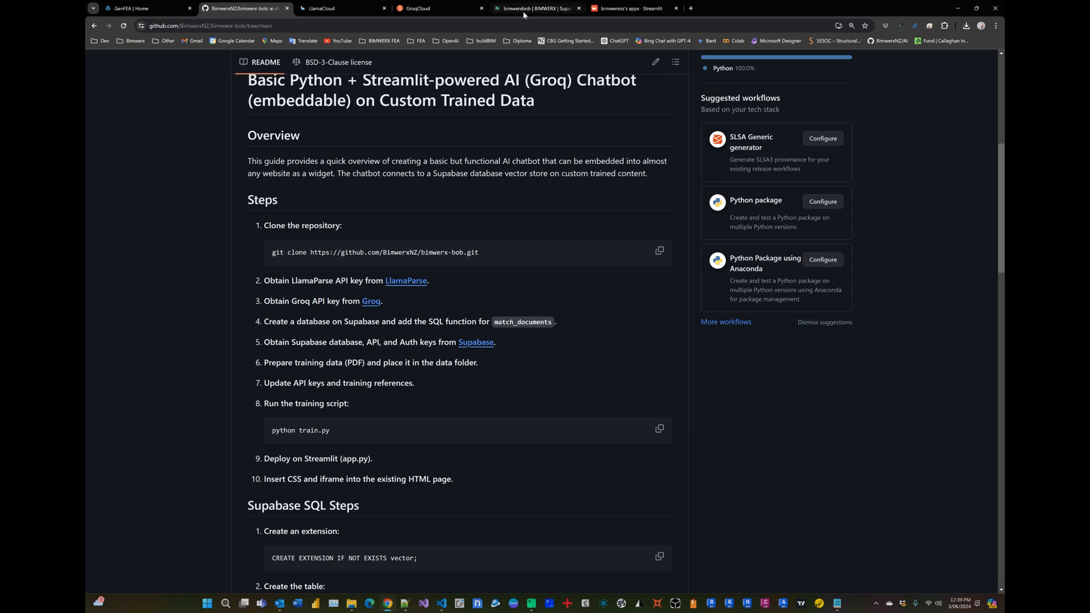
mouse_move(335, 322)
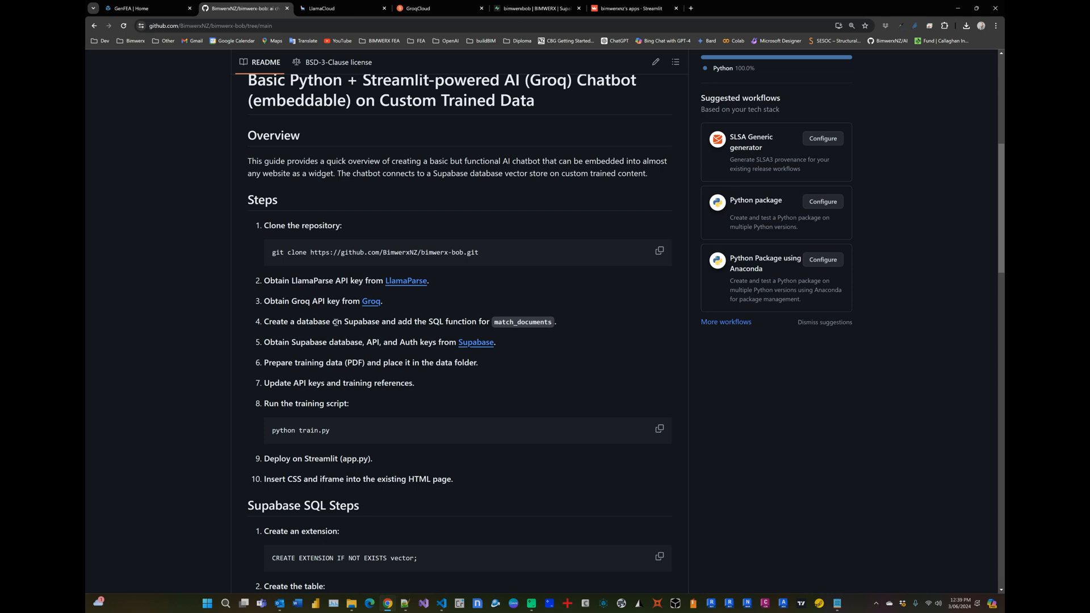
Scroll to the README's Supabase SQL steps, then switch to the Supabase project.
scroll("down", 3)
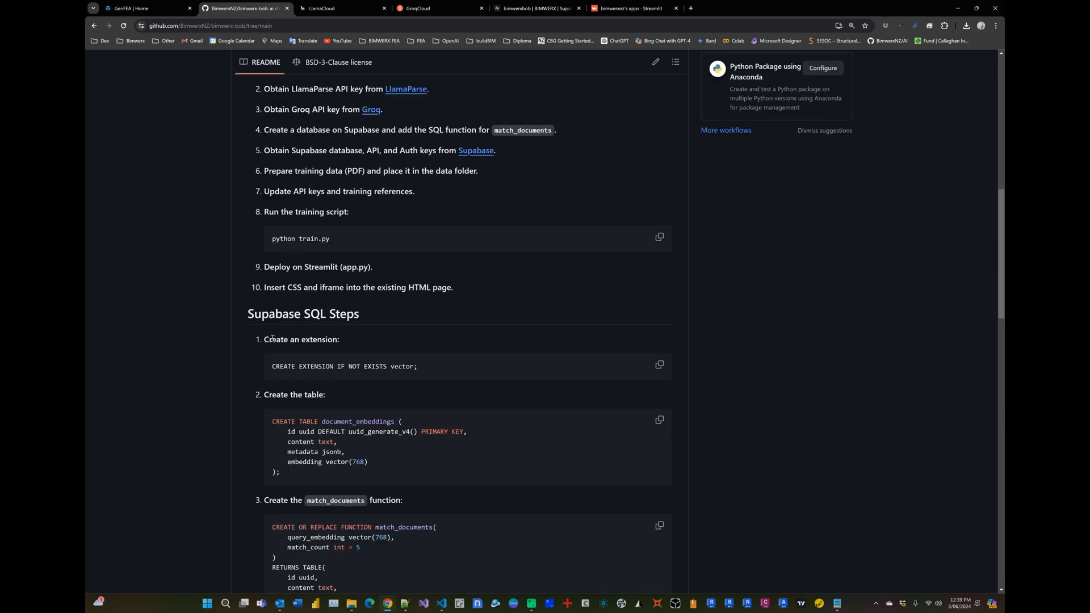
scroll("down", 3)
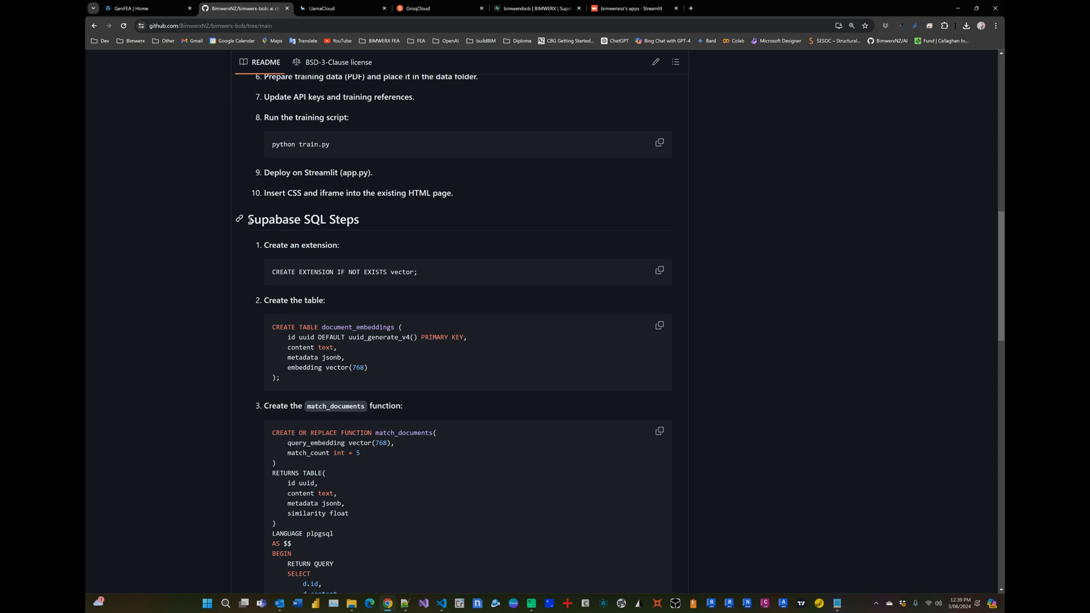
mouse_move(310, 259)
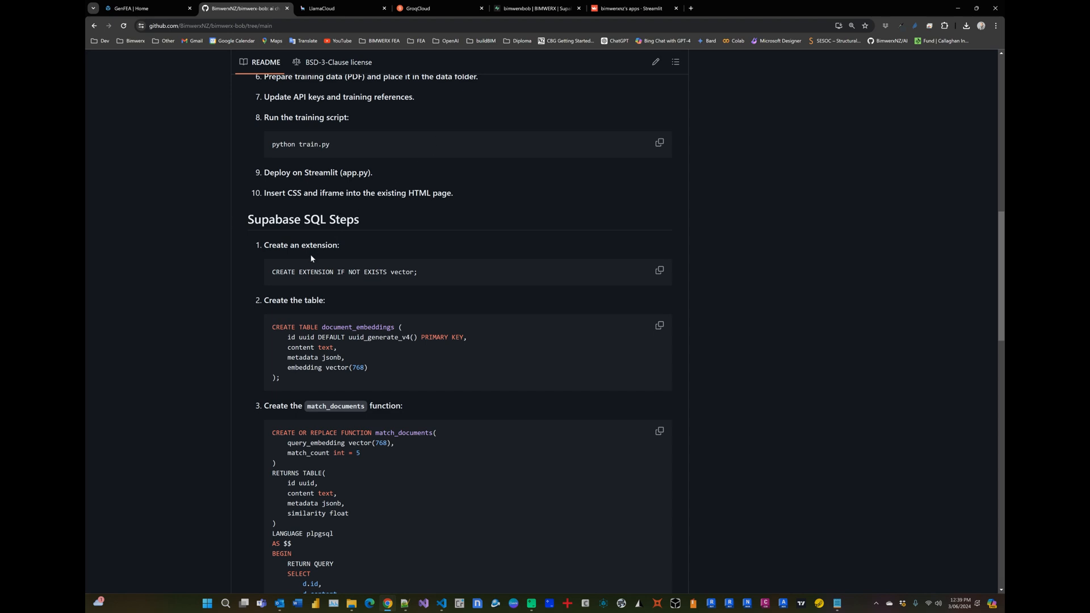
mouse_move(301, 358)
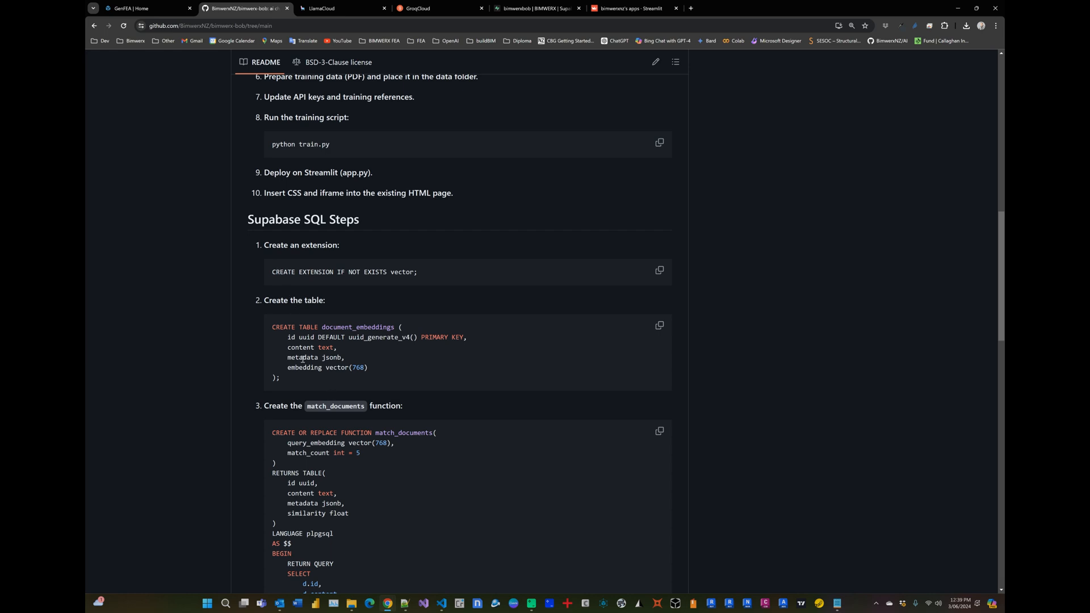
mouse_move(340, 376)
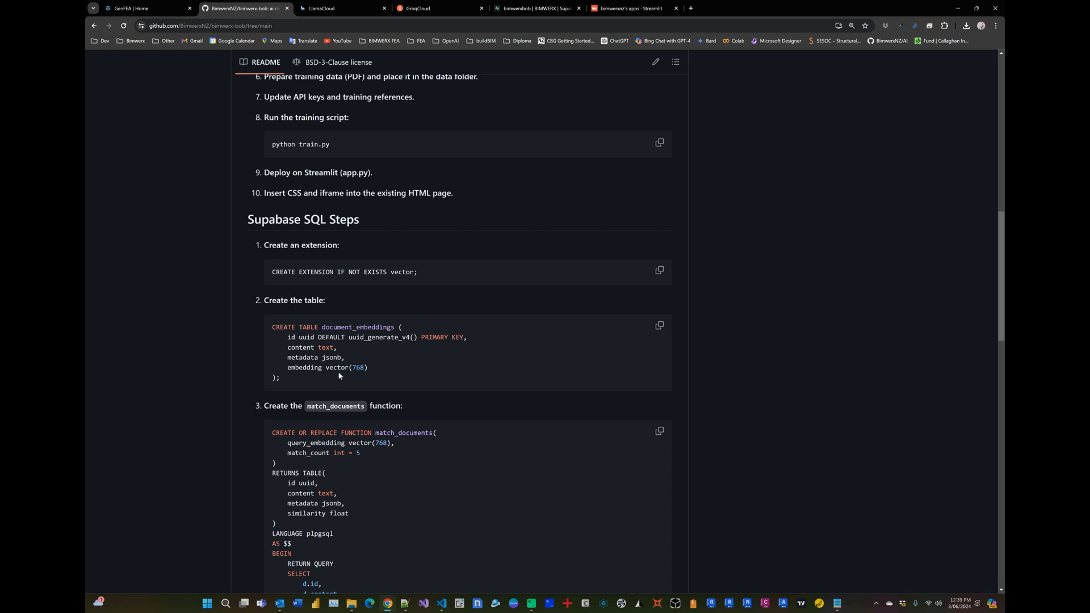
mouse_move(334, 259)
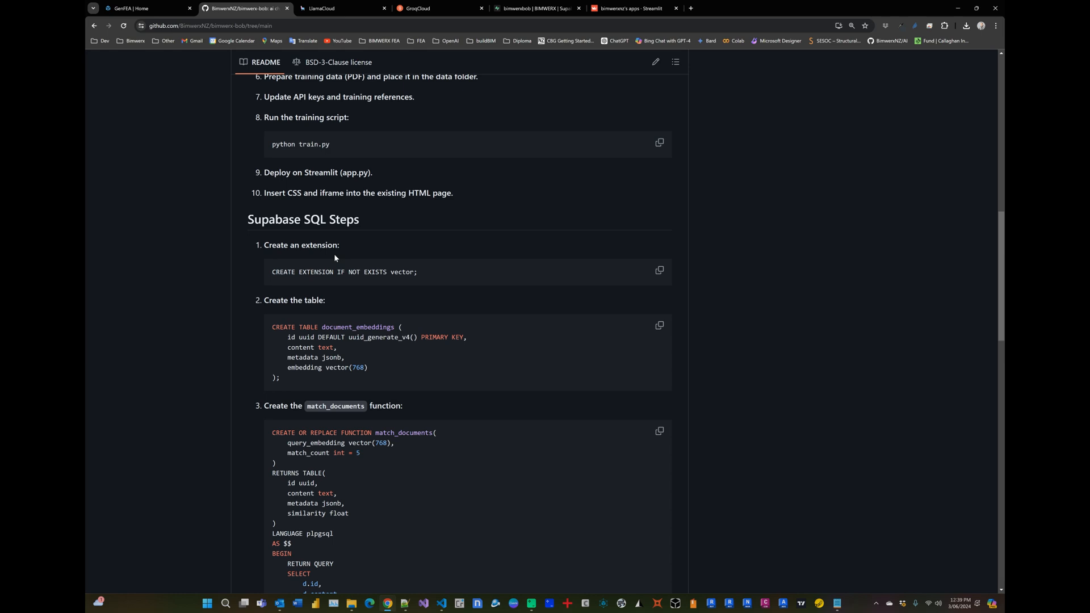
left_click(535, 8)
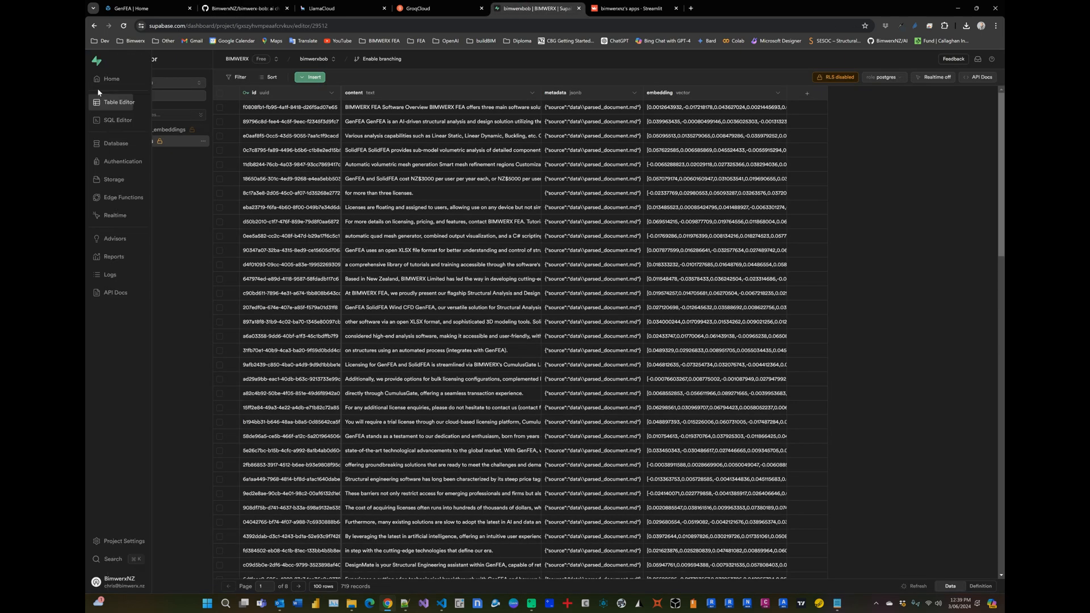
Start a new bimwerxbob SQL query and copy the README's CREATE EXTENSION vector statement.
left_click(111, 79)
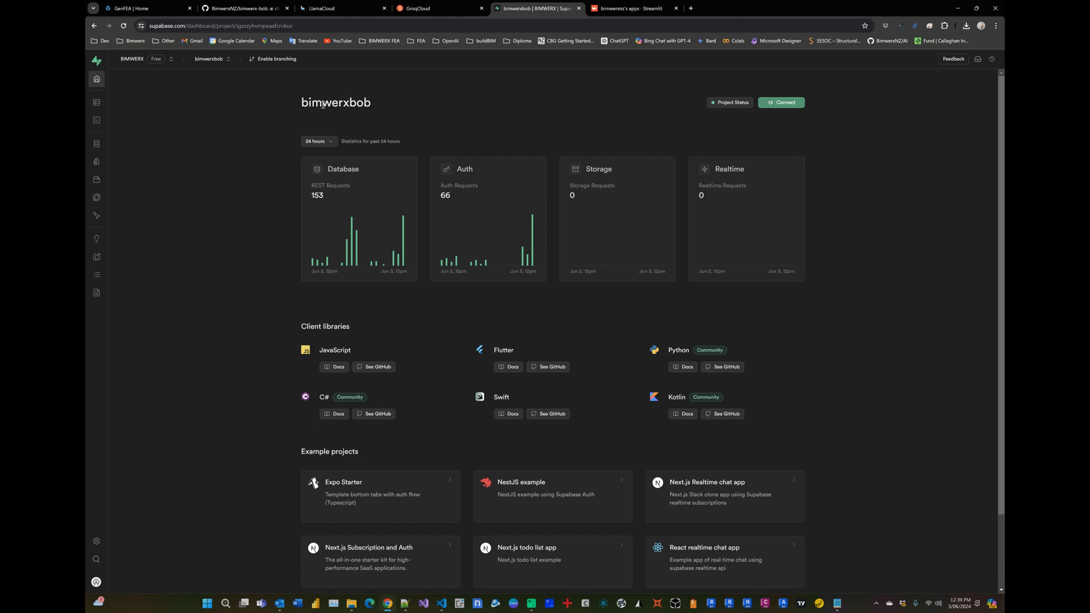
mouse_move(234, 93)
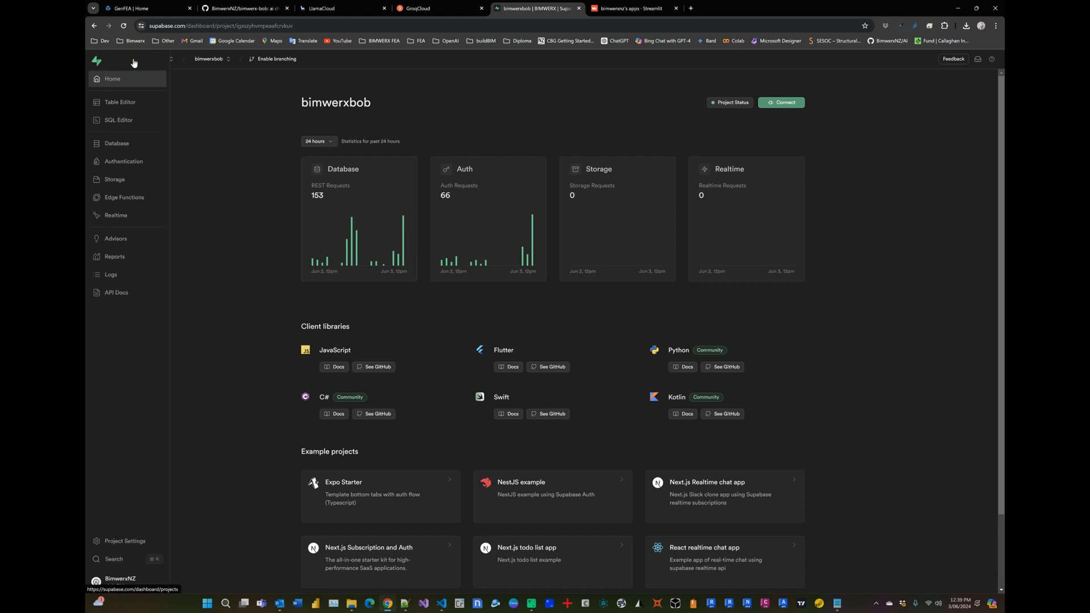
mouse_move(119, 120)
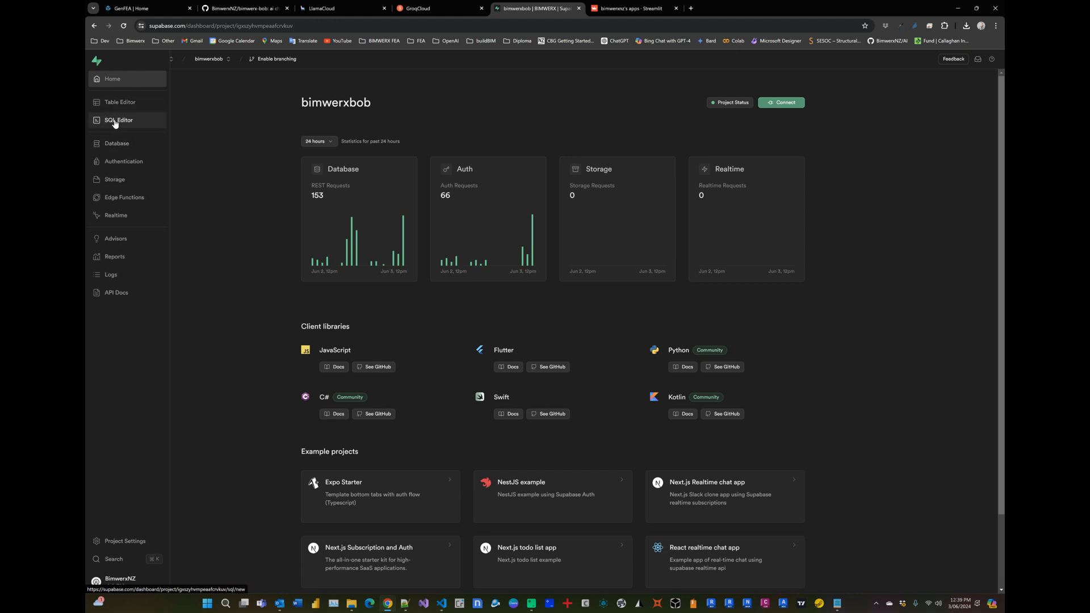
left_click(118, 120)
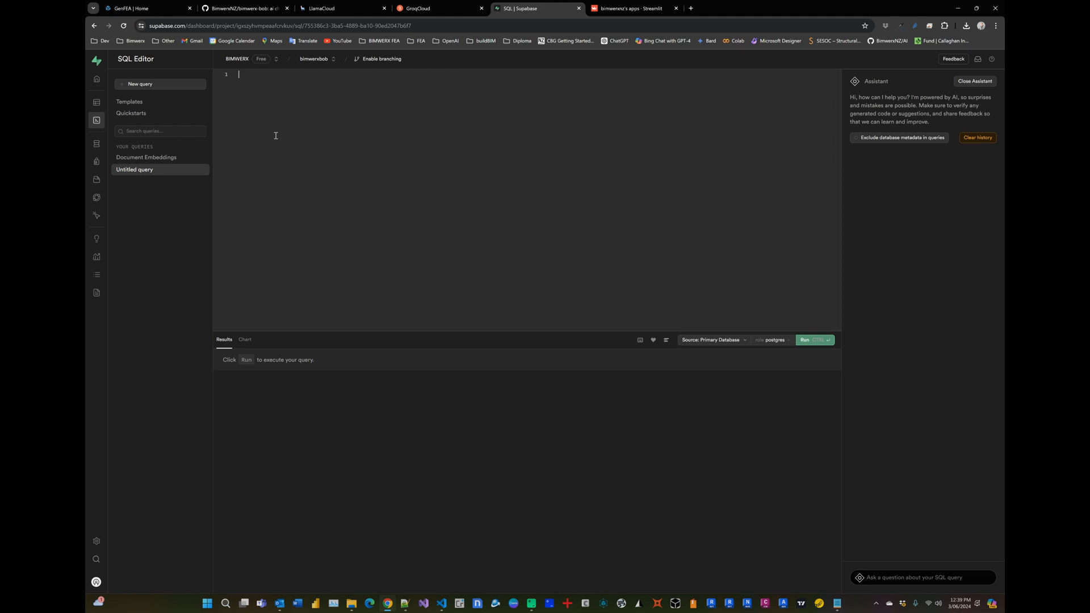
left_click(244, 8)
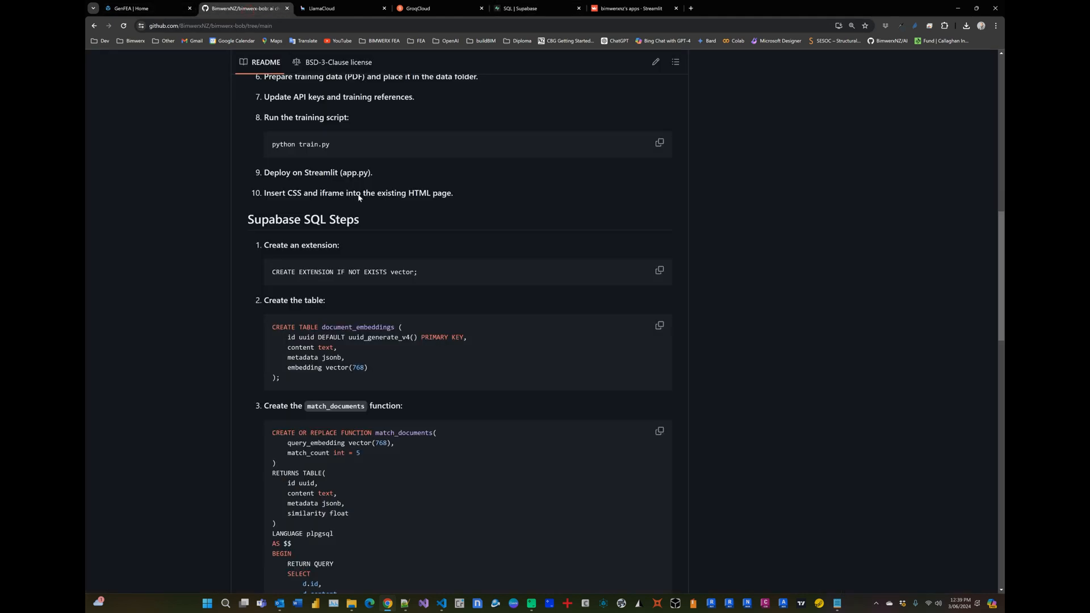
mouse_move(514, 283)
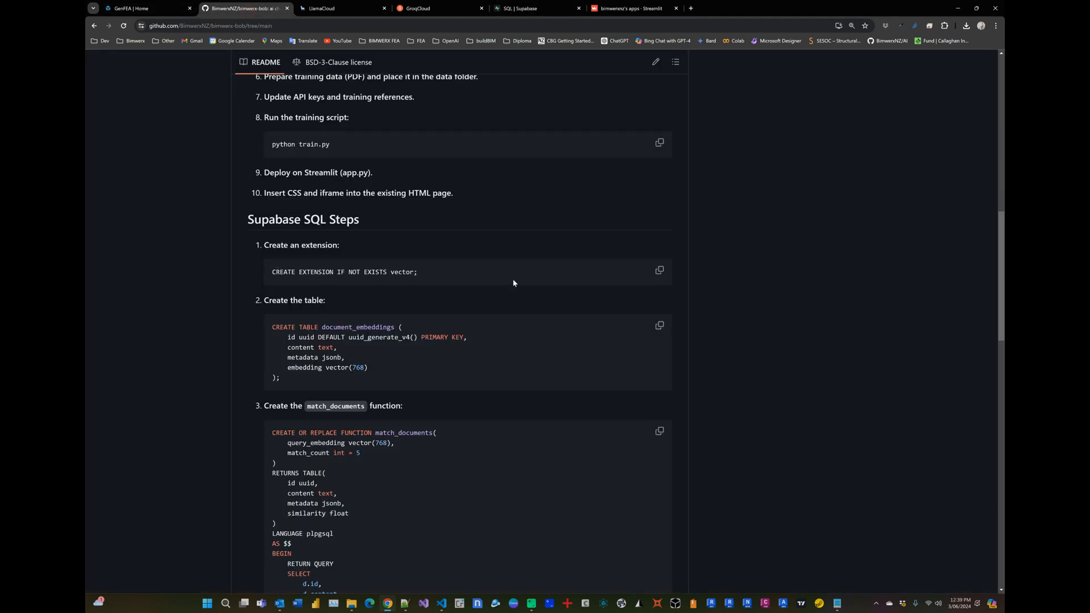
left_click(659, 271)
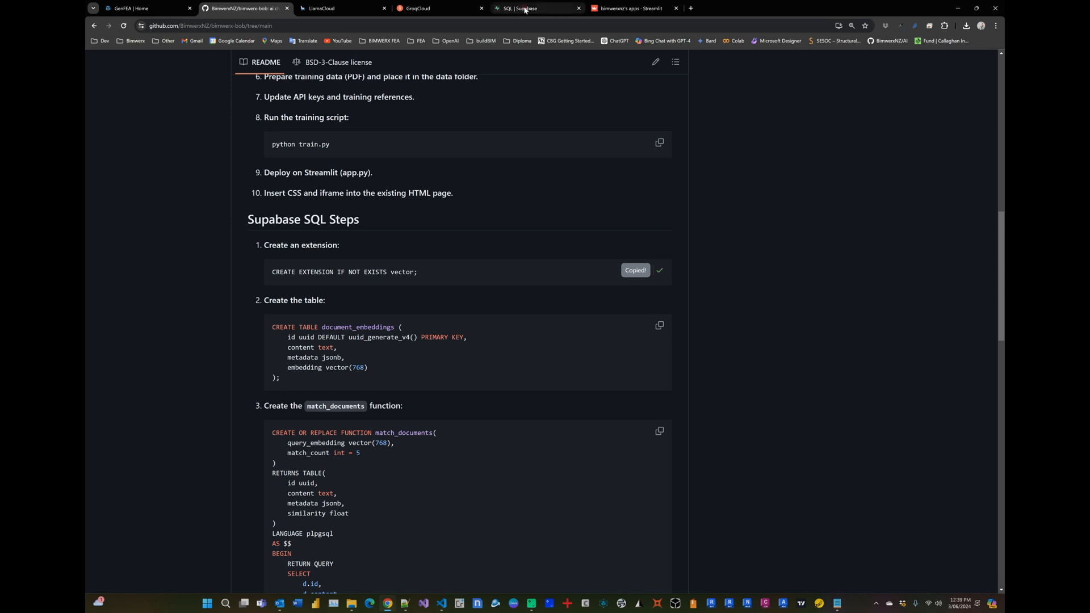
left_click(536, 9)
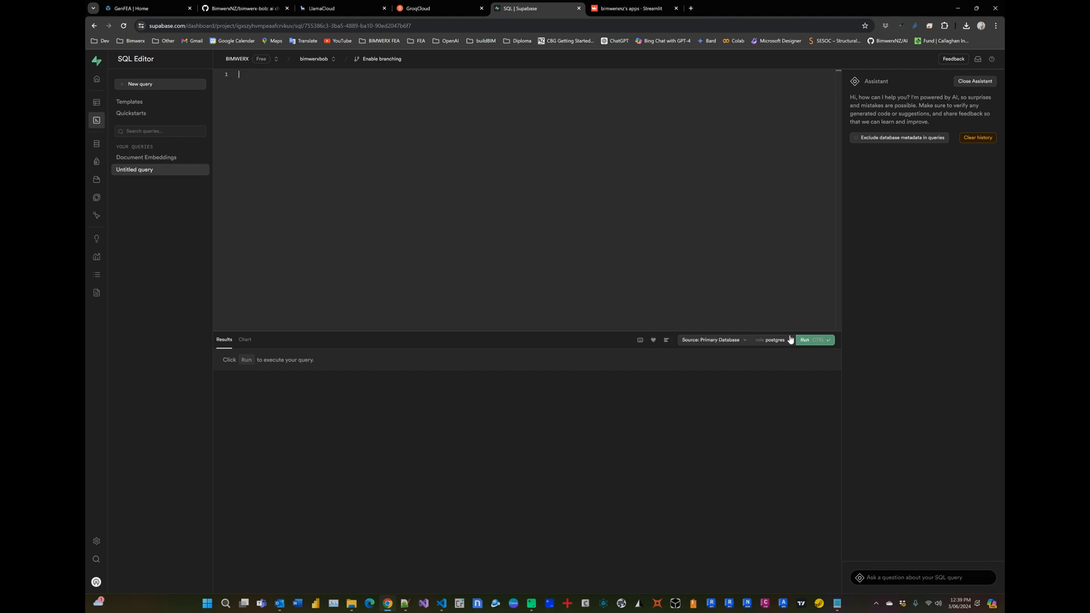
mouse_move(401, 385)
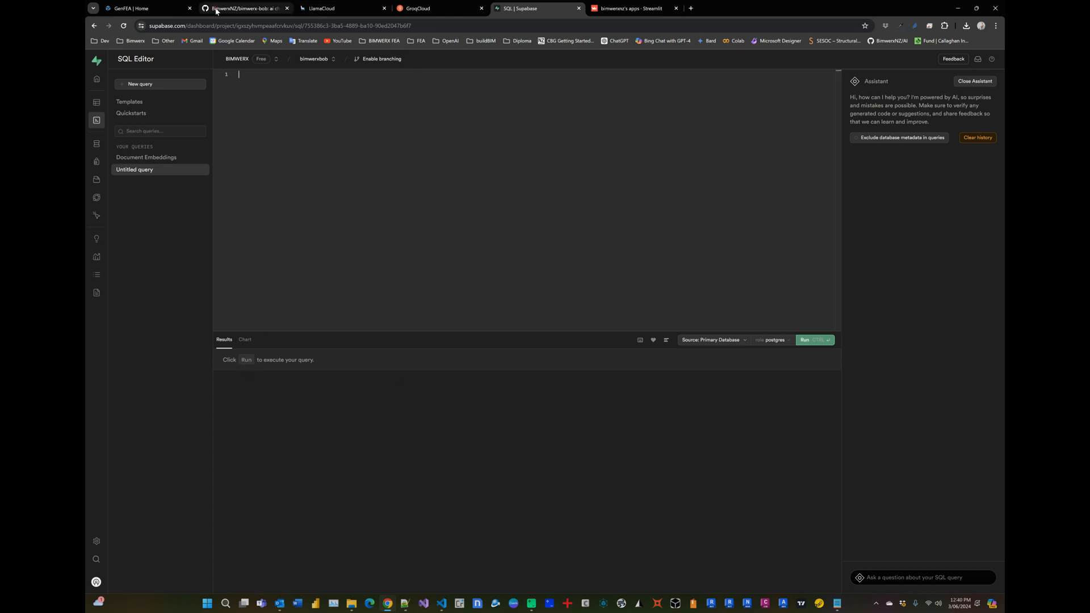
Return to the README SQL steps, click a snippet's copy button, and go back to Supabase.
left_click(245, 9)
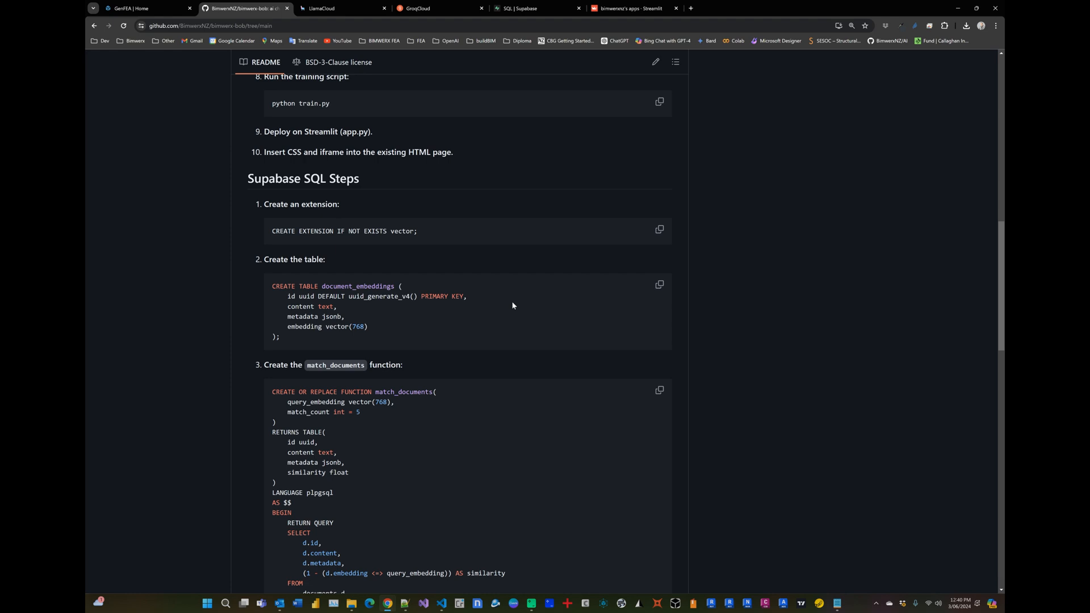
left_click(659, 286)
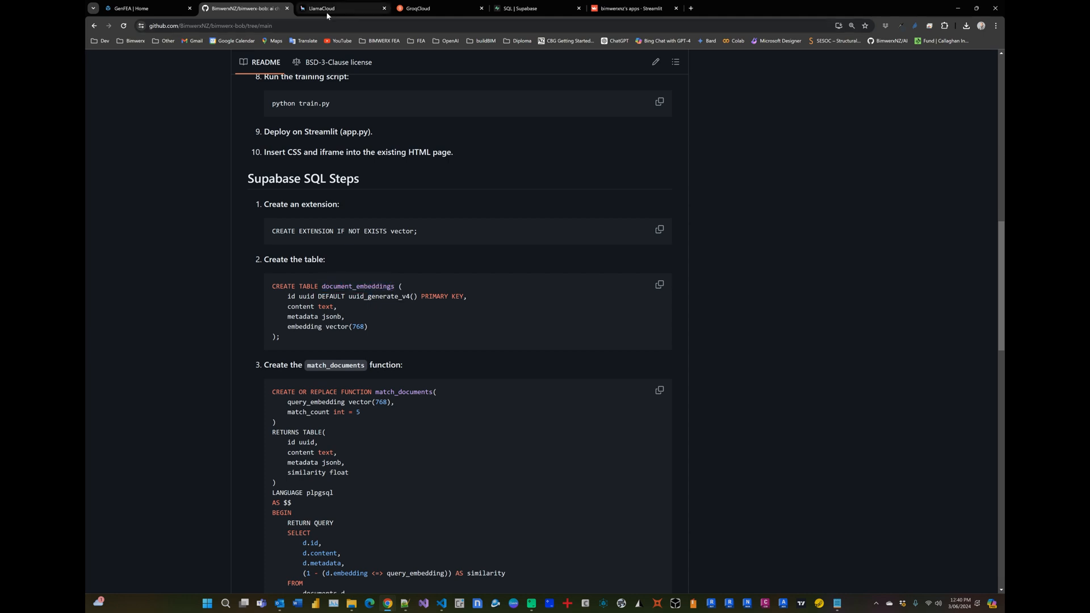
left_click(530, 8)
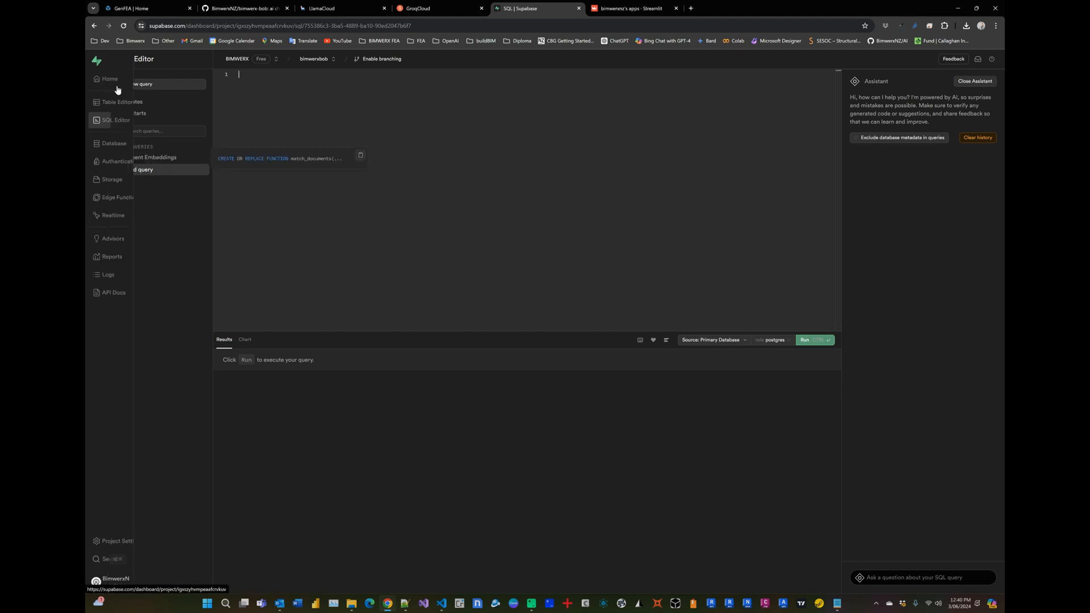
In Table Editor, inspect documents (719 rows) and empty document_embeddings, then reopen the README.
left_click(96, 102)
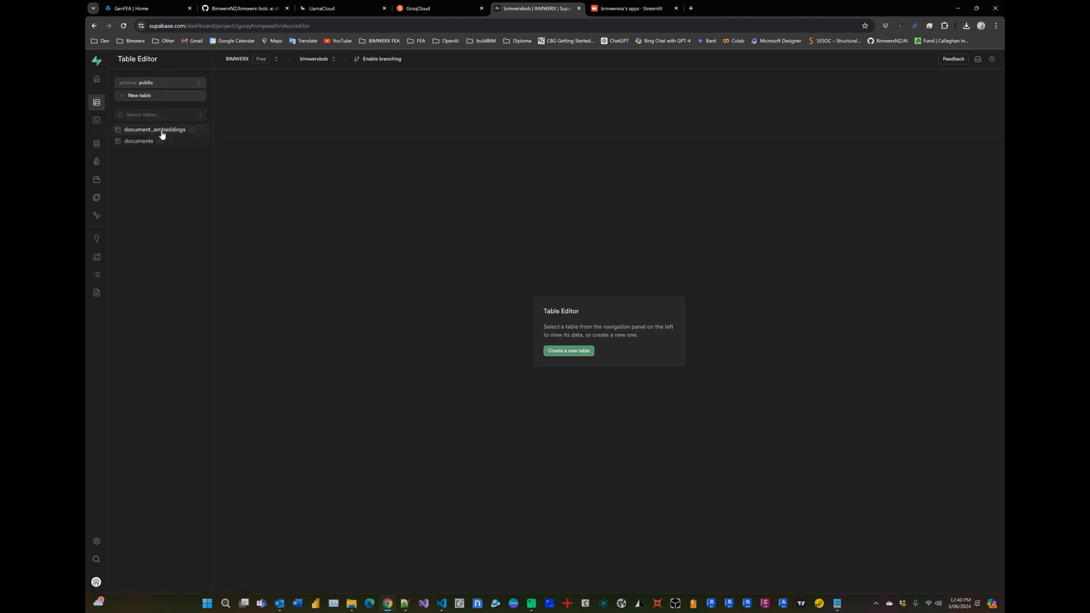
left_click(139, 140)
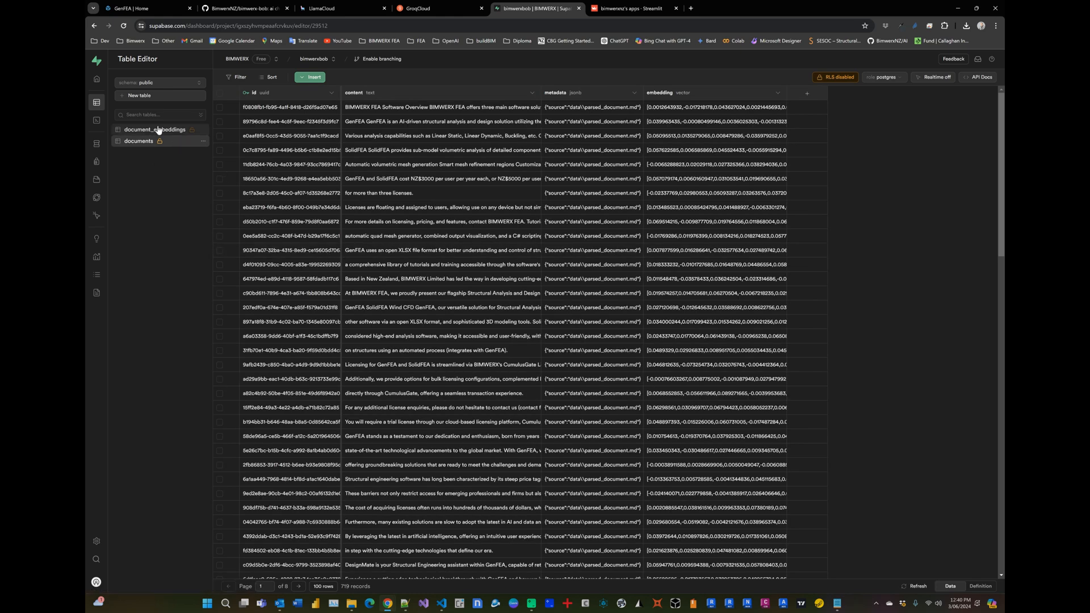
left_click(155, 130)
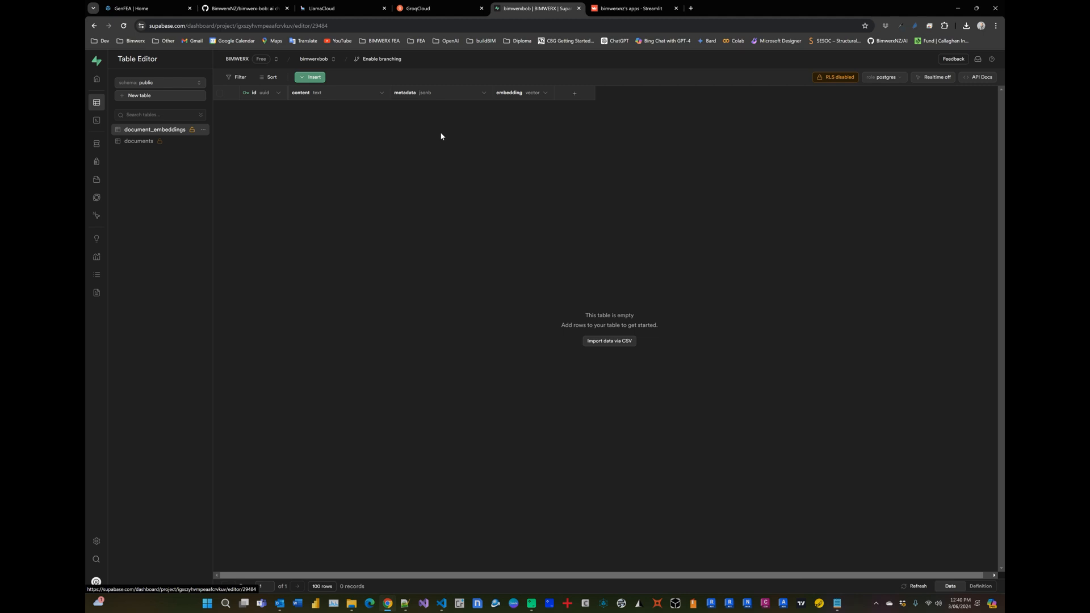
left_click(138, 142)
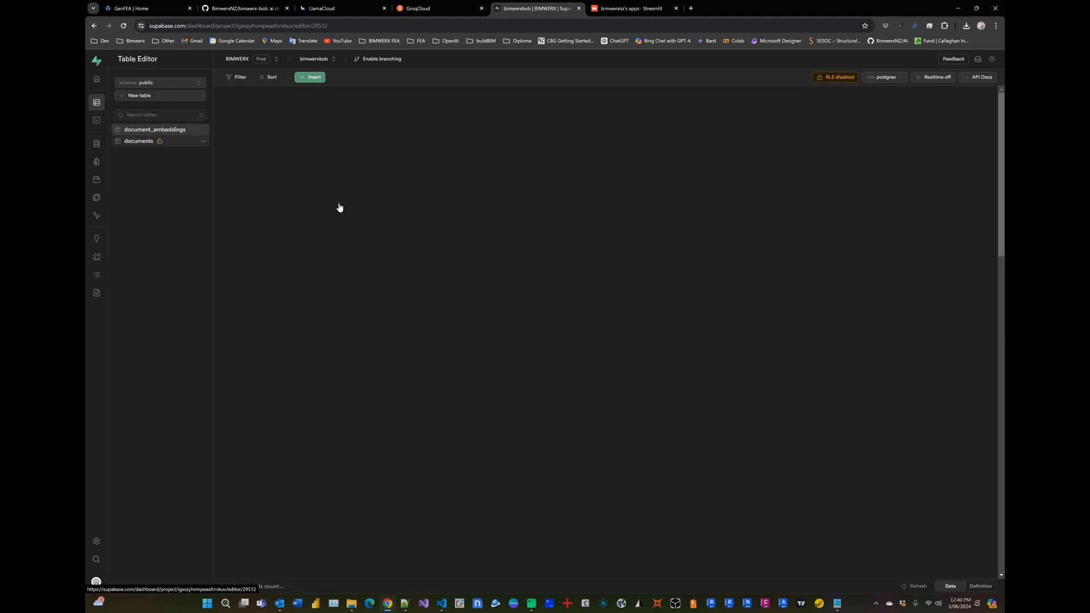
left_click(139, 141)
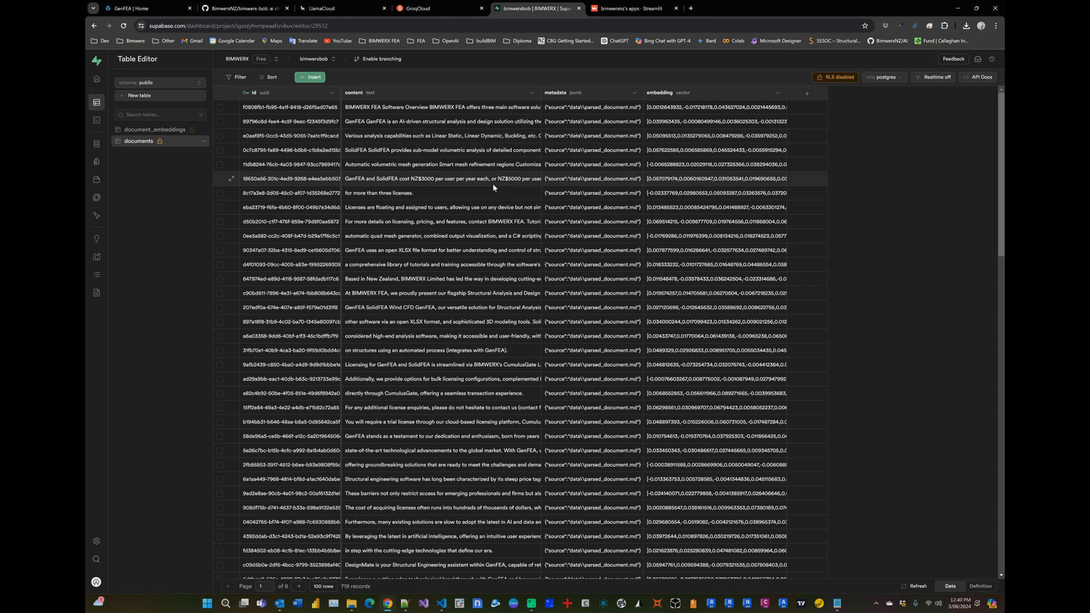
left_click(242, 7)
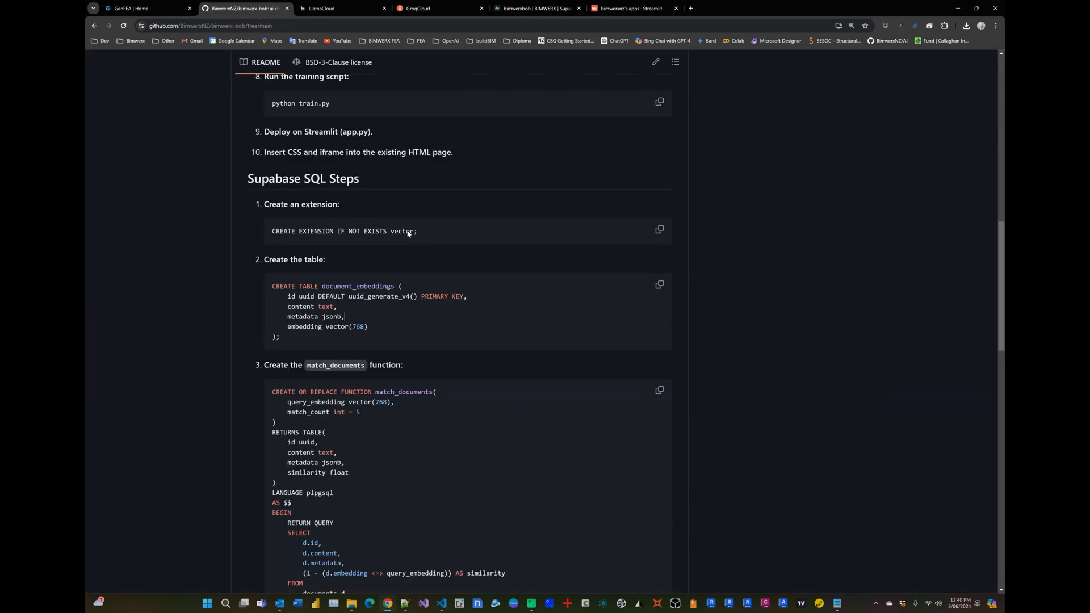
scroll("down", 3)
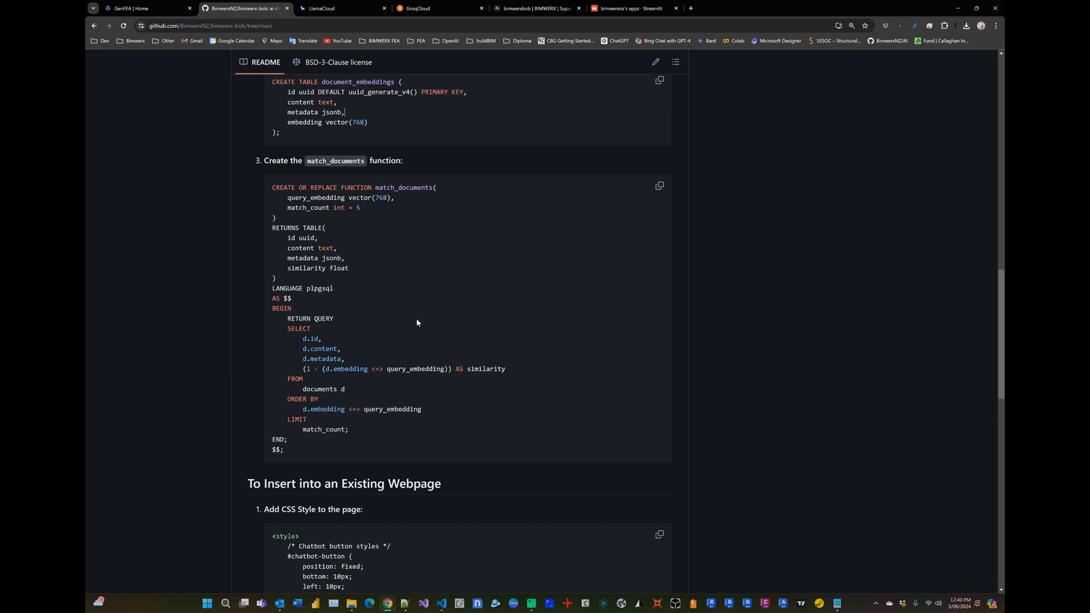
scroll("up", 3)
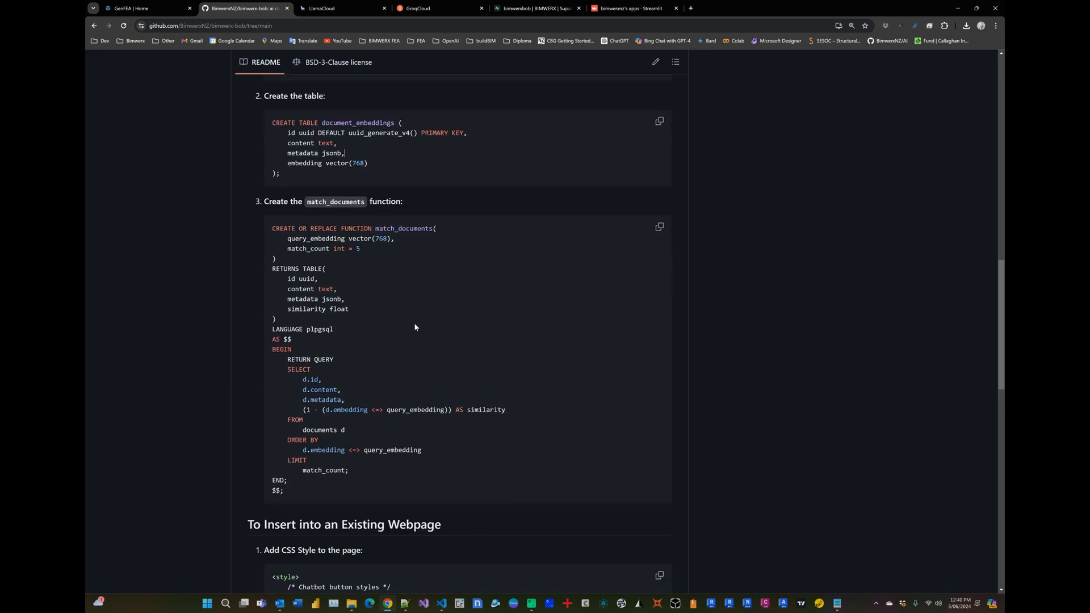
mouse_move(375, 201)
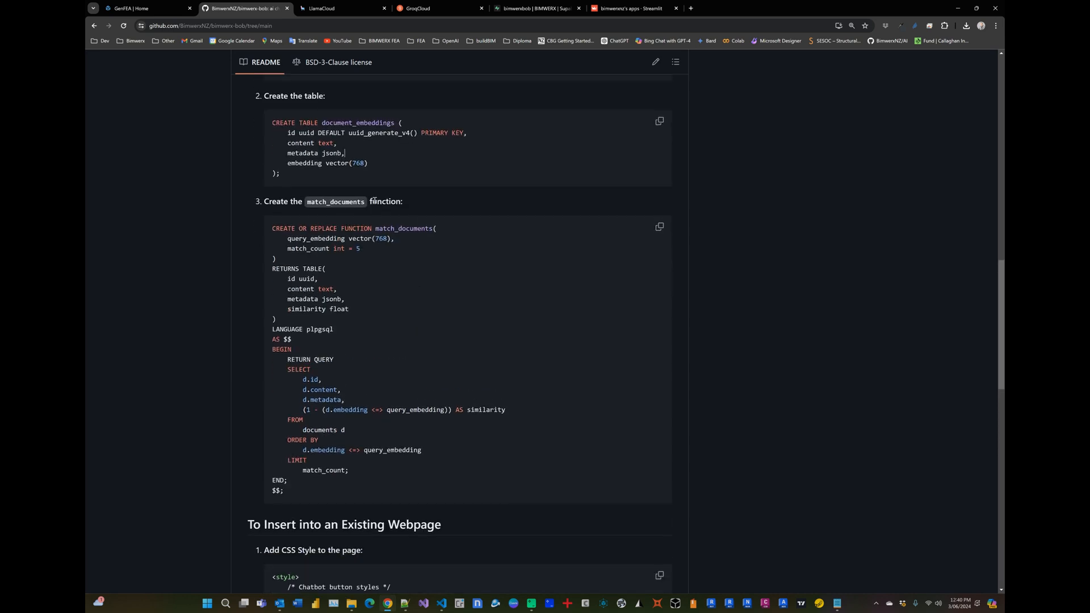
mouse_move(374, 292)
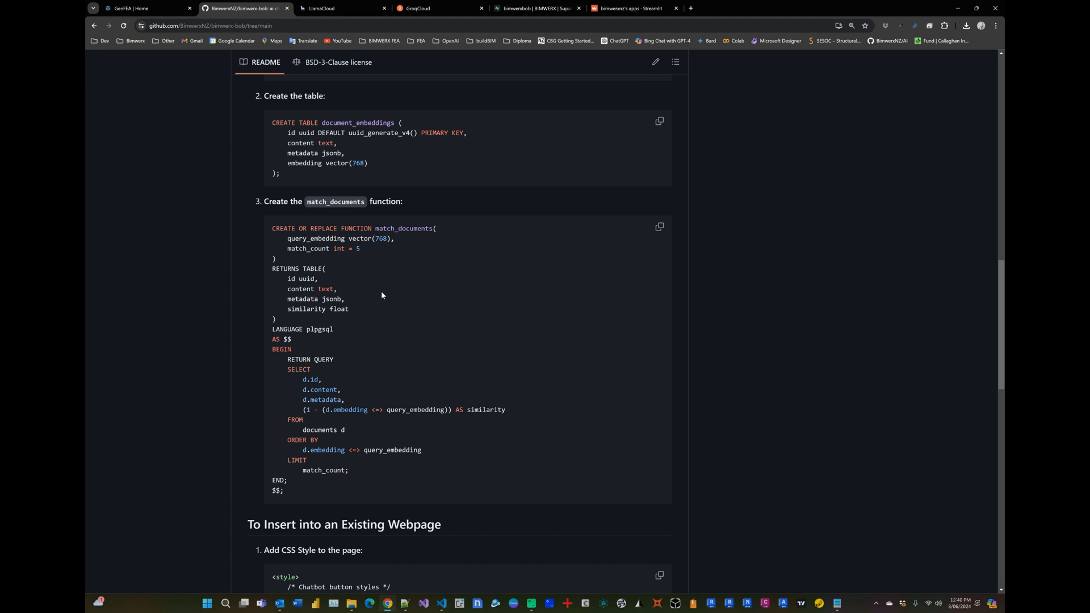
mouse_move(411, 287)
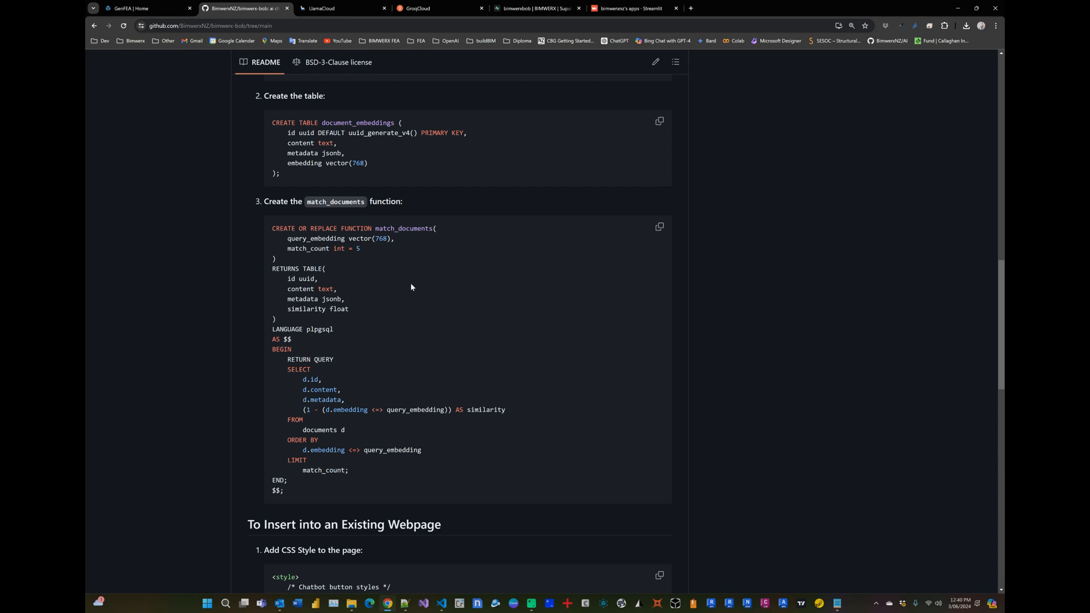
mouse_move(659, 229)
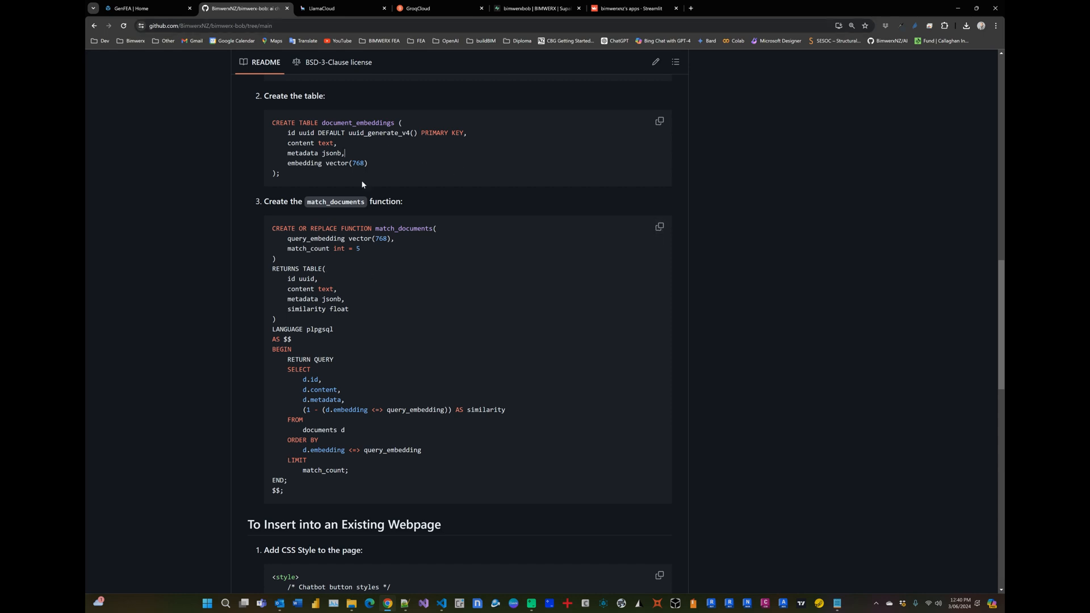
mouse_move(352, 279)
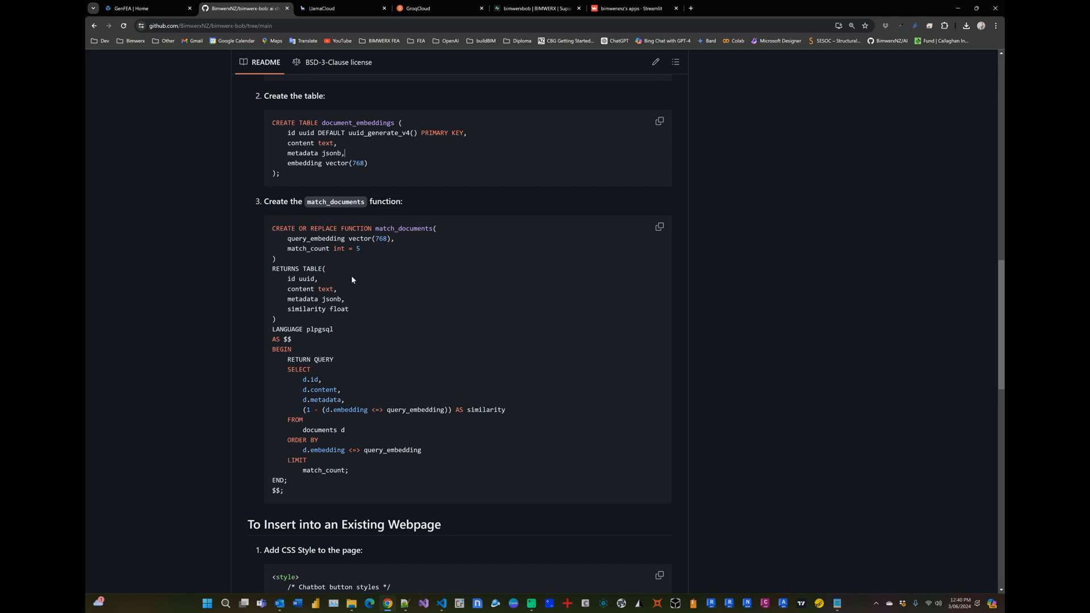
mouse_move(489, 55)
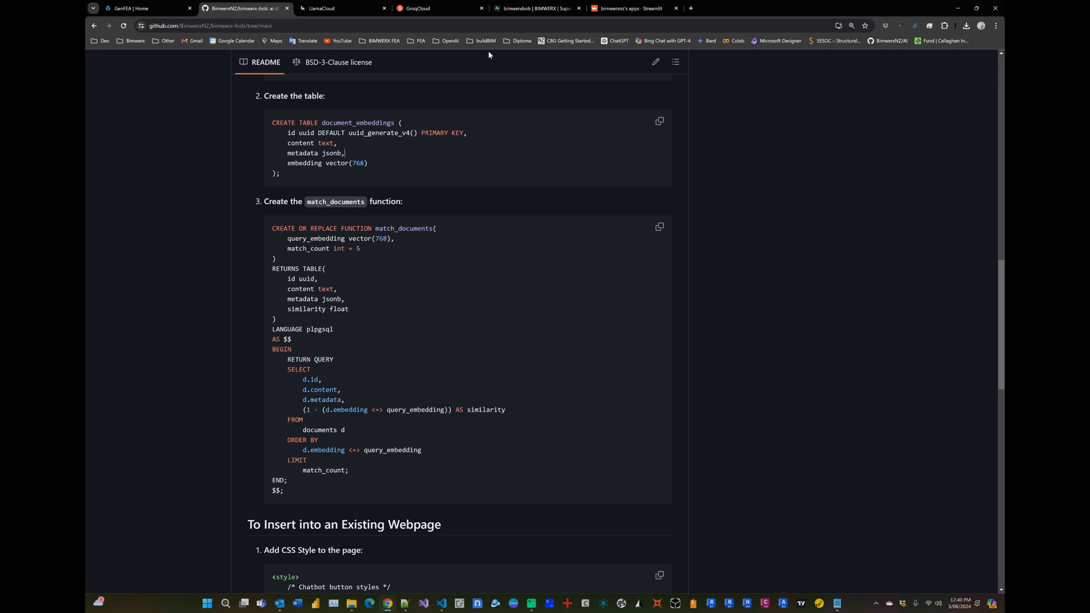
Browse the database functions list to confirm match_documents exists.
left_click(536, 7)
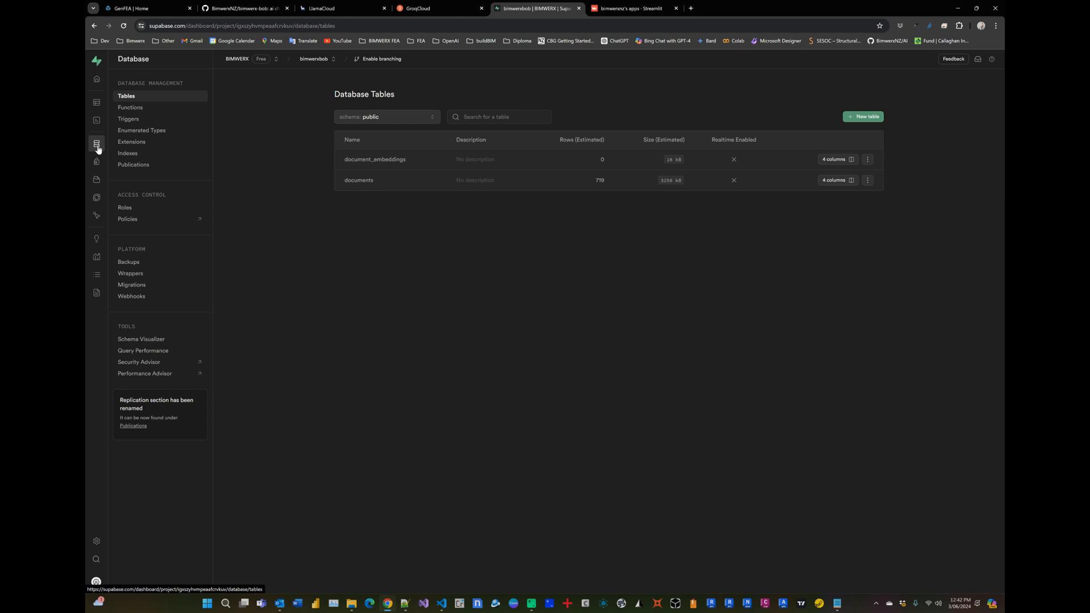
mouse_move(128, 141)
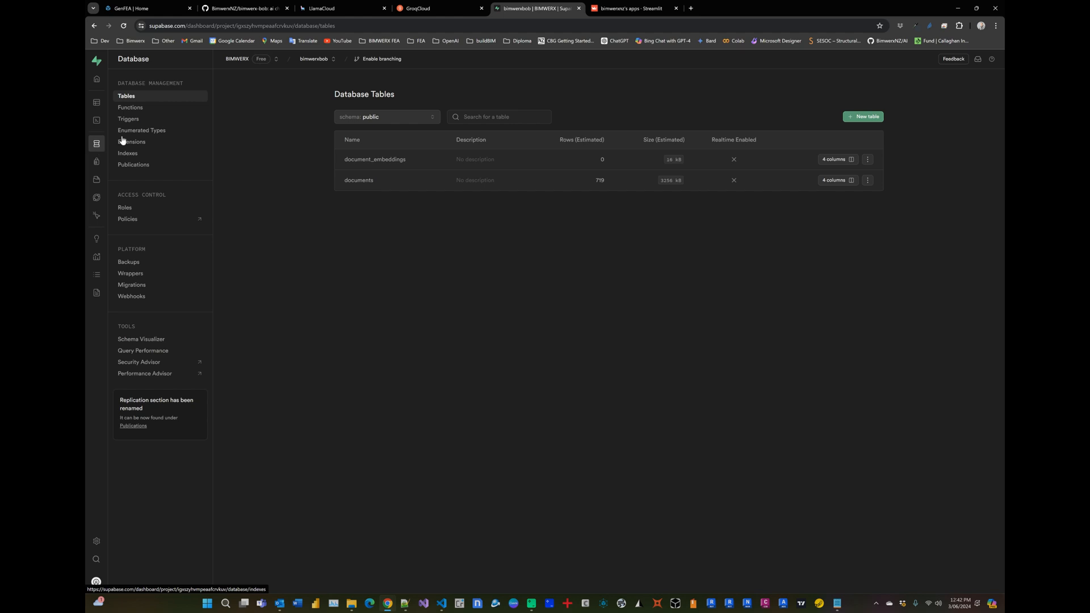
mouse_move(146, 98)
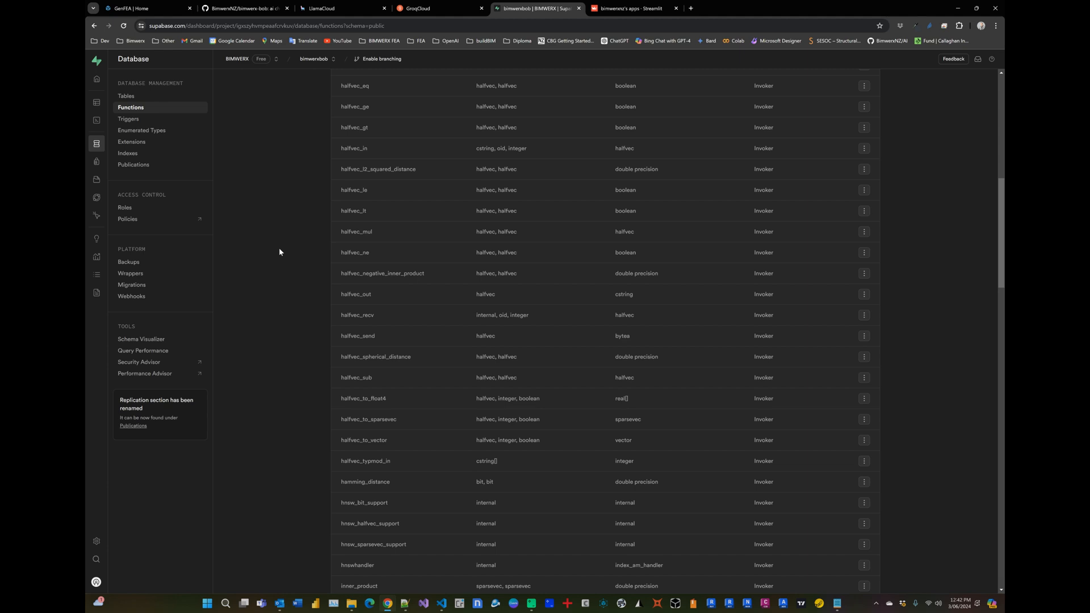
scroll("down", 3)
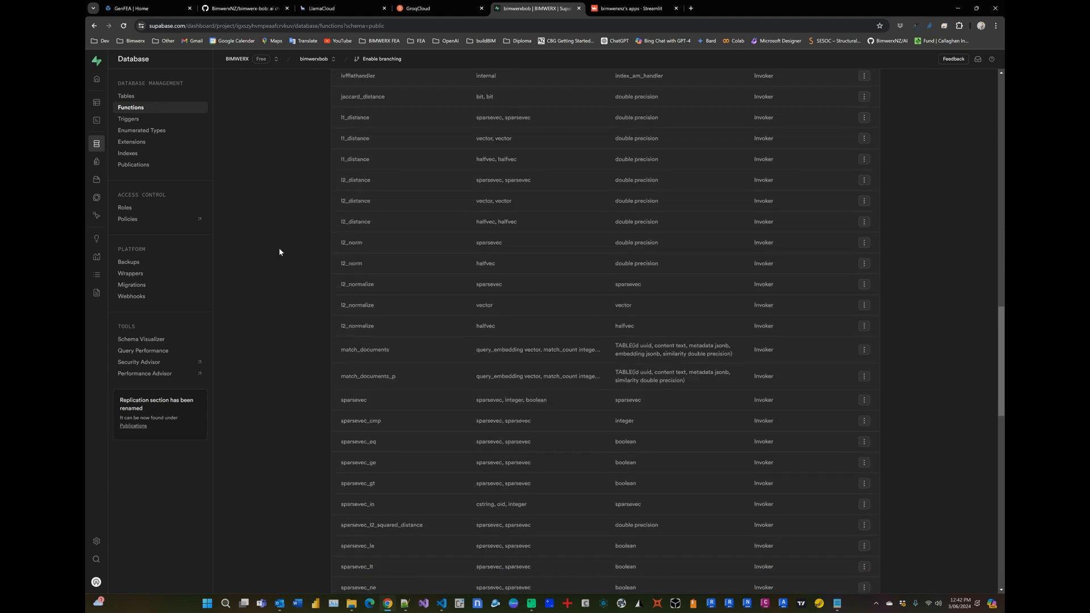
scroll("down", 3)
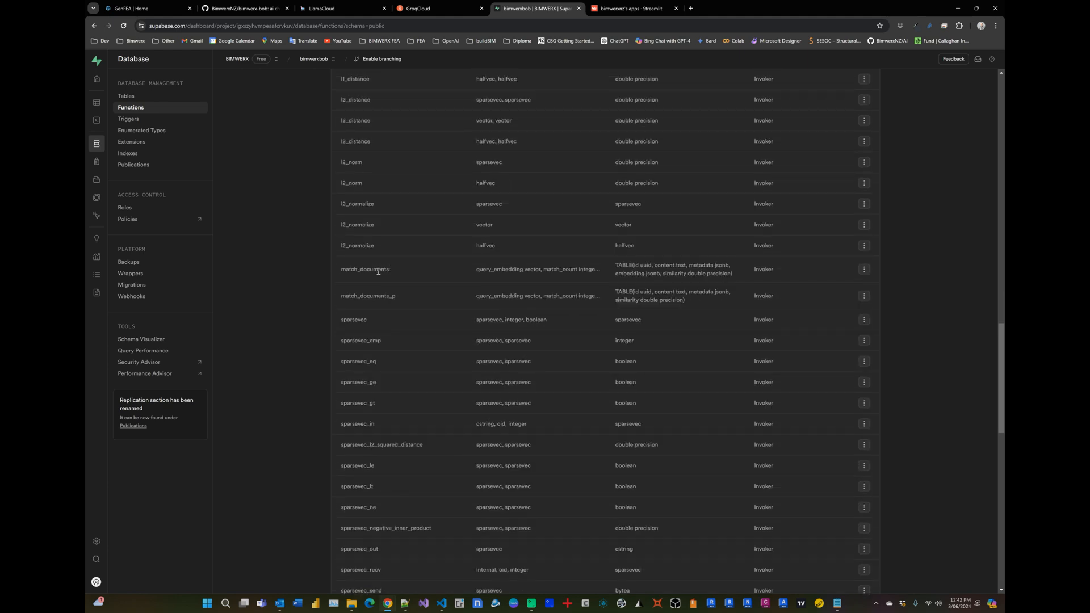
mouse_move(660, 284)
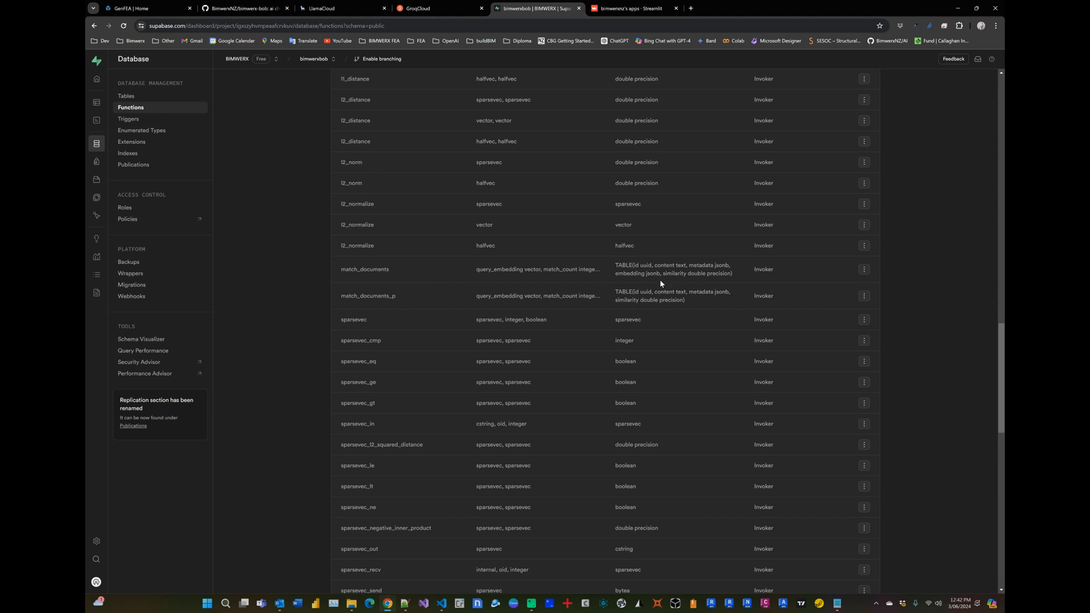
mouse_move(362, 299)
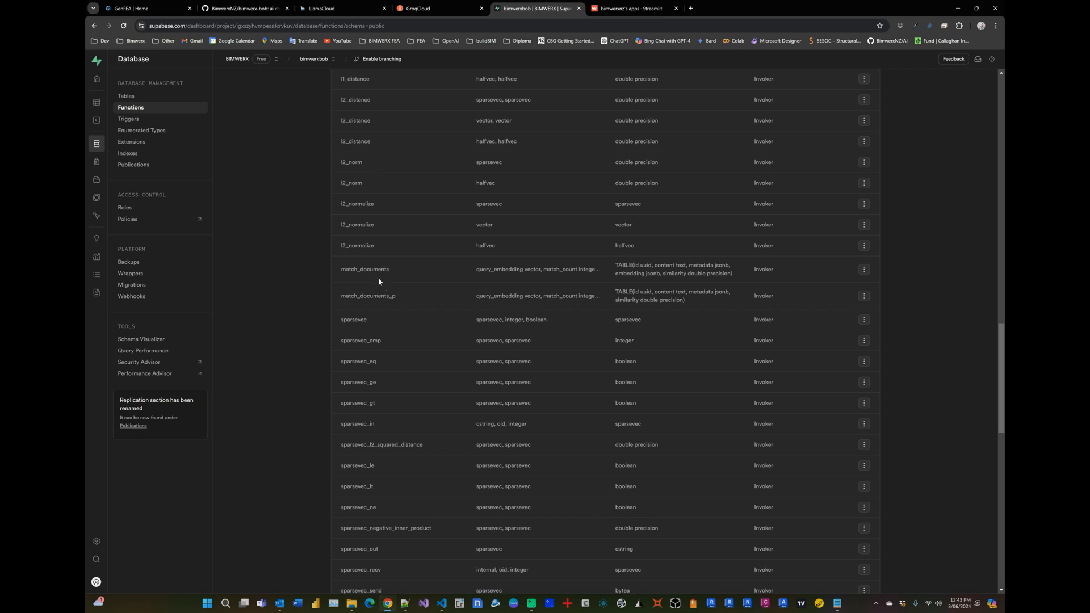
scroll("up", 3)
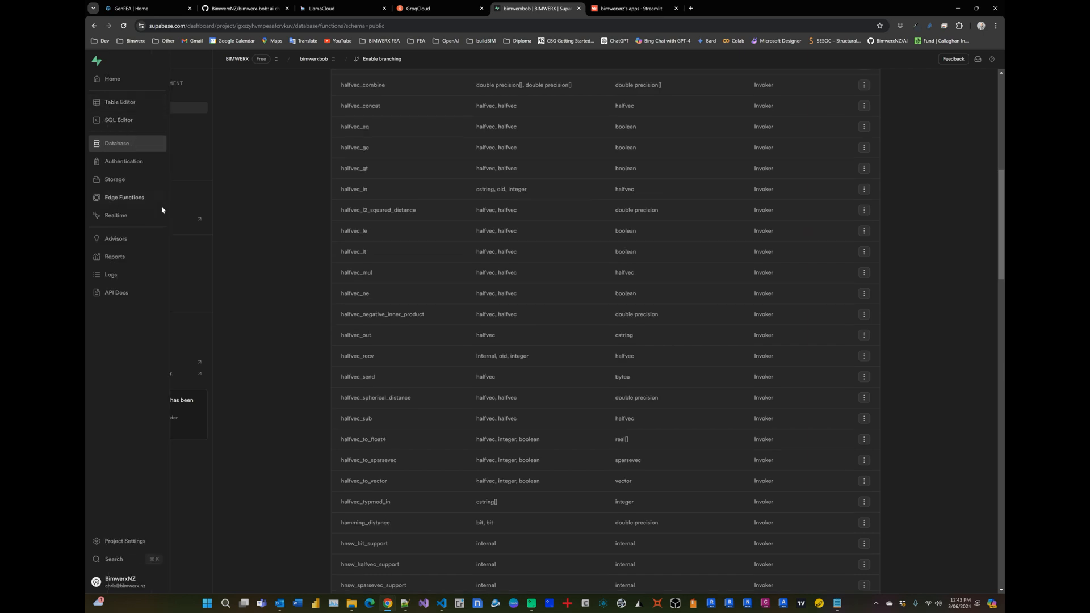
left_click(116, 143)
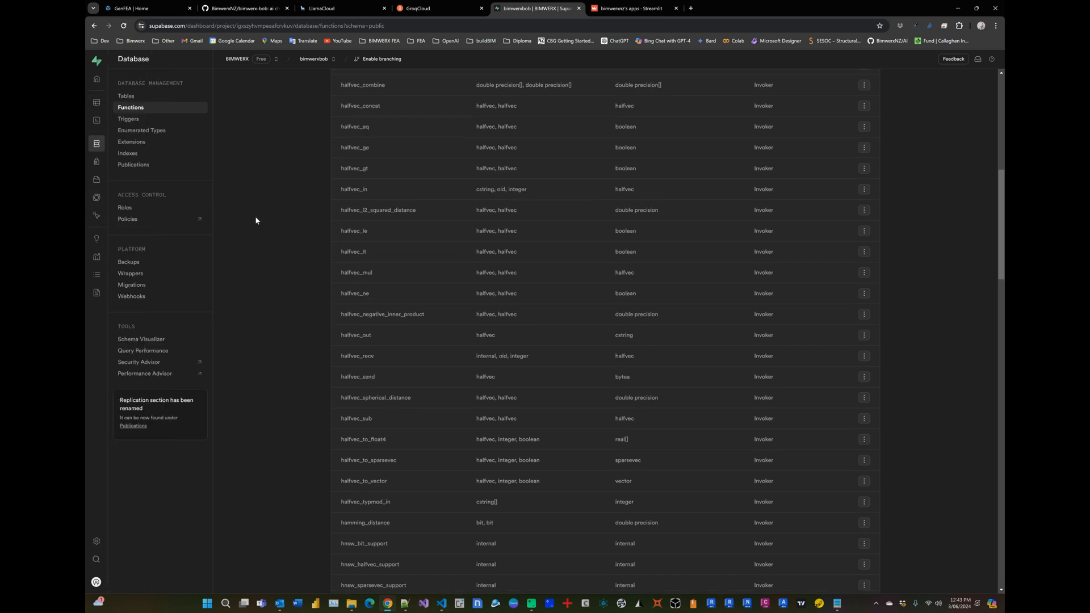
Check the README again, then return to the Supabase project overview.
left_click(244, 7)
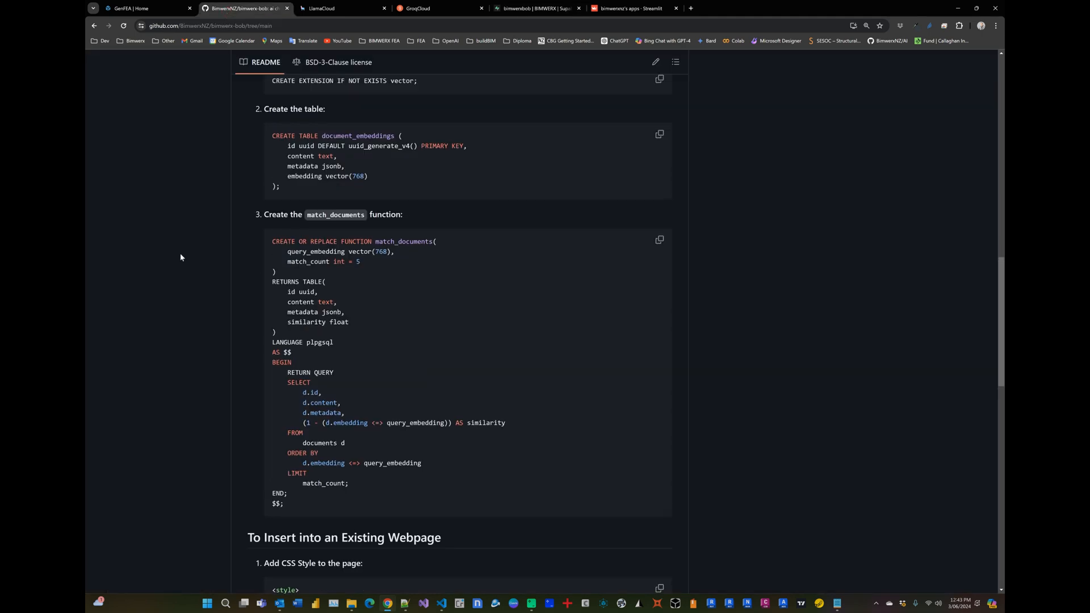
scroll("up", 3)
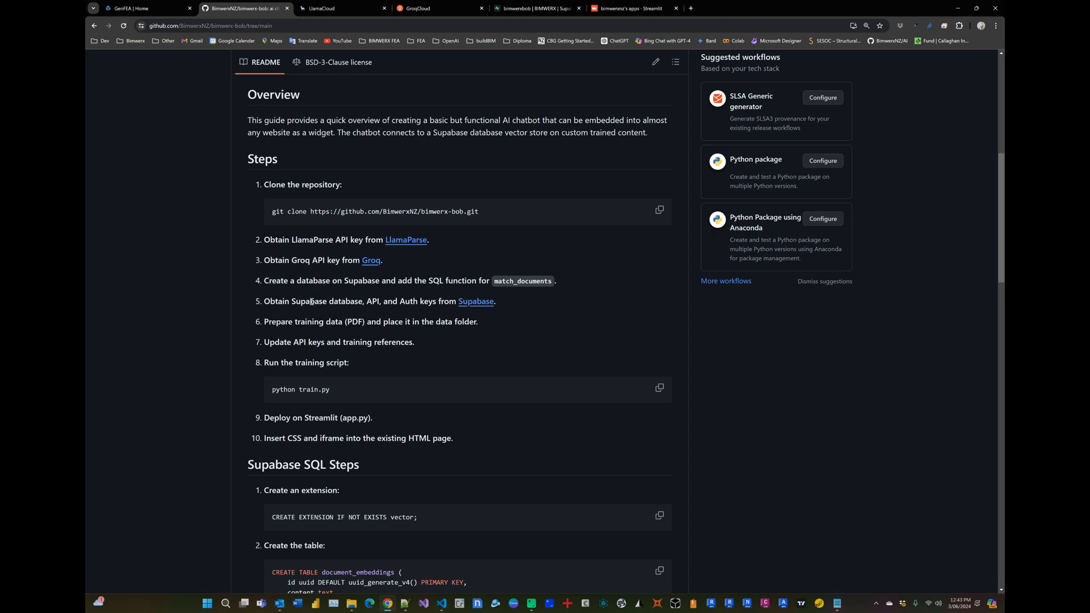
mouse_move(523, 18)
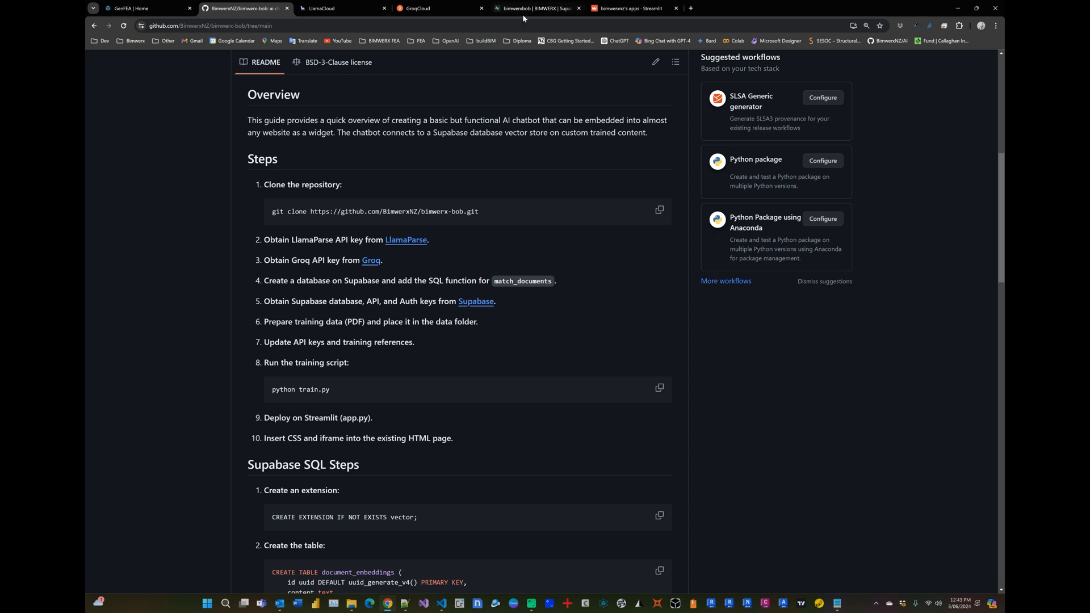
left_click(536, 8)
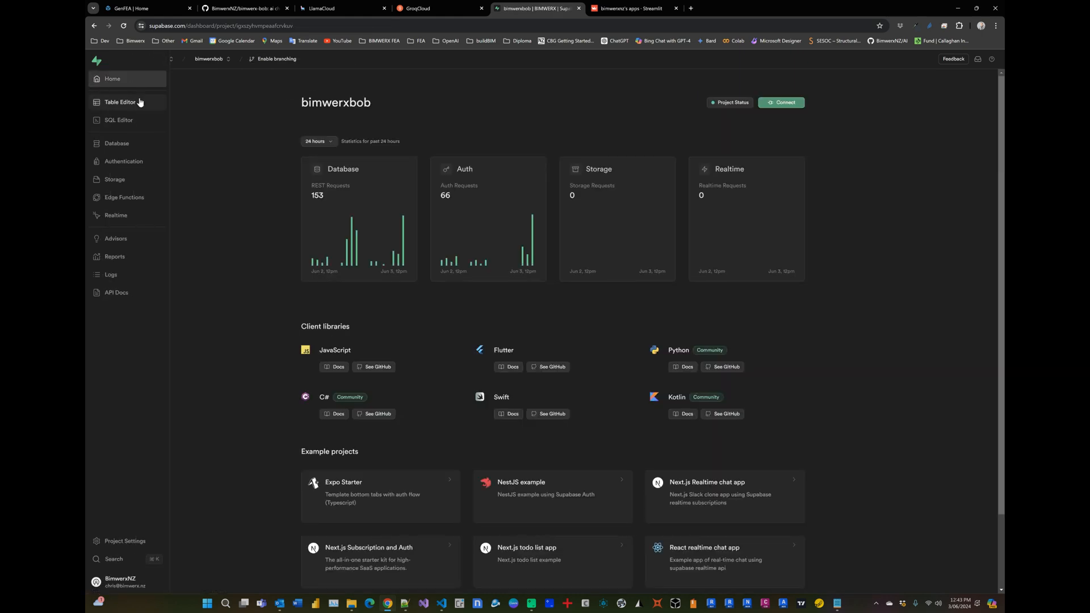
View the project URL and API keys under Project Settings > API, then return to the README.
left_click(124, 543)
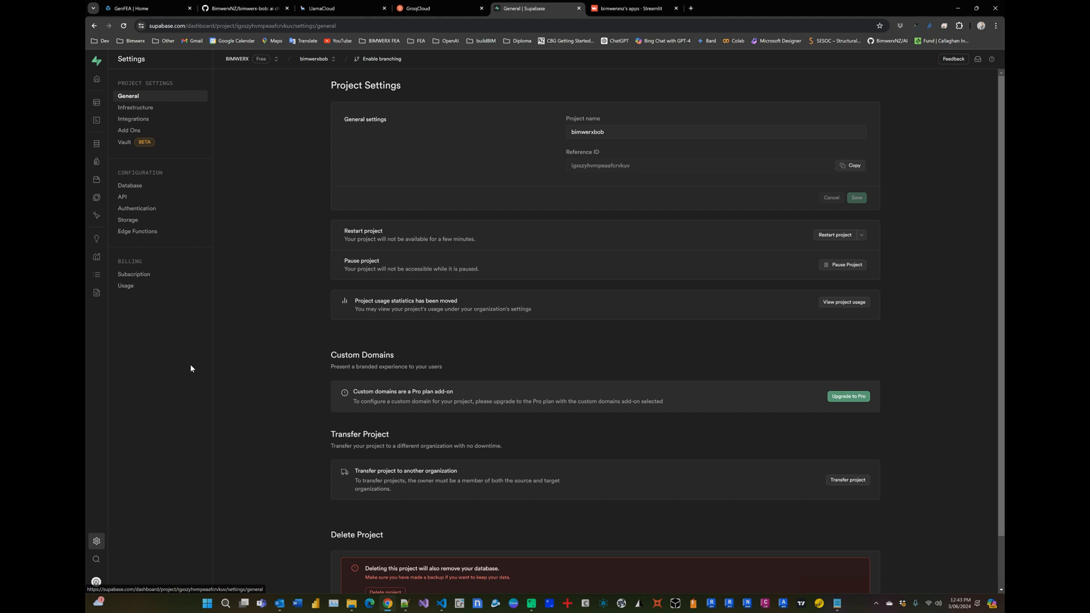
left_click(123, 198)
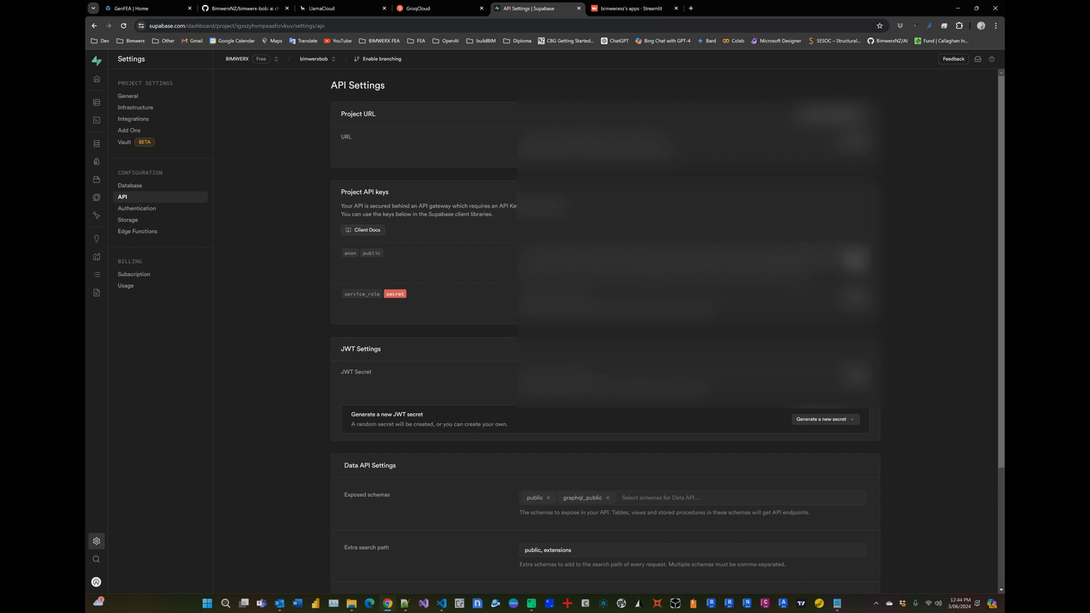
mouse_move(308, 218)
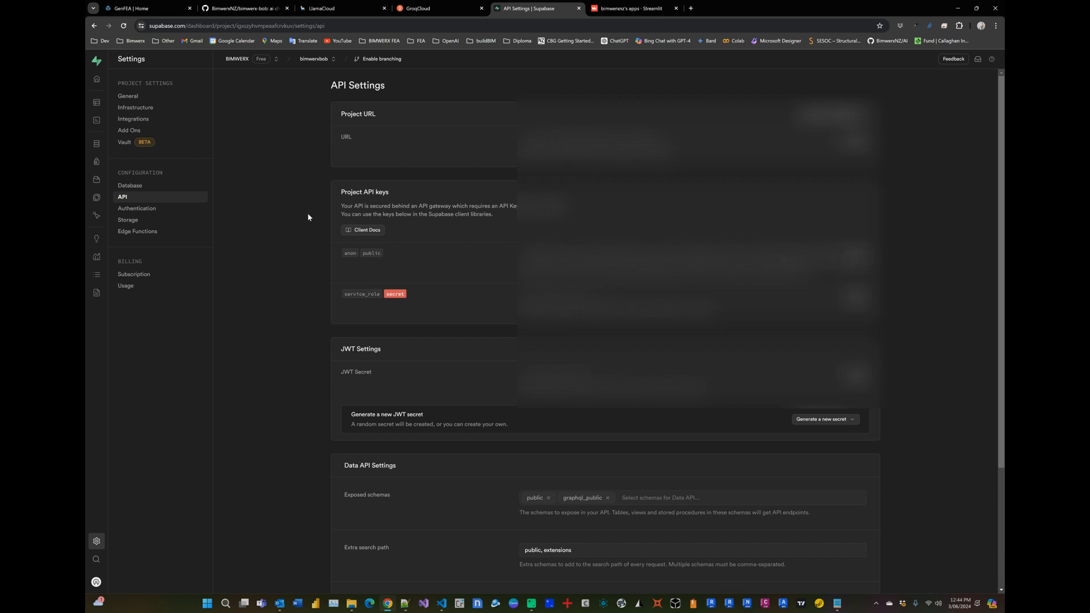
left_click(243, 7)
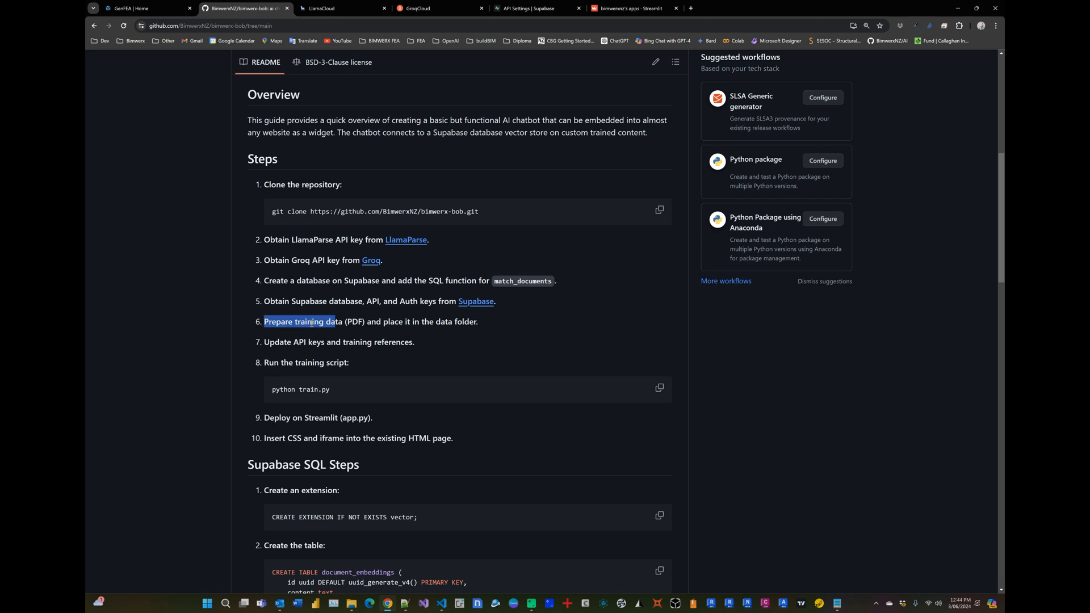
Read the README's API key update step and webpage CSS/HTML snippets, then view LlamaCloud.
left_click(354, 322)
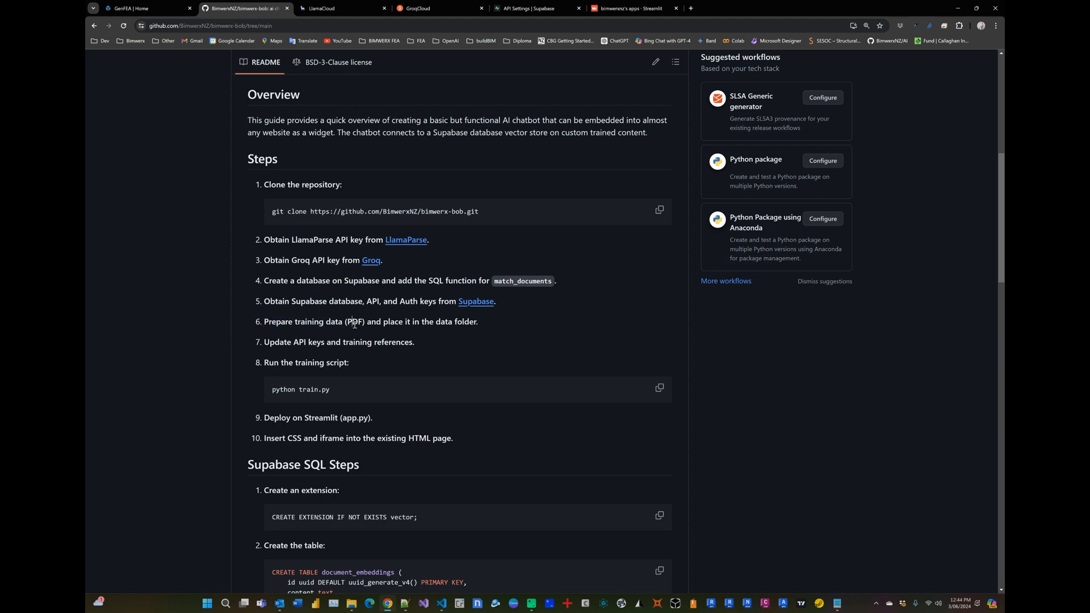
mouse_move(406, 325)
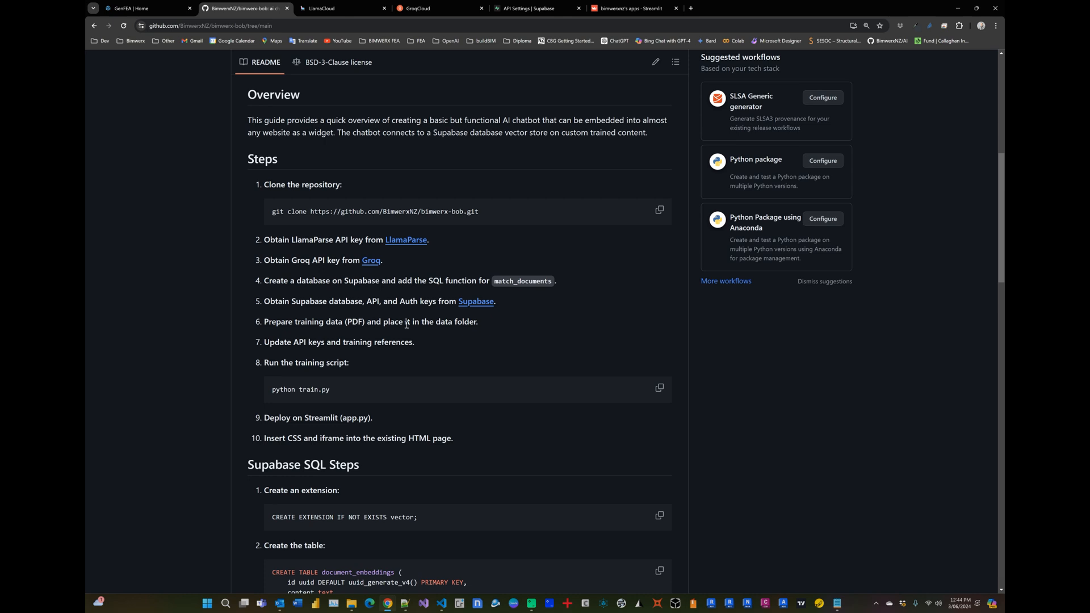
scroll("up", 3)
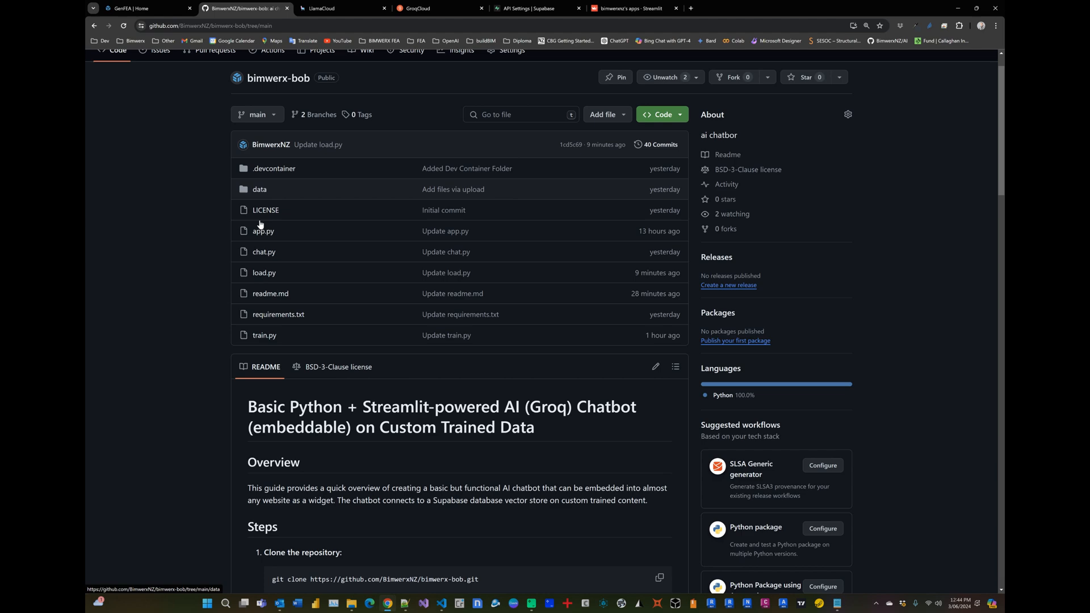
scroll("down", 3)
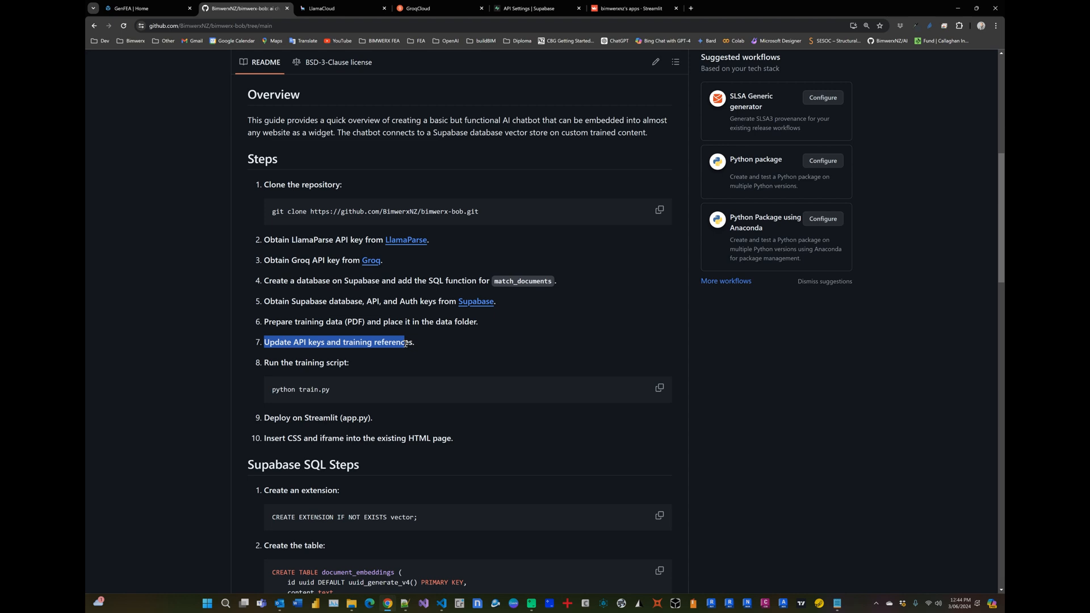
scroll("down", 3)
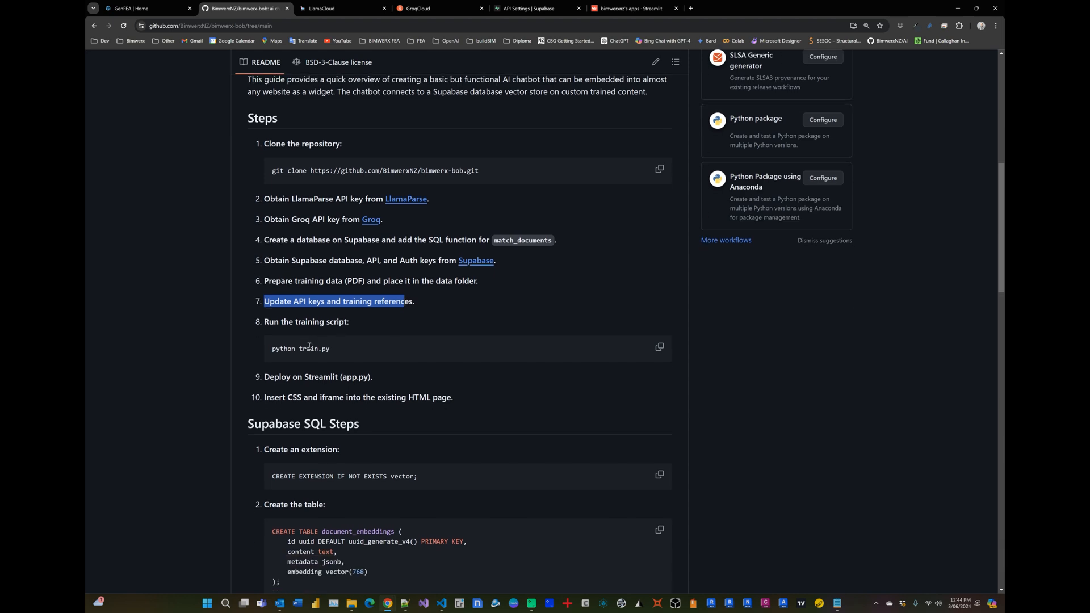
mouse_move(313, 380)
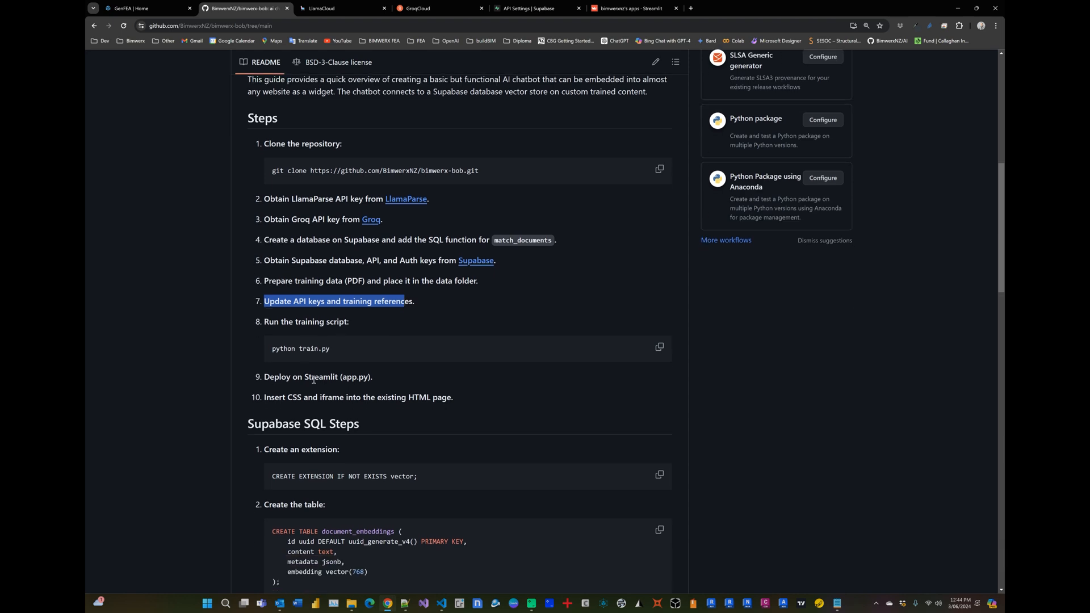
mouse_move(351, 377)
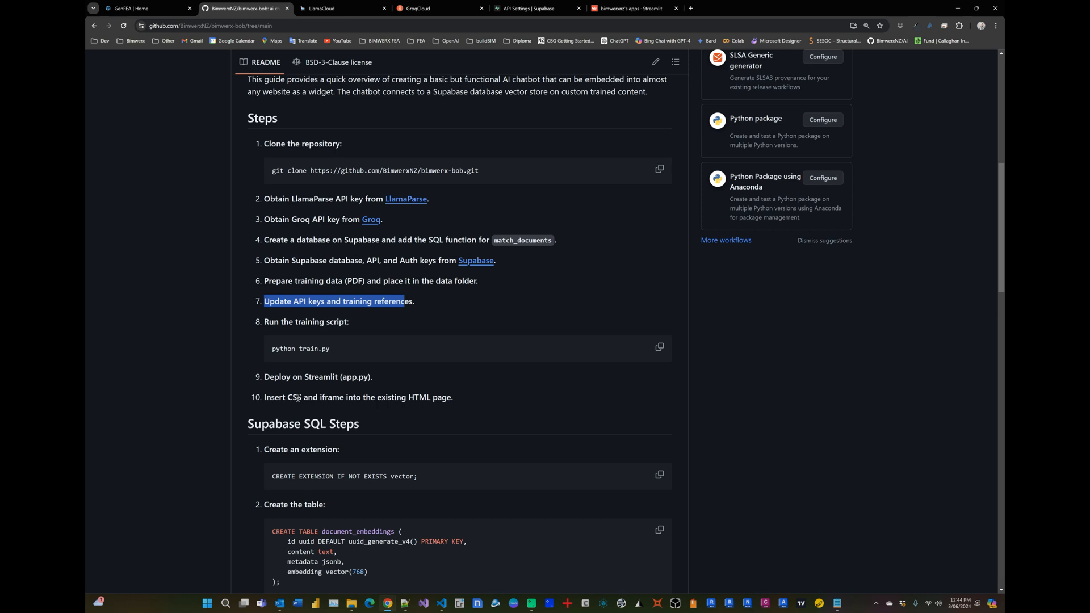
scroll("down", 3)
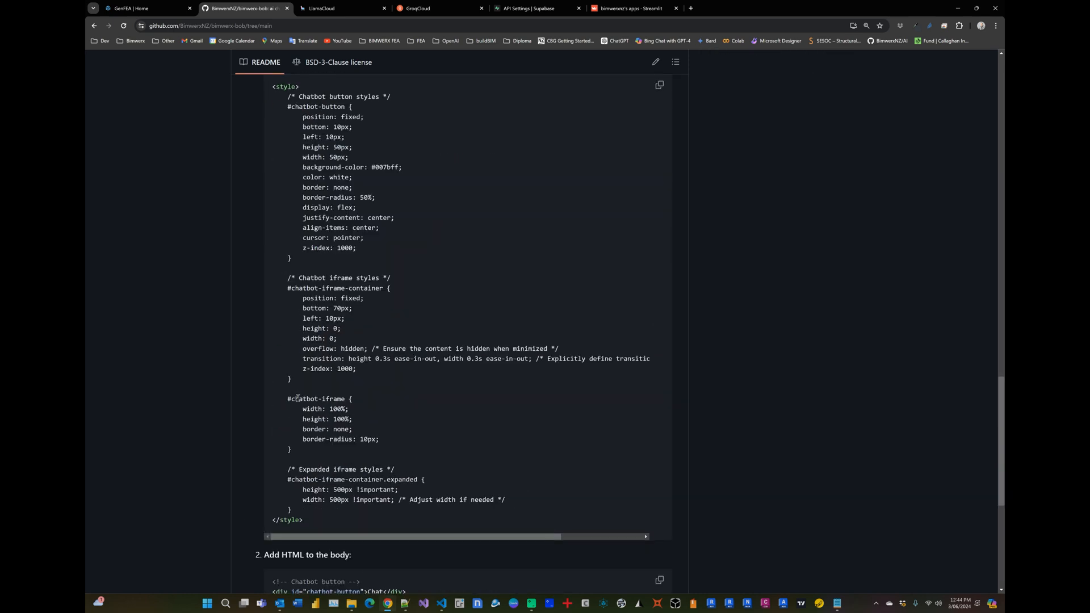
scroll("up", 3)
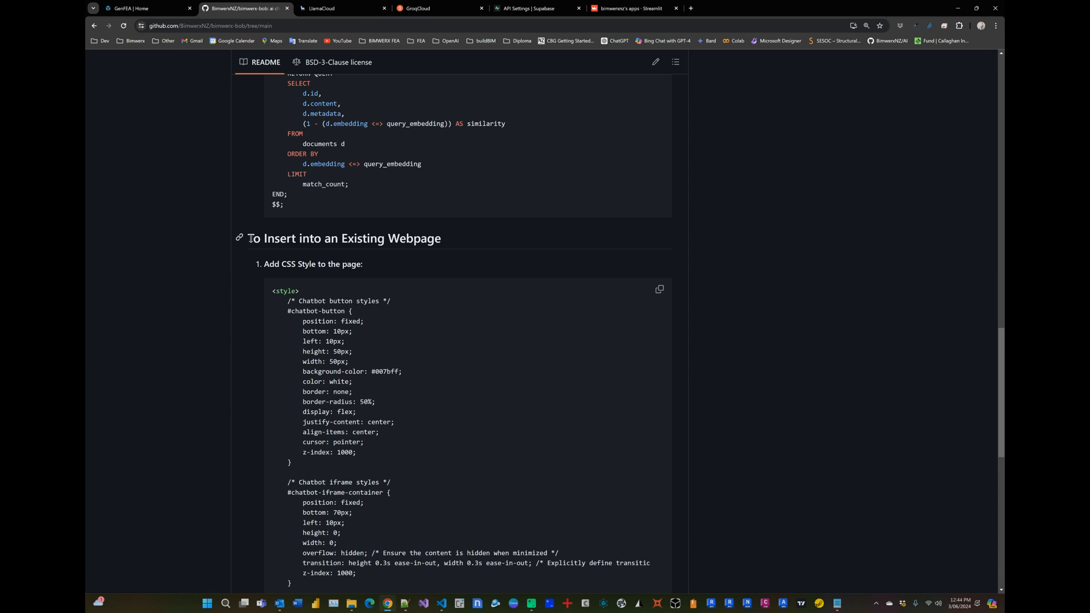
mouse_move(390, 300)
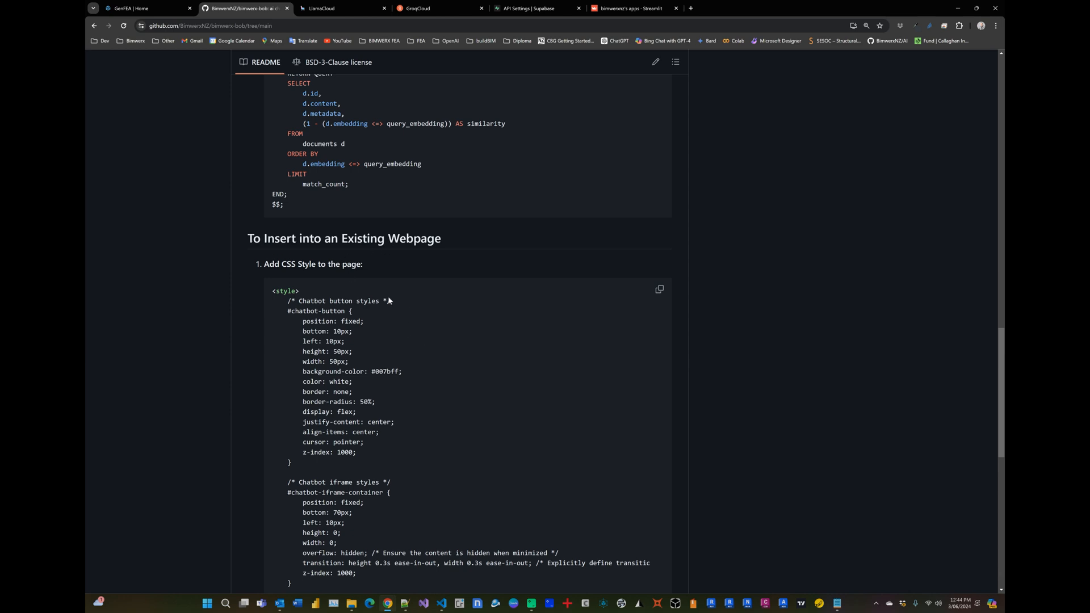
scroll("down", 3)
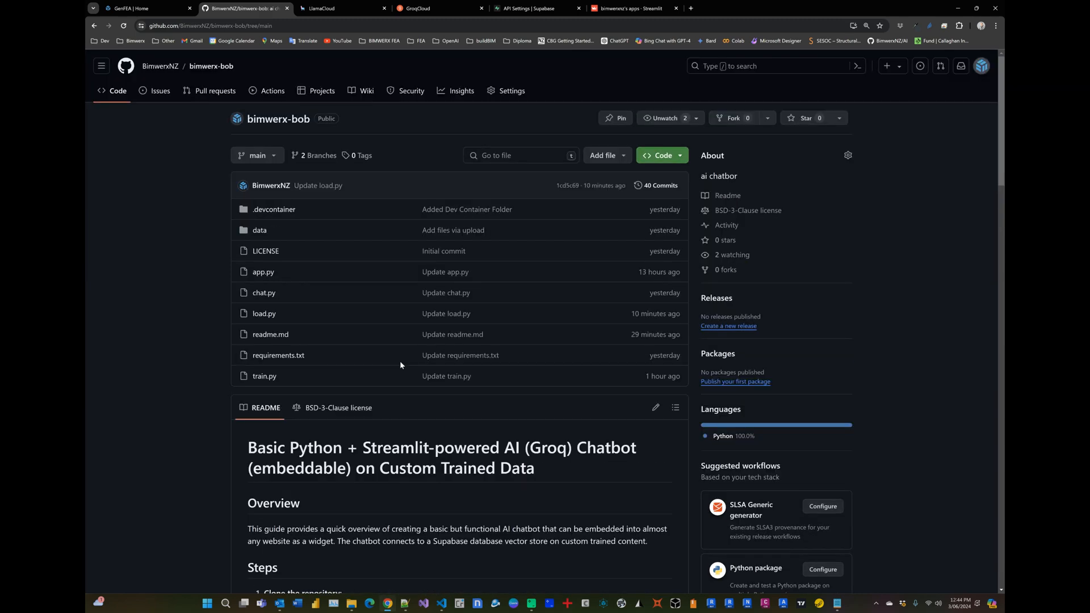
scroll("down", 3)
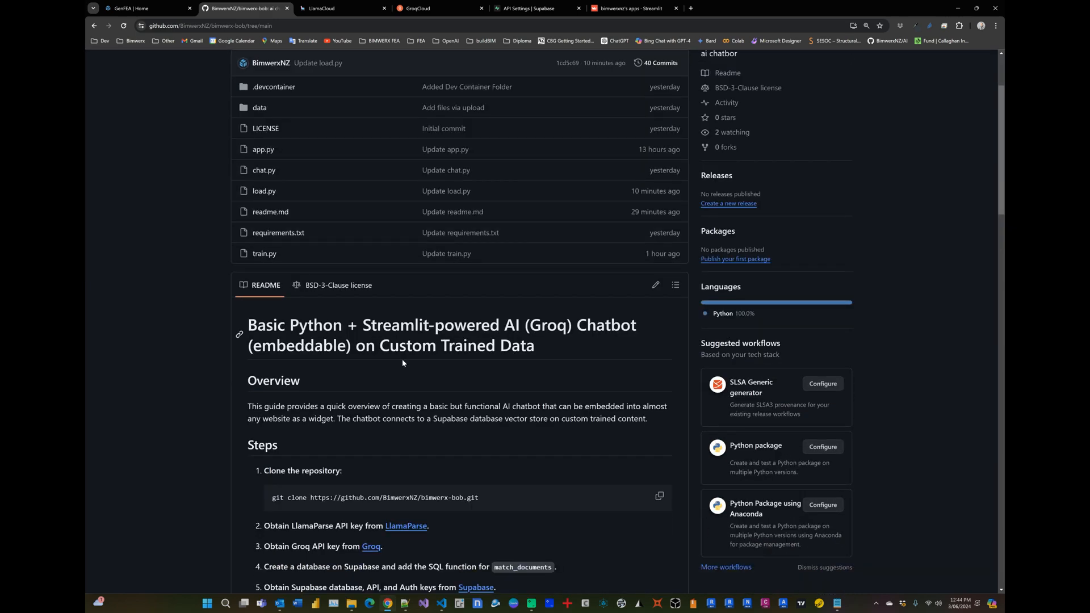
left_click(341, 7)
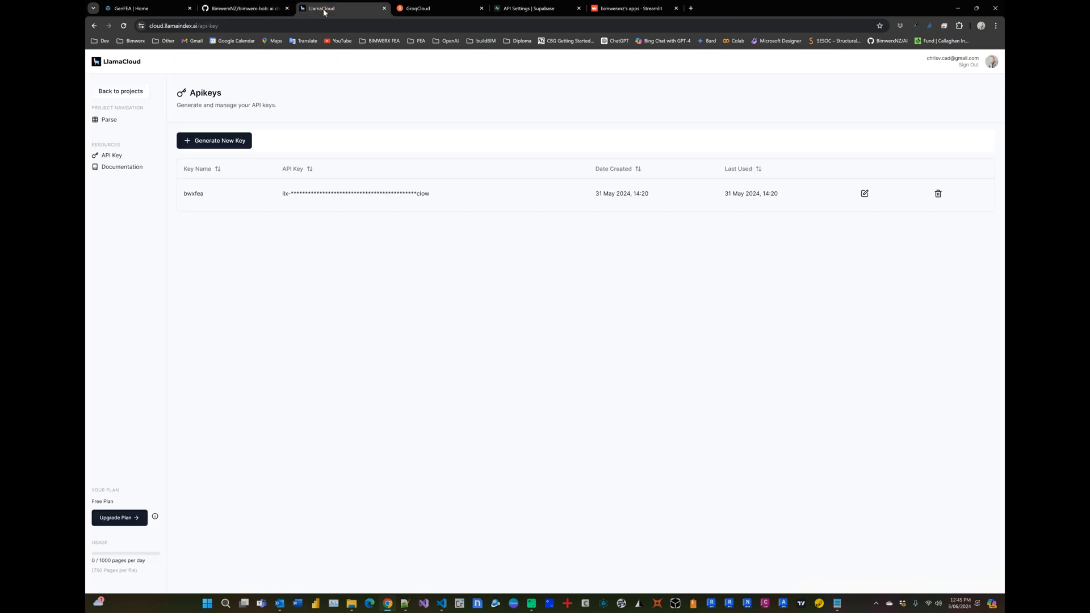
Revisit the GroqCloud and Supabase key pages, then open train.py in the bimwerx-bob repository.
left_click(438, 9)
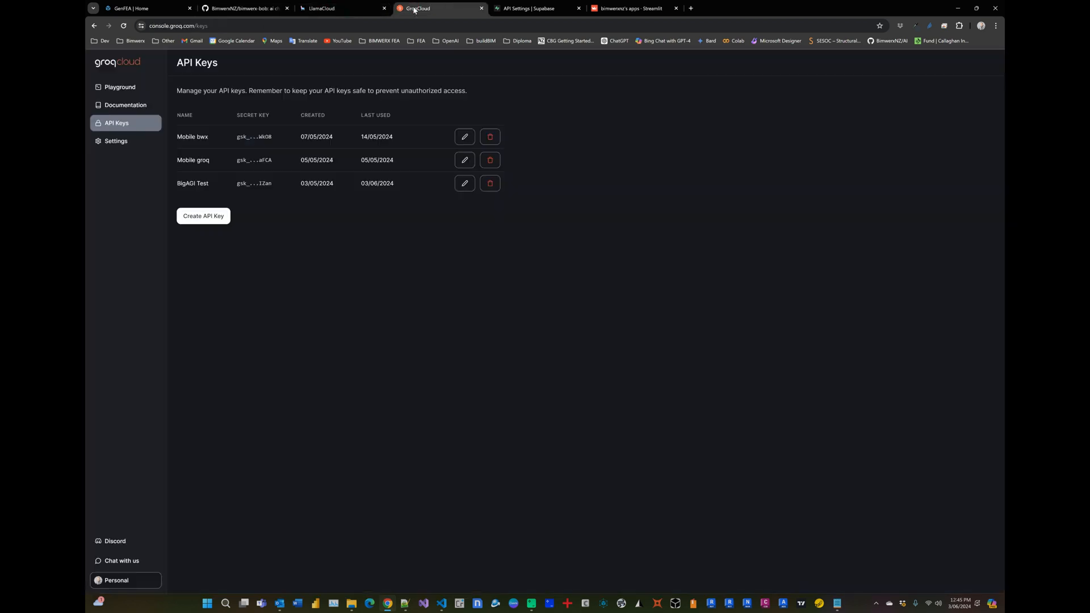
left_click(535, 8)
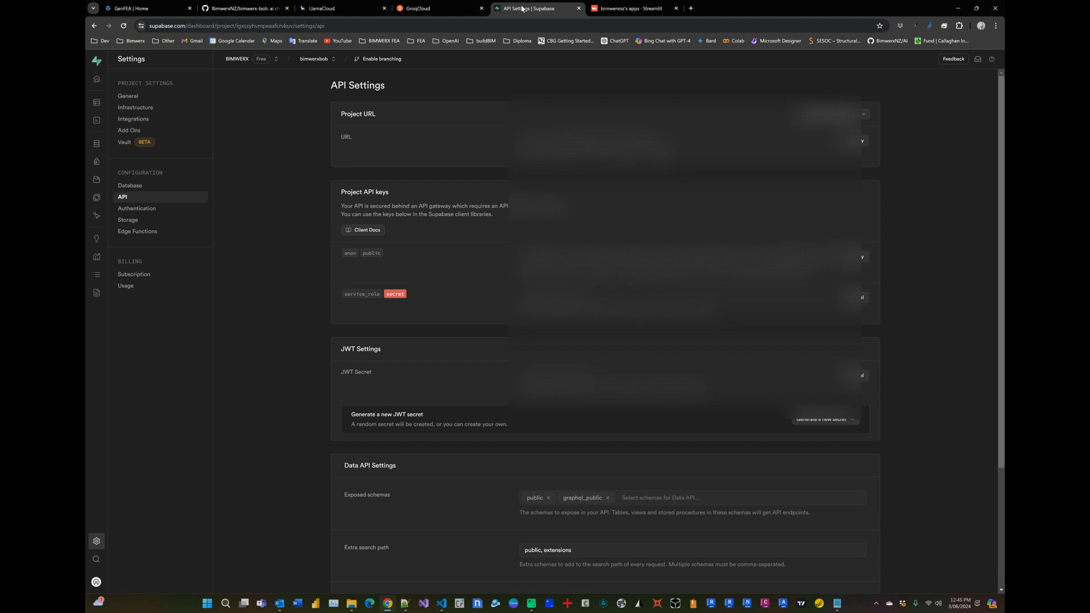
mouse_move(517, 12)
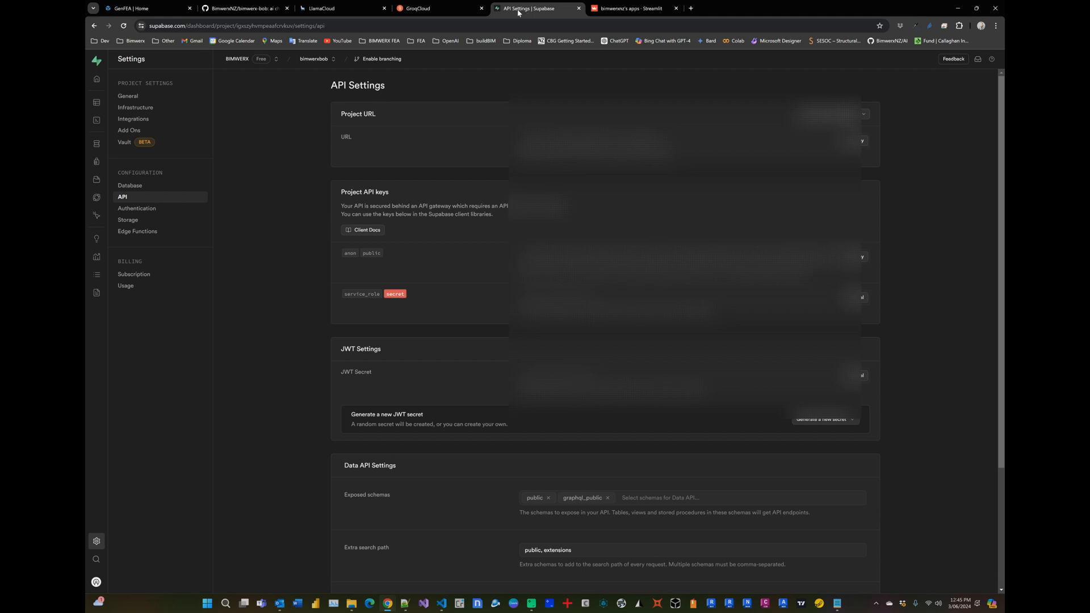
left_click(243, 8)
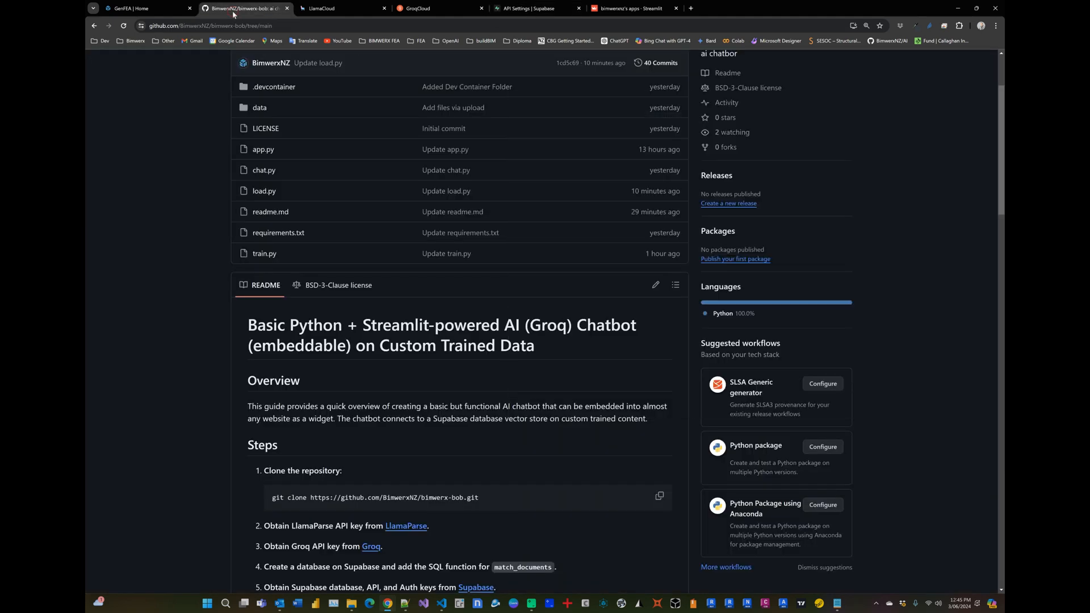
mouse_move(278, 233)
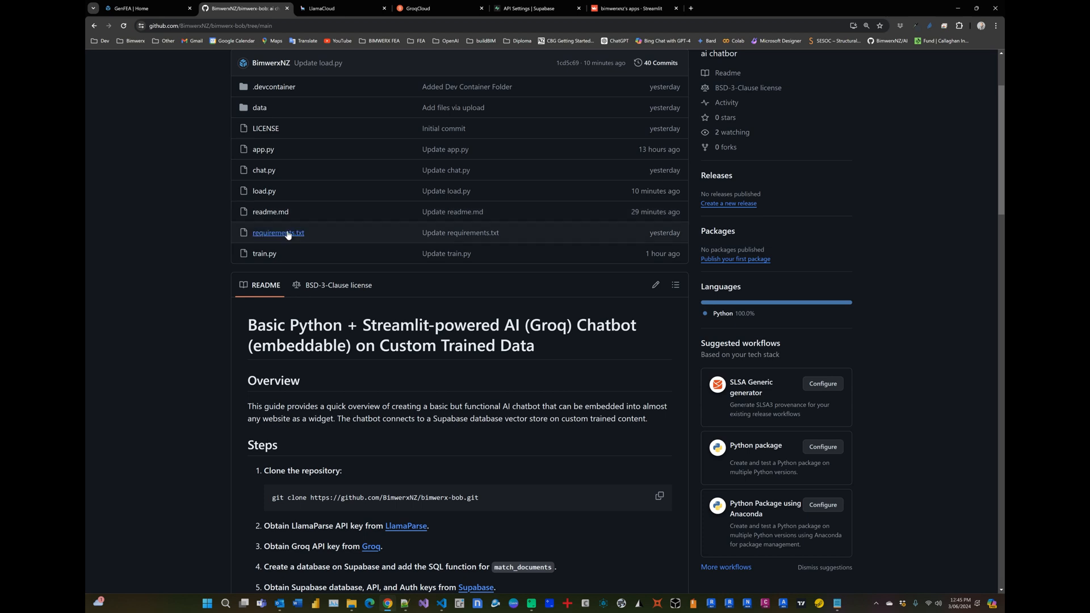
mouse_move(339, 285)
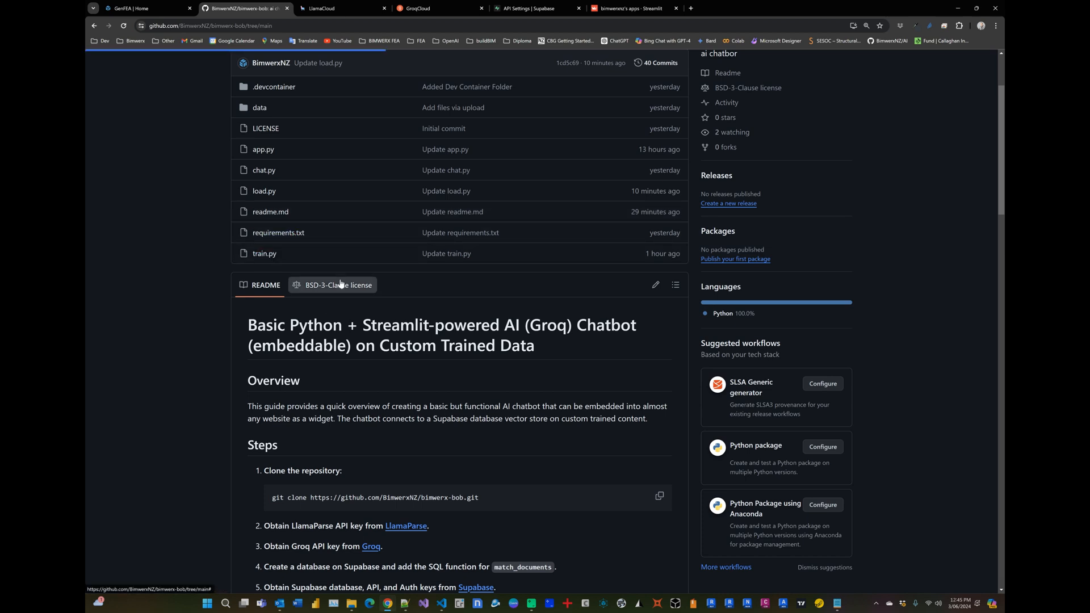
left_click(264, 253)
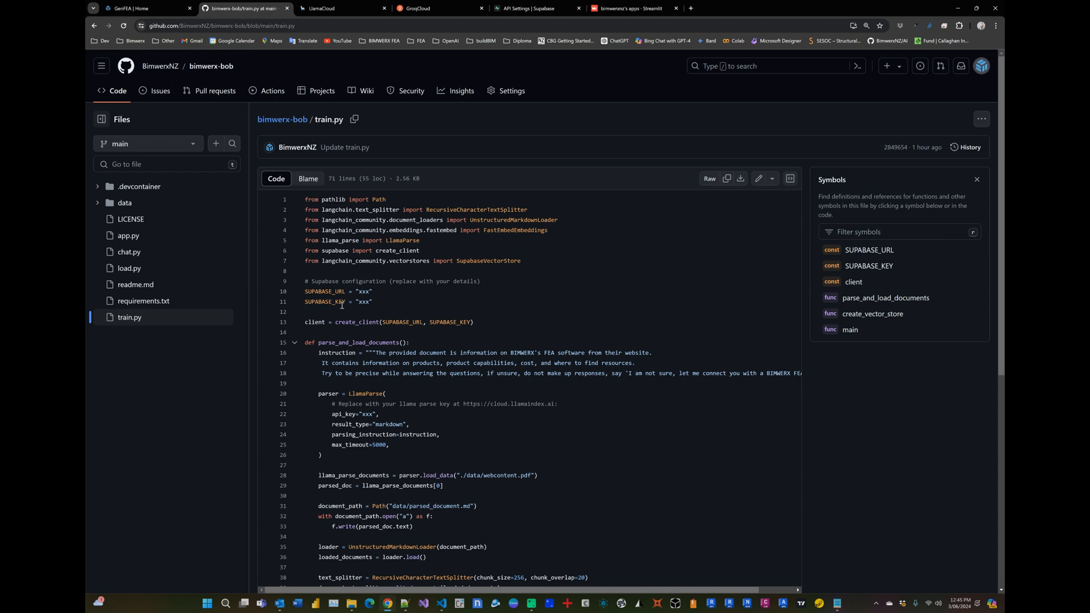
Inspect train.py's placeholder SUPABASE_KEY, LlamaParse api_key and webcontent.pdf path, then expand the data folder.
double_click(362, 291)
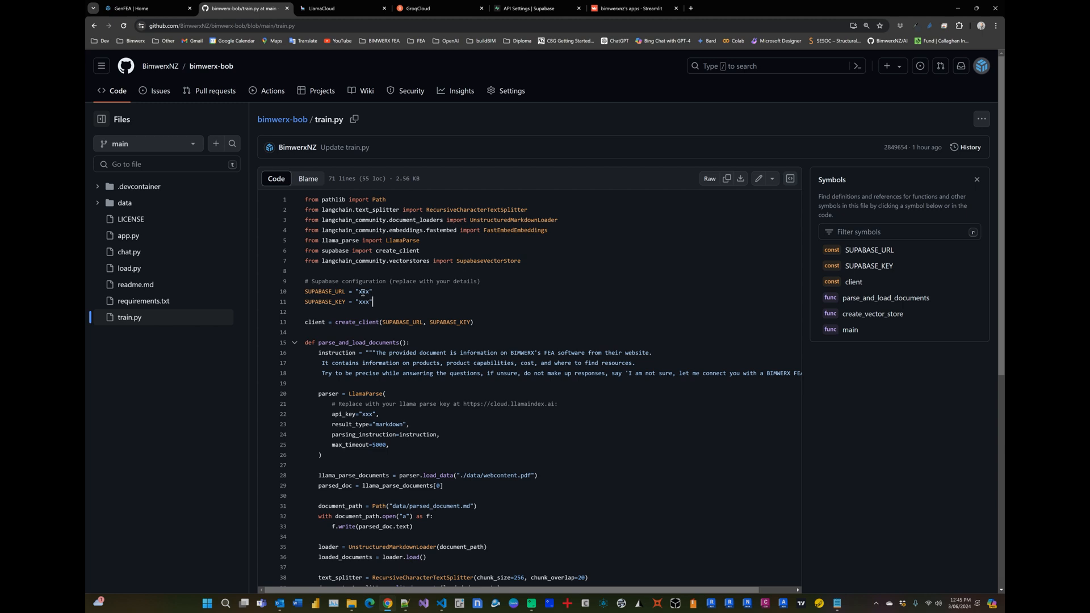
mouse_move(343, 309)
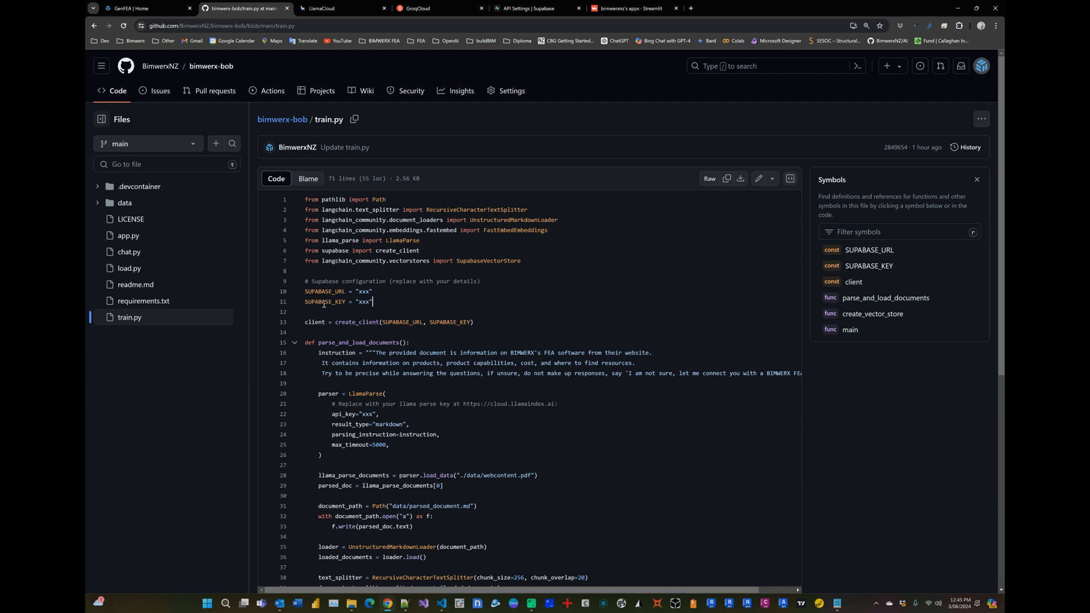
mouse_move(363, 304)
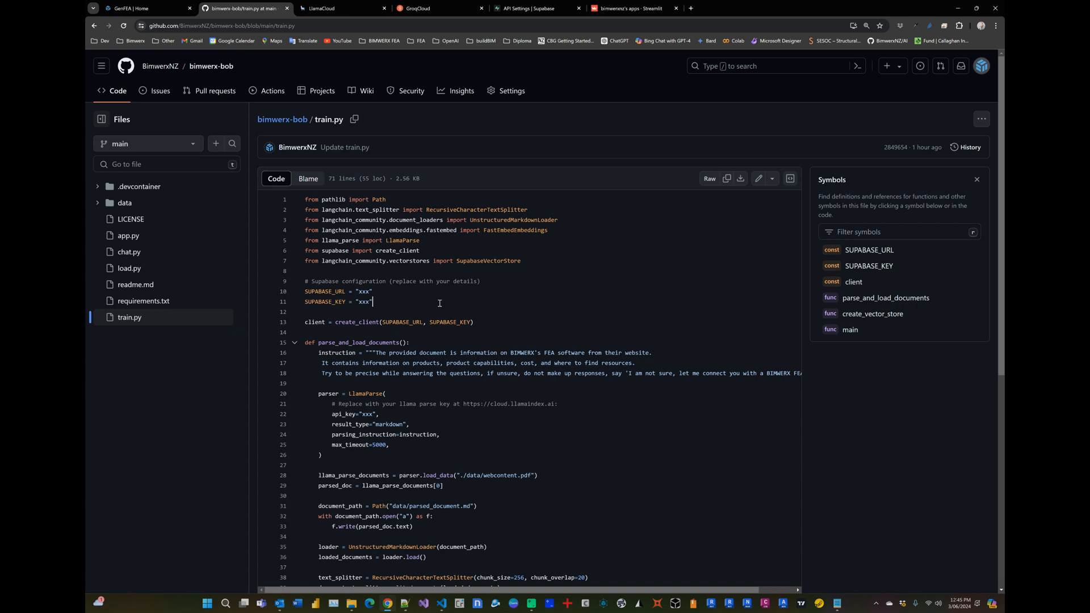
scroll("down", 3)
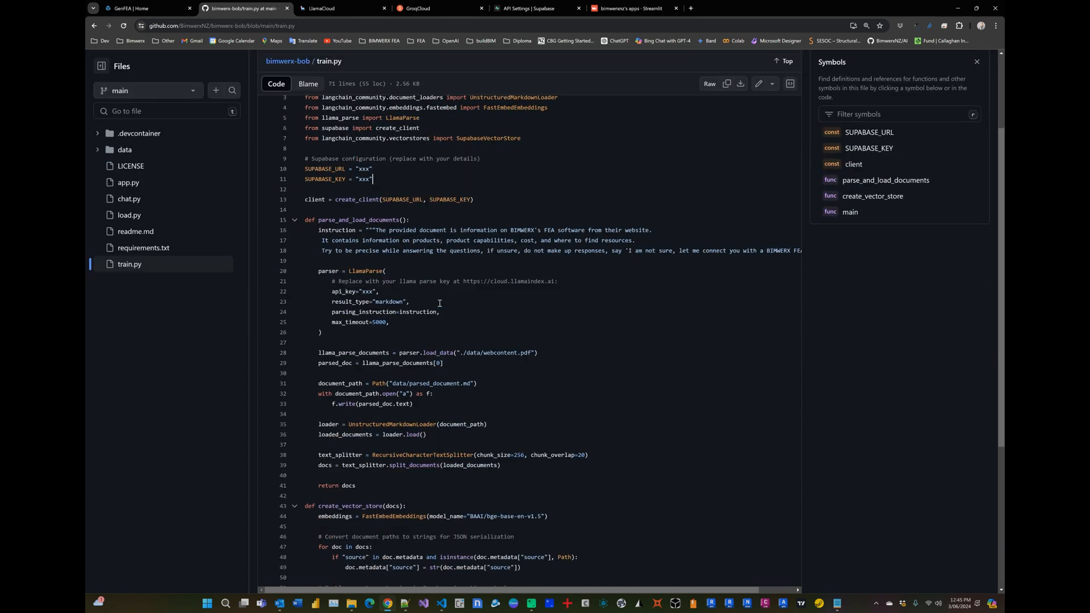
mouse_move(351, 291)
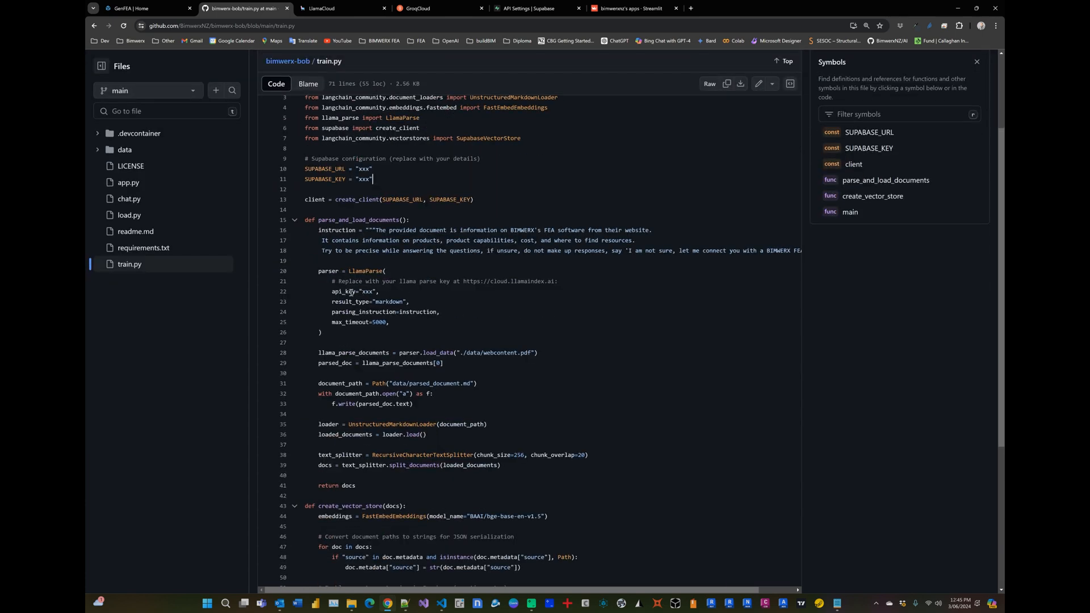
mouse_move(417, 288)
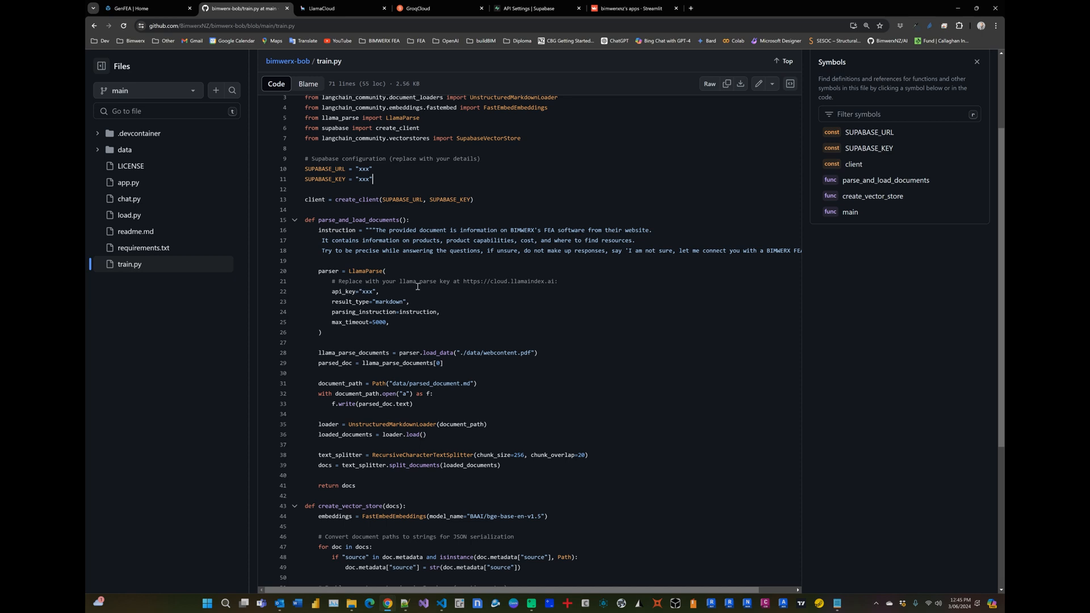
double_click(366, 291)
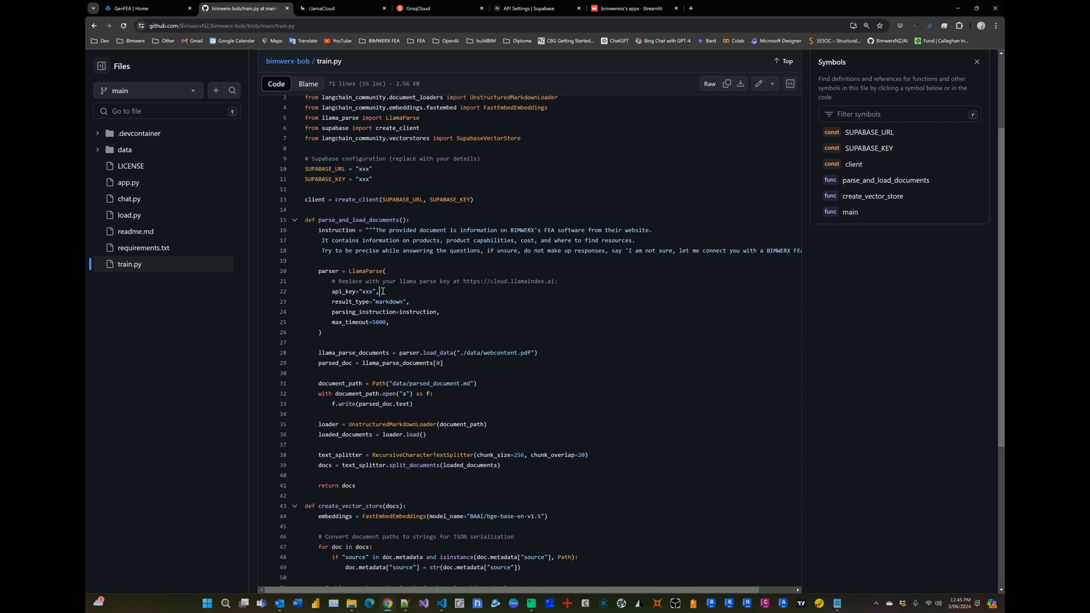
mouse_move(434, 303)
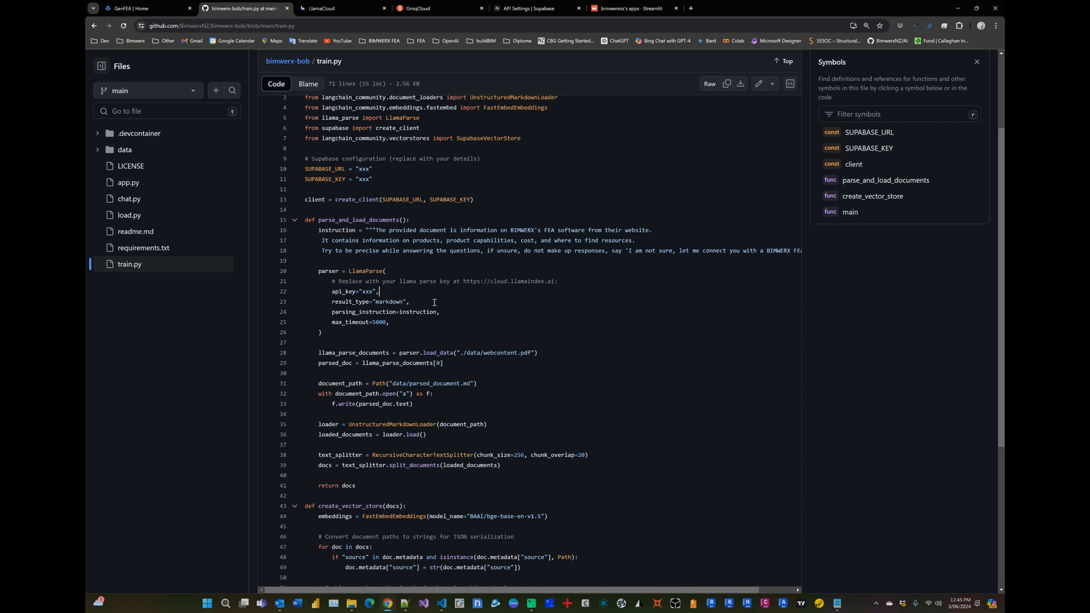
scroll("down", 3)
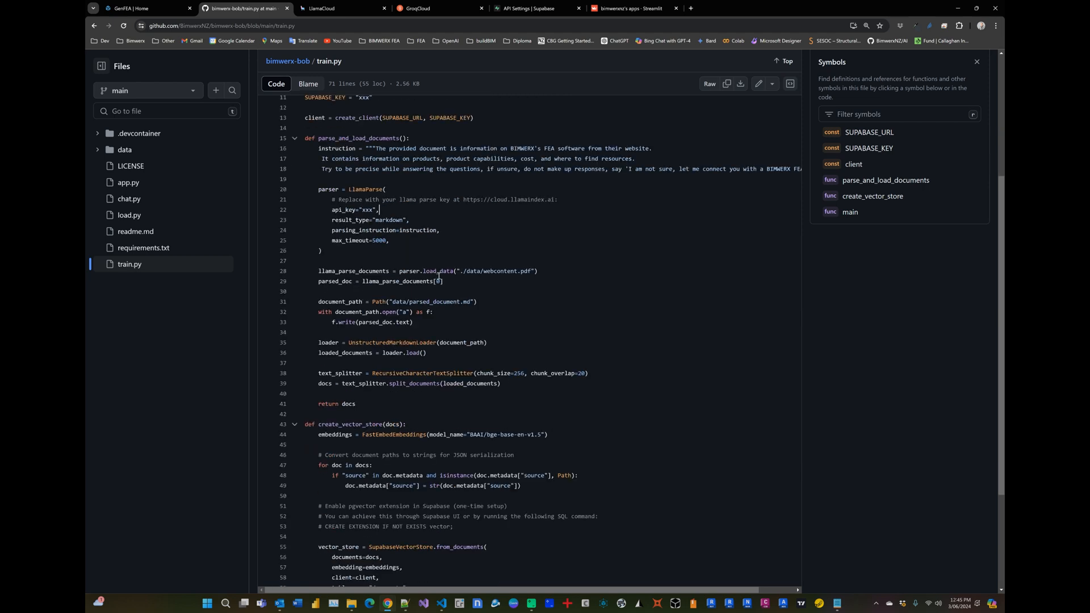
double_click(499, 275)
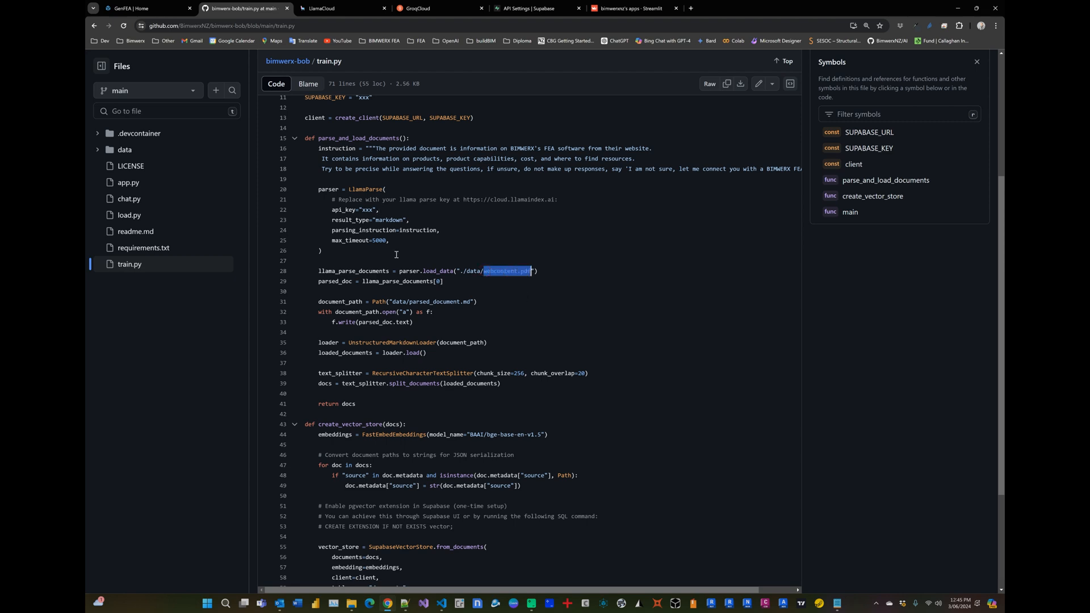
left_click(124, 150)
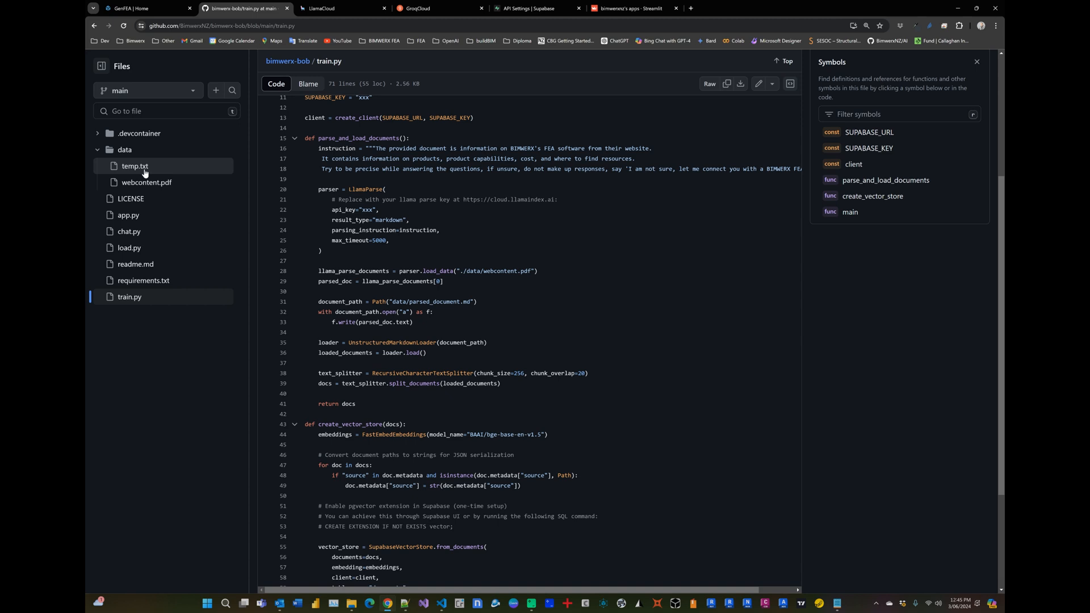
Read through webcontent.pdf's BIMWERX product and licensing text, then return to the repository root.
left_click(147, 182)
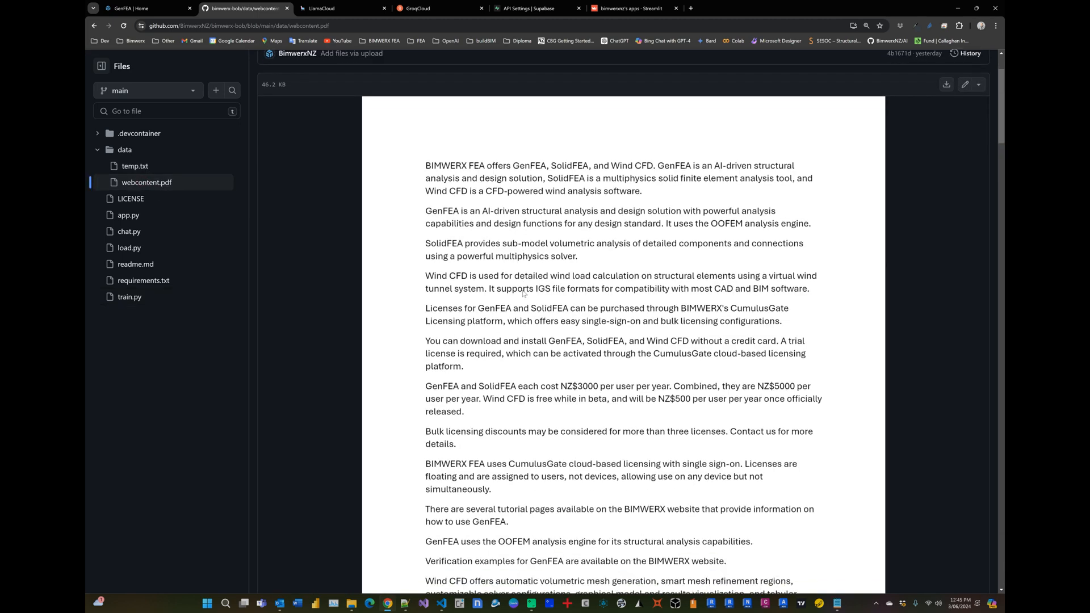
scroll("down", 3)
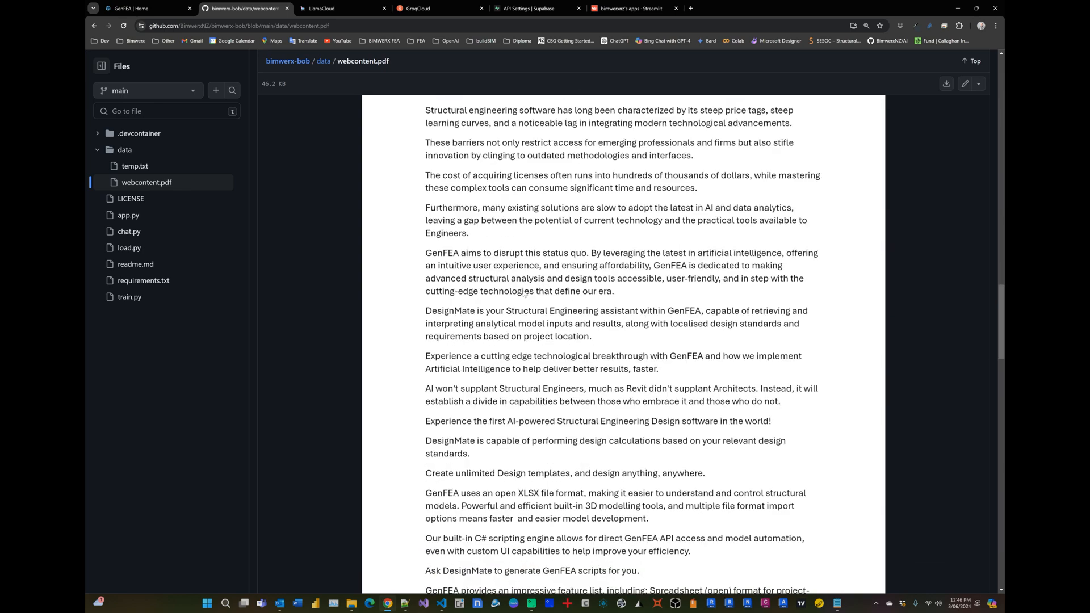
scroll("down", 3)
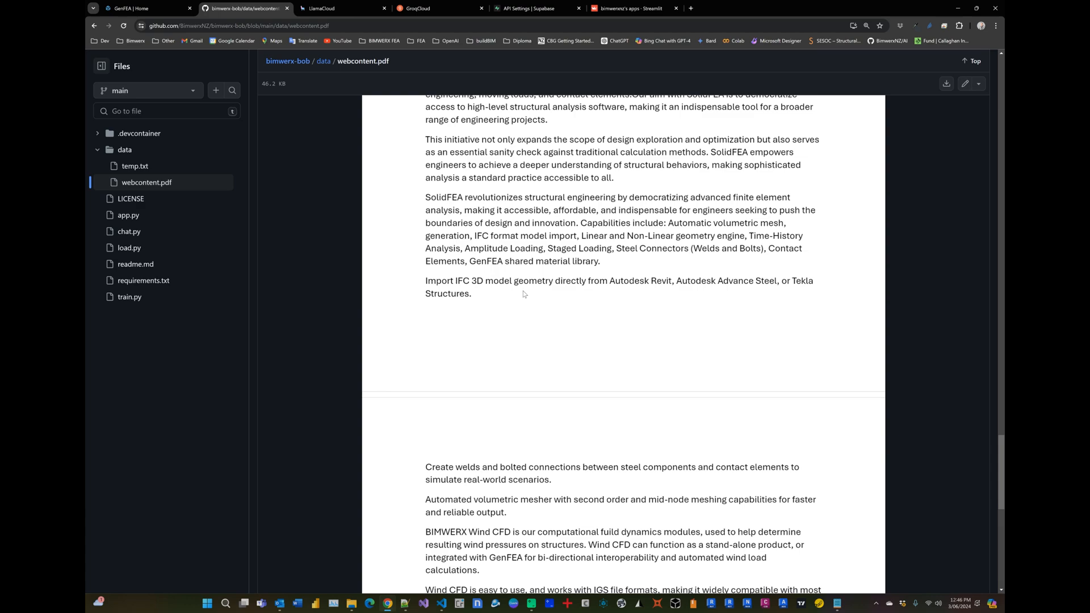
scroll("down", 3)
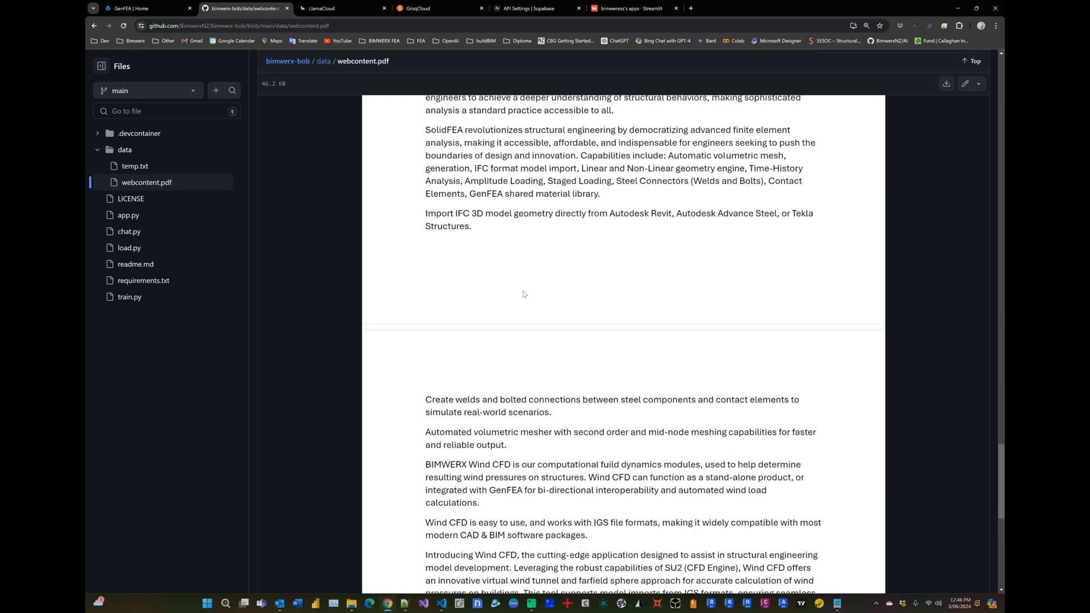
scroll("down", 3)
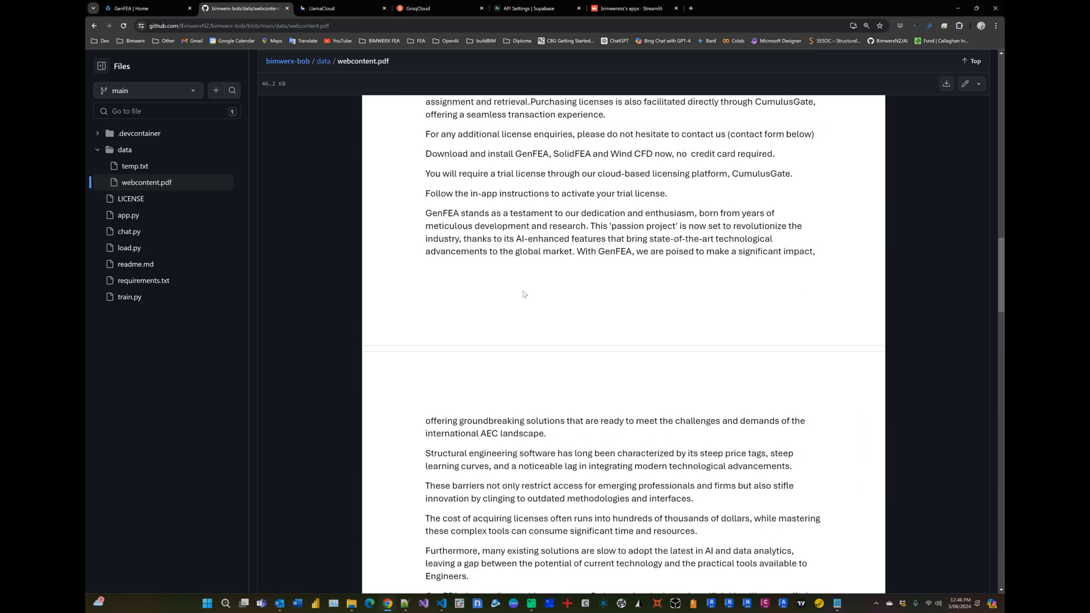
scroll("up", 3)
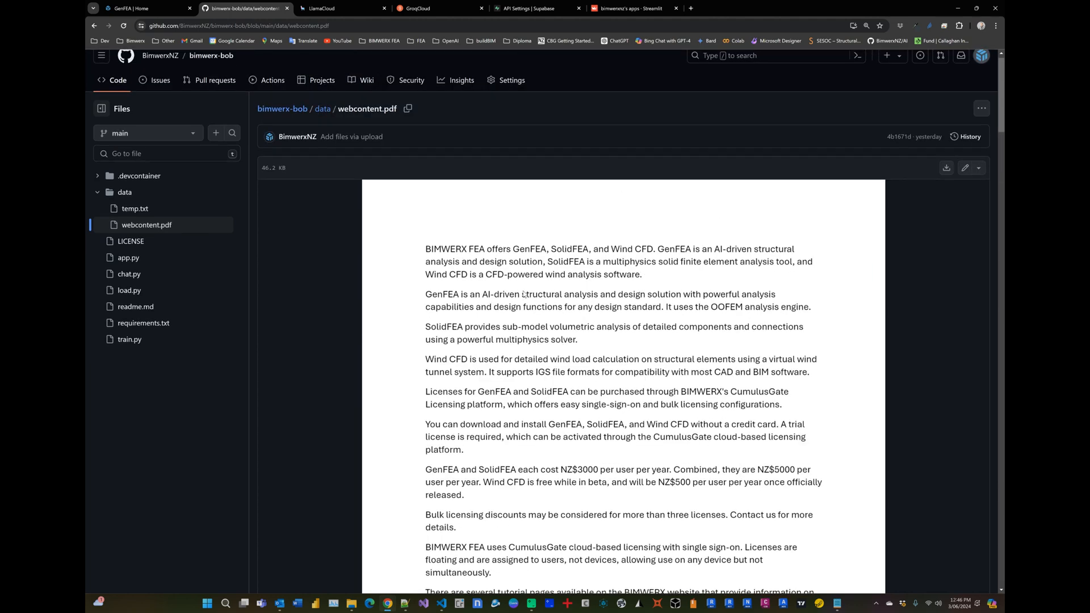
scroll("up", 3)
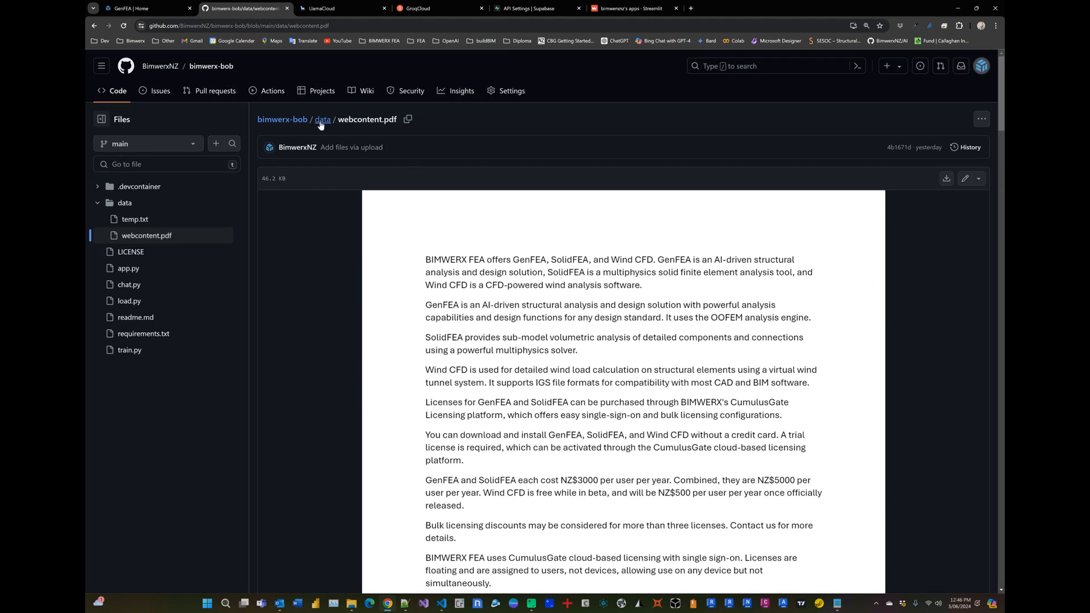
left_click(322, 120)
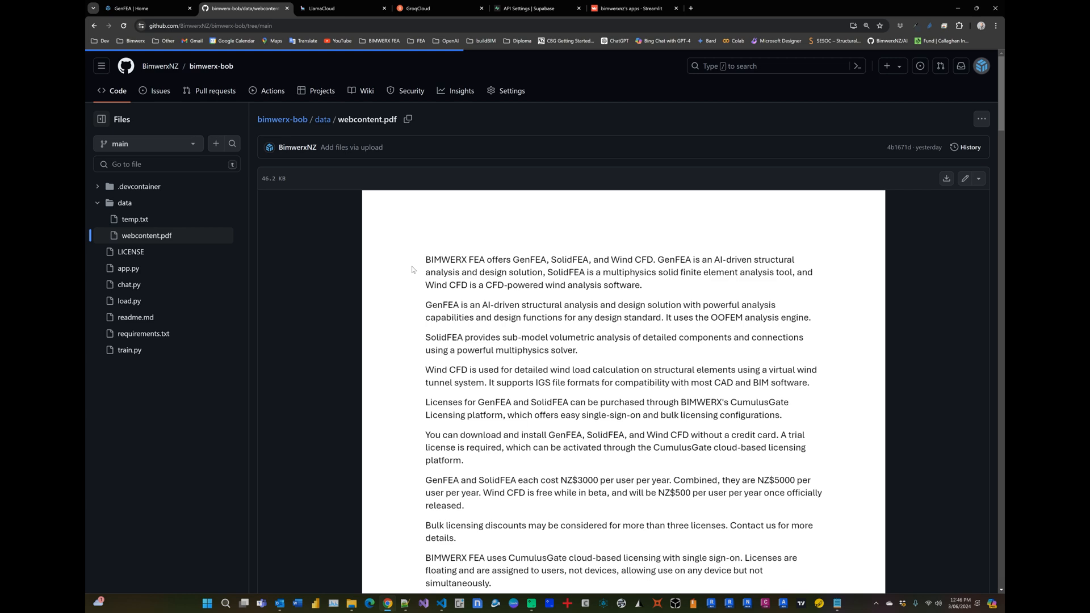
left_click(211, 65)
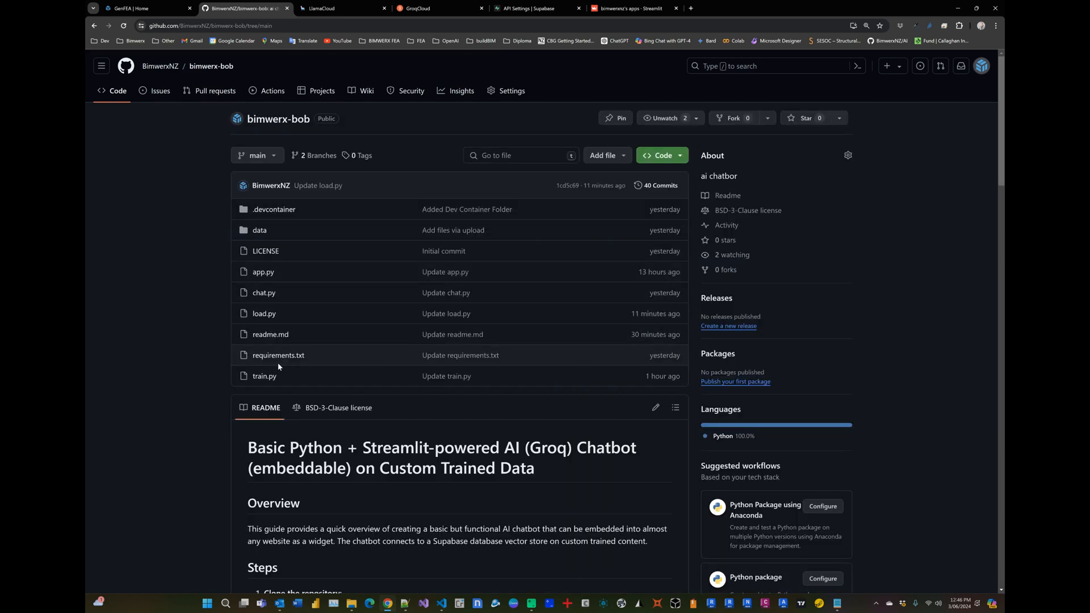
Read train.py down to create_vector_store and main, then switch to Supabase's API settings.
left_click(264, 376)
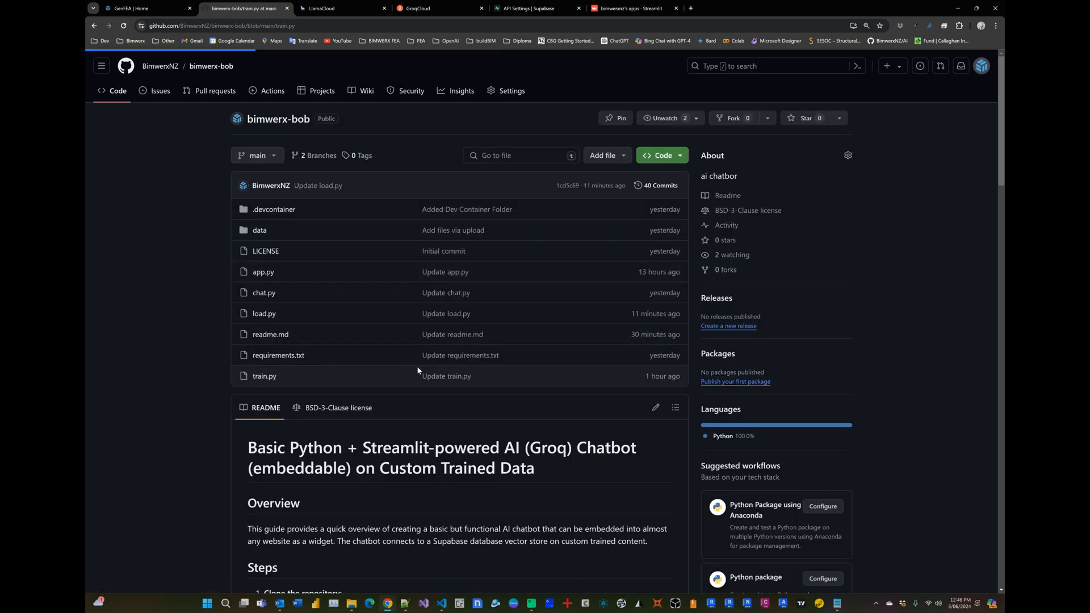
left_click(264, 375)
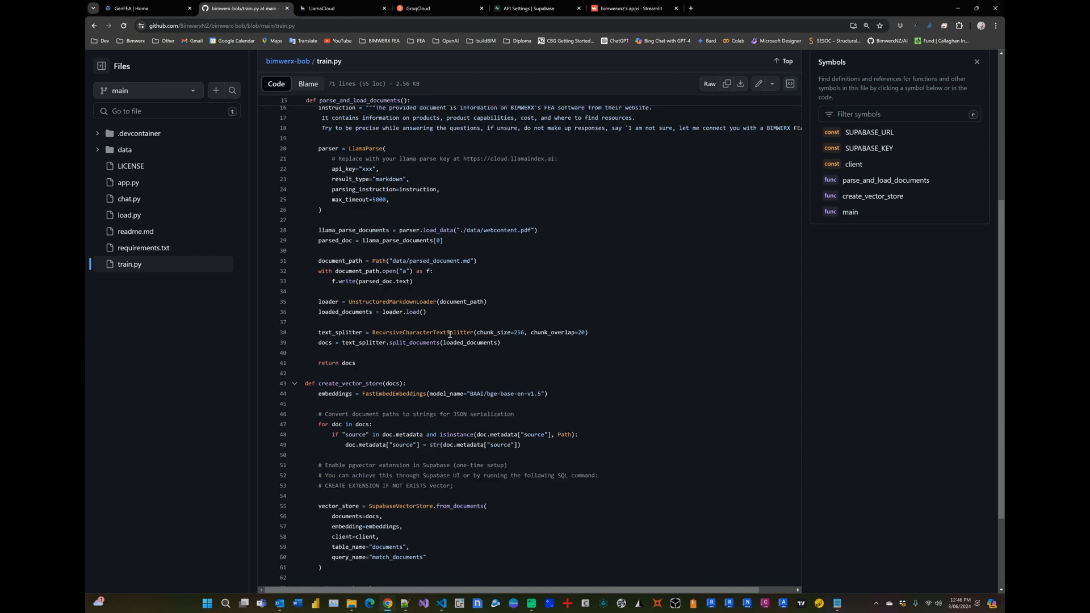
scroll("down", 3)
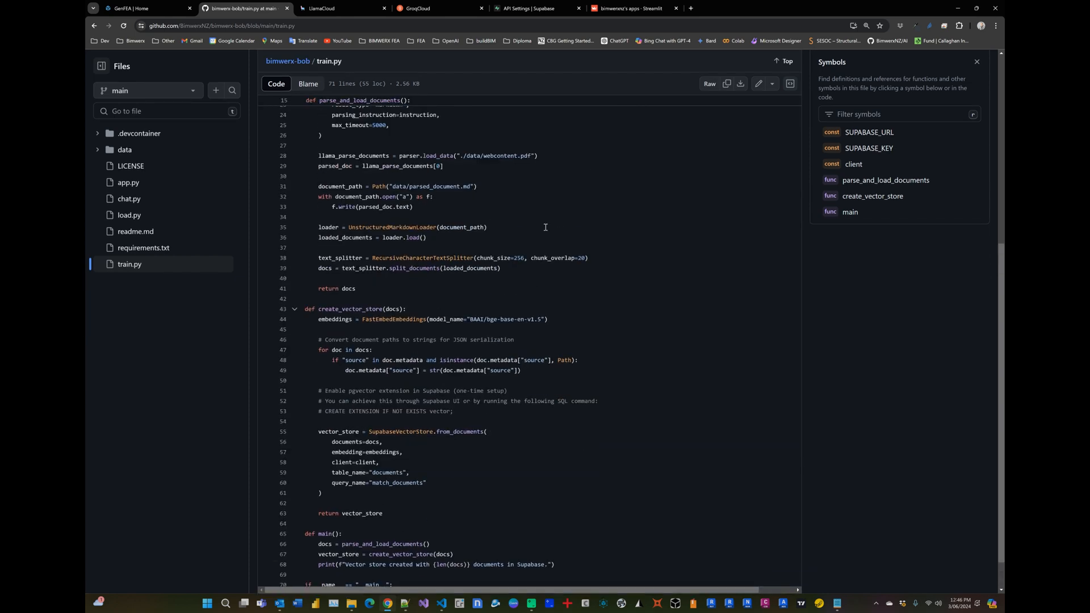
scroll("down", 3)
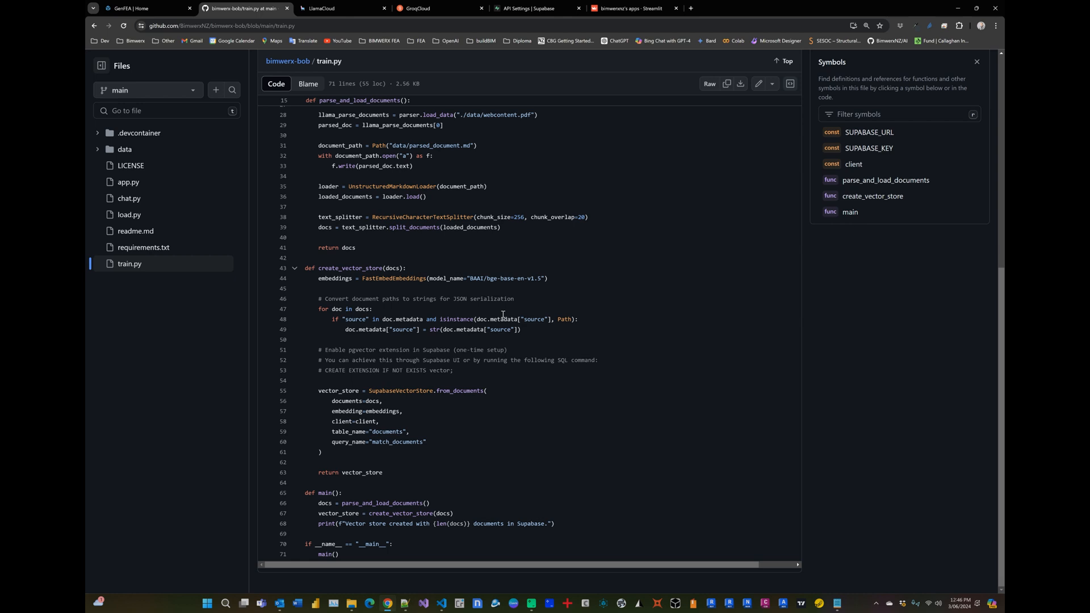
mouse_move(440, 603)
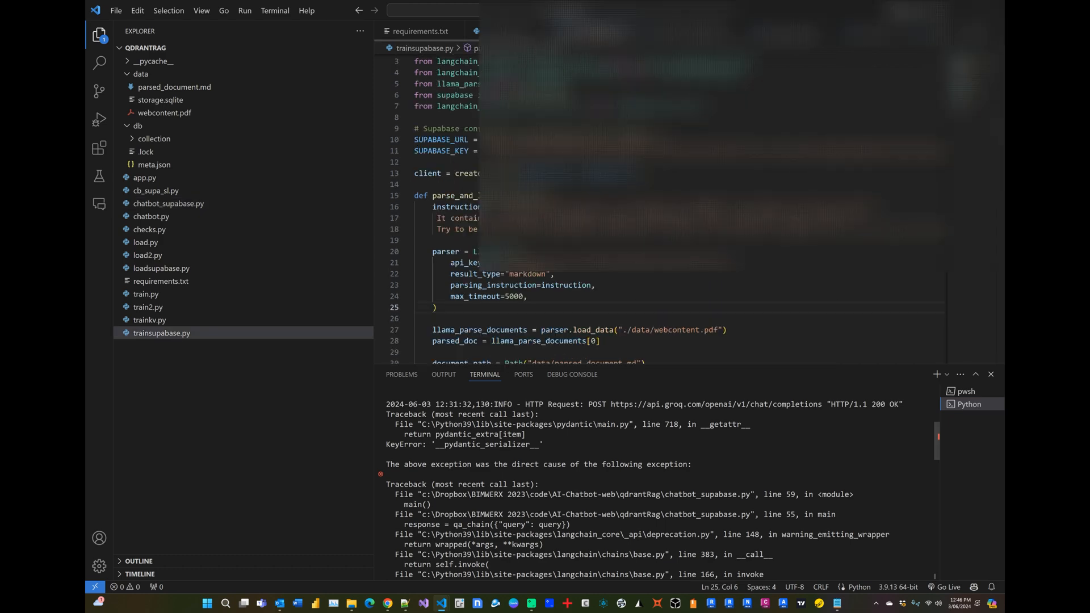
scroll("down", 3)
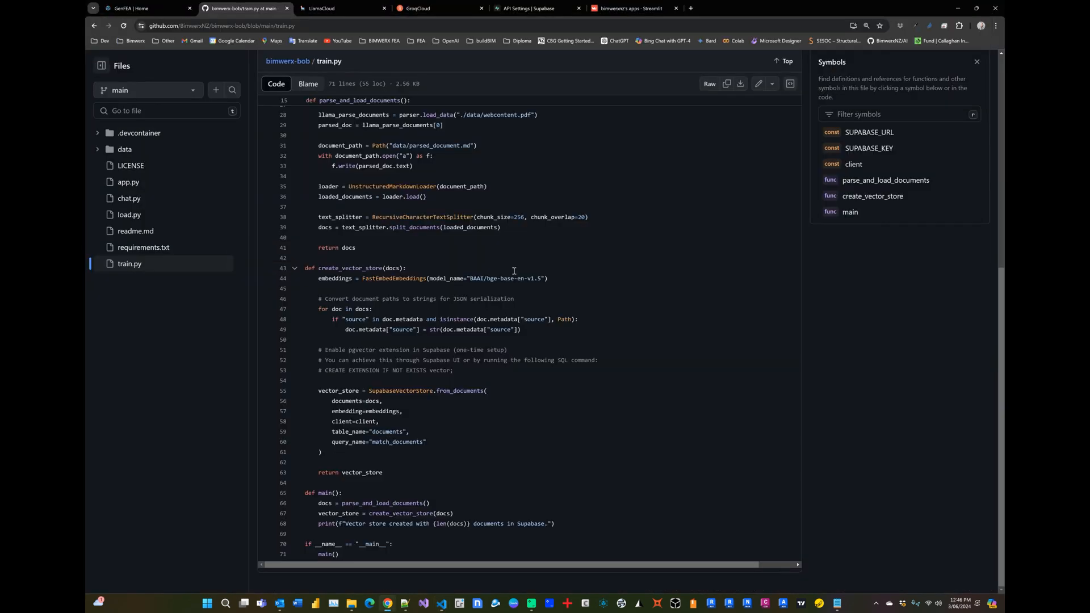
mouse_move(489, 310)
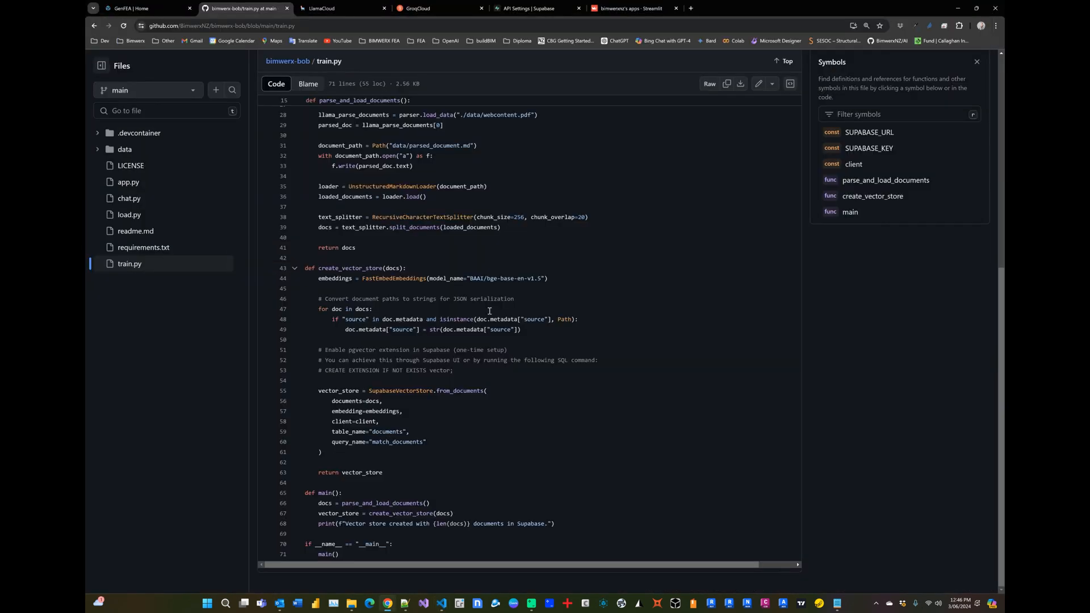
mouse_move(493, 114)
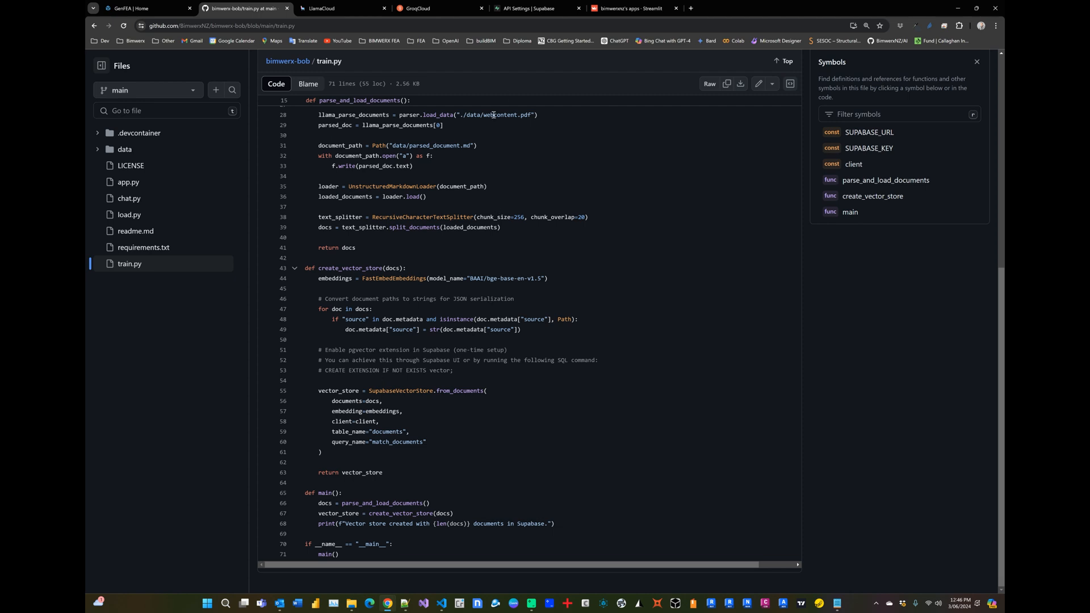
left_click(535, 8)
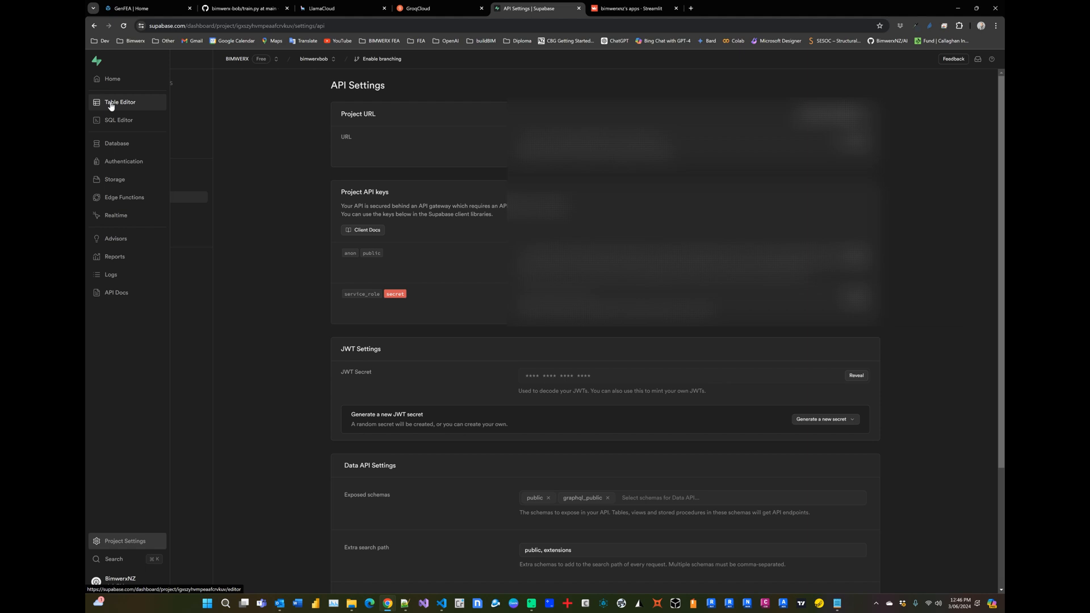
Open the documents table in Supabase's Table Editor and scroll through its 719 rows.
left_click(120, 102)
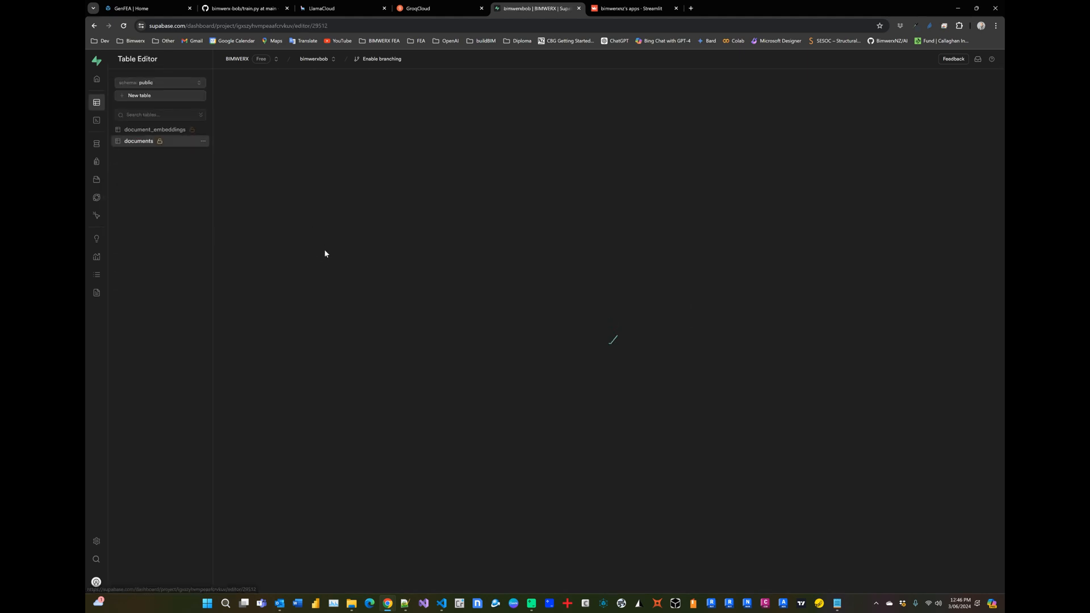
left_click(139, 140)
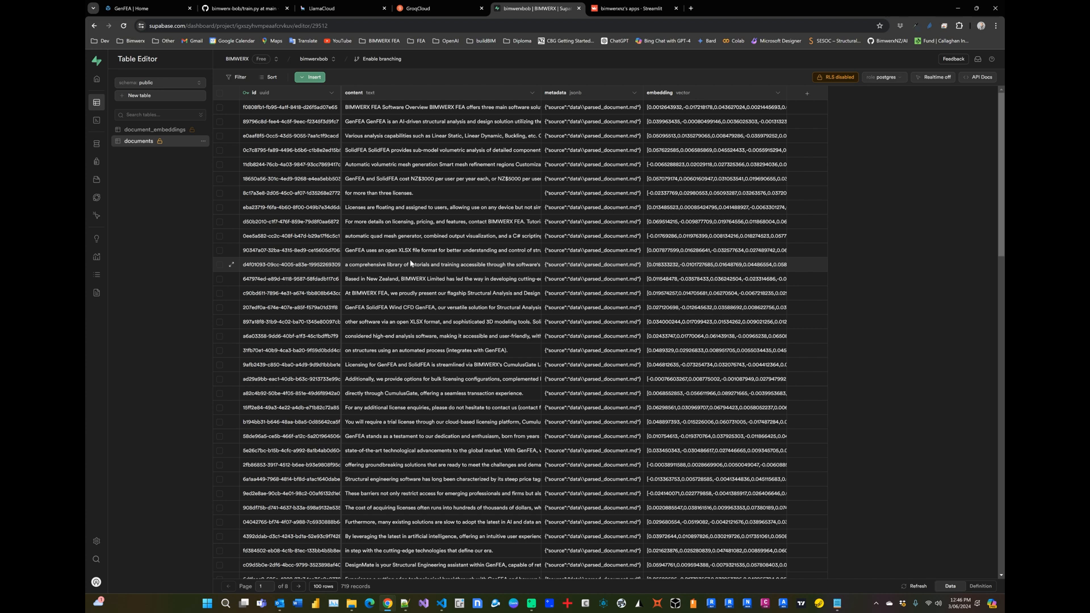
scroll("down", 3)
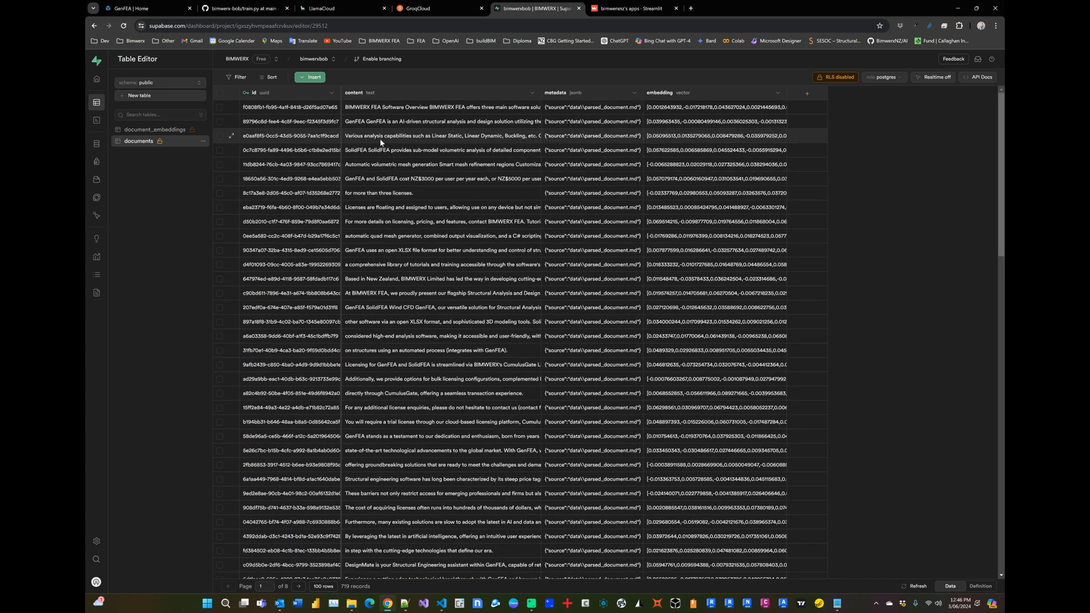
mouse_move(688, 138)
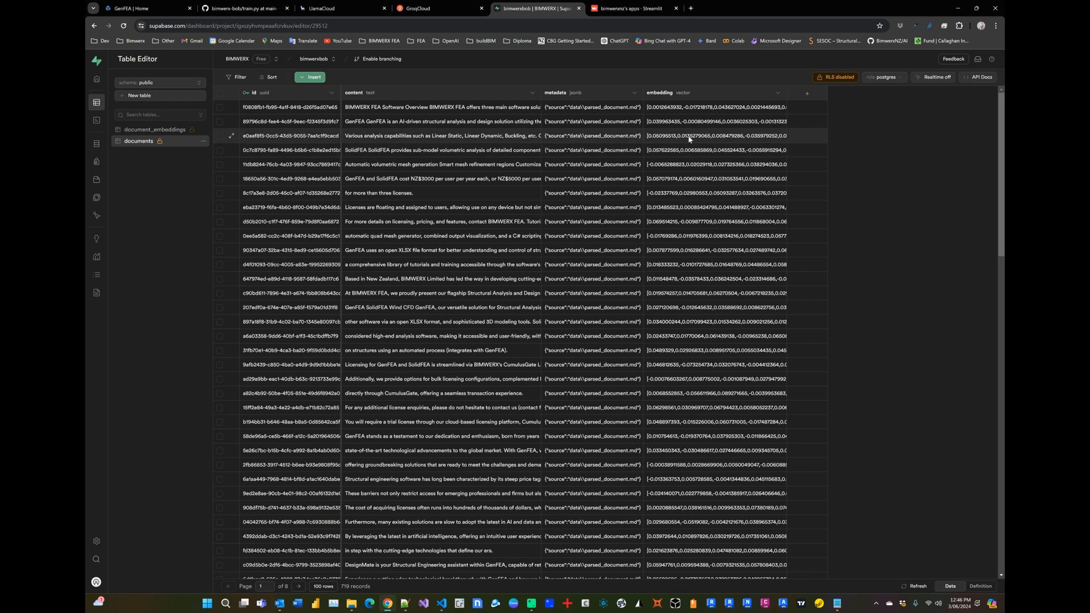
scroll("down", 3)
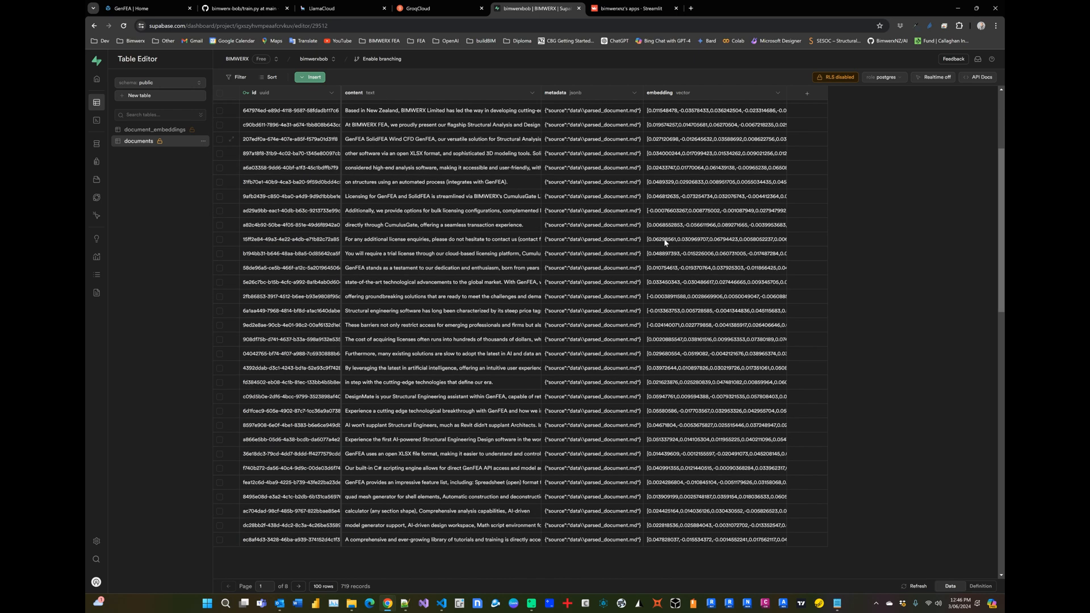
scroll("up", 3)
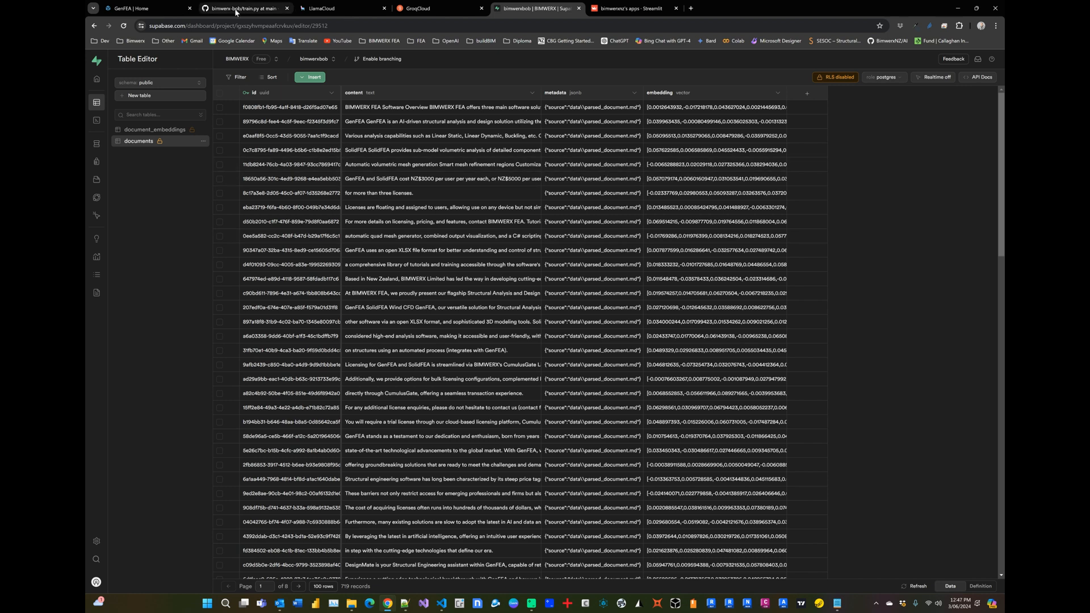
Open app.py and select the GROQ_API_KEY secret read via st.secrets on line 9.
left_click(239, 7)
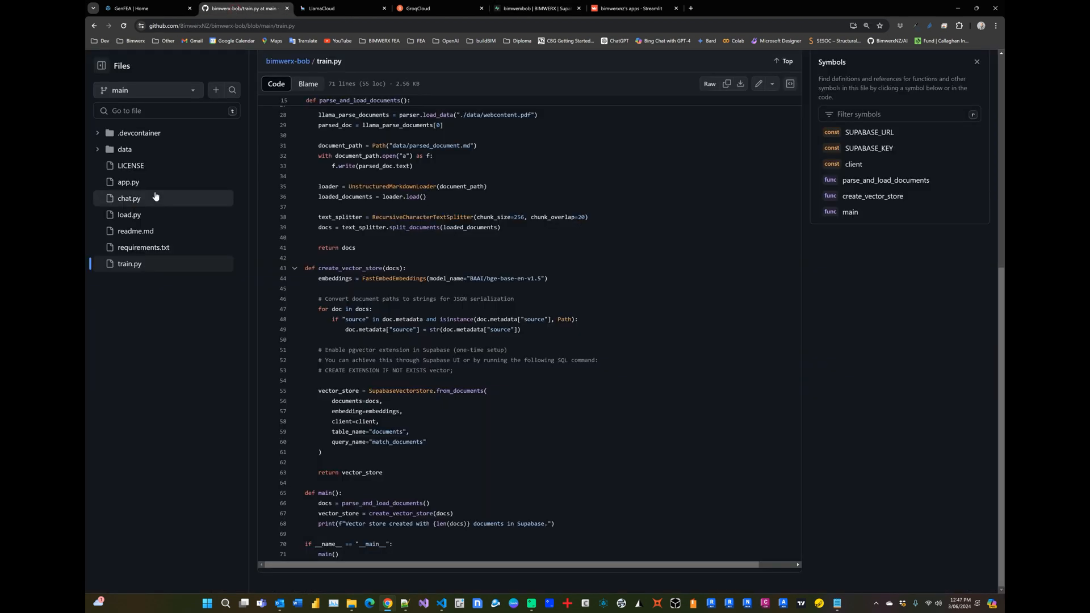
left_click(129, 182)
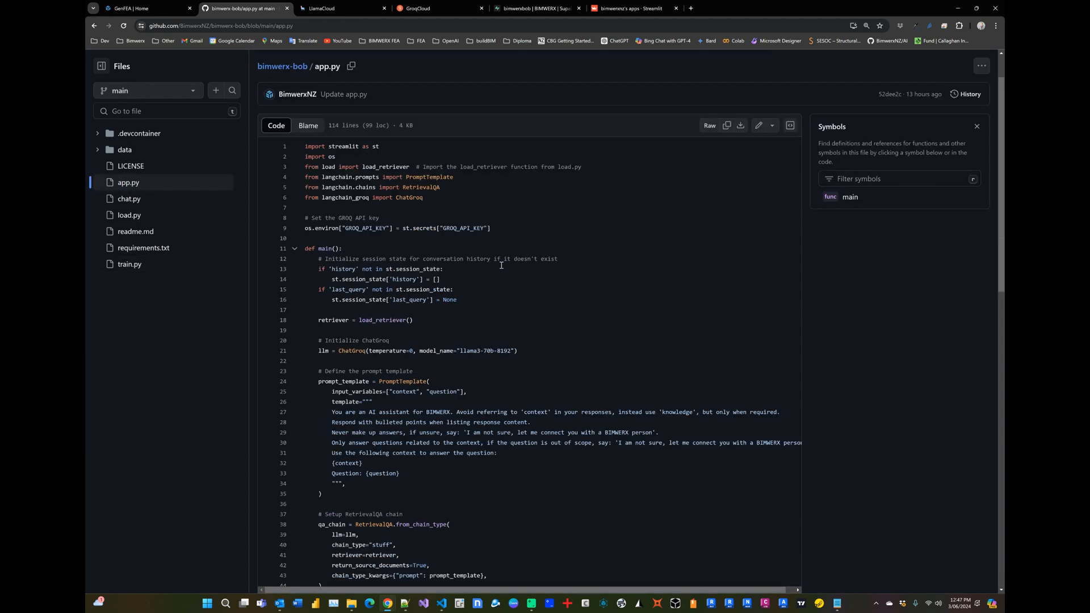
mouse_move(503, 273)
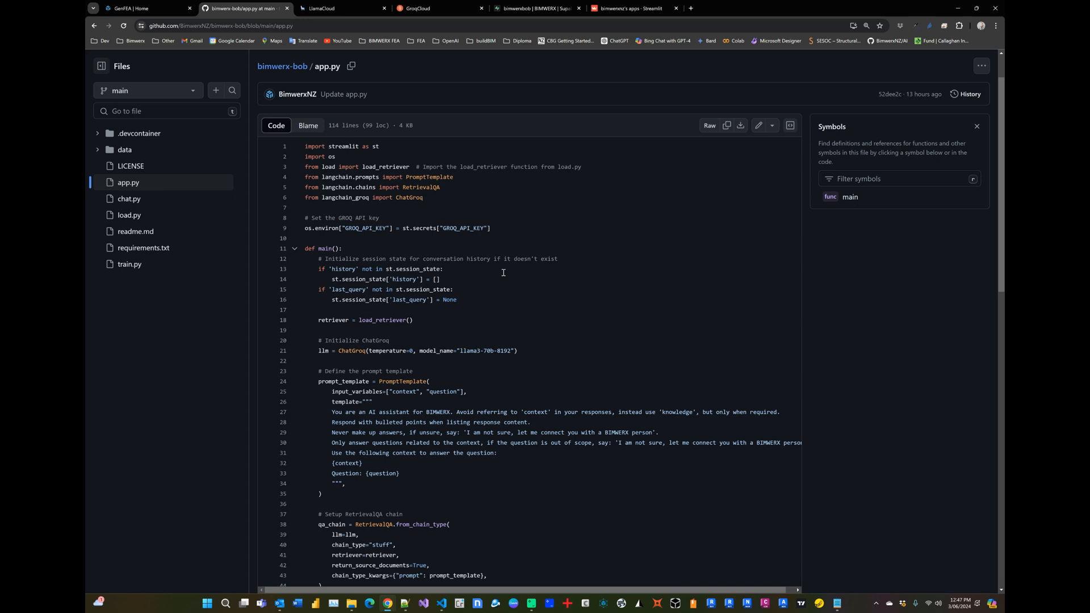
mouse_move(405, 230)
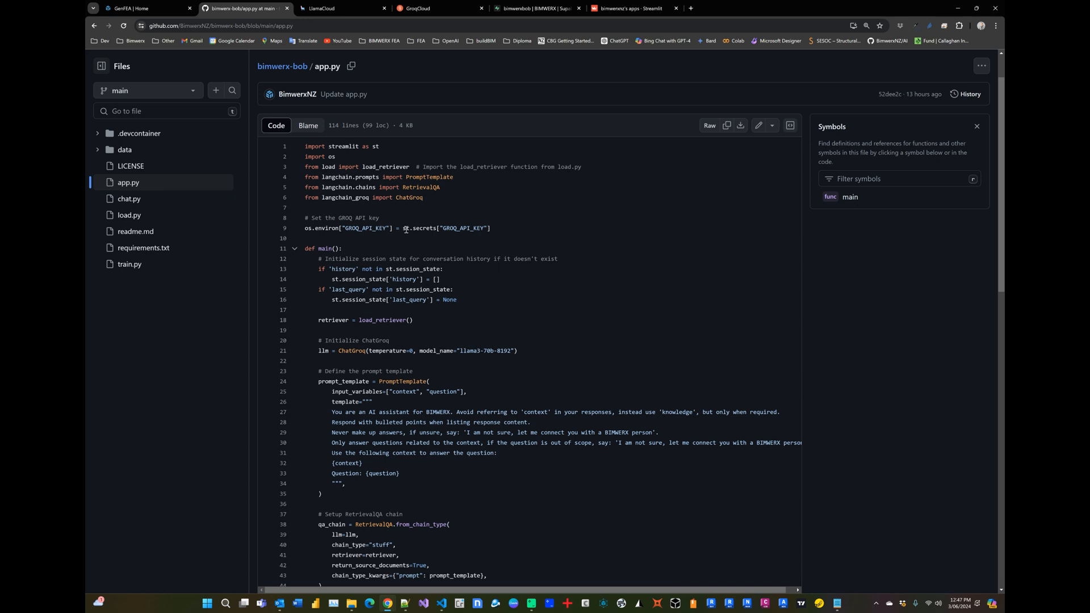
double_click(418, 228)
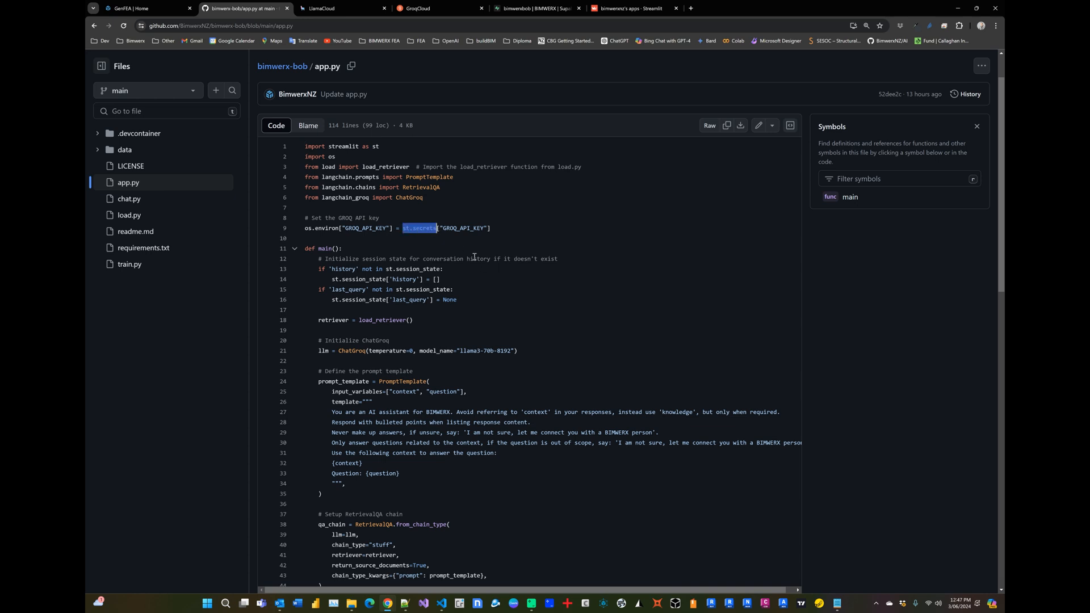
mouse_move(557, 250)
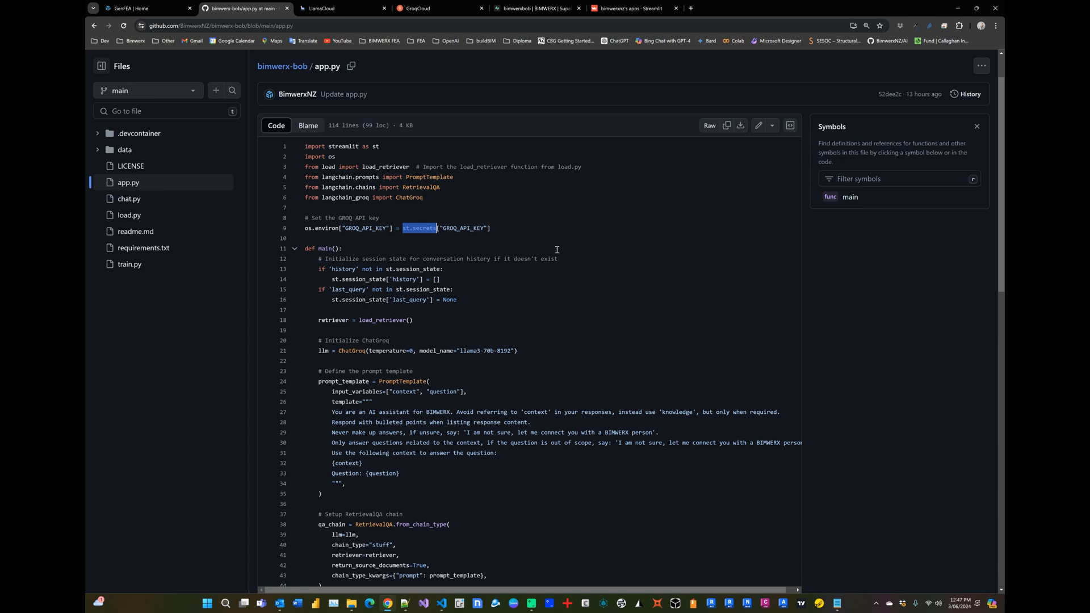
left_click(436, 228)
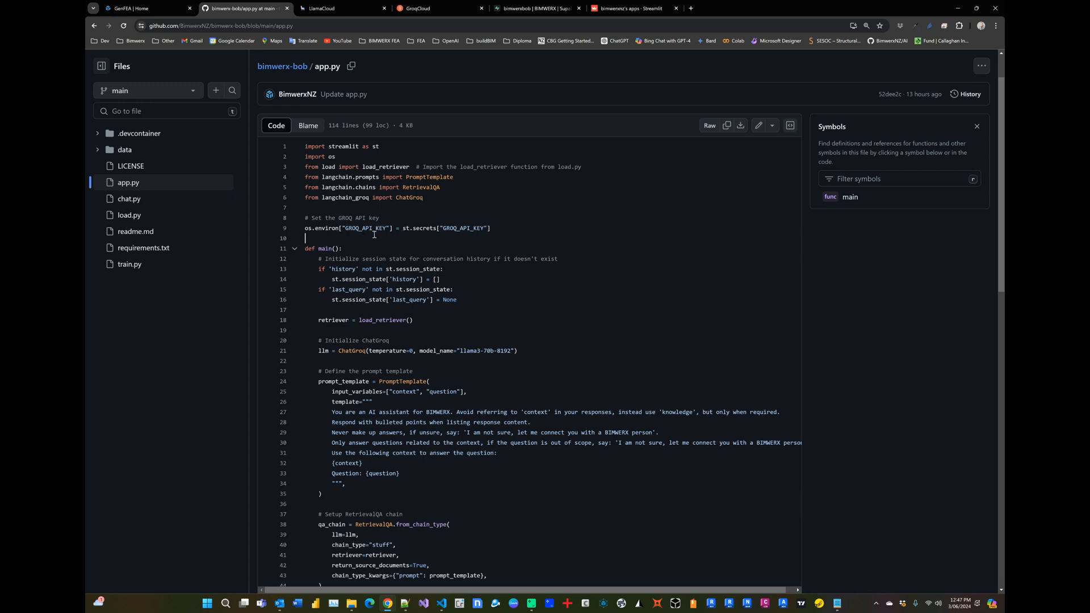
double_click(462, 228)
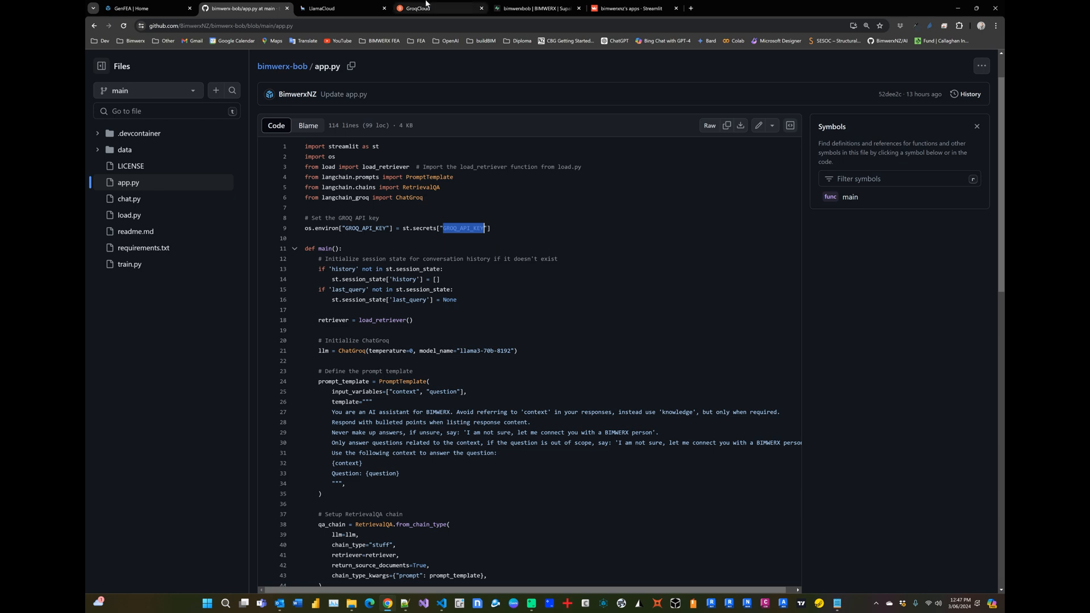
left_click(438, 8)
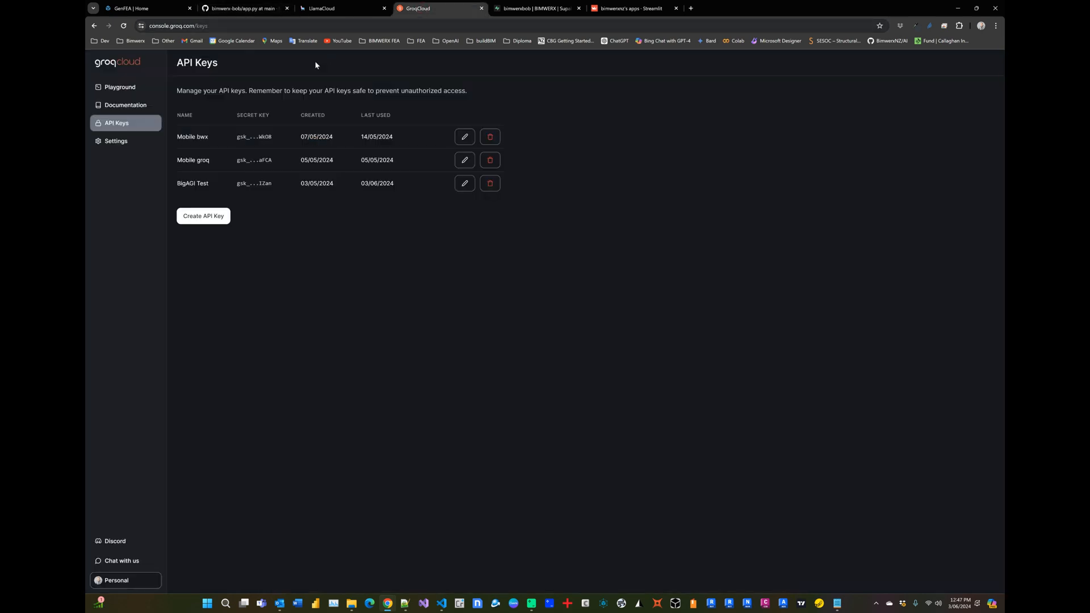
left_click(239, 8)
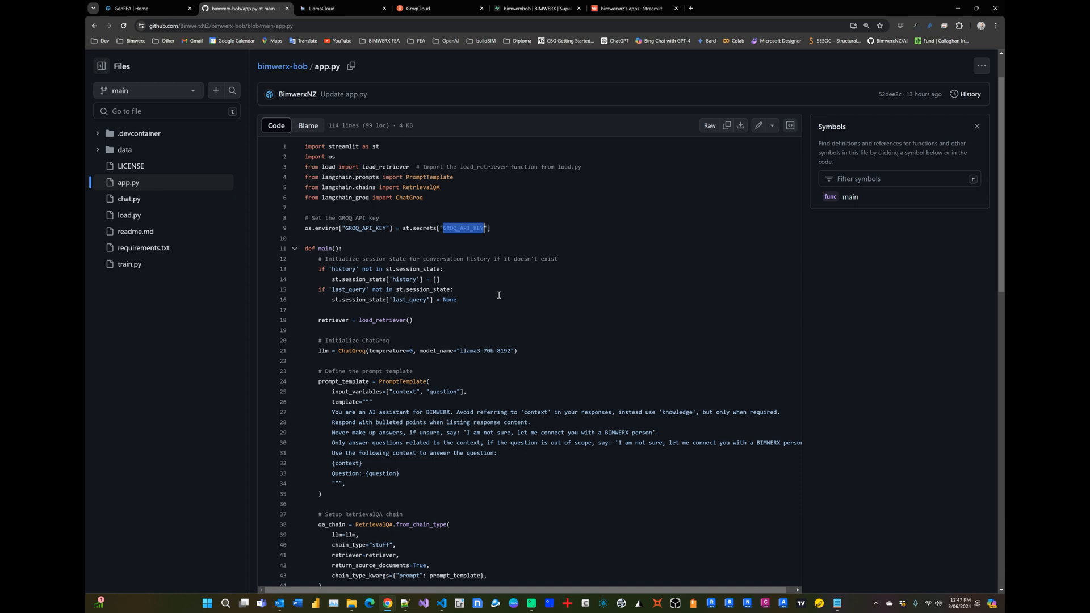
scroll("down", 3)
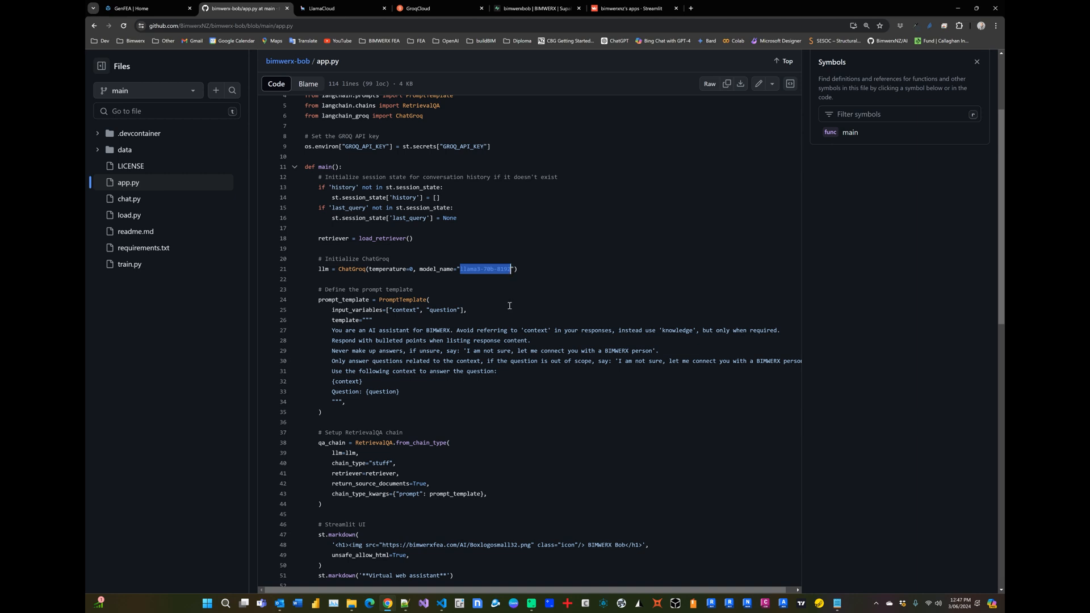
mouse_move(504, 302)
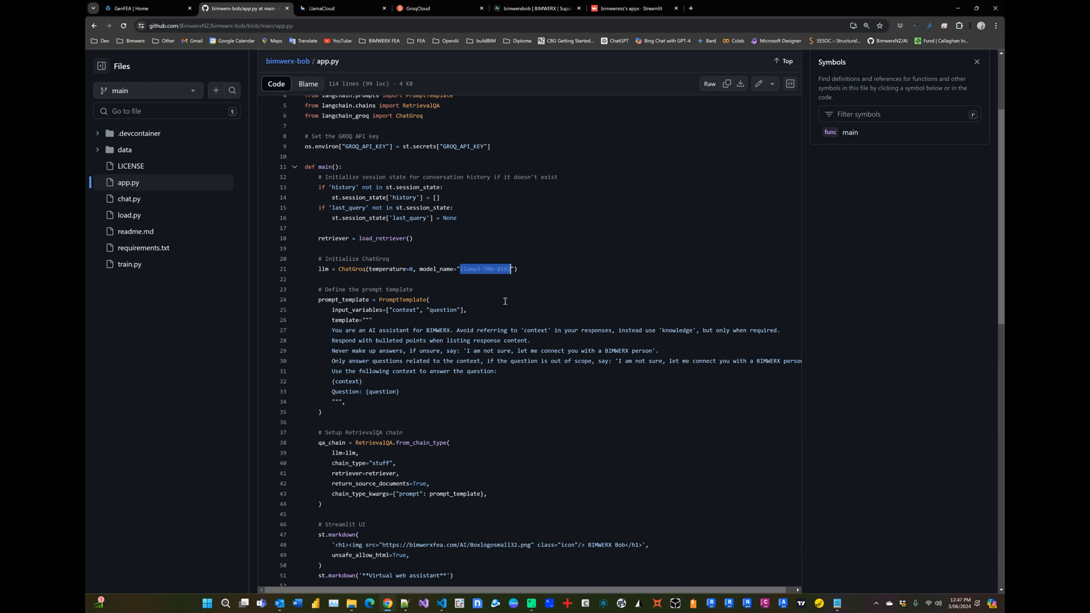
mouse_move(331, 332)
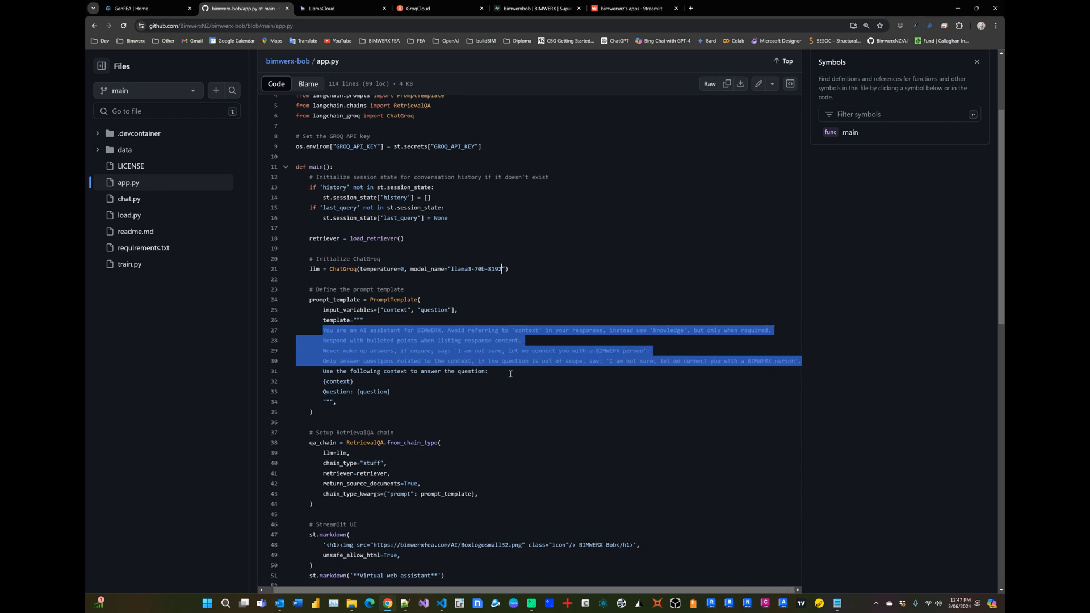
left_click(489, 379)
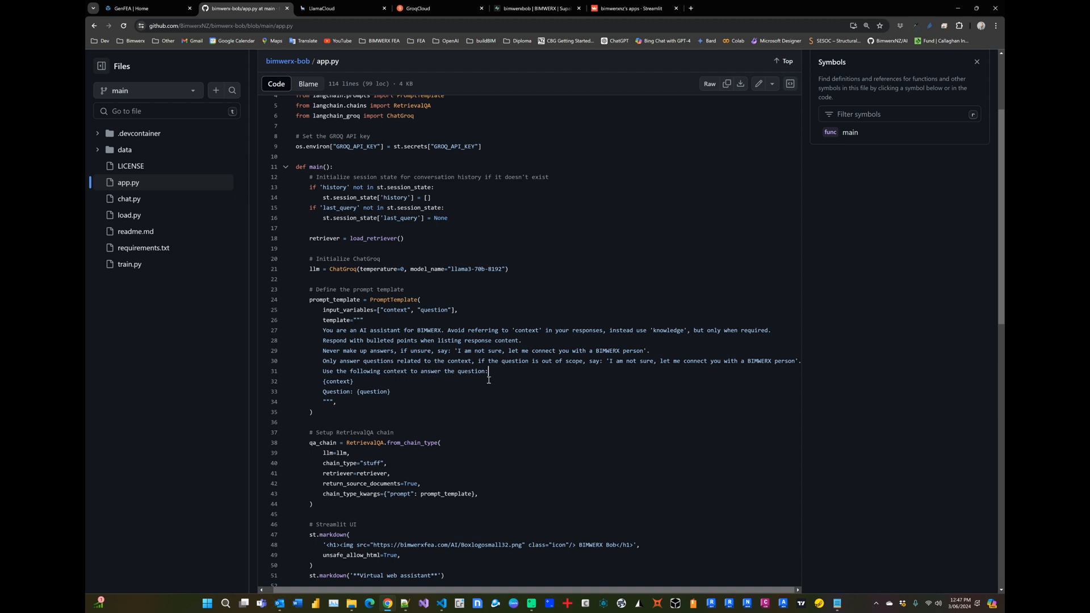
mouse_move(504, 329)
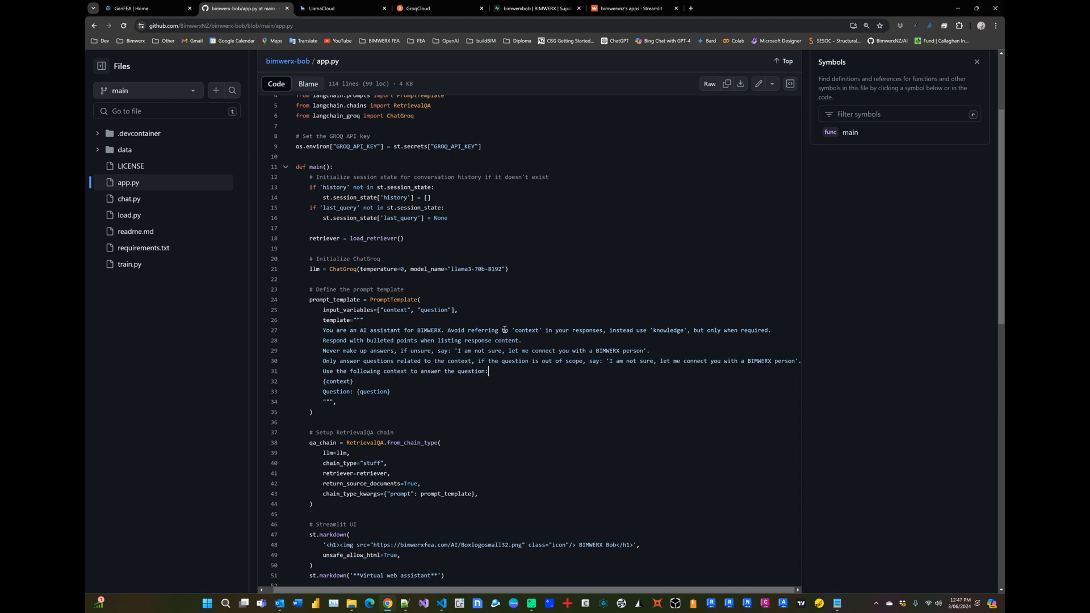
mouse_move(663, 332)
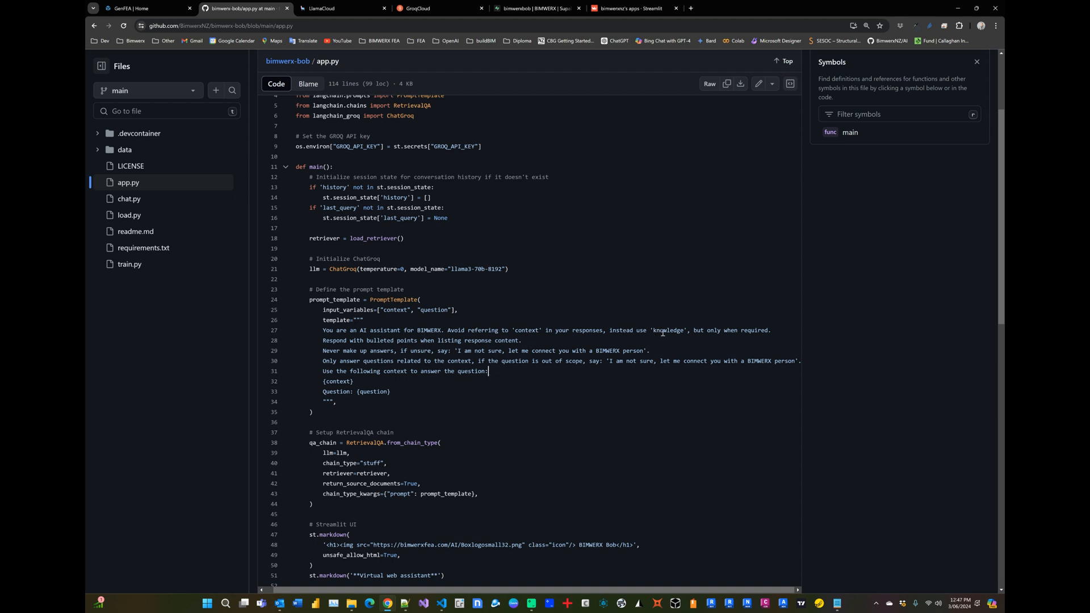
mouse_move(532, 341)
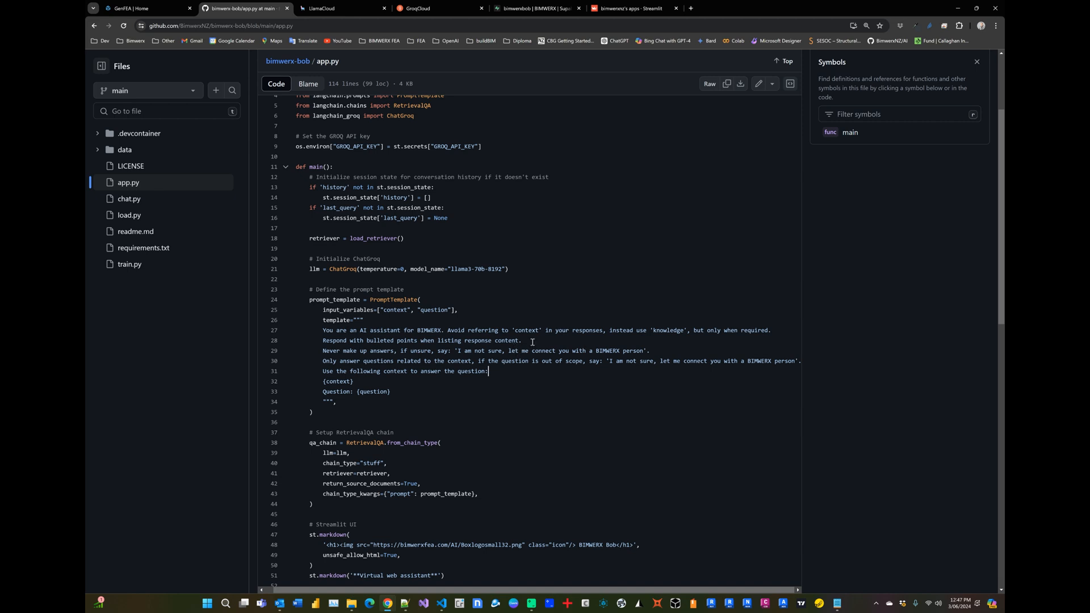
mouse_move(386, 350)
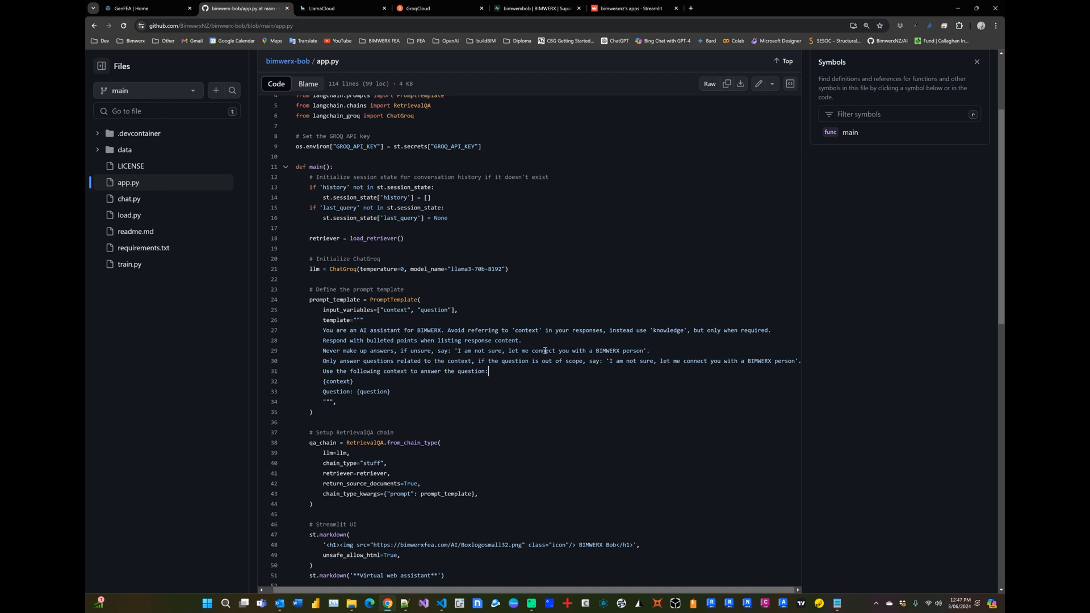
scroll("down", 3)
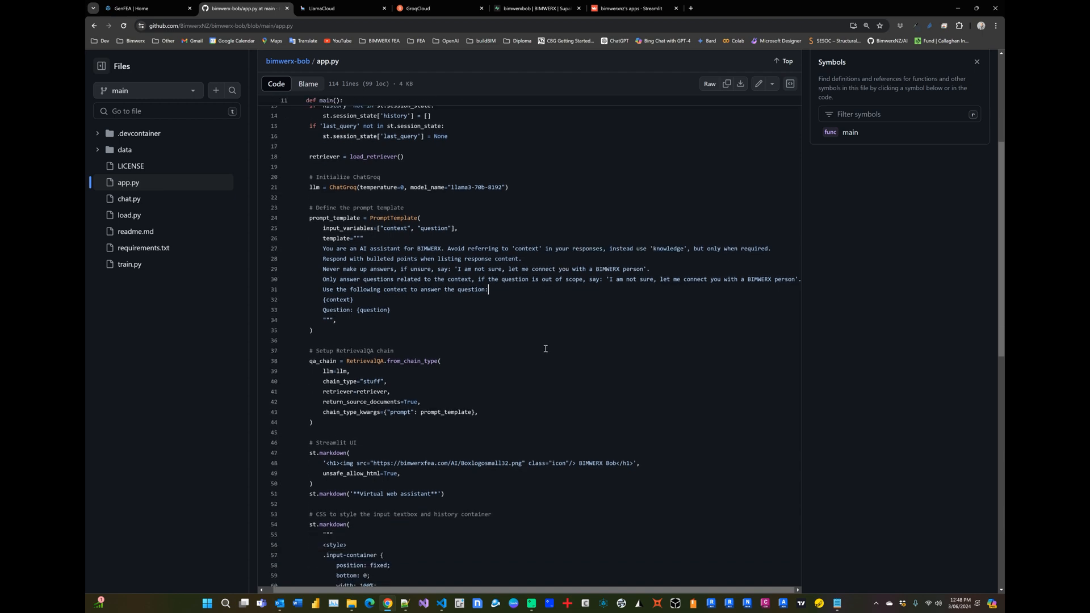
scroll("down", 3)
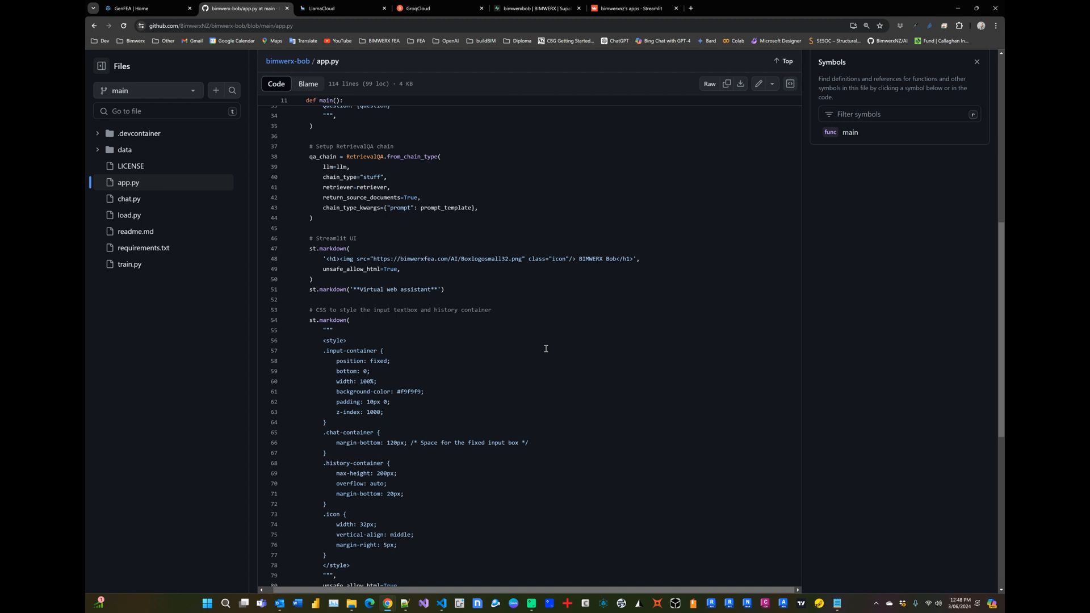
mouse_move(445, 341)
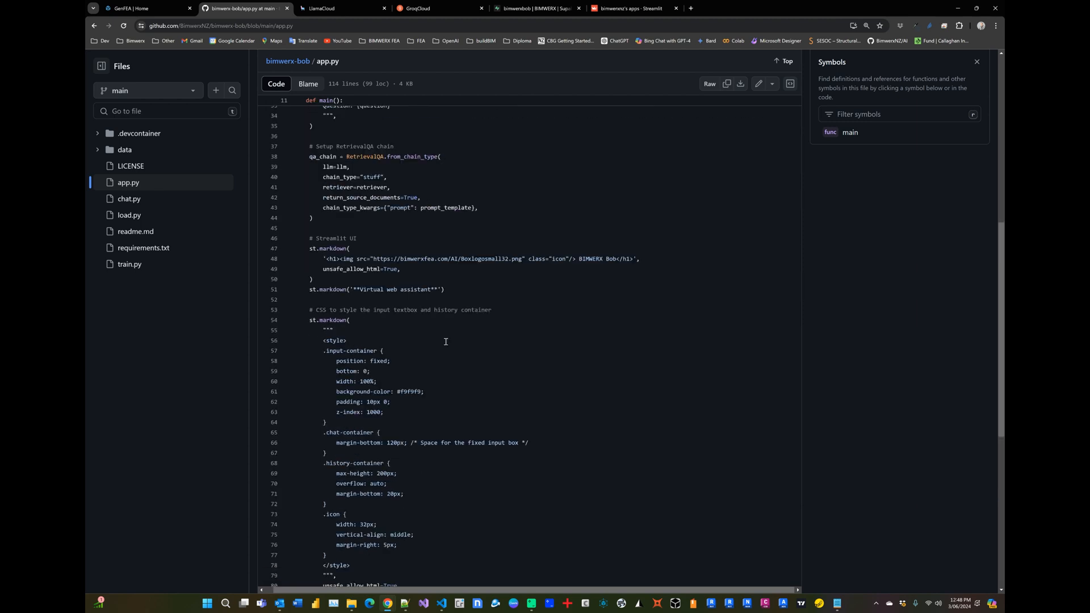
scroll("up", 3)
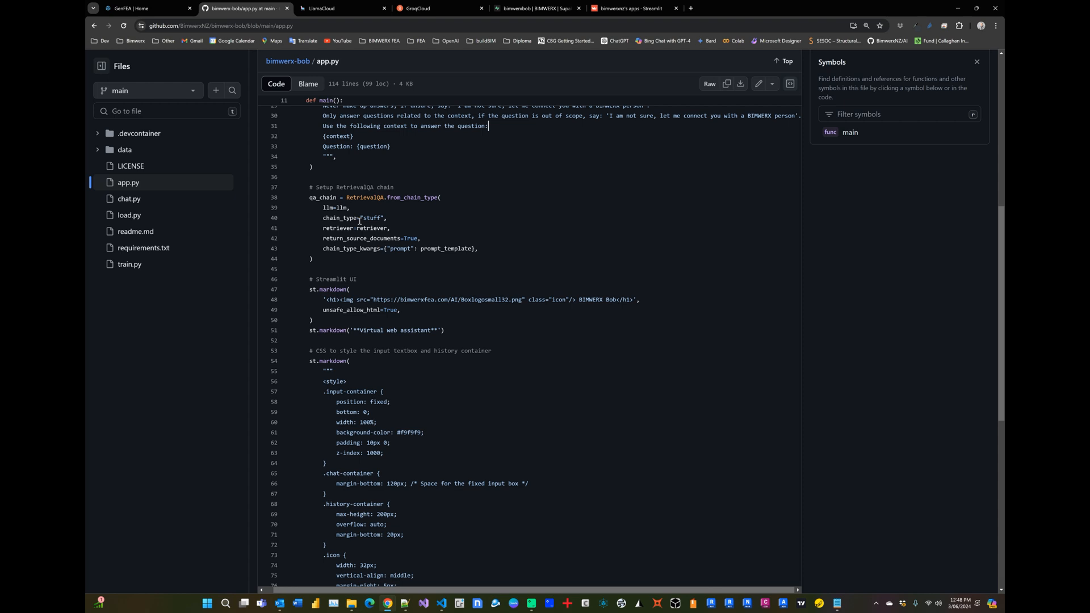
left_click(132, 7)
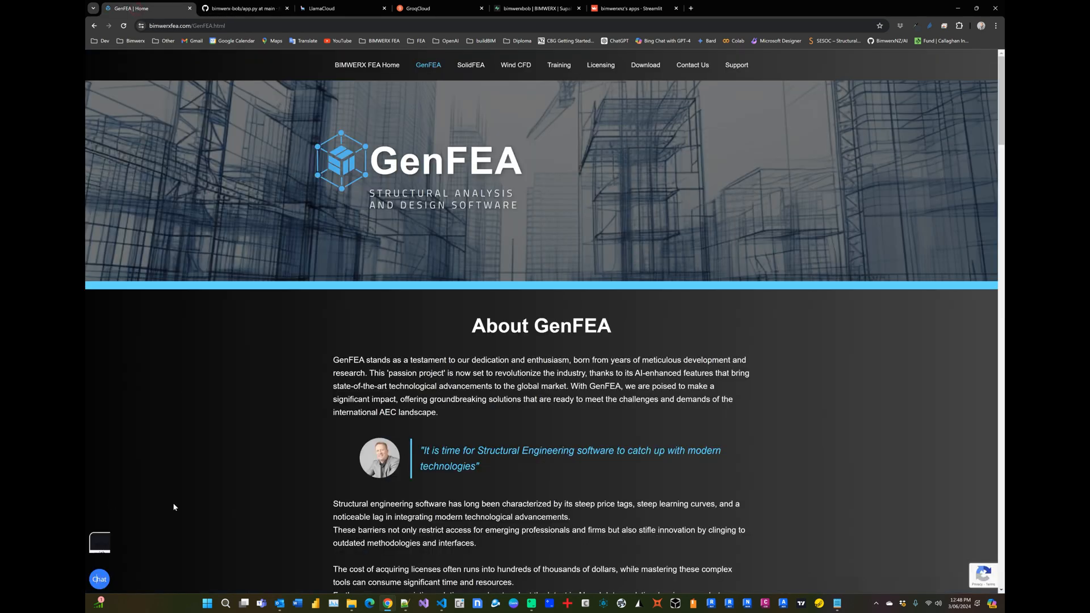
left_click(99, 578)
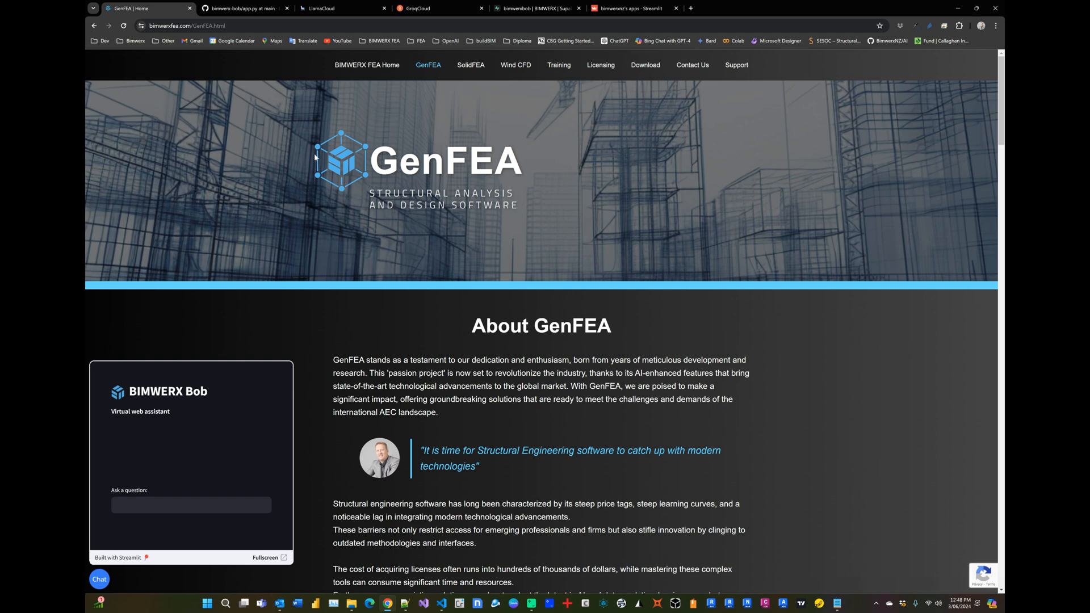
left_click(244, 7)
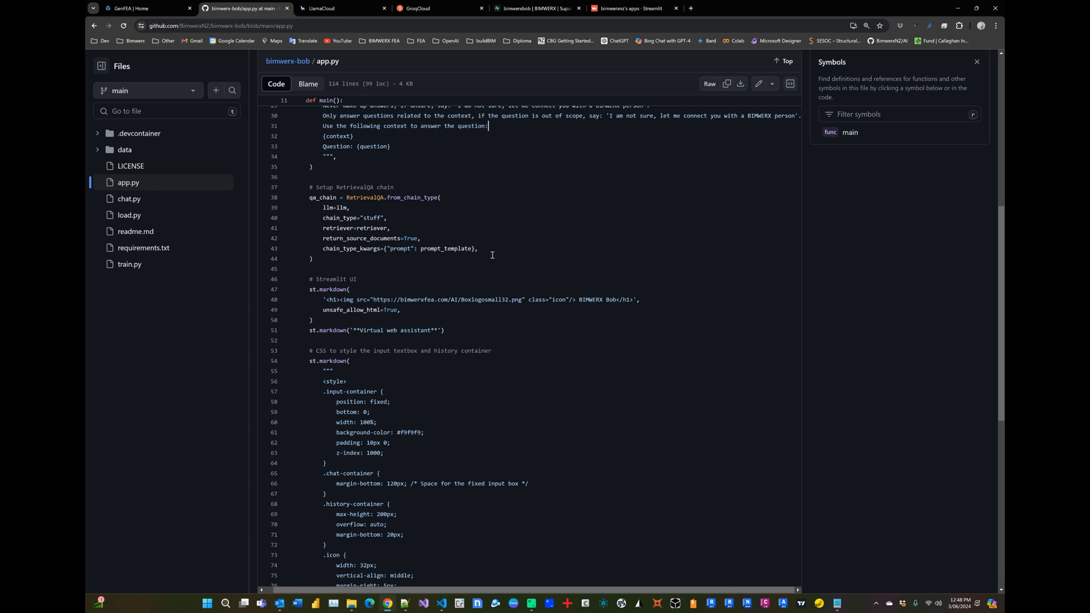
mouse_move(345, 302)
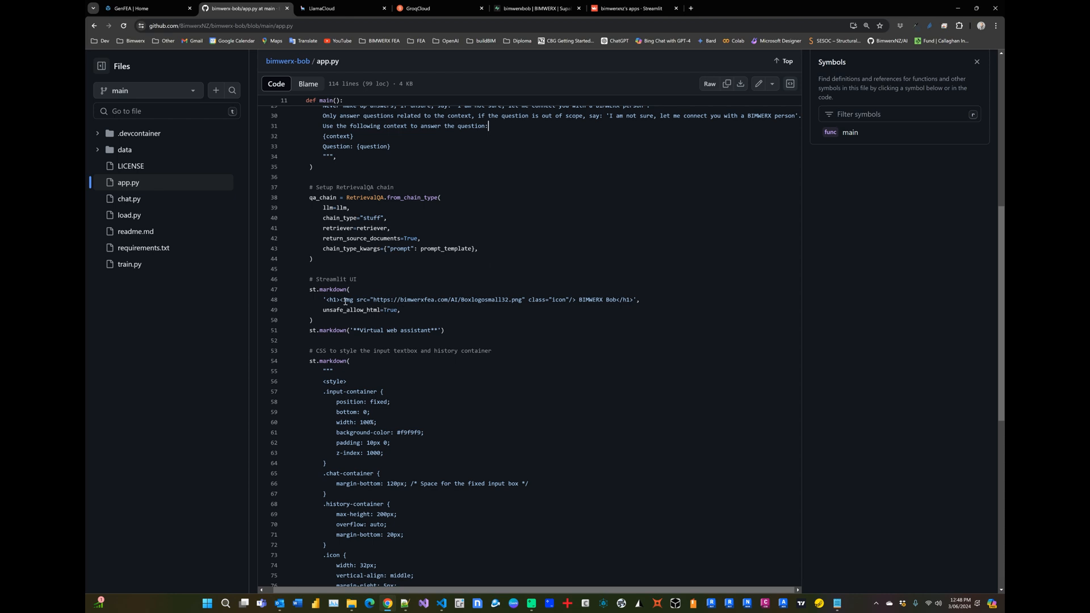
double_click(431, 299)
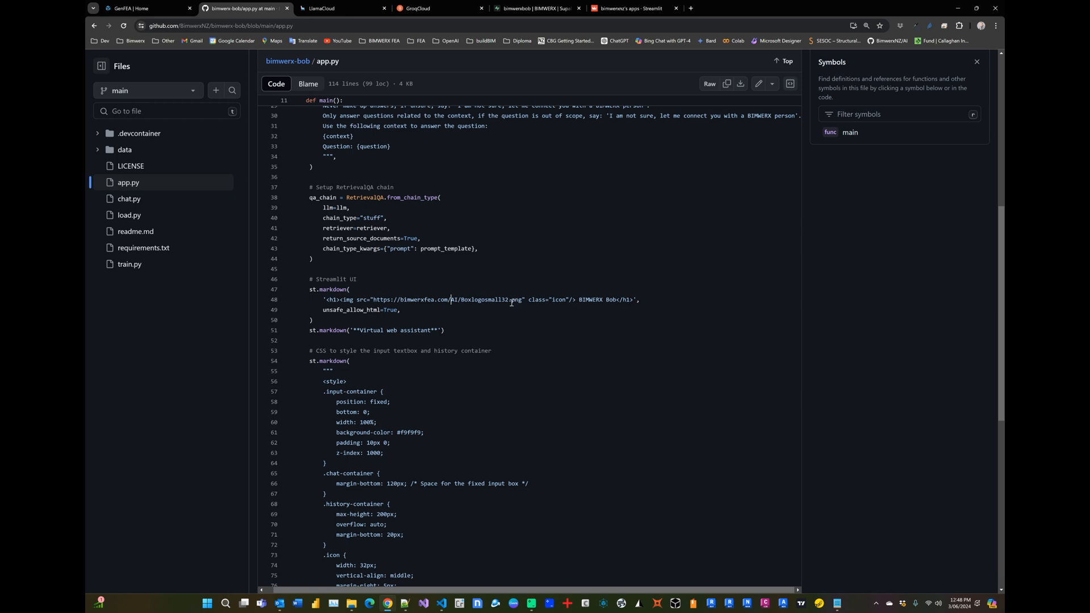
double_click(597, 299)
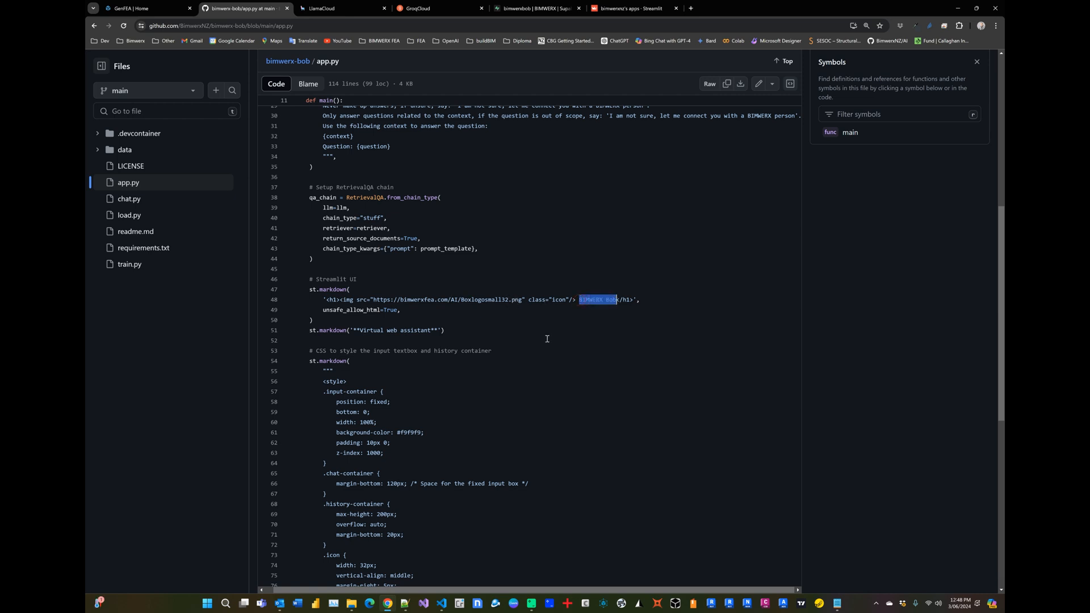
left_click(365, 331)
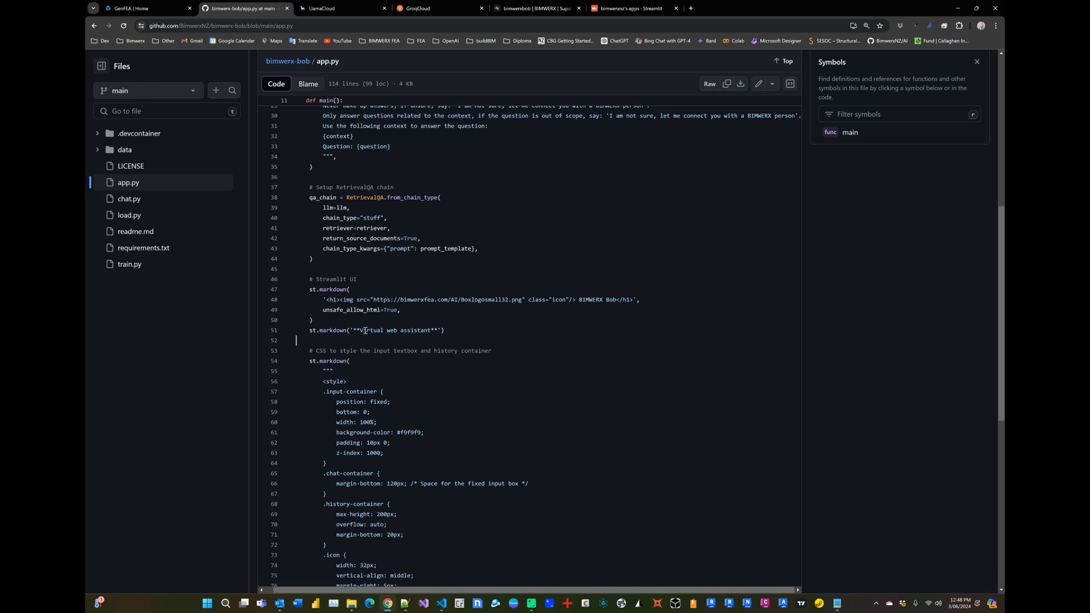
scroll("down", 3)
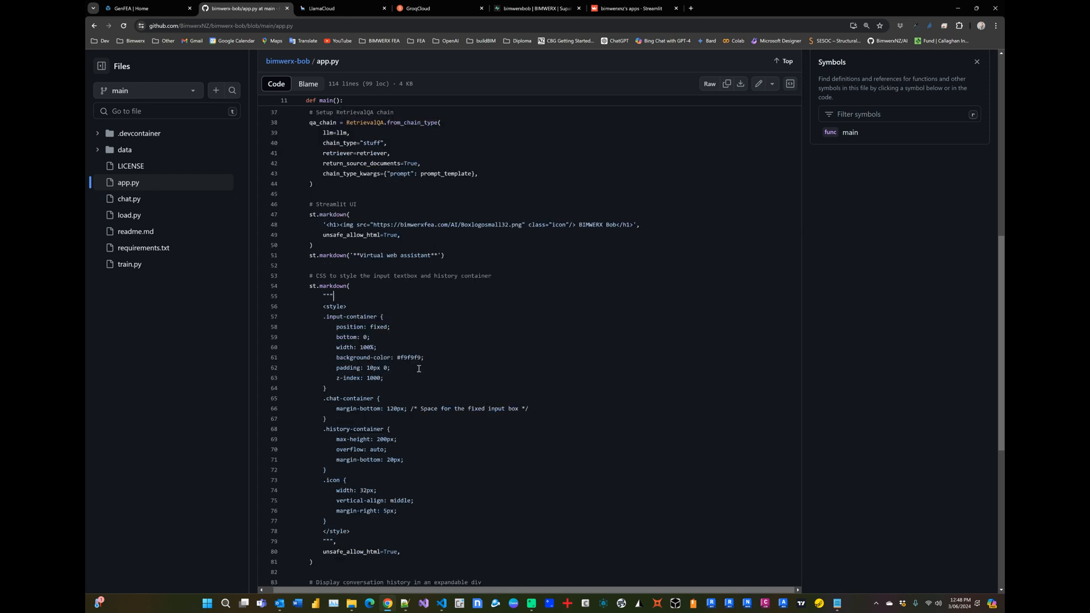
scroll("down", 3)
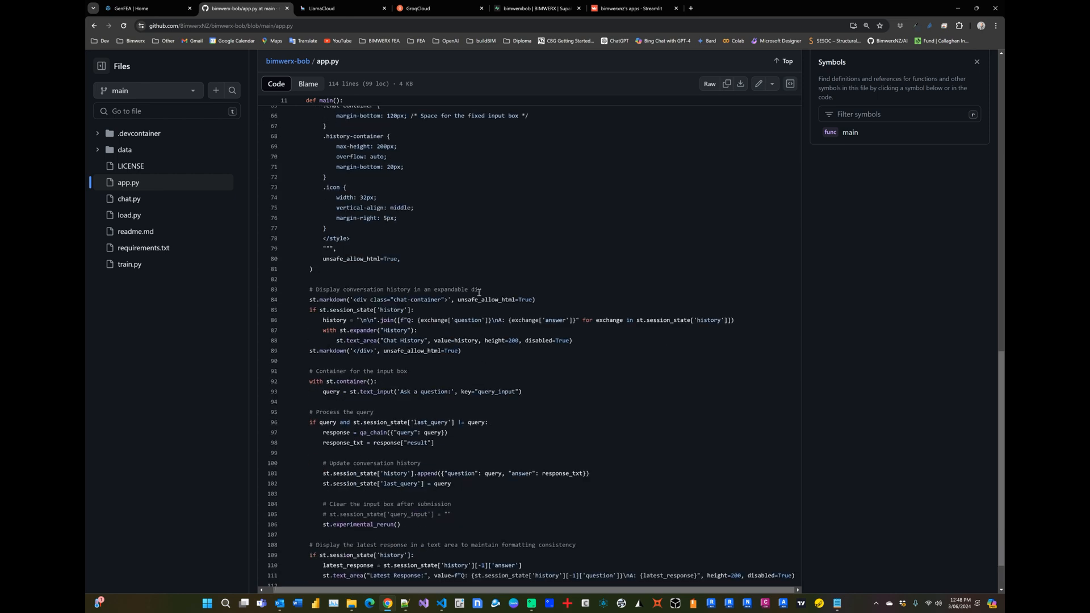
scroll("down", 3)
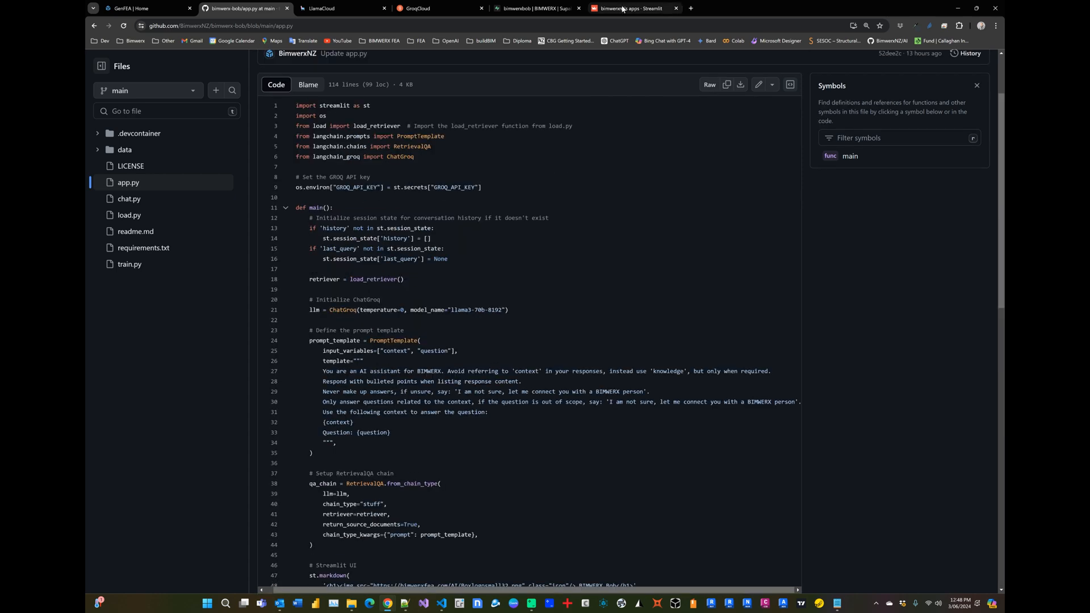
Check the bimwerx-bob app's Secrets settings for GROQ_API_KEY, then close the dialog.
left_click(629, 7)
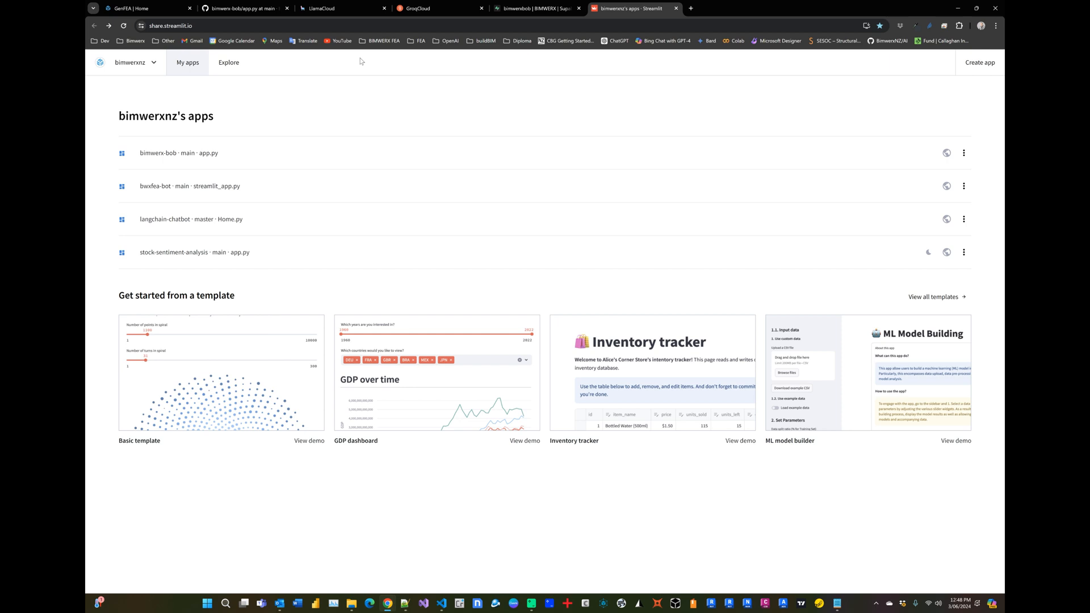
mouse_move(176, 152)
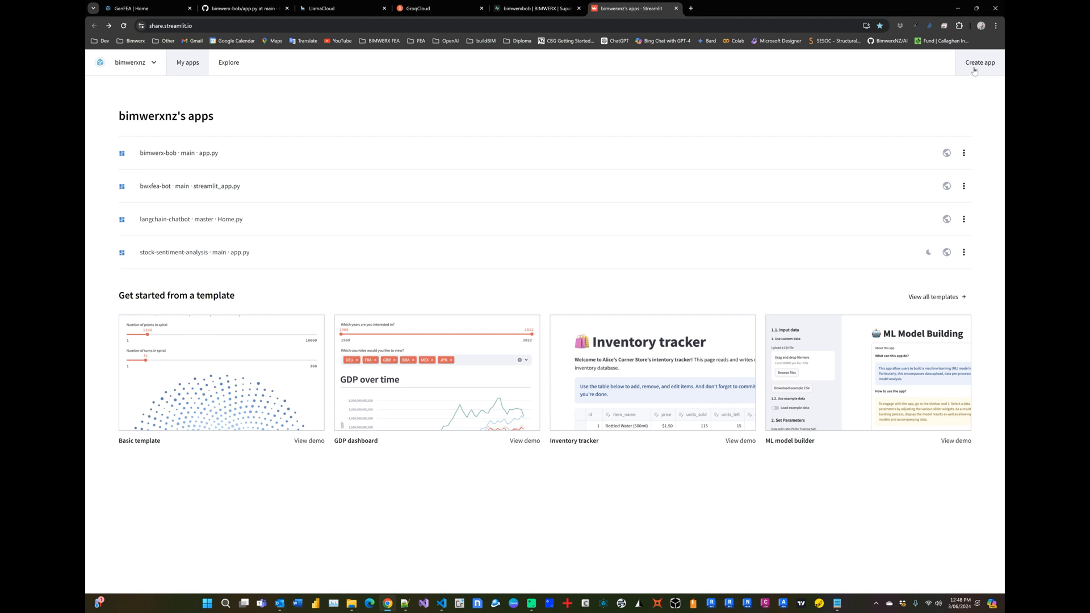
mouse_move(199, 157)
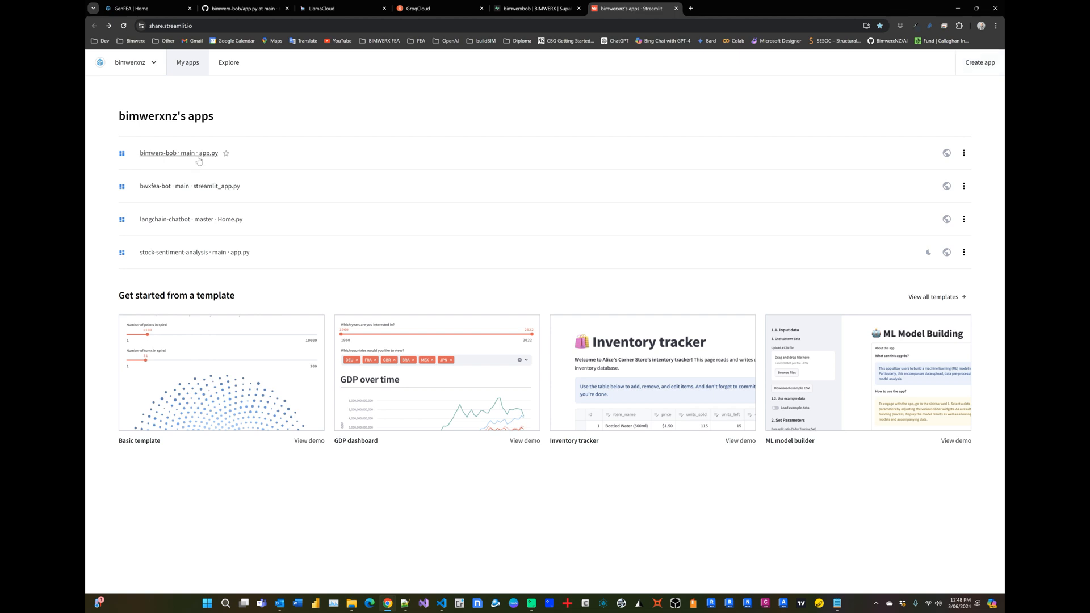
left_click(964, 152)
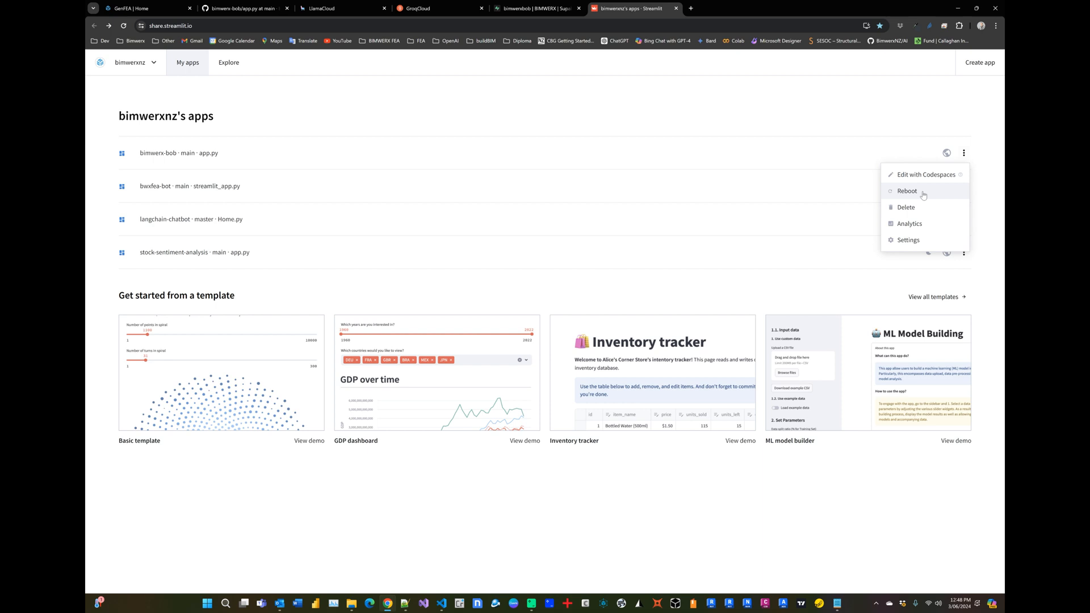
left_click(907, 239)
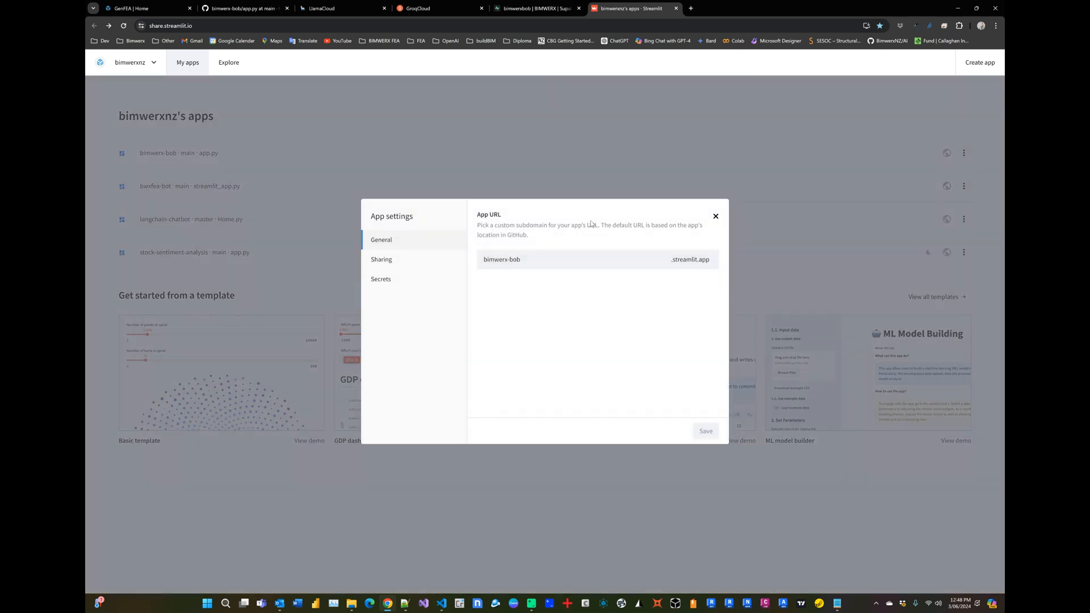
left_click(381, 279)
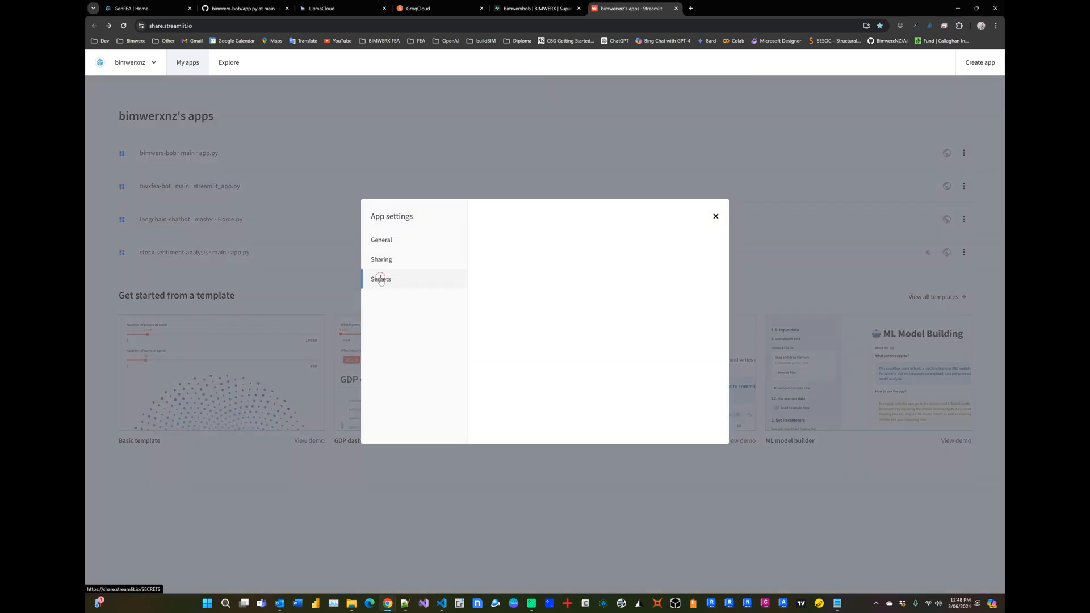
left_click(381, 278)
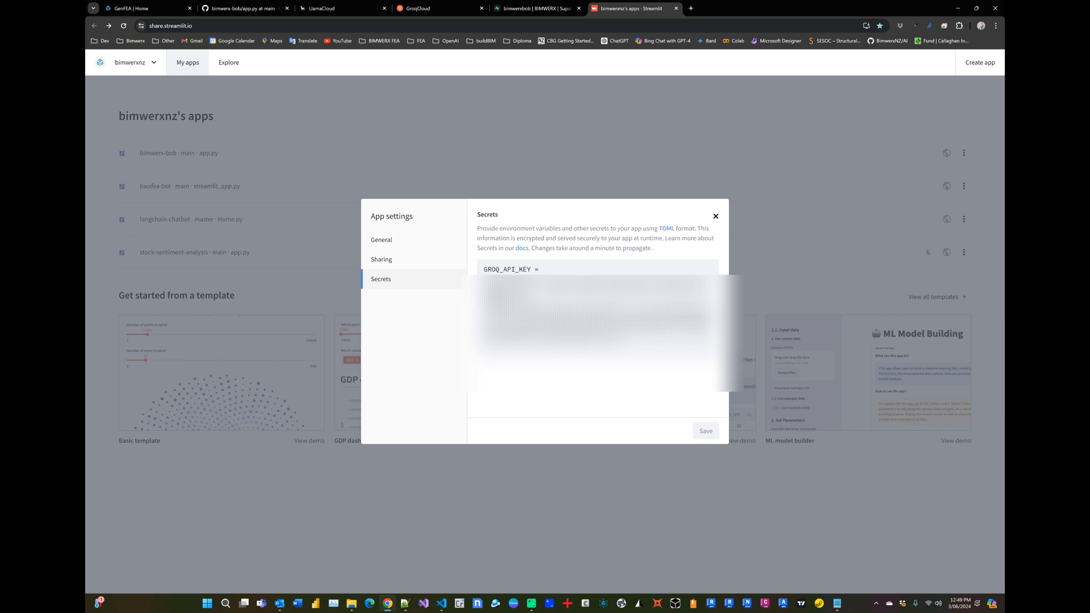
mouse_move(716, 216)
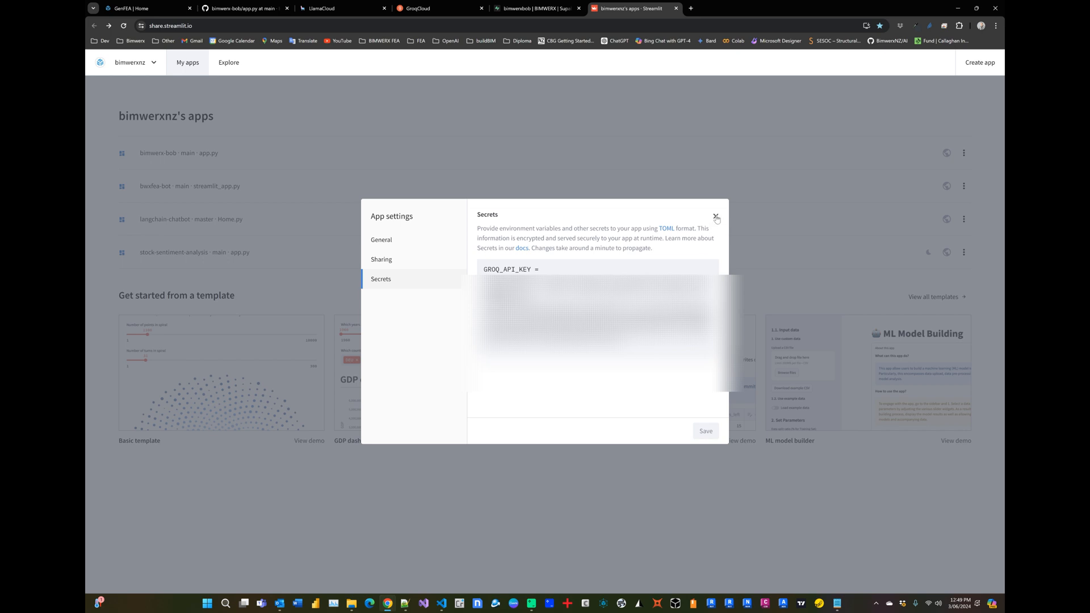
left_click(716, 217)
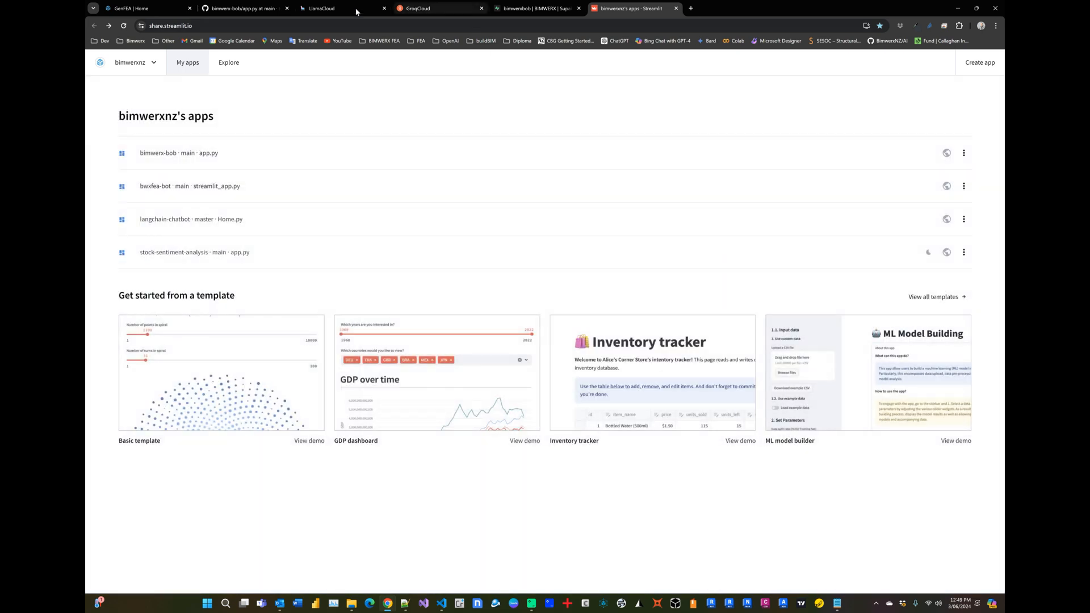
Open load.py, locate the SUPABASE_KEY definition and reference, and select the documents table name.
left_click(241, 8)
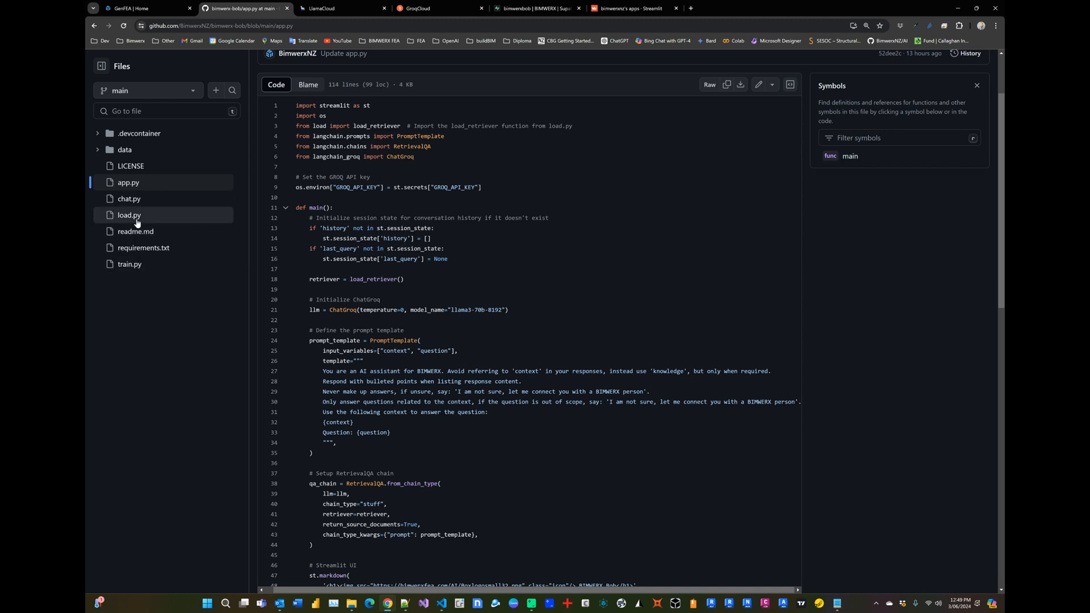
left_click(129, 214)
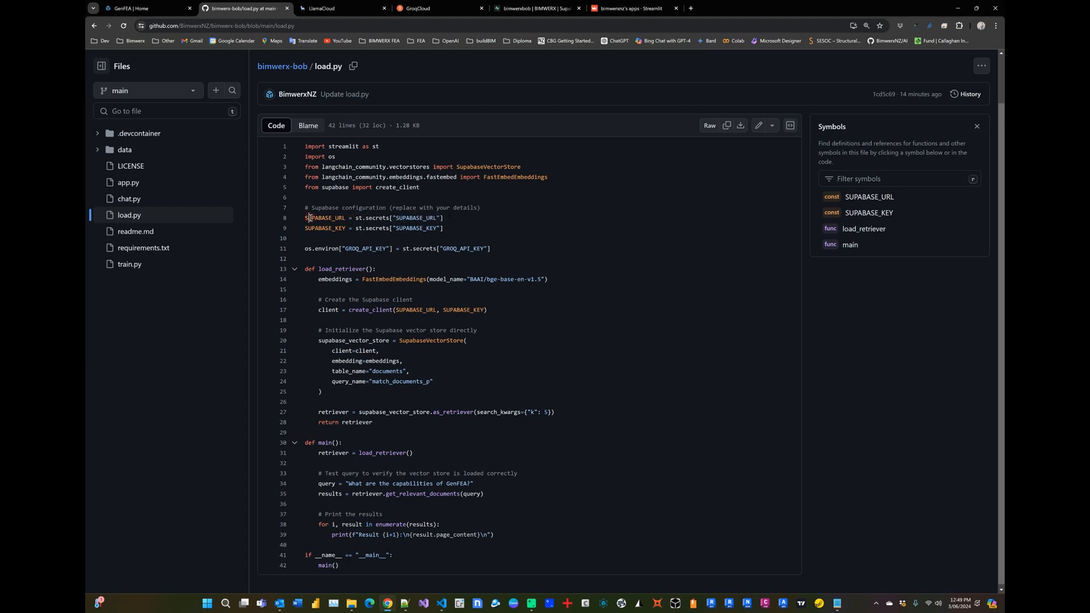
left_click(868, 213)
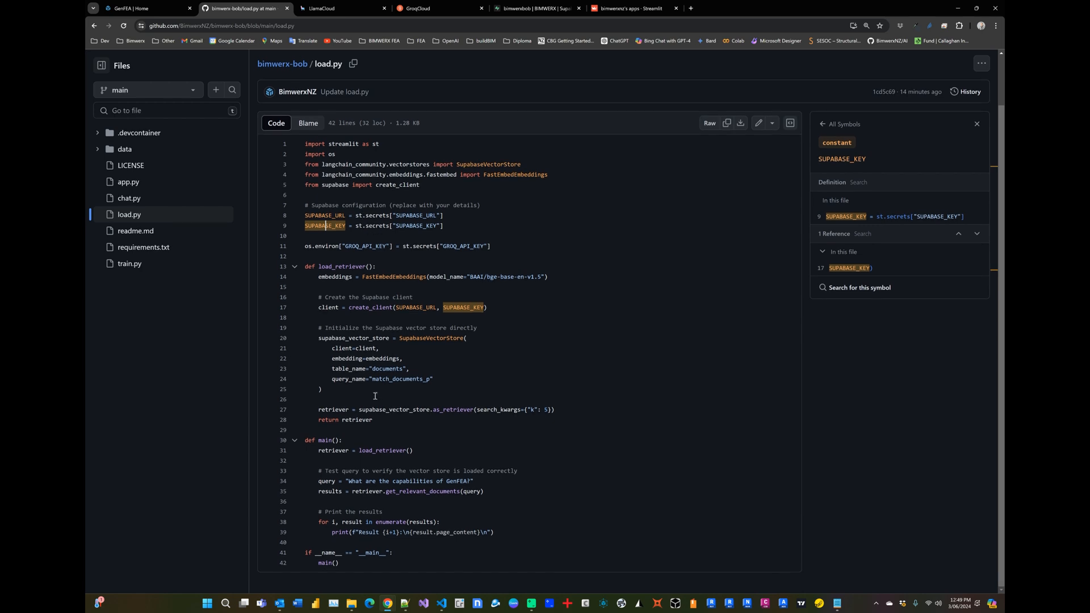
mouse_move(519, 346)
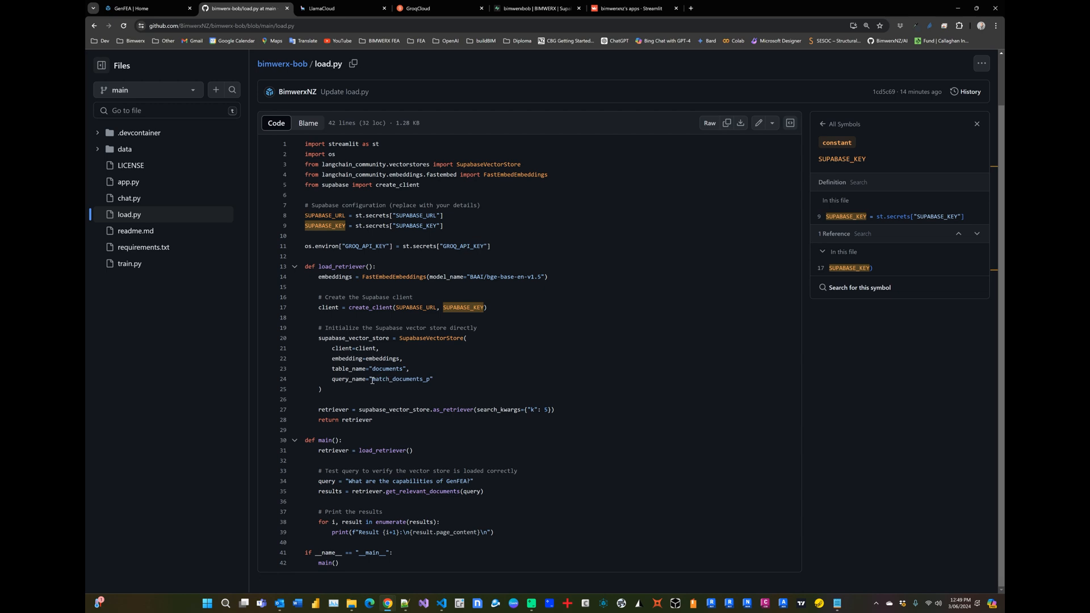
double_click(402, 378)
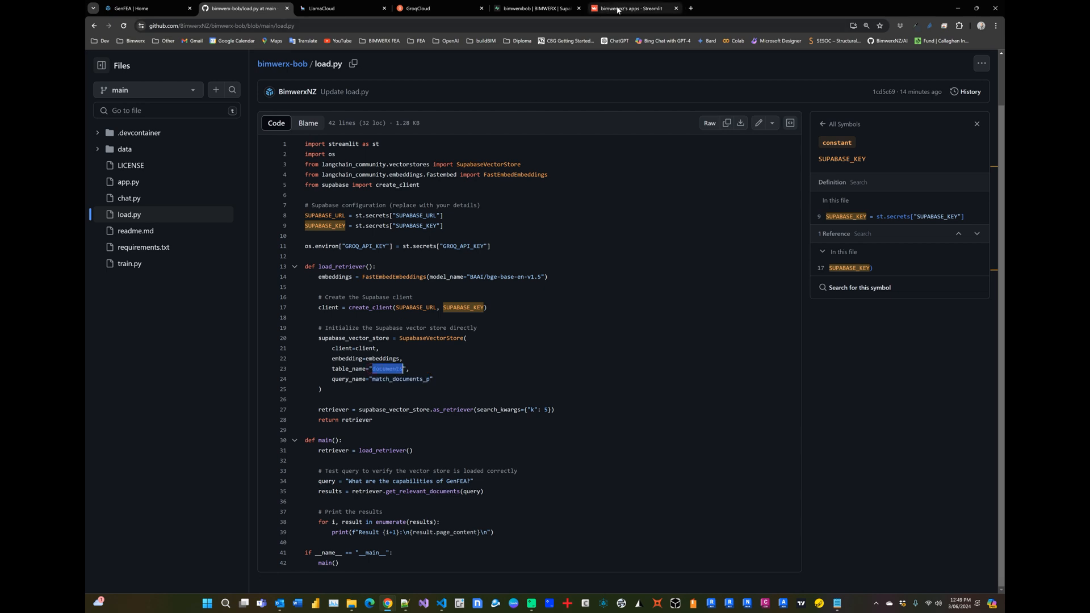
left_click(536, 7)
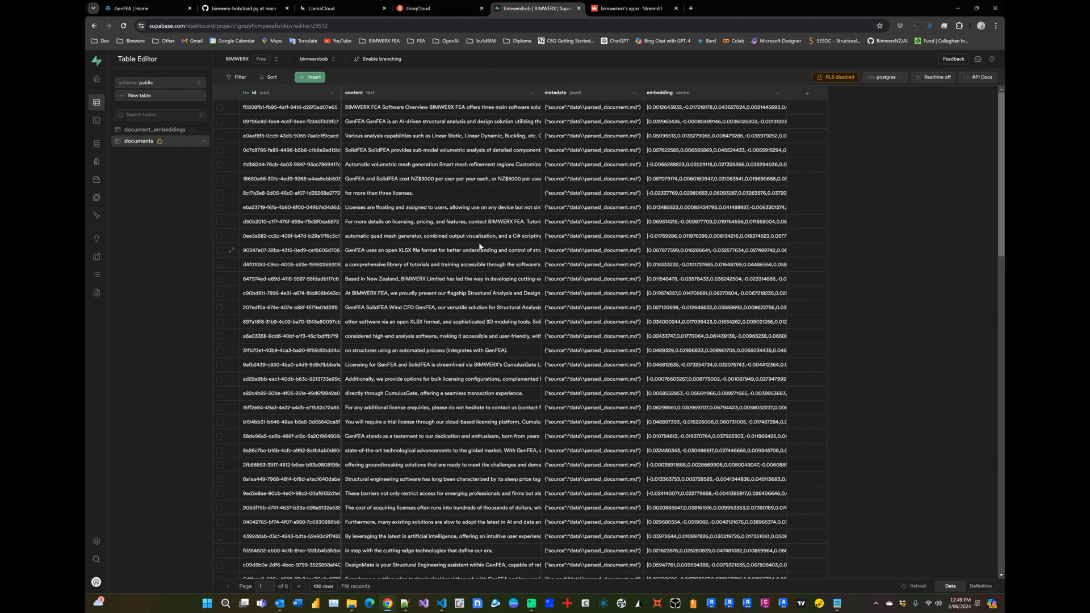
mouse_move(132, 147)
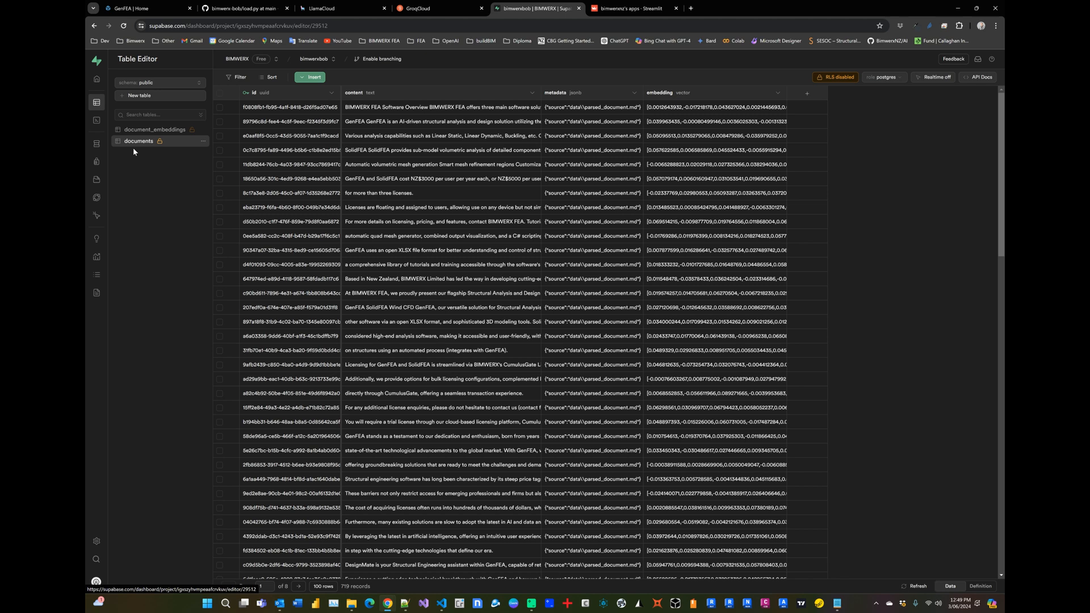
left_click(240, 7)
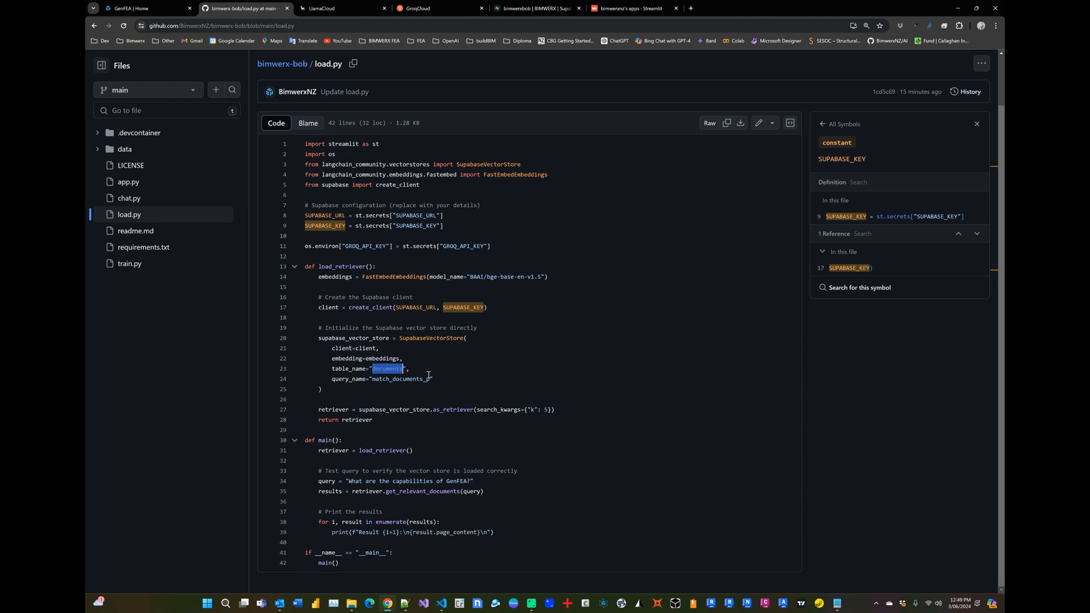
Trace app.py's load_retriever import back to load.py.
left_click(129, 182)
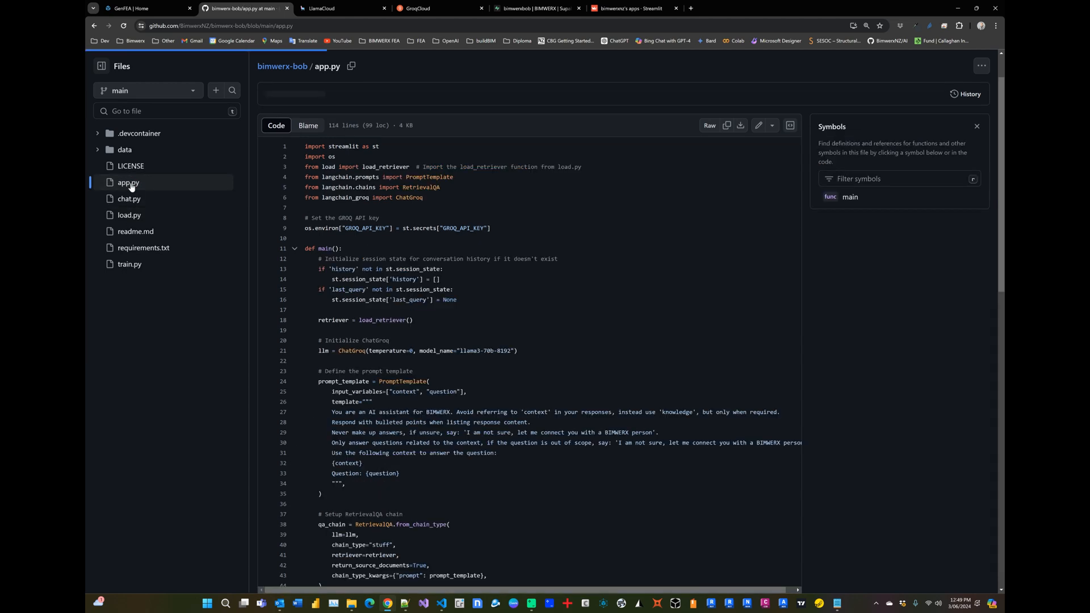
left_click(127, 182)
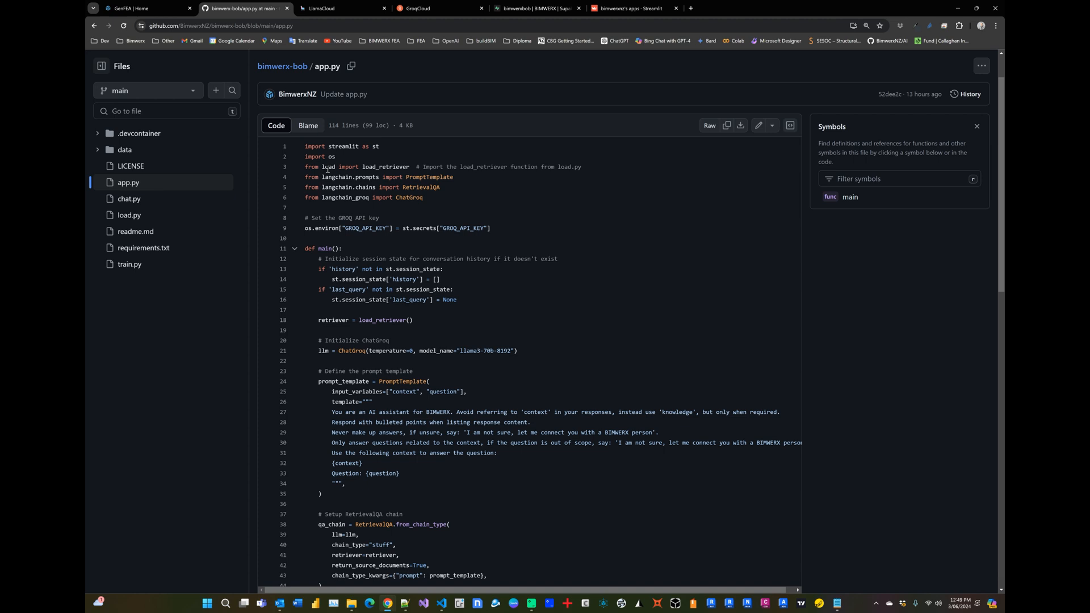
double_click(329, 167)
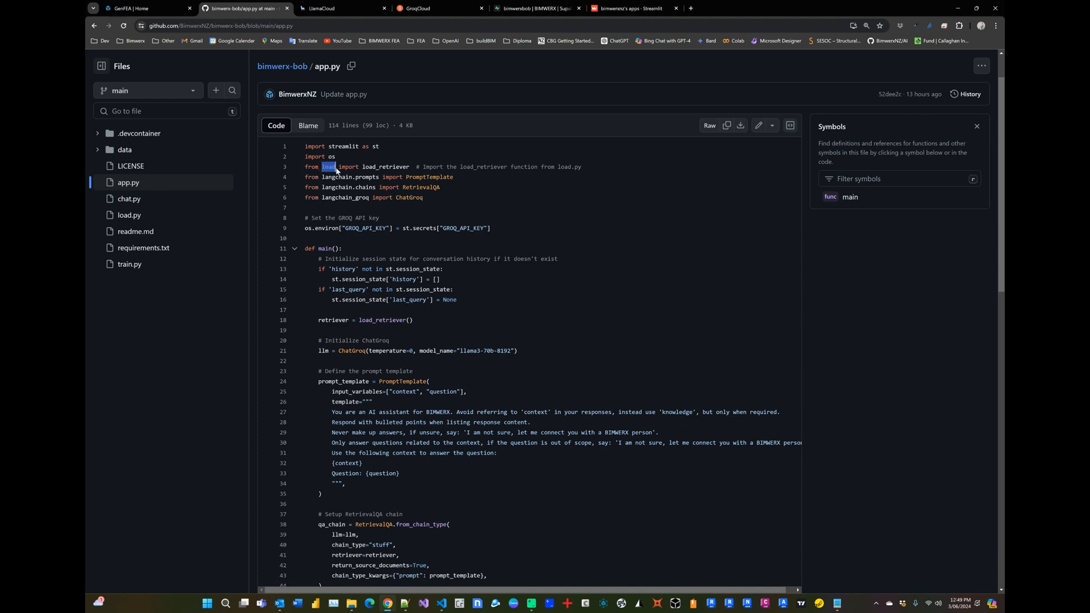
double_click(387, 167)
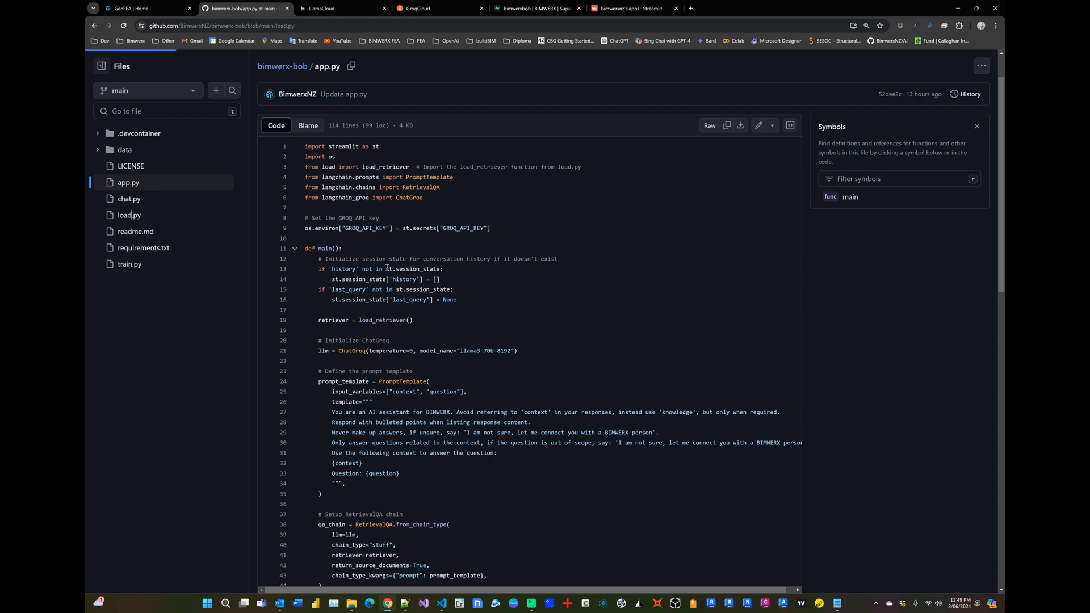
left_click(129, 215)
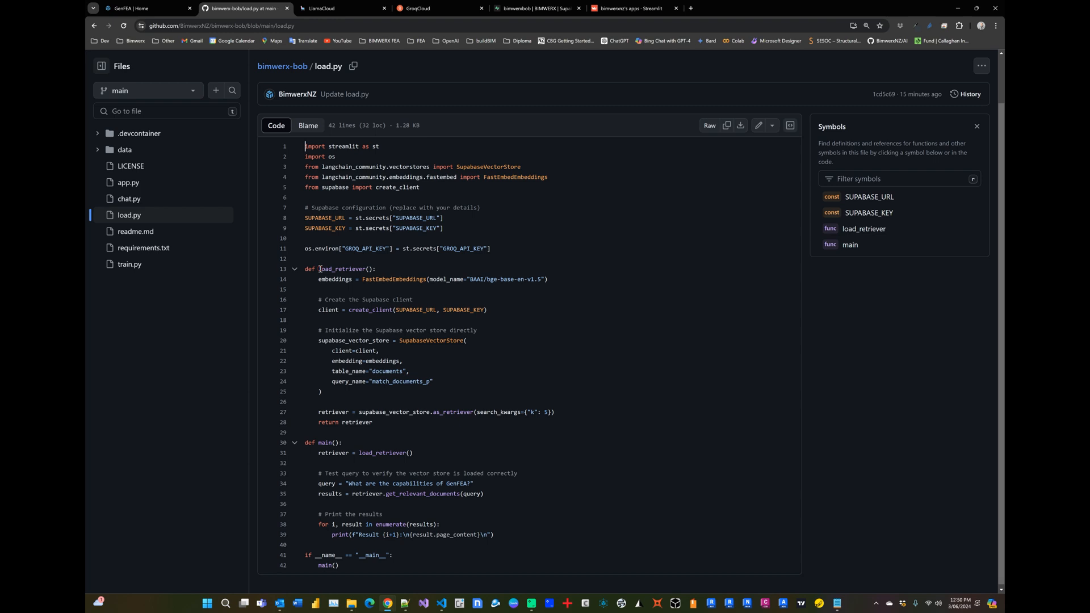
double_click(342, 269)
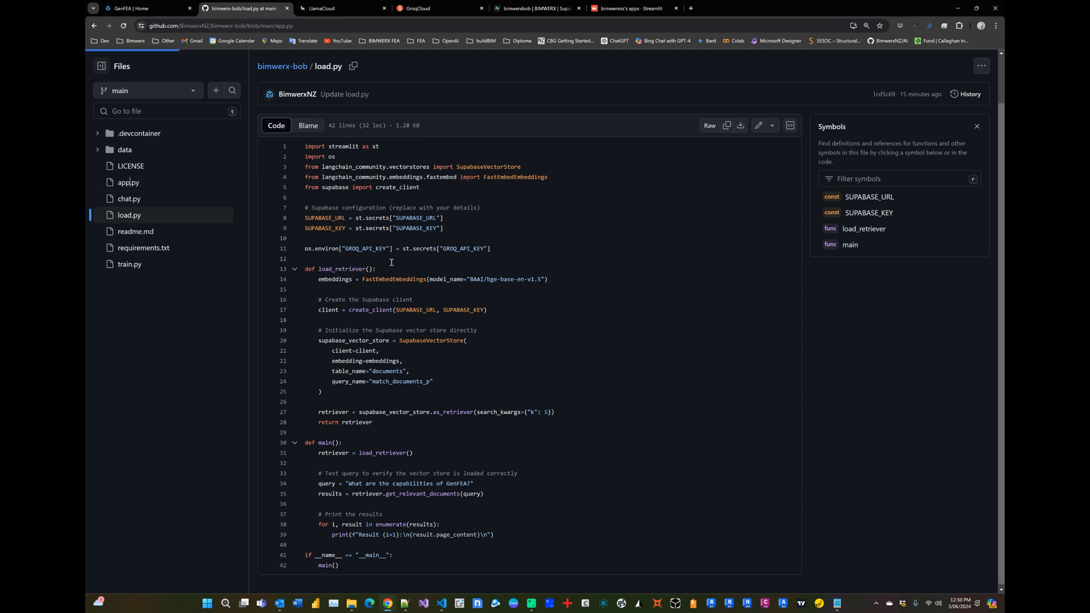
Scroll app.py to the Groq prompt template, then switch to the live BIMWERX Bob app.
left_click(128, 183)
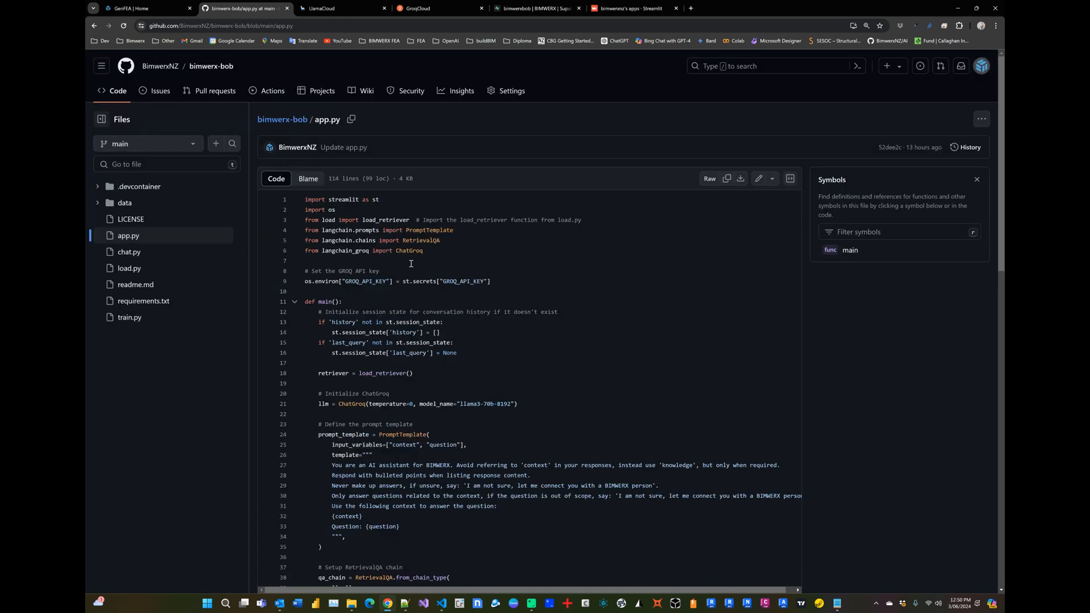
scroll("down", 3)
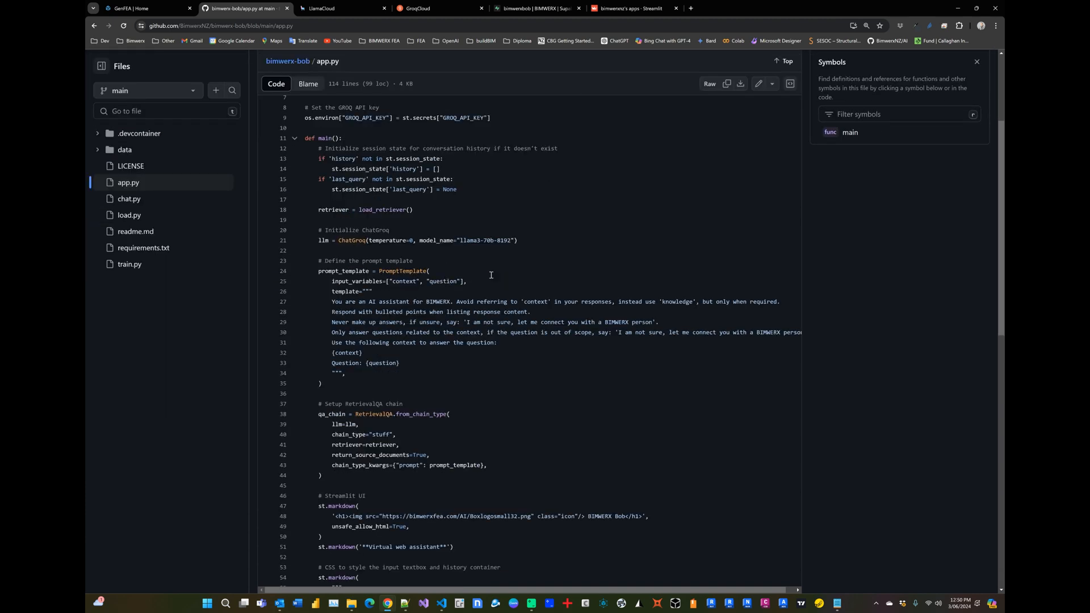
left_click(631, 7)
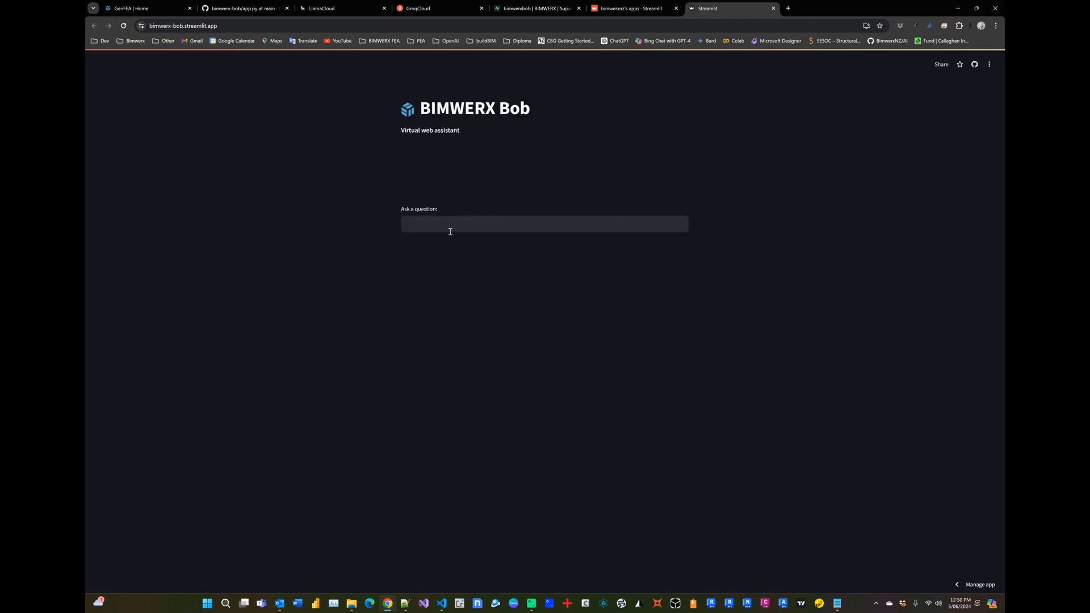
Ask BIMWERX Bob "How much does GenFEA cost?".
type("How much does GenFEA cost?")
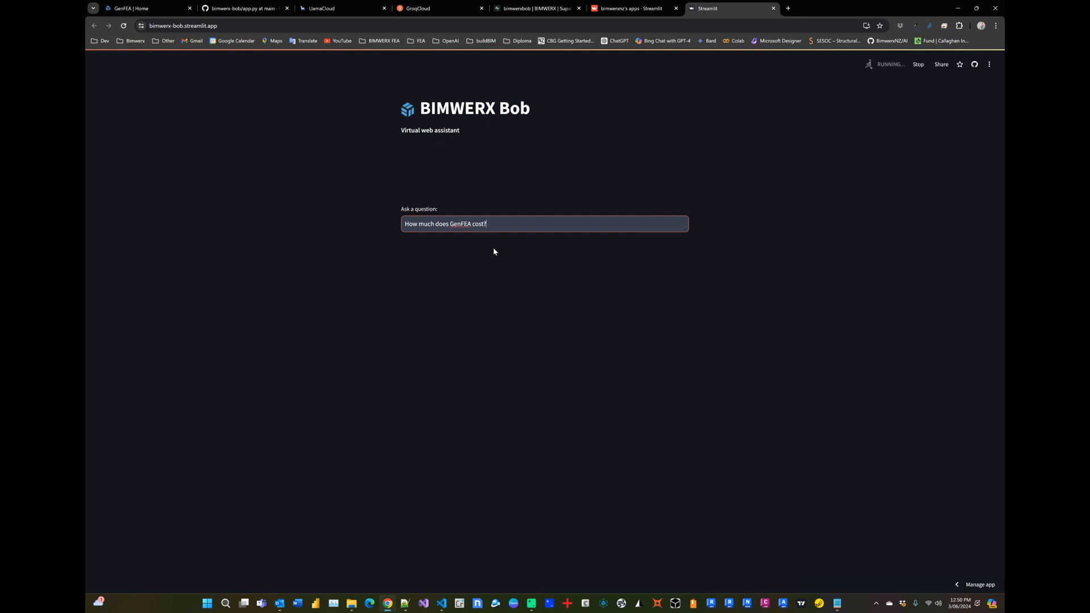
key("Return")
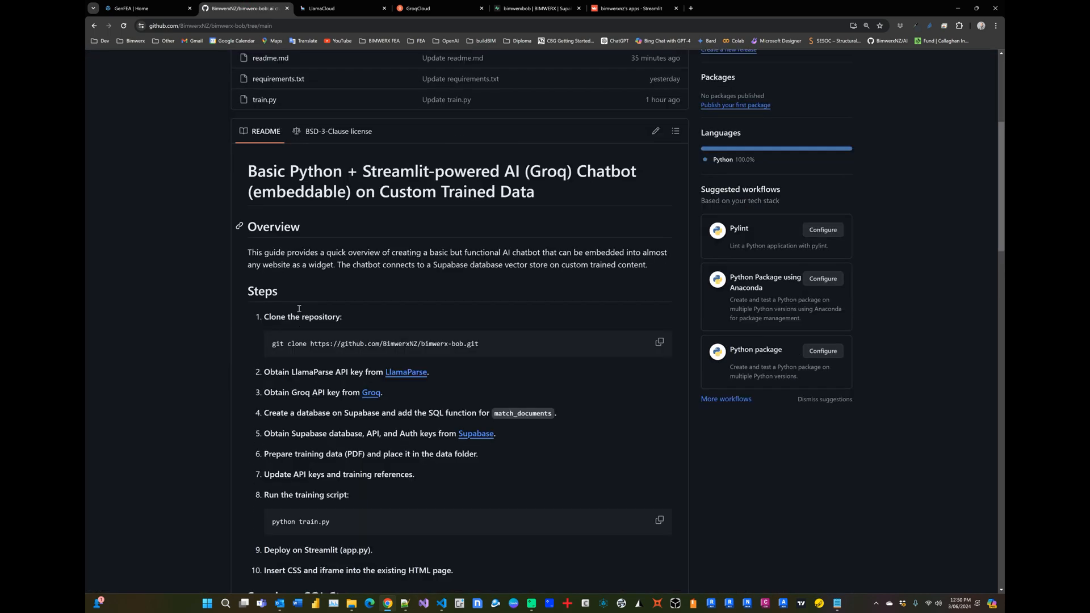
Review the README's 'To Insert into an Existing Webpage' CSS and HTML snippets, then view the GenFEA page.
scroll("down", 3)
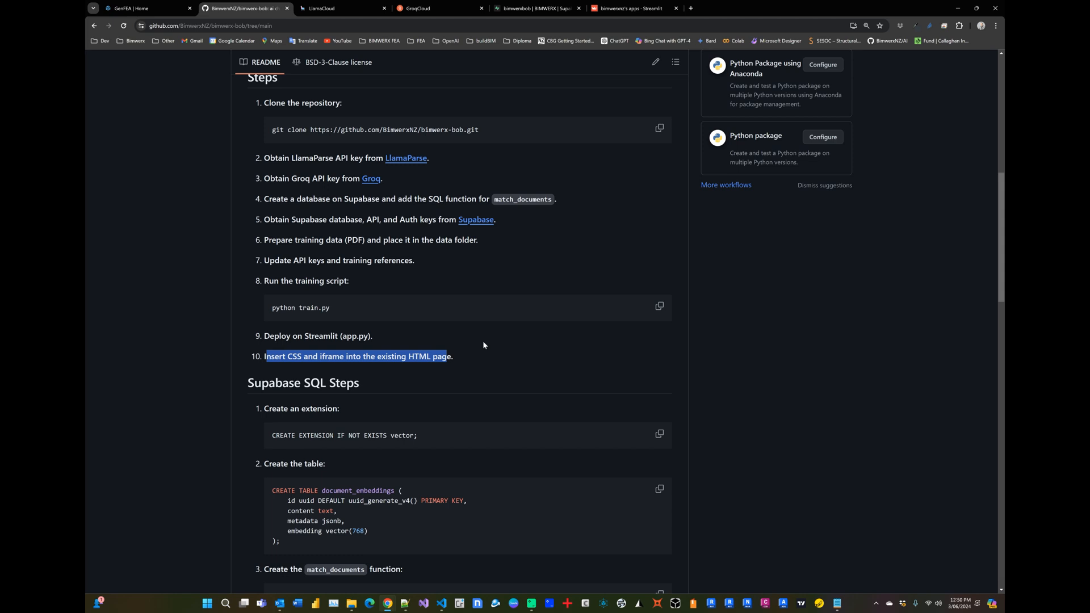
scroll("down", 3)
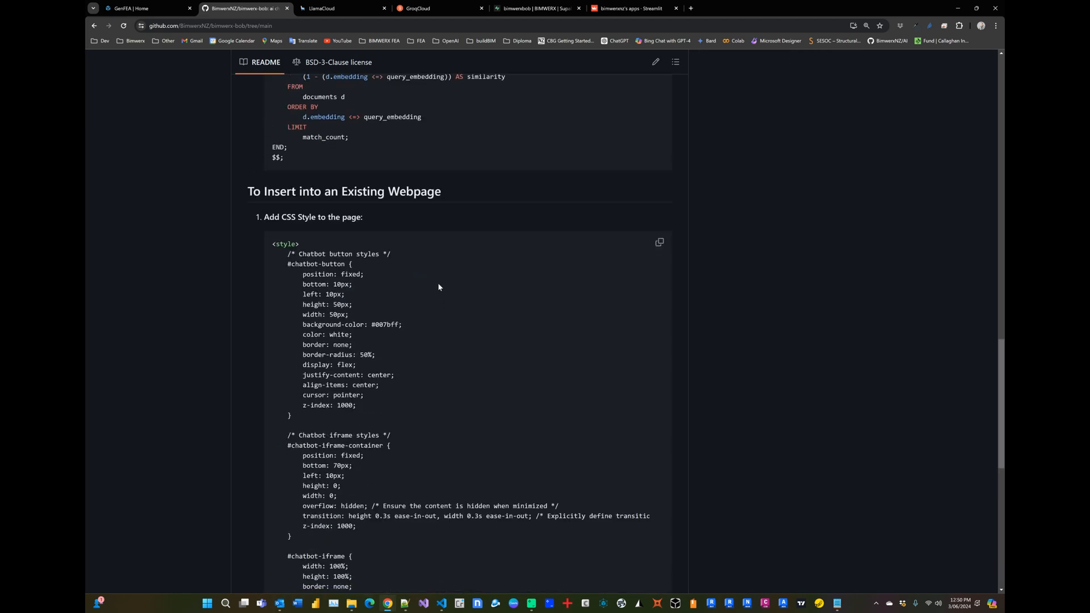
scroll("down", 3)
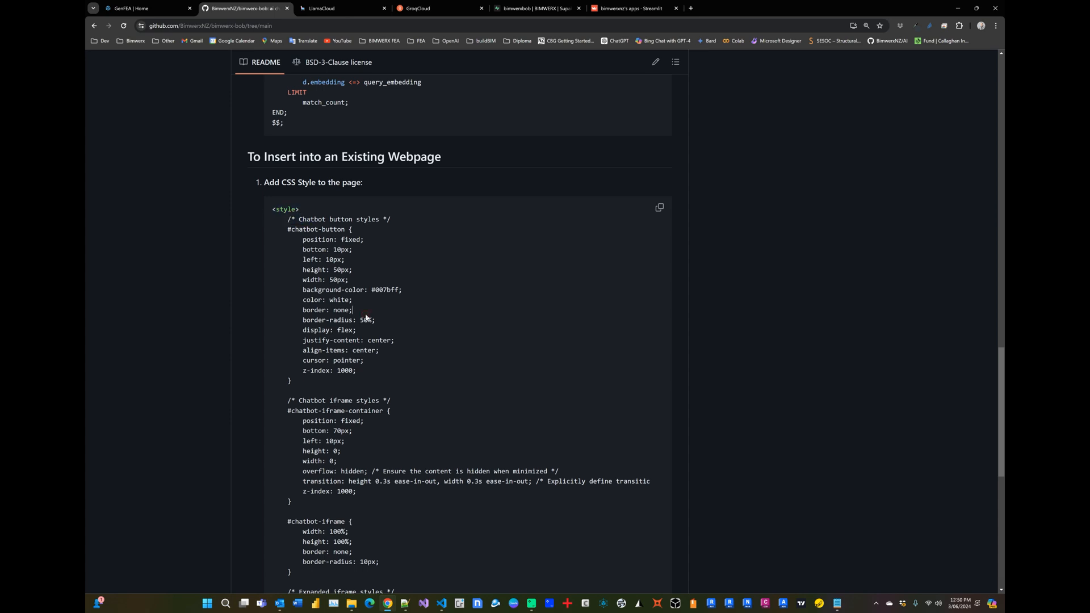
scroll("down", 3)
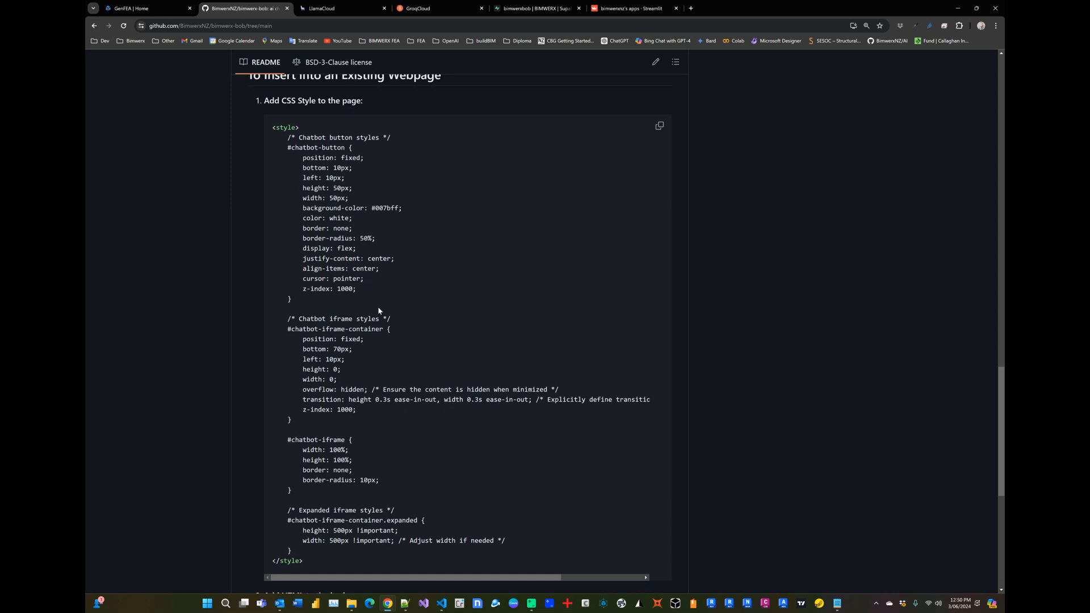
mouse_move(414, 271)
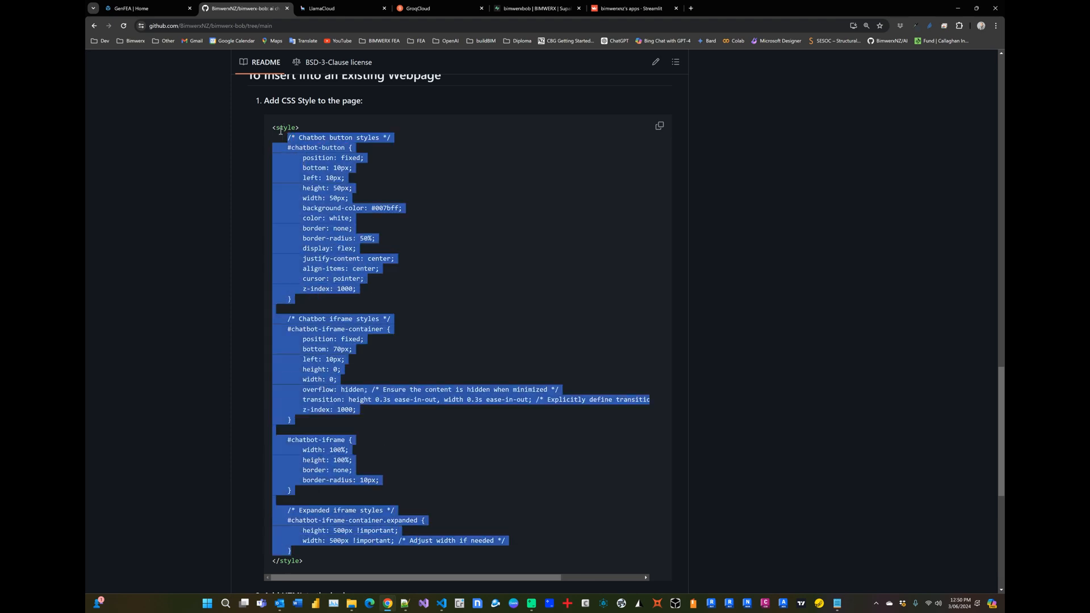
mouse_move(422, 245)
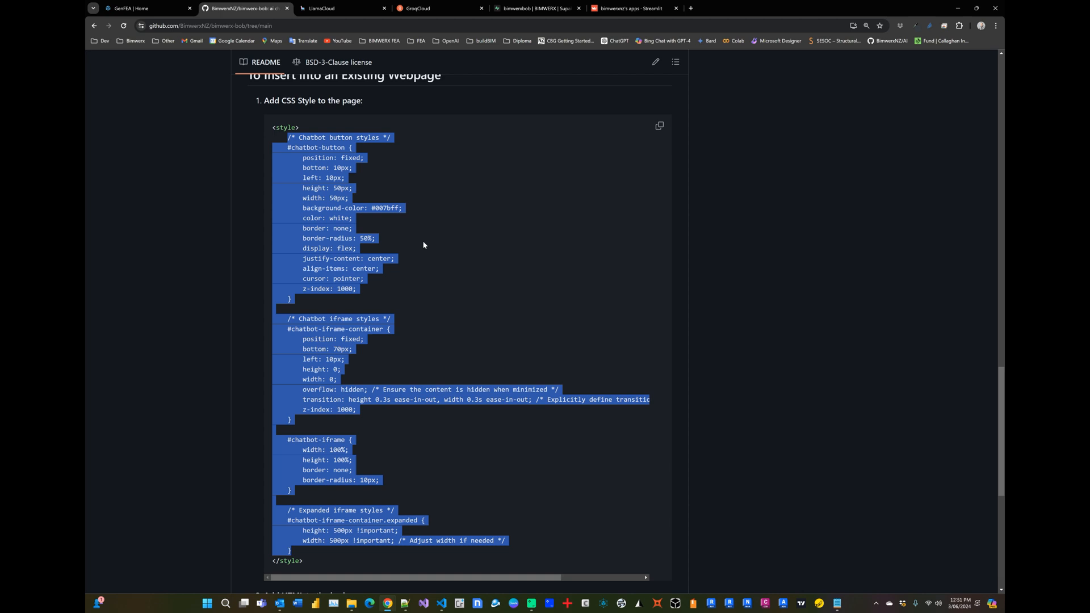
mouse_move(428, 243)
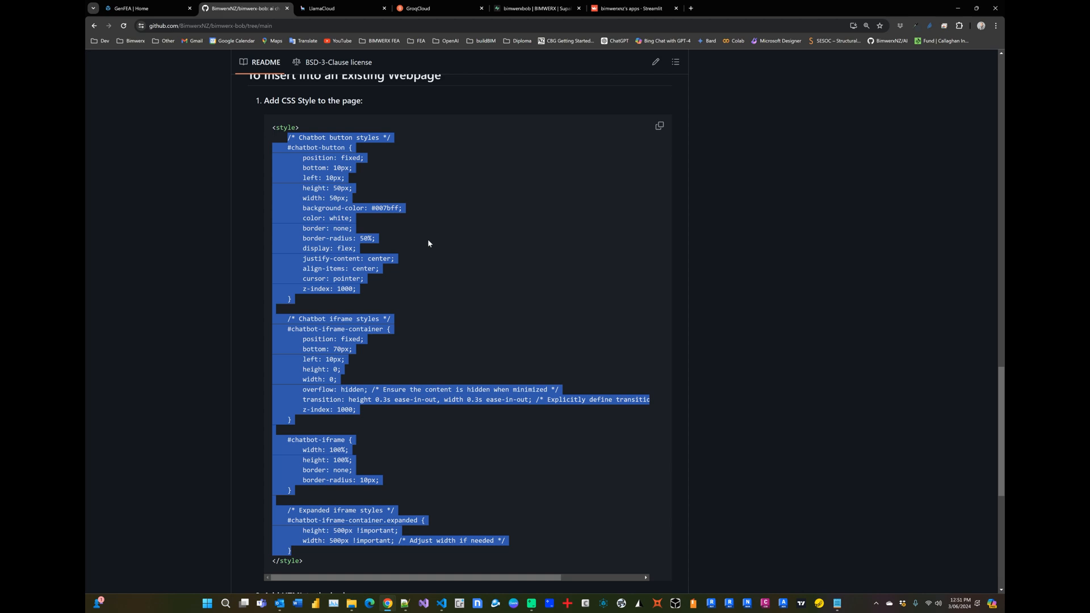
scroll("down", 3)
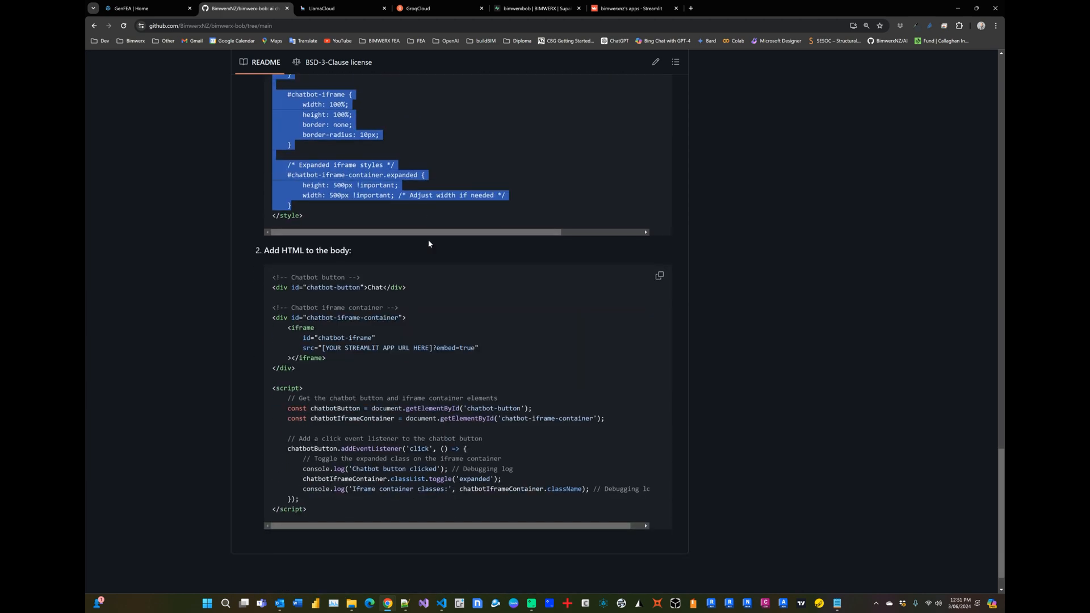
scroll("down", 3)
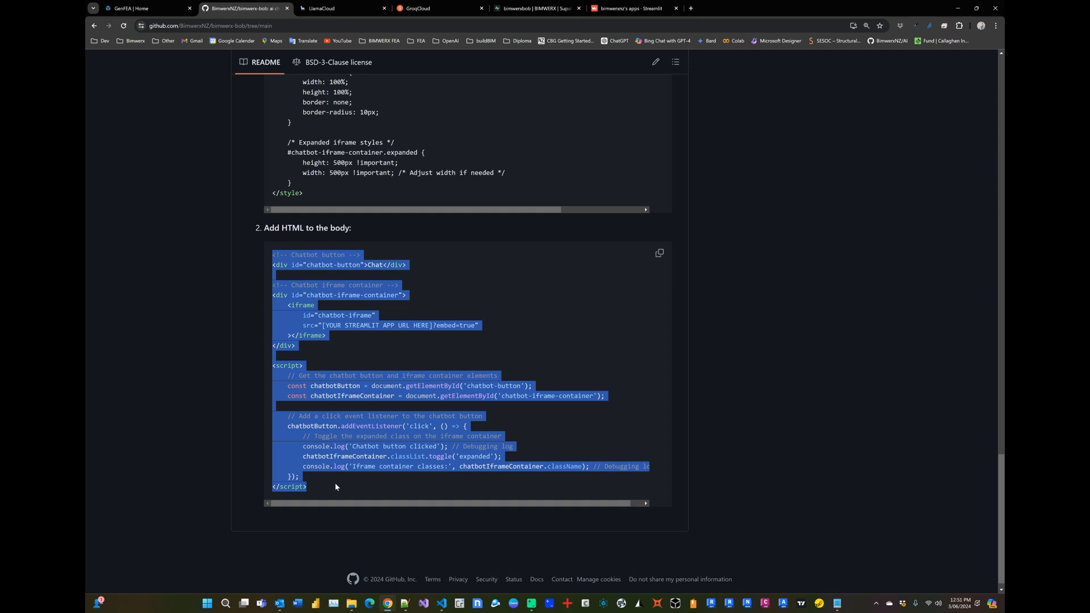
mouse_move(356, 425)
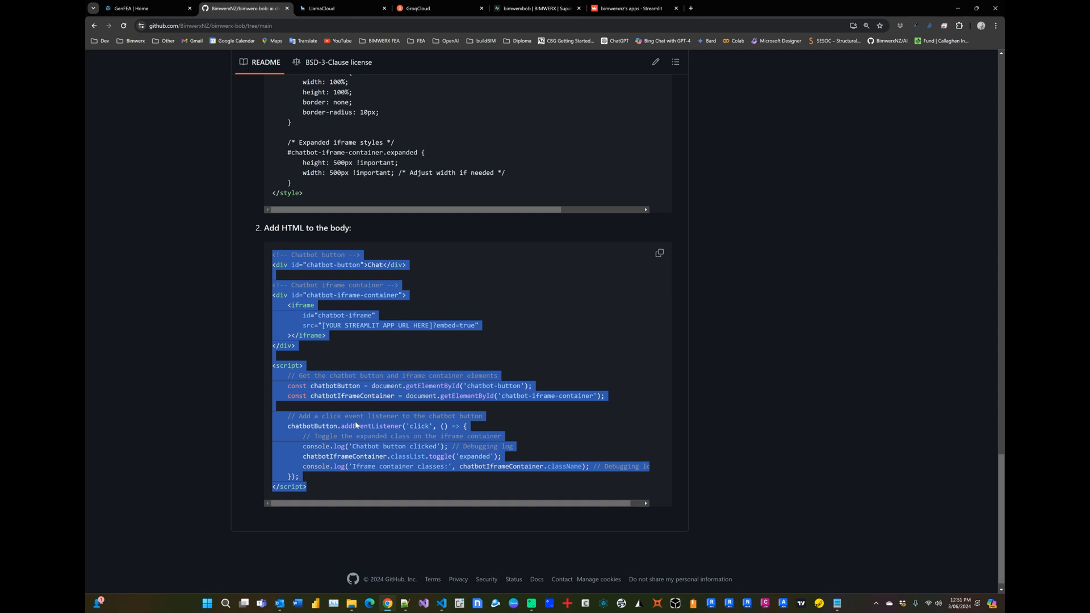
mouse_move(356, 424)
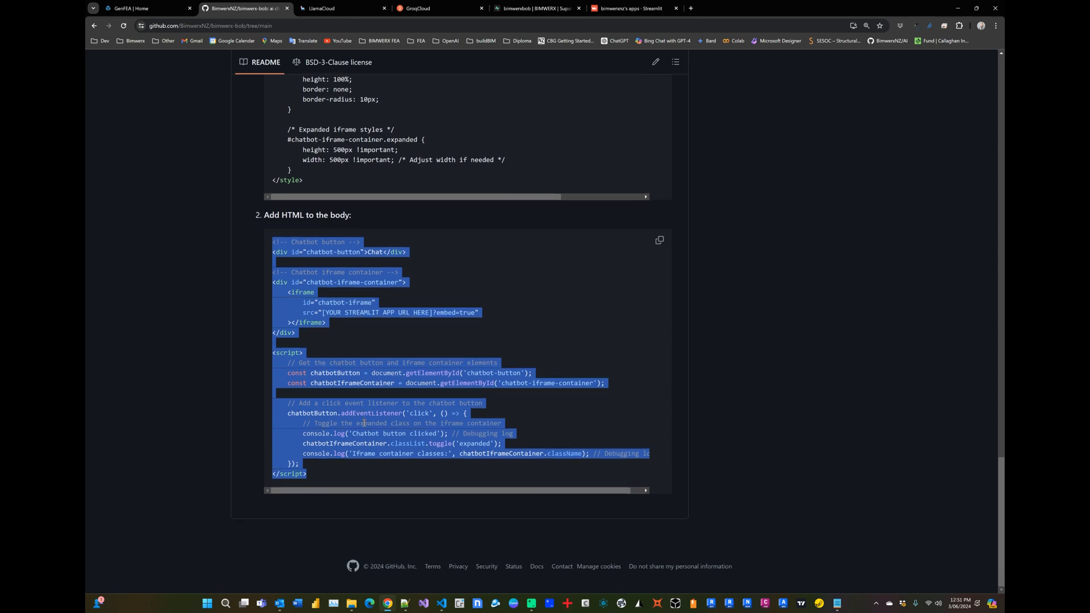
left_click(392, 387)
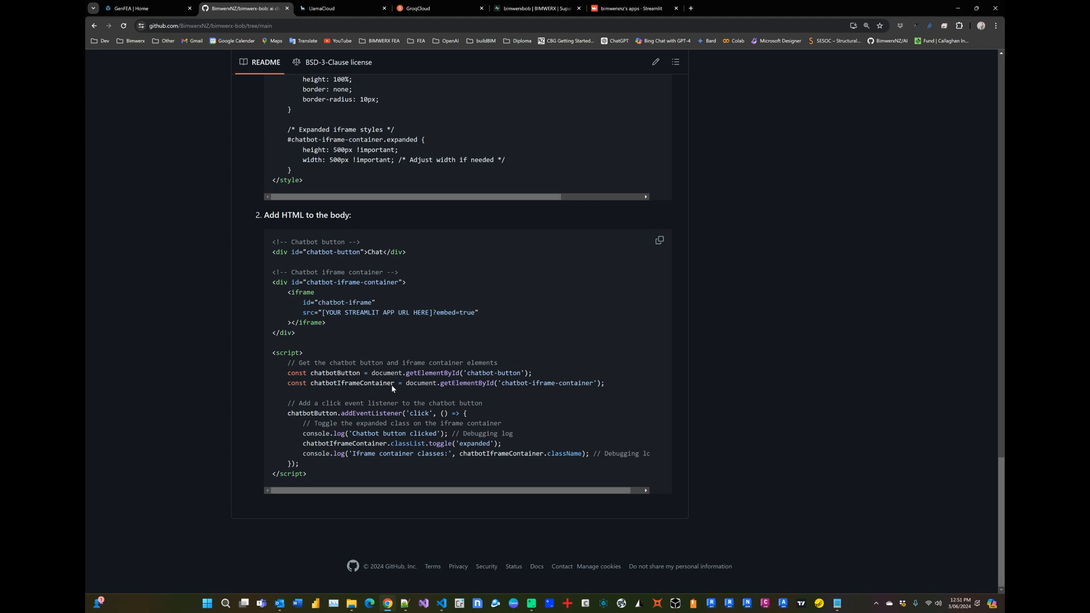
left_click(730, 8)
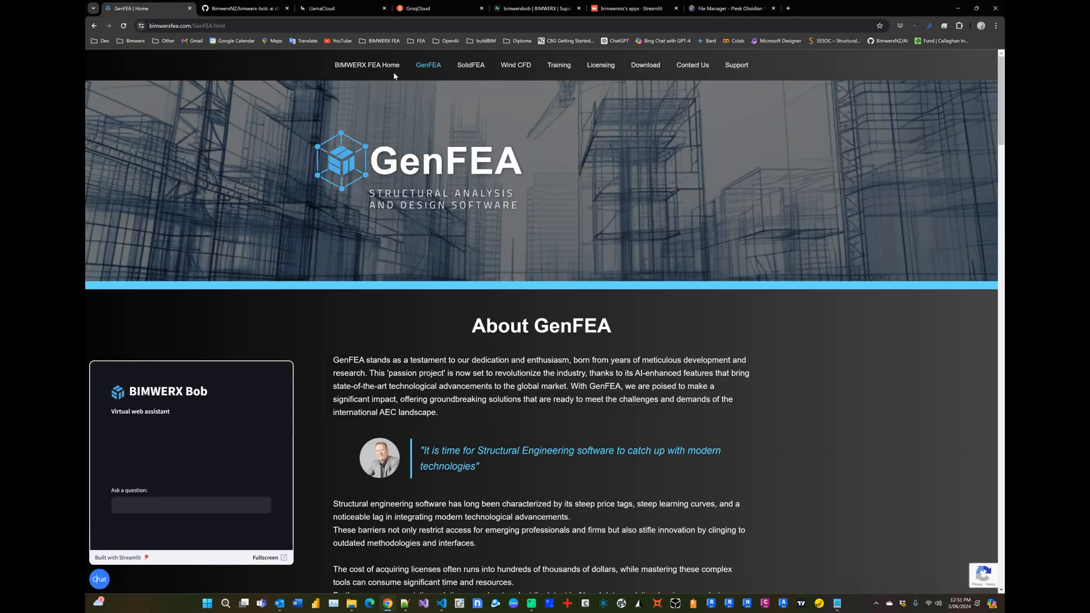
Visit the BIMWERX FEA home and SolidFEA pages, then bring up index.html in Plesk's code editor.
left_click(368, 64)
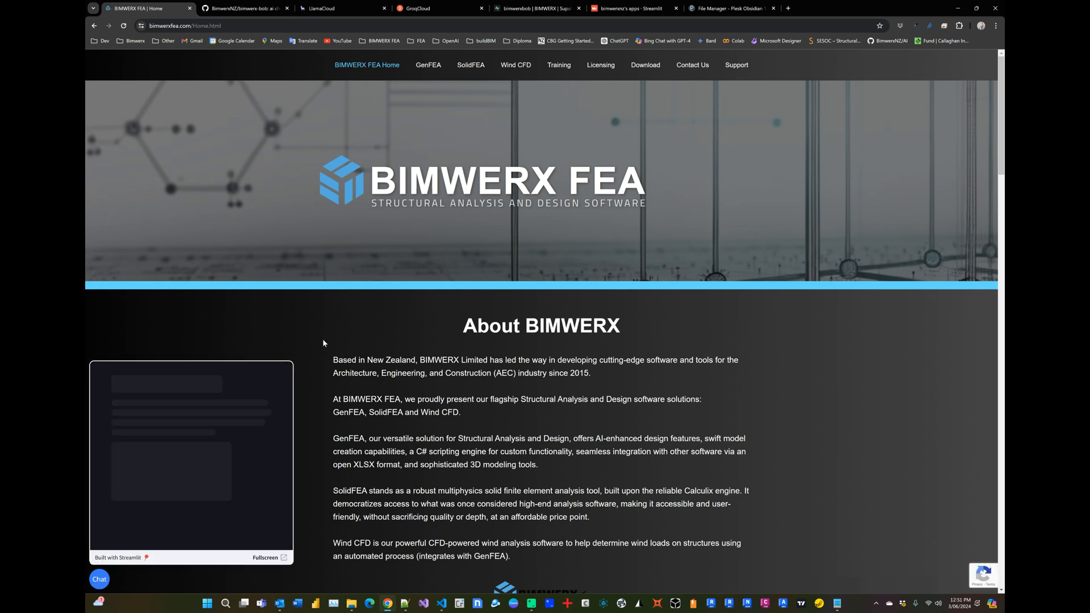
left_click(471, 65)
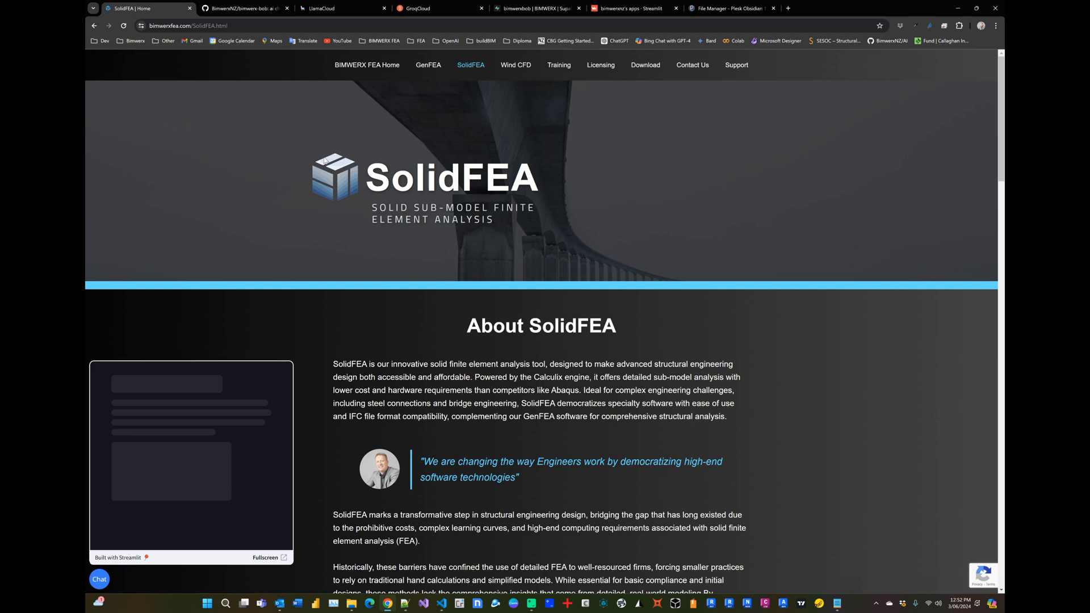
left_click(728, 8)
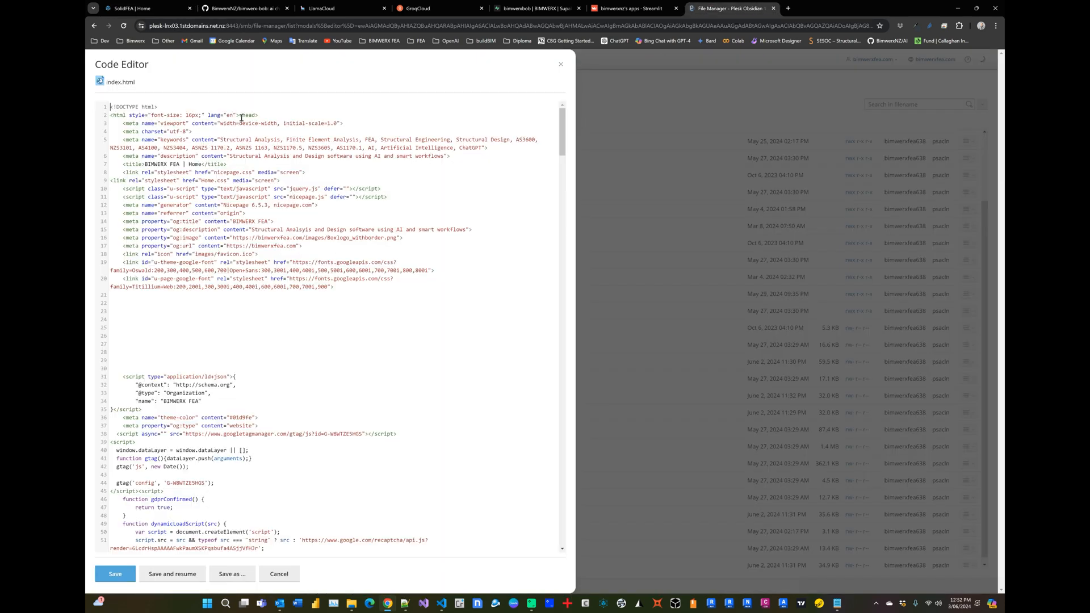
Compare index.html's chatbot CSS and Streamlit iframe with the GitHub readme, then return to SolidFEA.
scroll("down", 3)
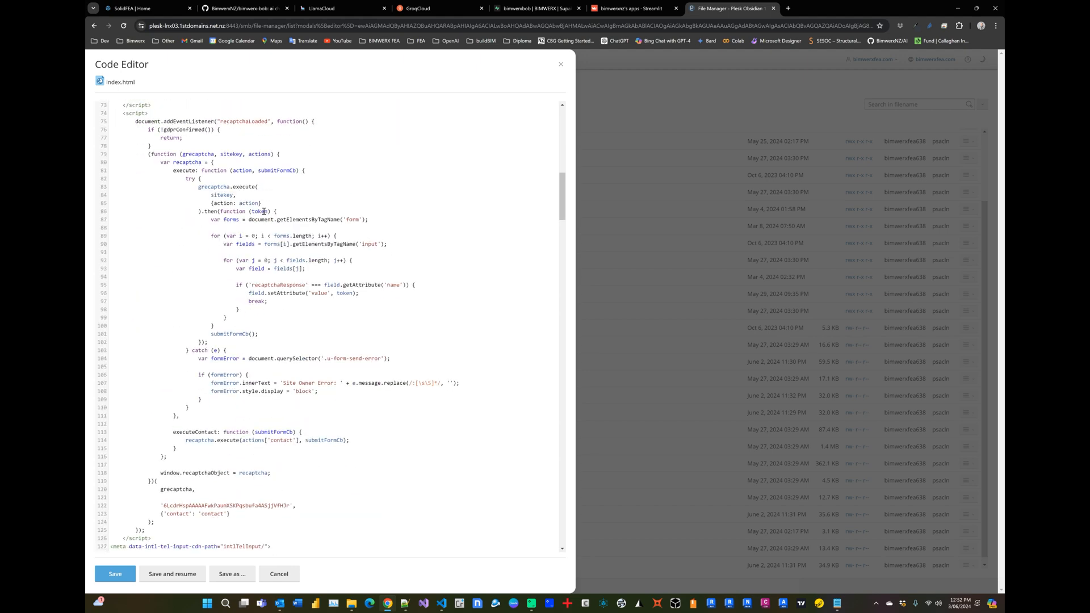
scroll("down", 3)
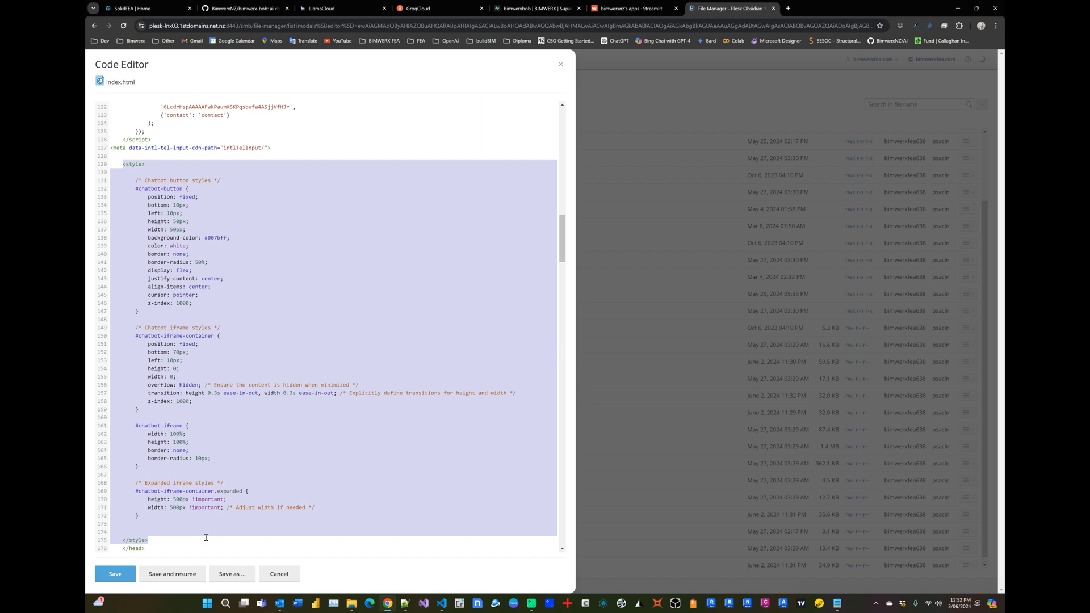
scroll("up", 3)
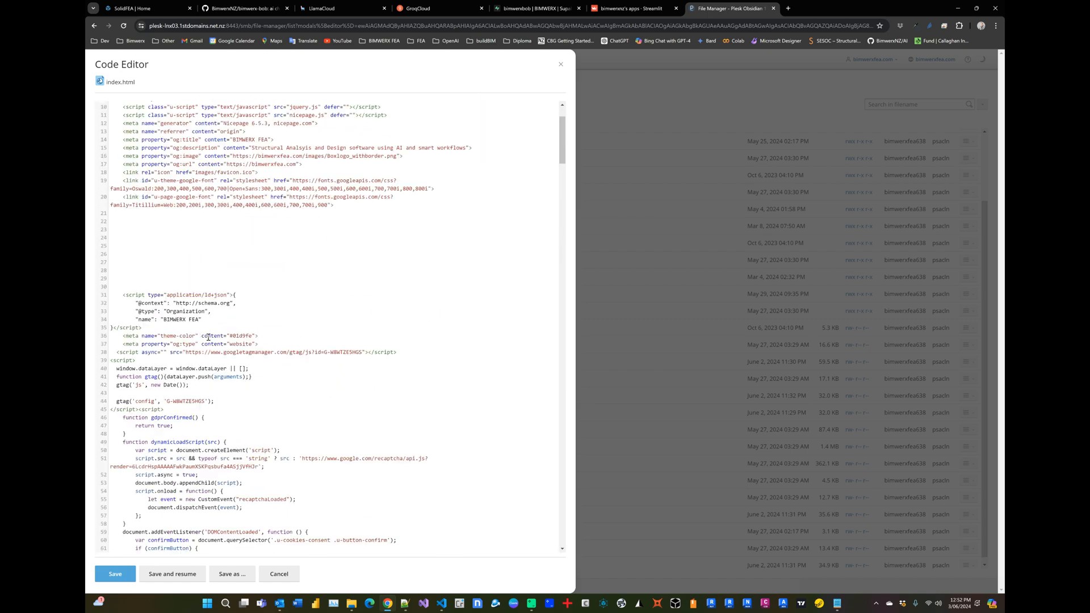
scroll("up", 3)
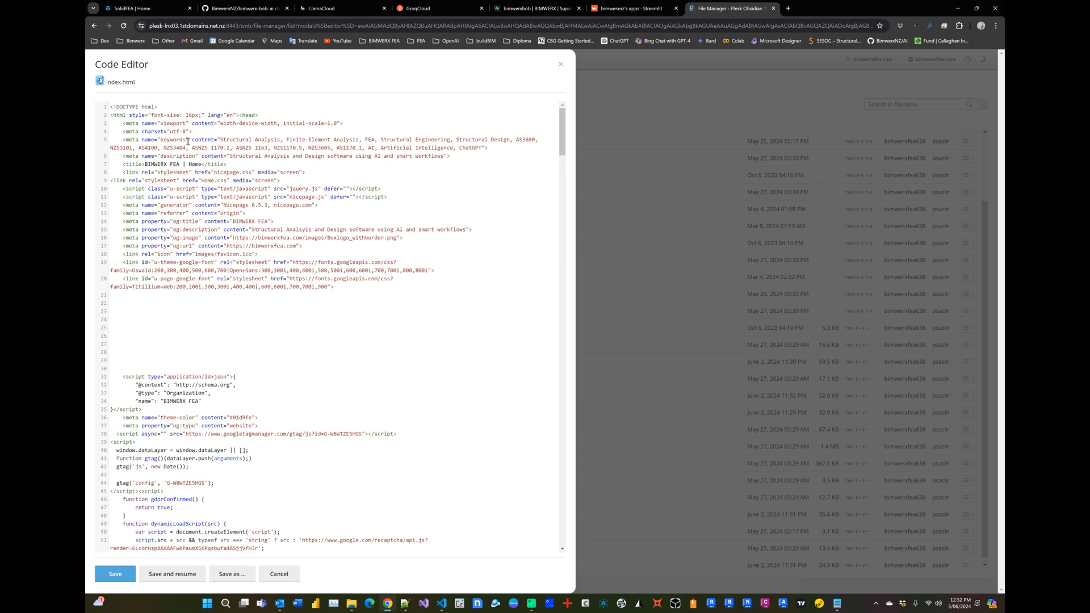
scroll("down", 3)
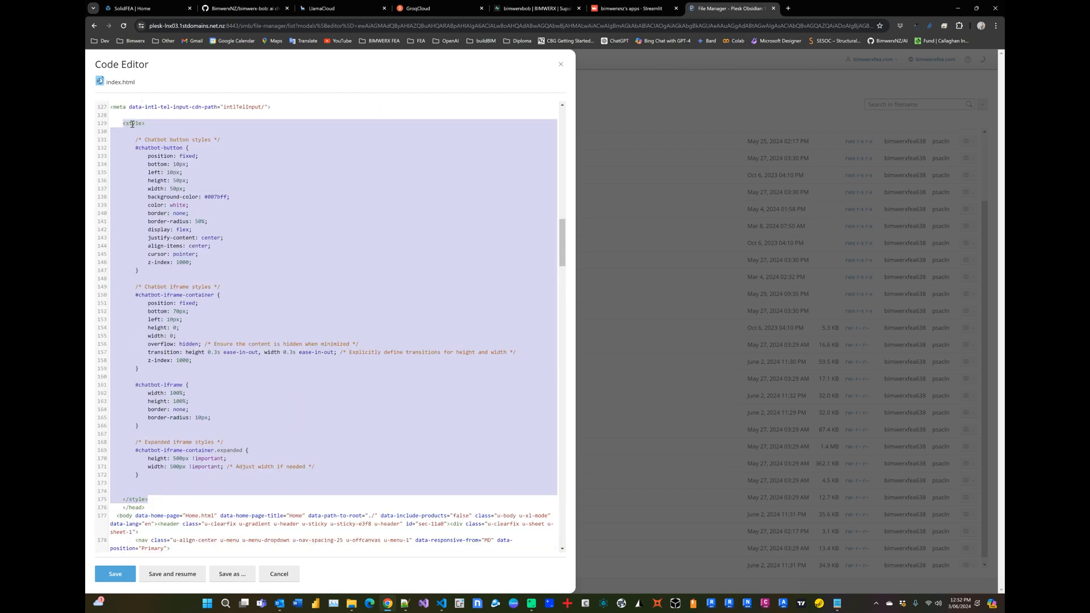
left_click(131, 123)
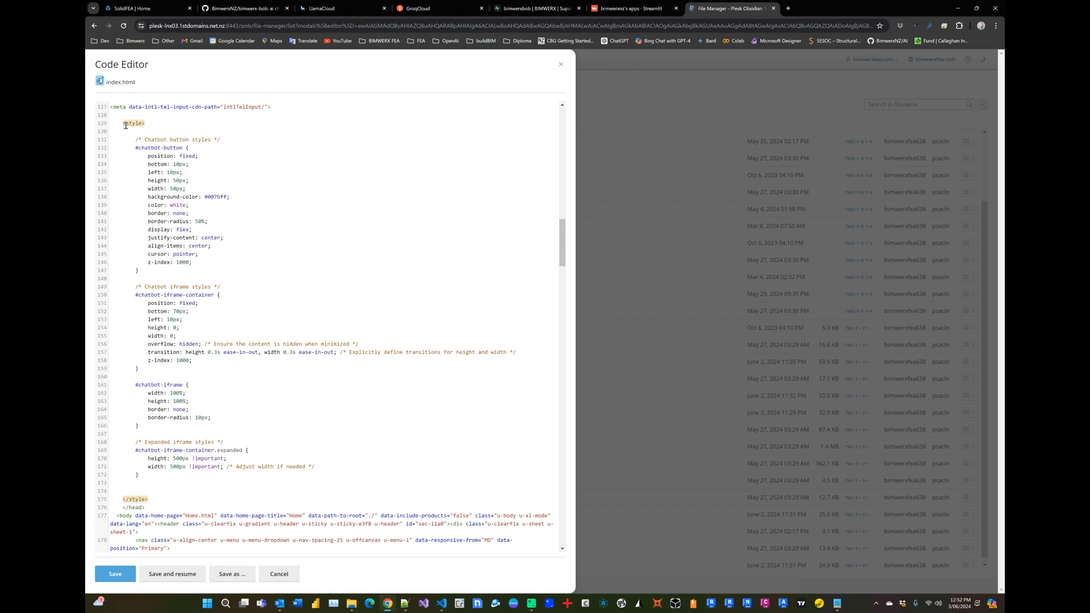
scroll("down", 3)
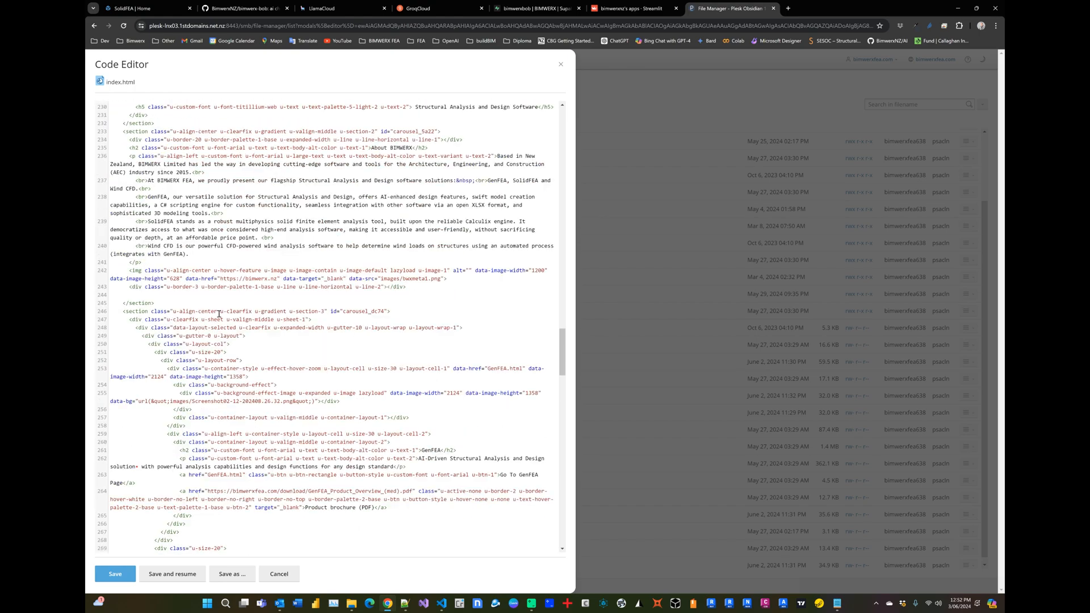
scroll("down", 3)
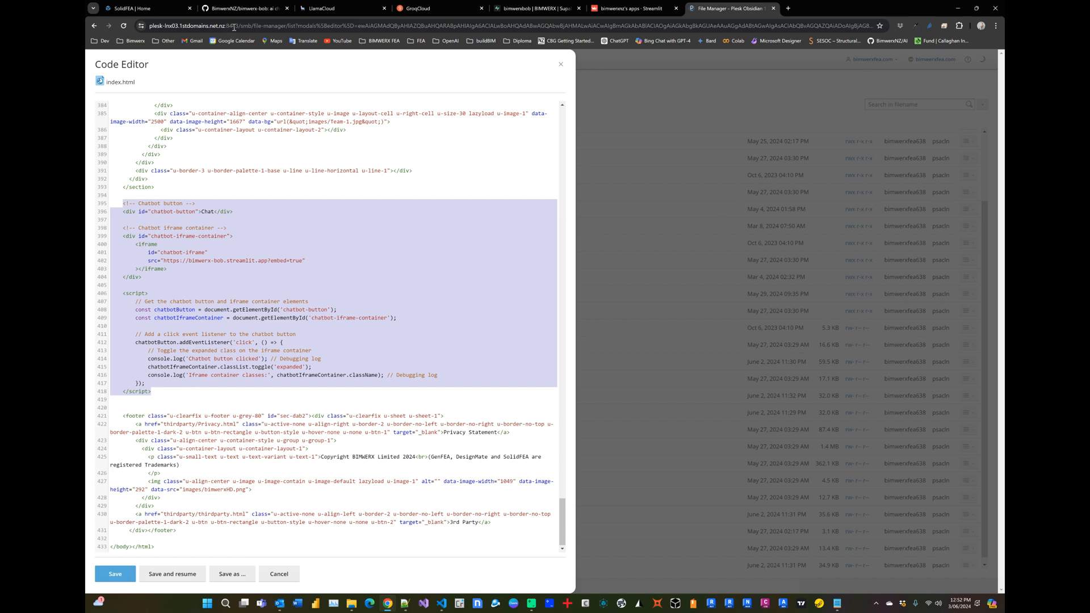
left_click(240, 8)
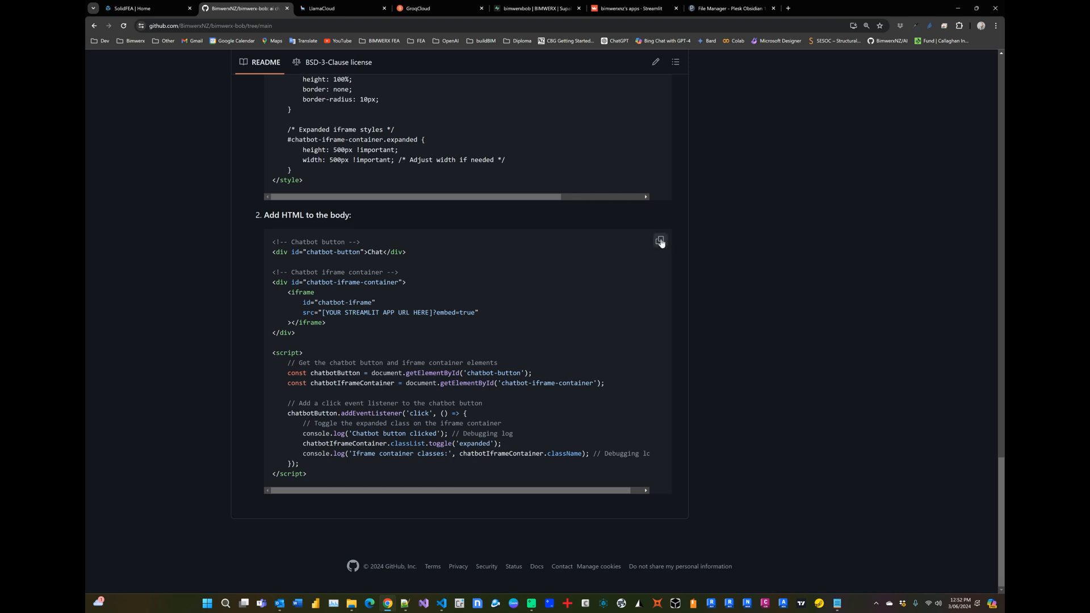
mouse_move(481, 129)
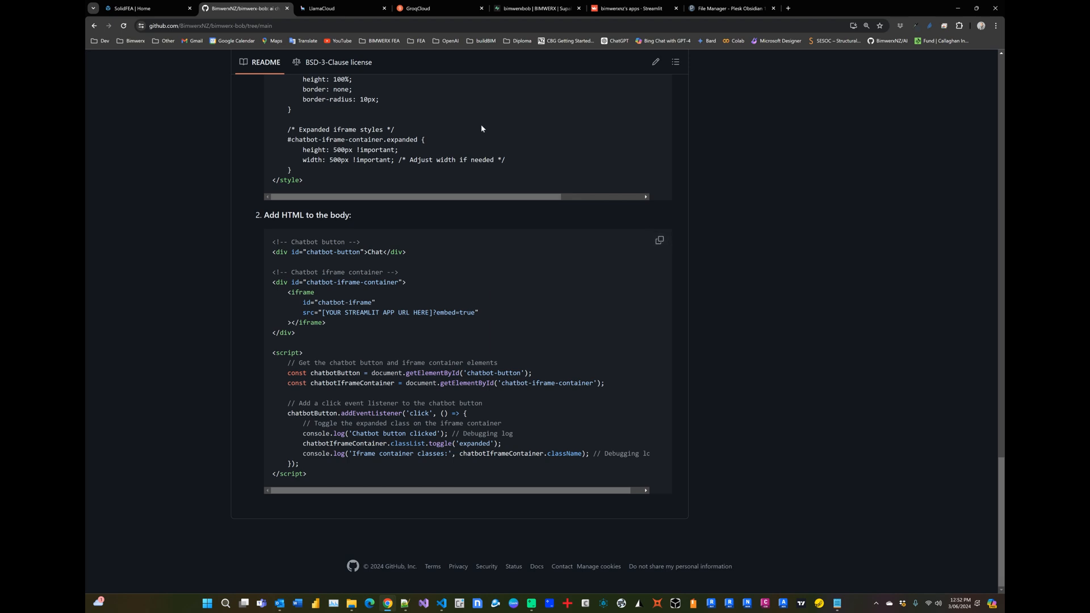
left_click(139, 9)
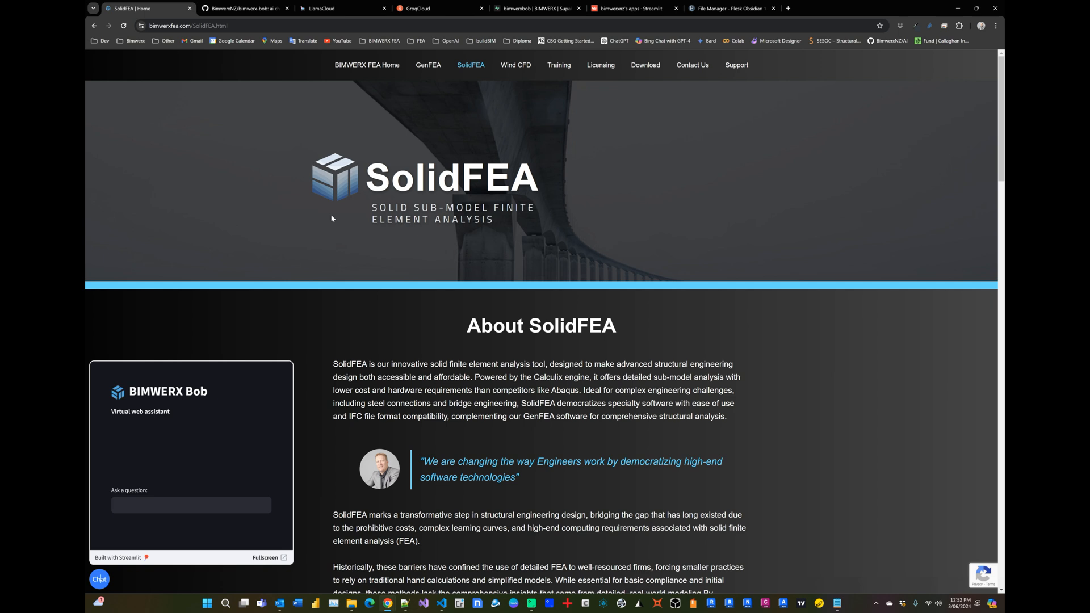
mouse_move(232, 444)
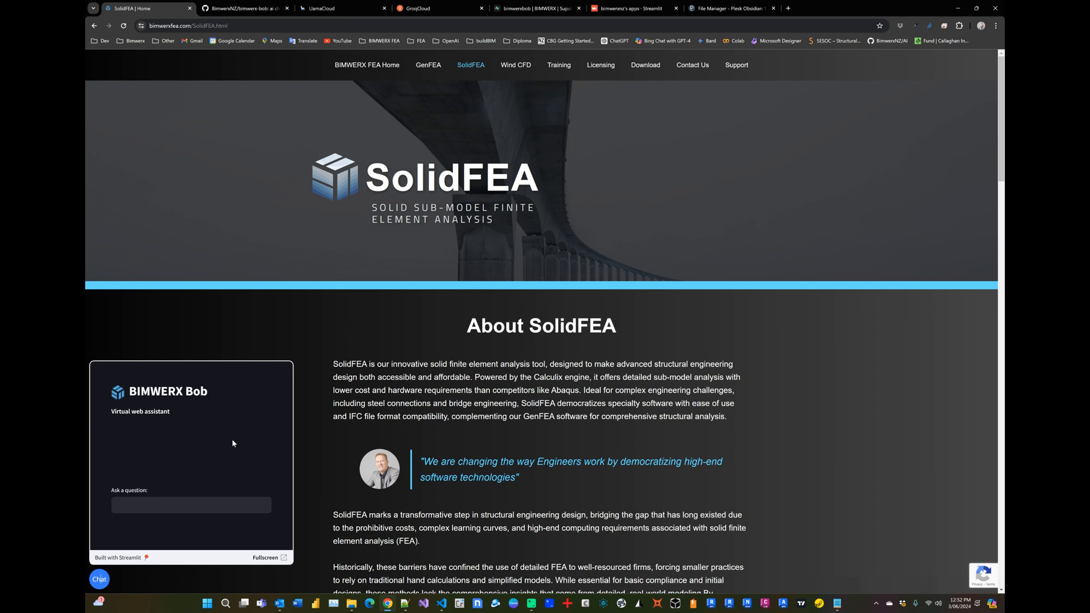
mouse_move(384, 412)
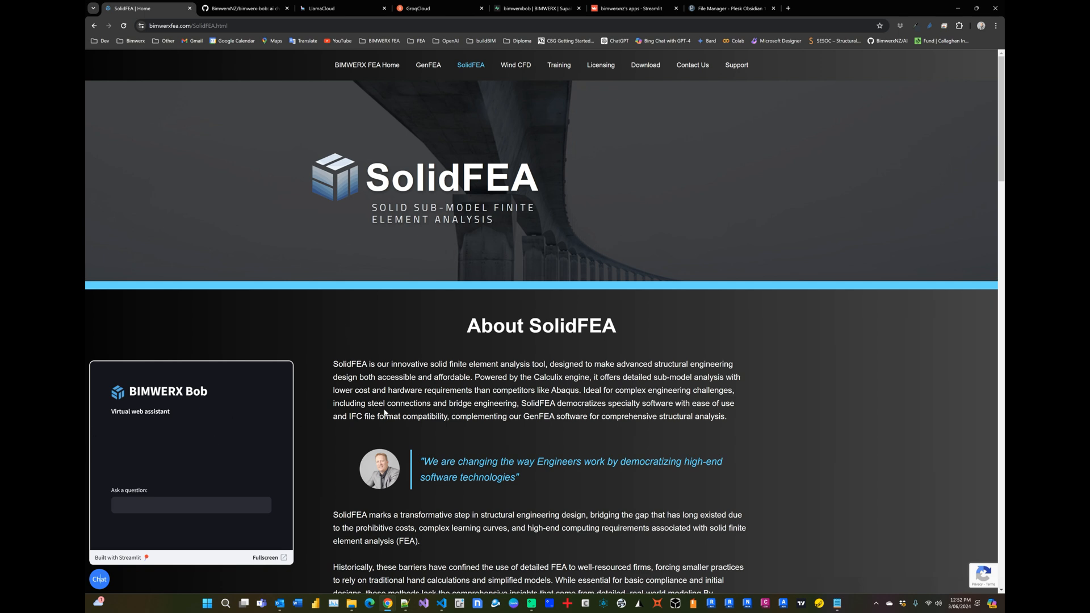
Ask the Bob chatbot the suggested question about GenFEA's cost.
left_click(191, 505)
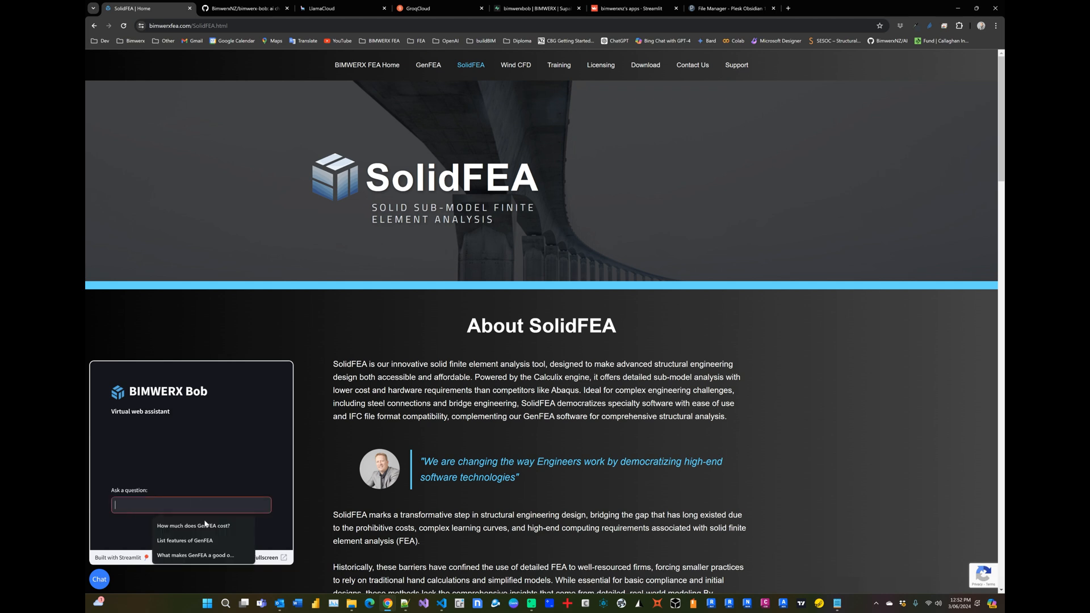
left_click(198, 526)
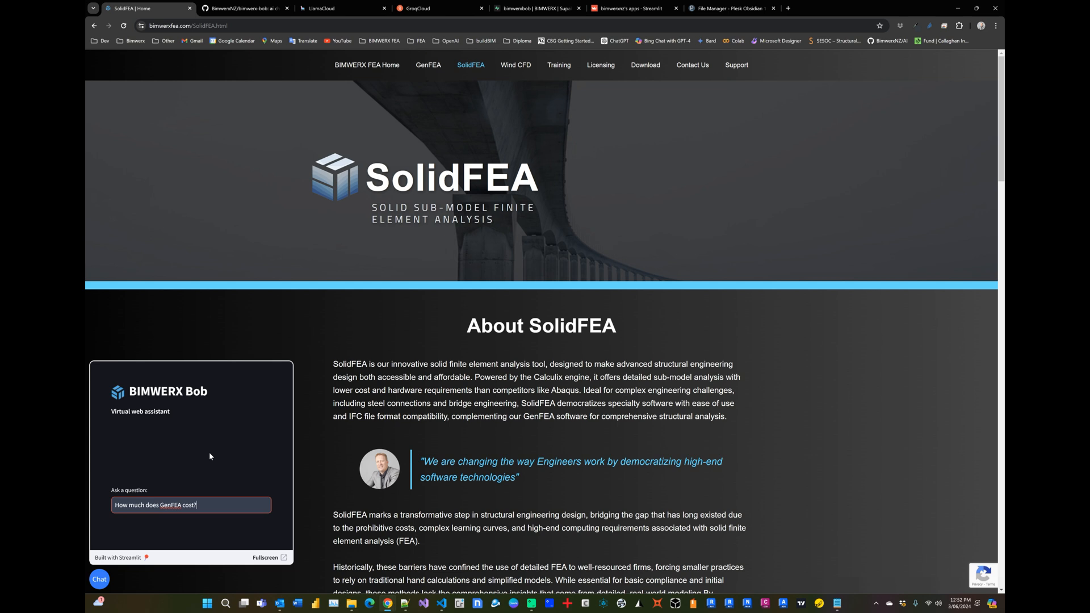
key("Return")
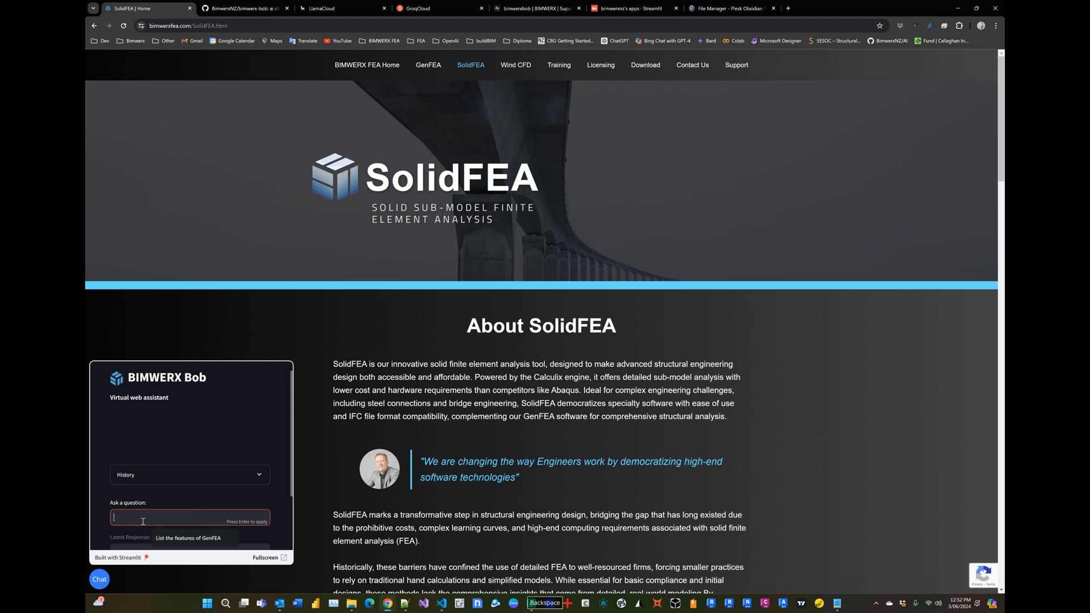
Ask 'List the features of GenFEA', expand the chat history, then view the GitHub readme.
type("List the features of GenFEA")
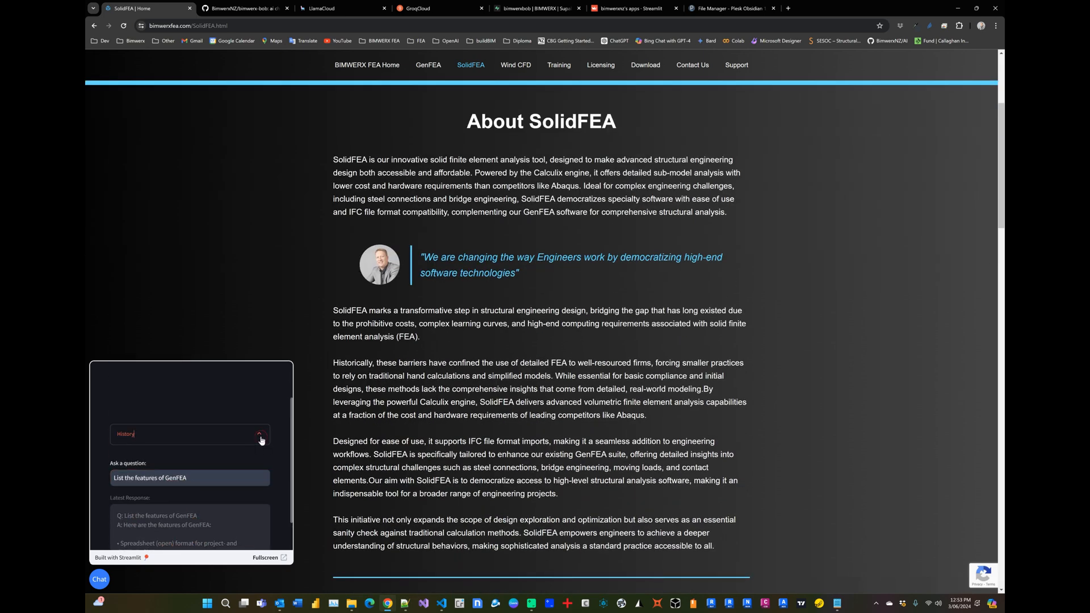
left_click(260, 395)
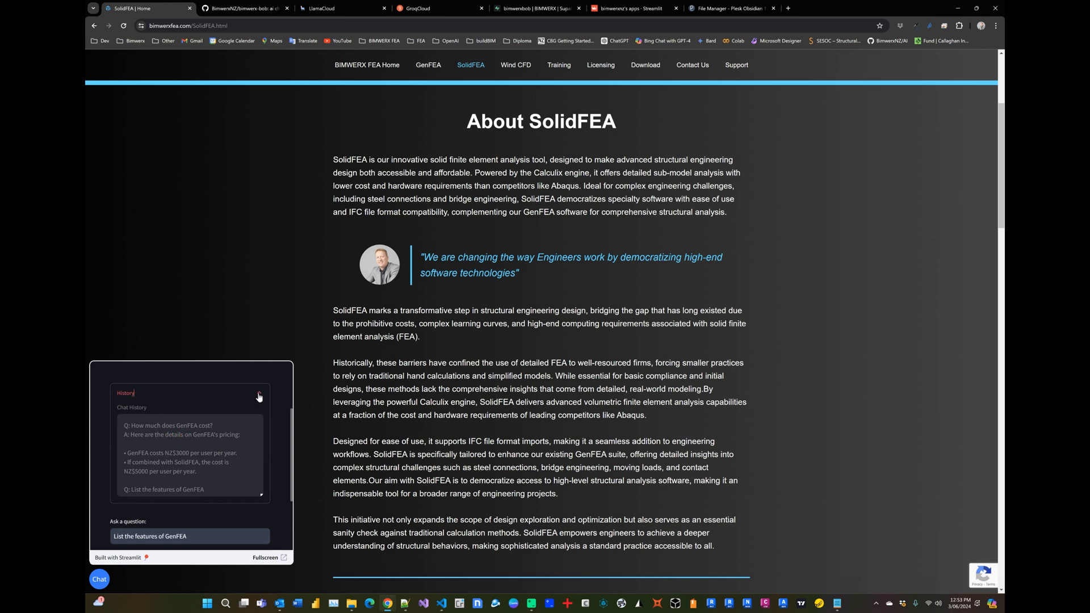
left_click(260, 397)
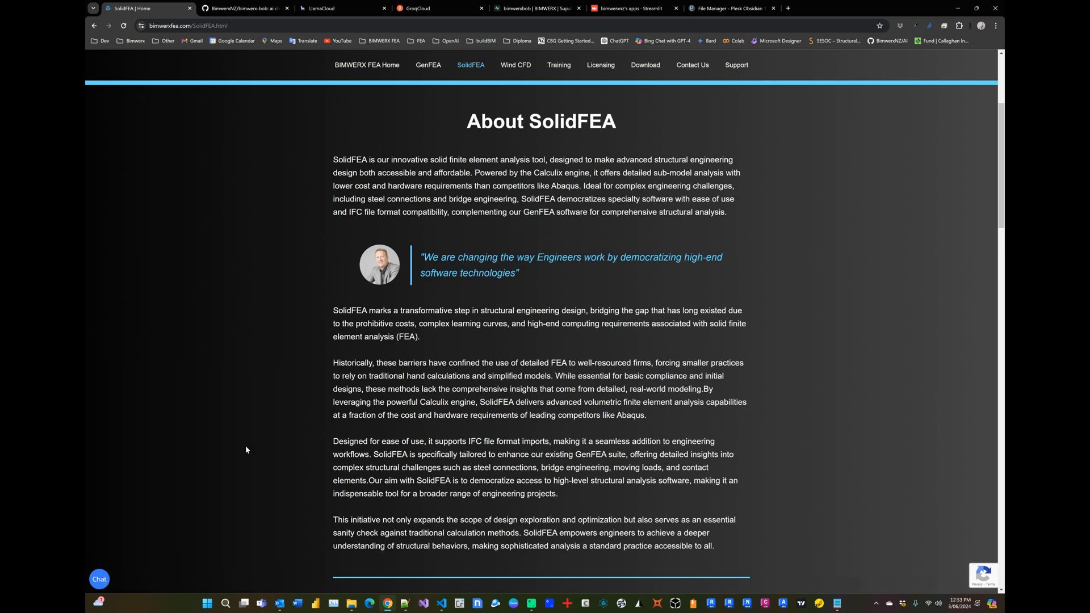
scroll("up", 3)
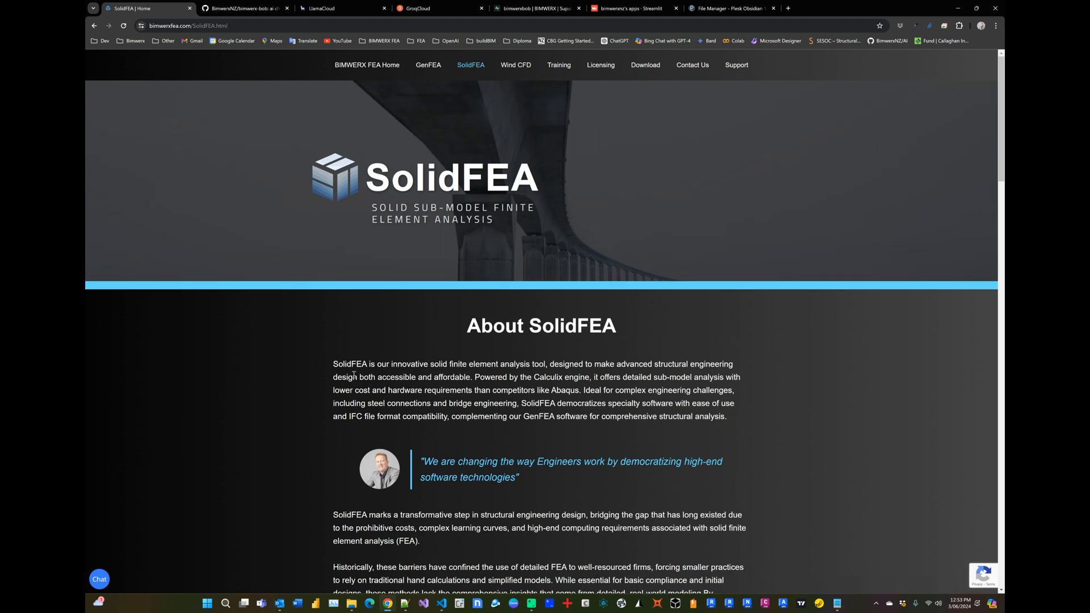
mouse_move(392, 319)
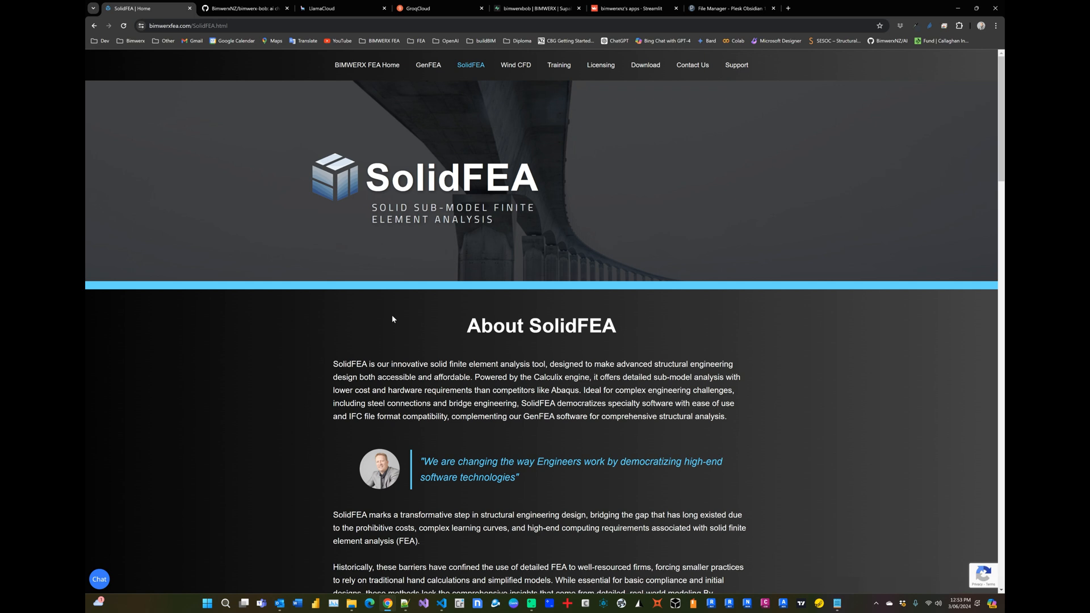
mouse_move(395, 323)
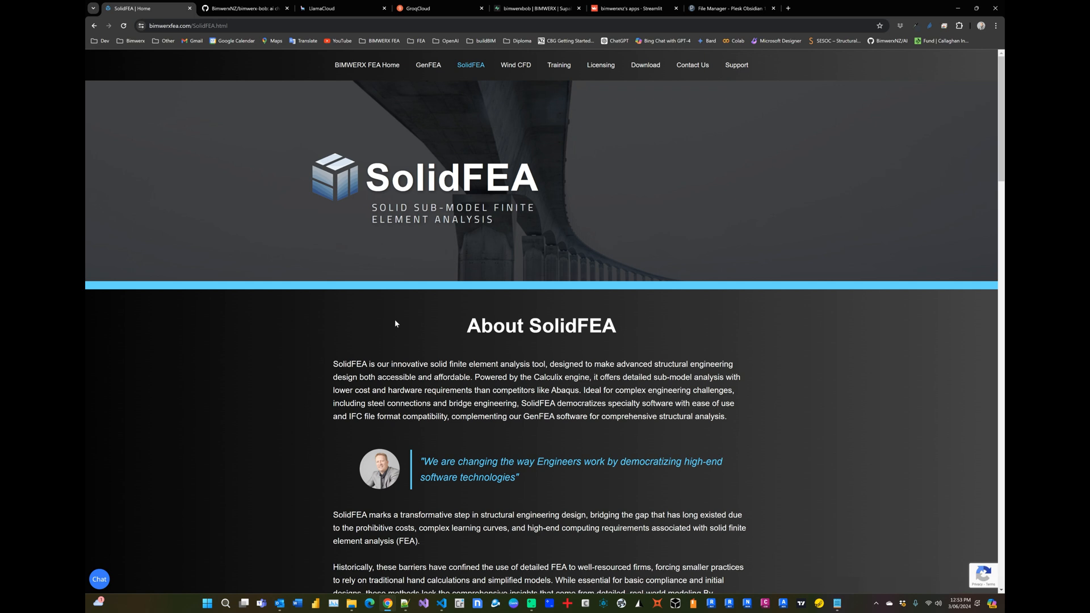
left_click(244, 7)
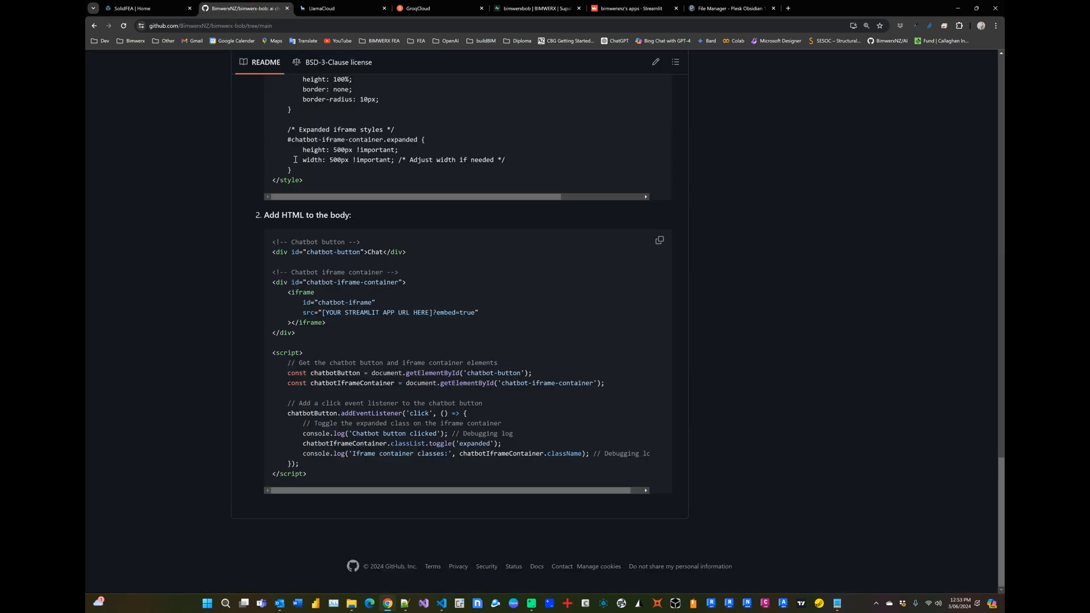
scroll("up", 3)
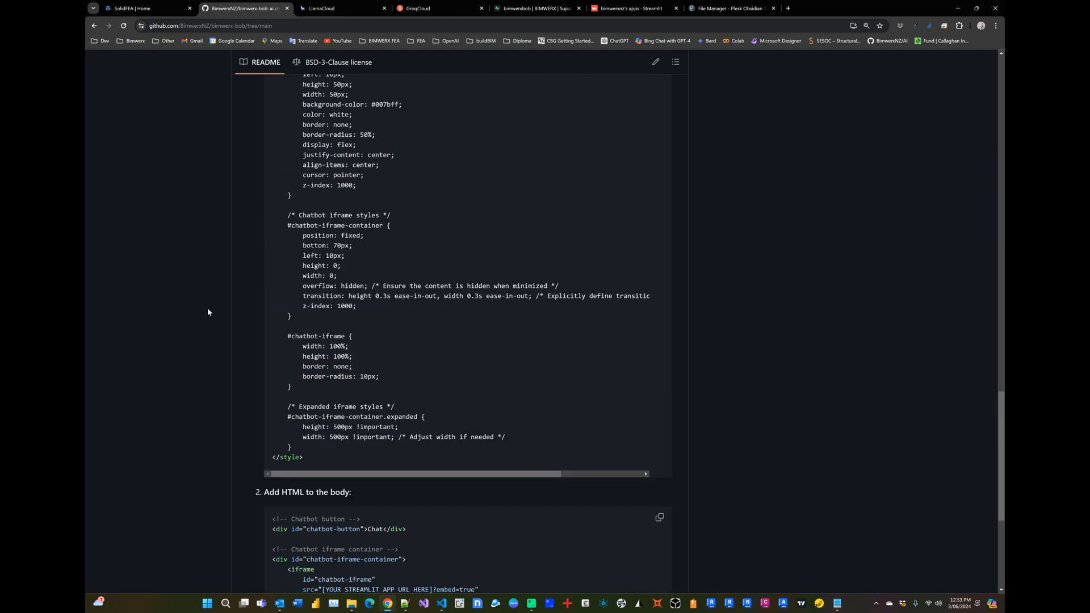
scroll("up", 3)
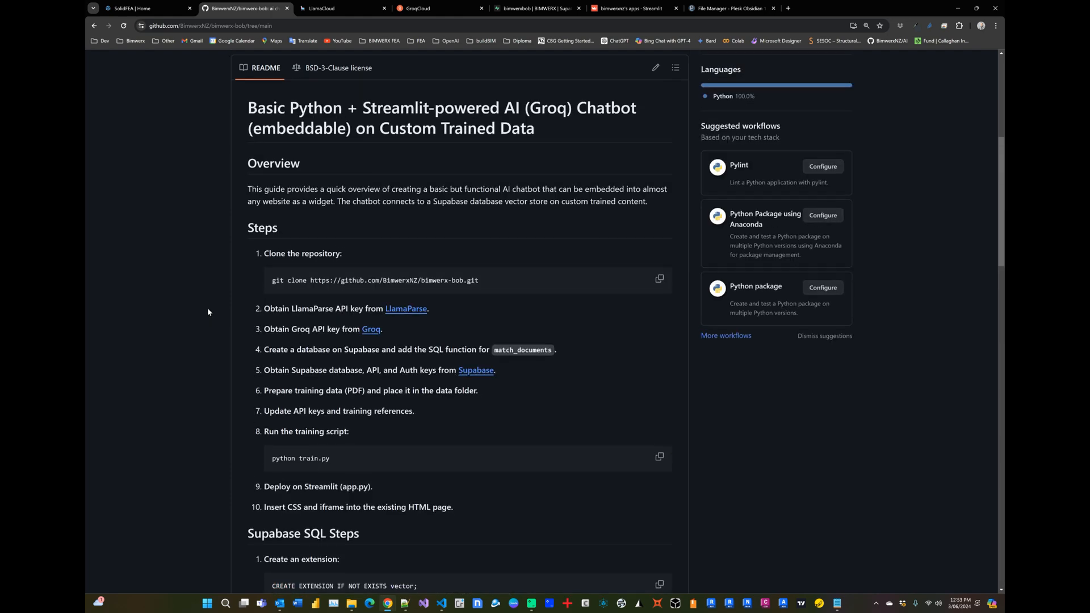
scroll("up", 3)
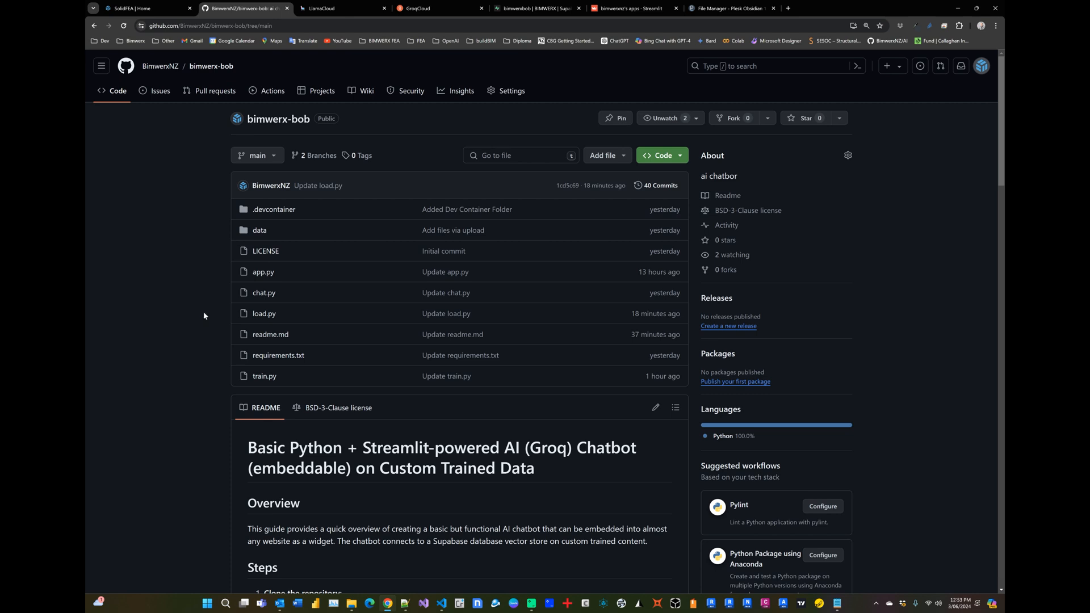
mouse_move(452, 335)
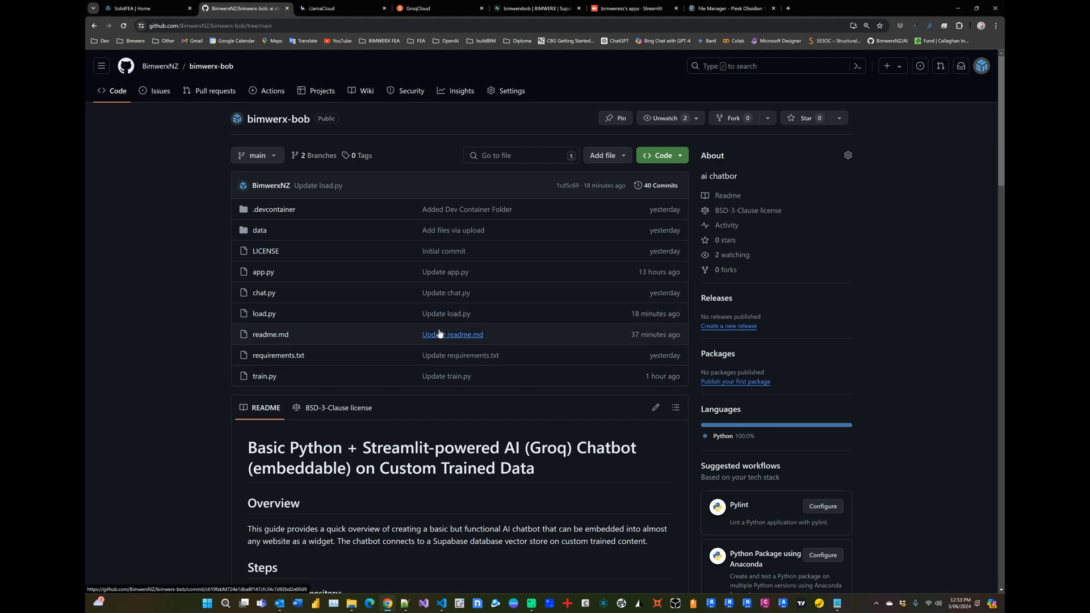
mouse_move(944, 364)
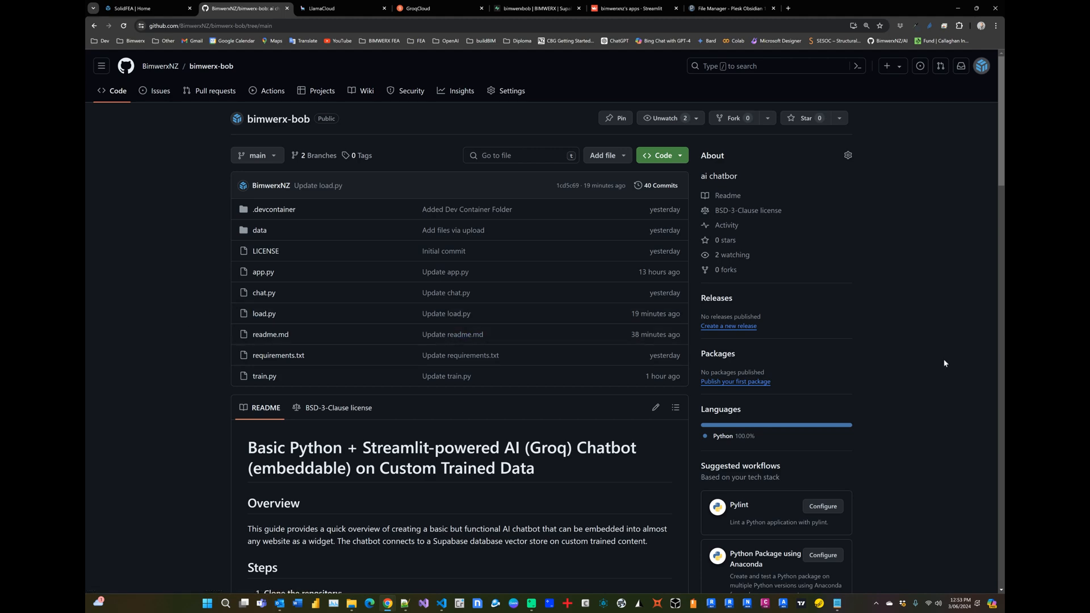